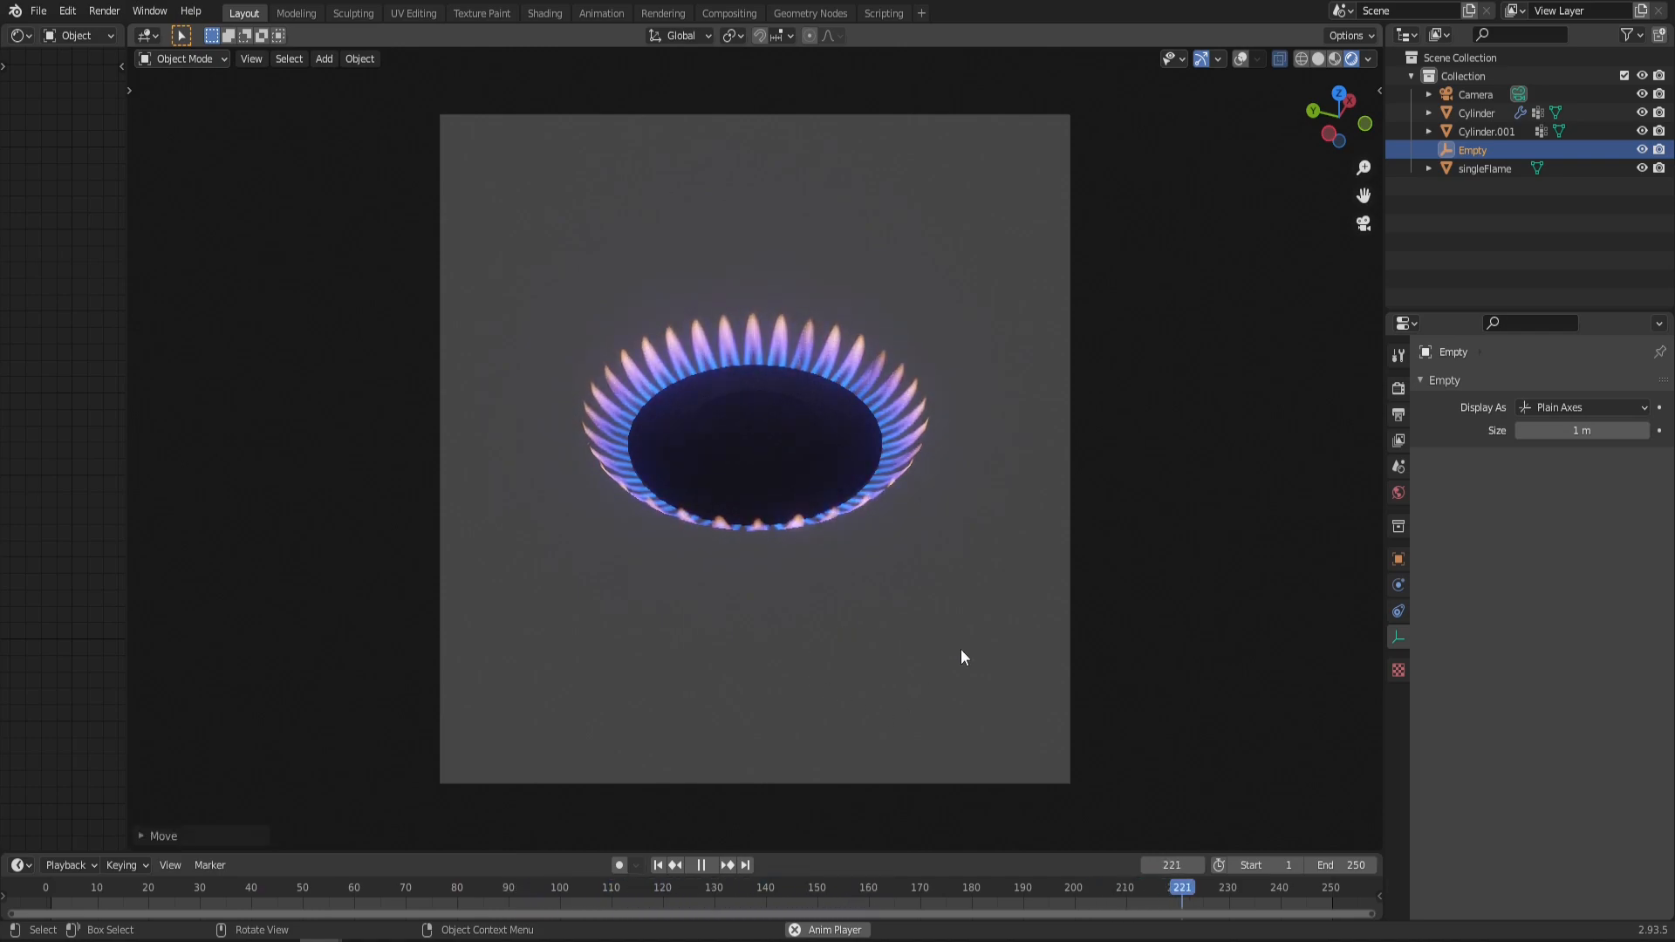
Step: Add a plane mesh to the empty scene with a Shader Editor beside the 3D view
click(837, 887)
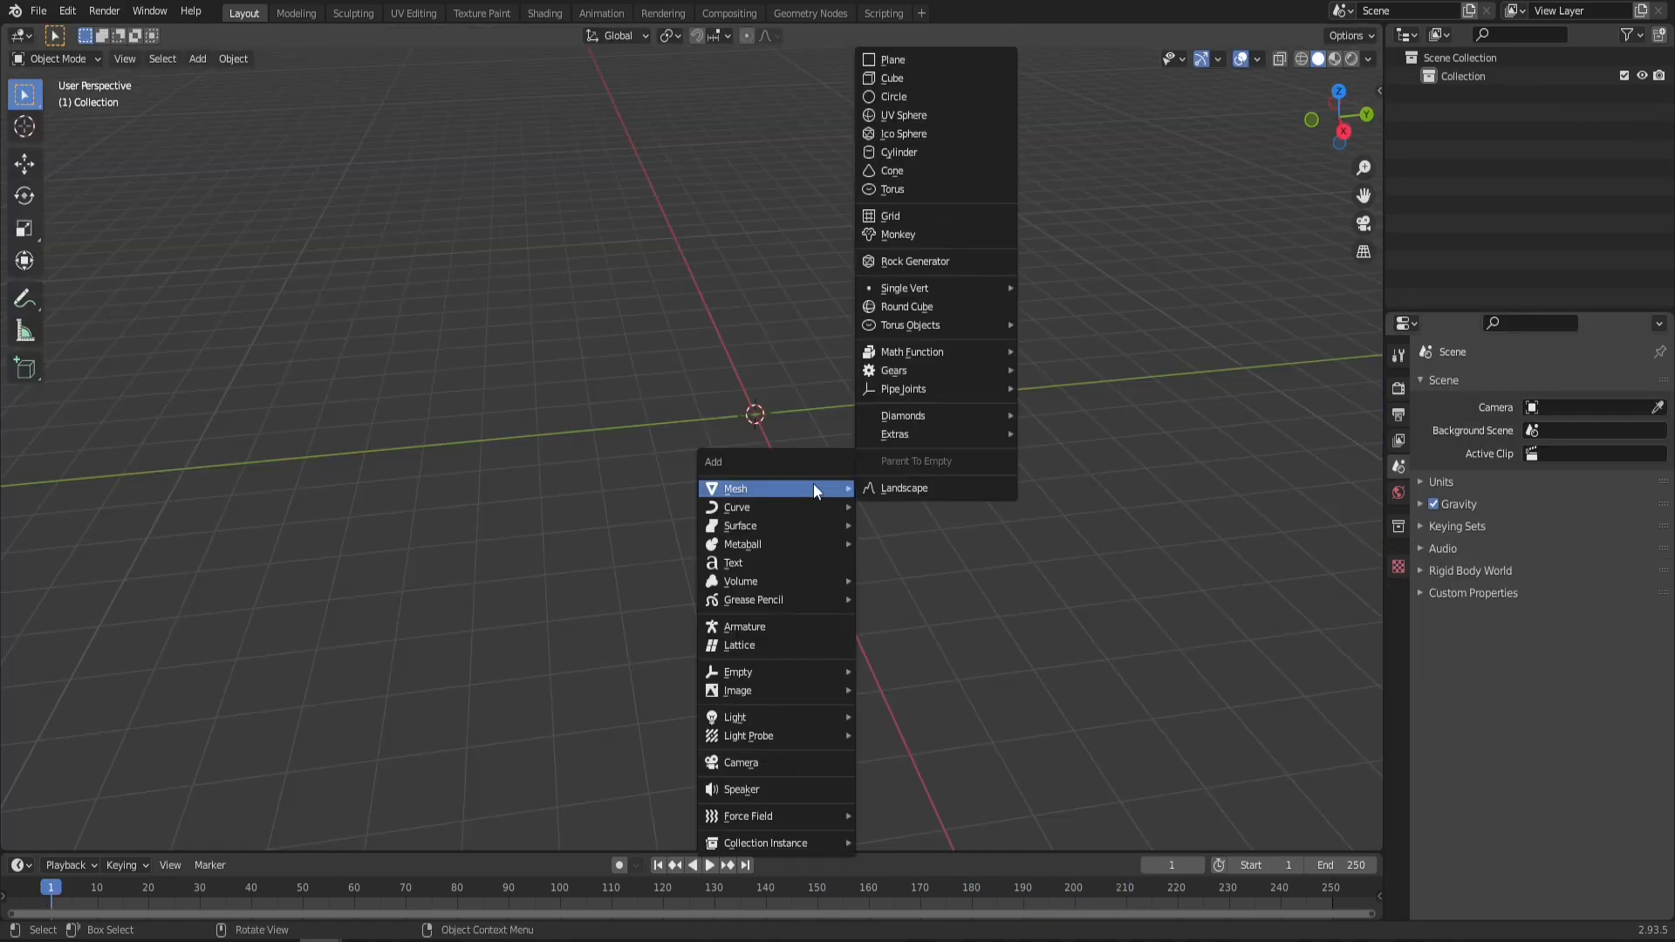
click(891, 58)
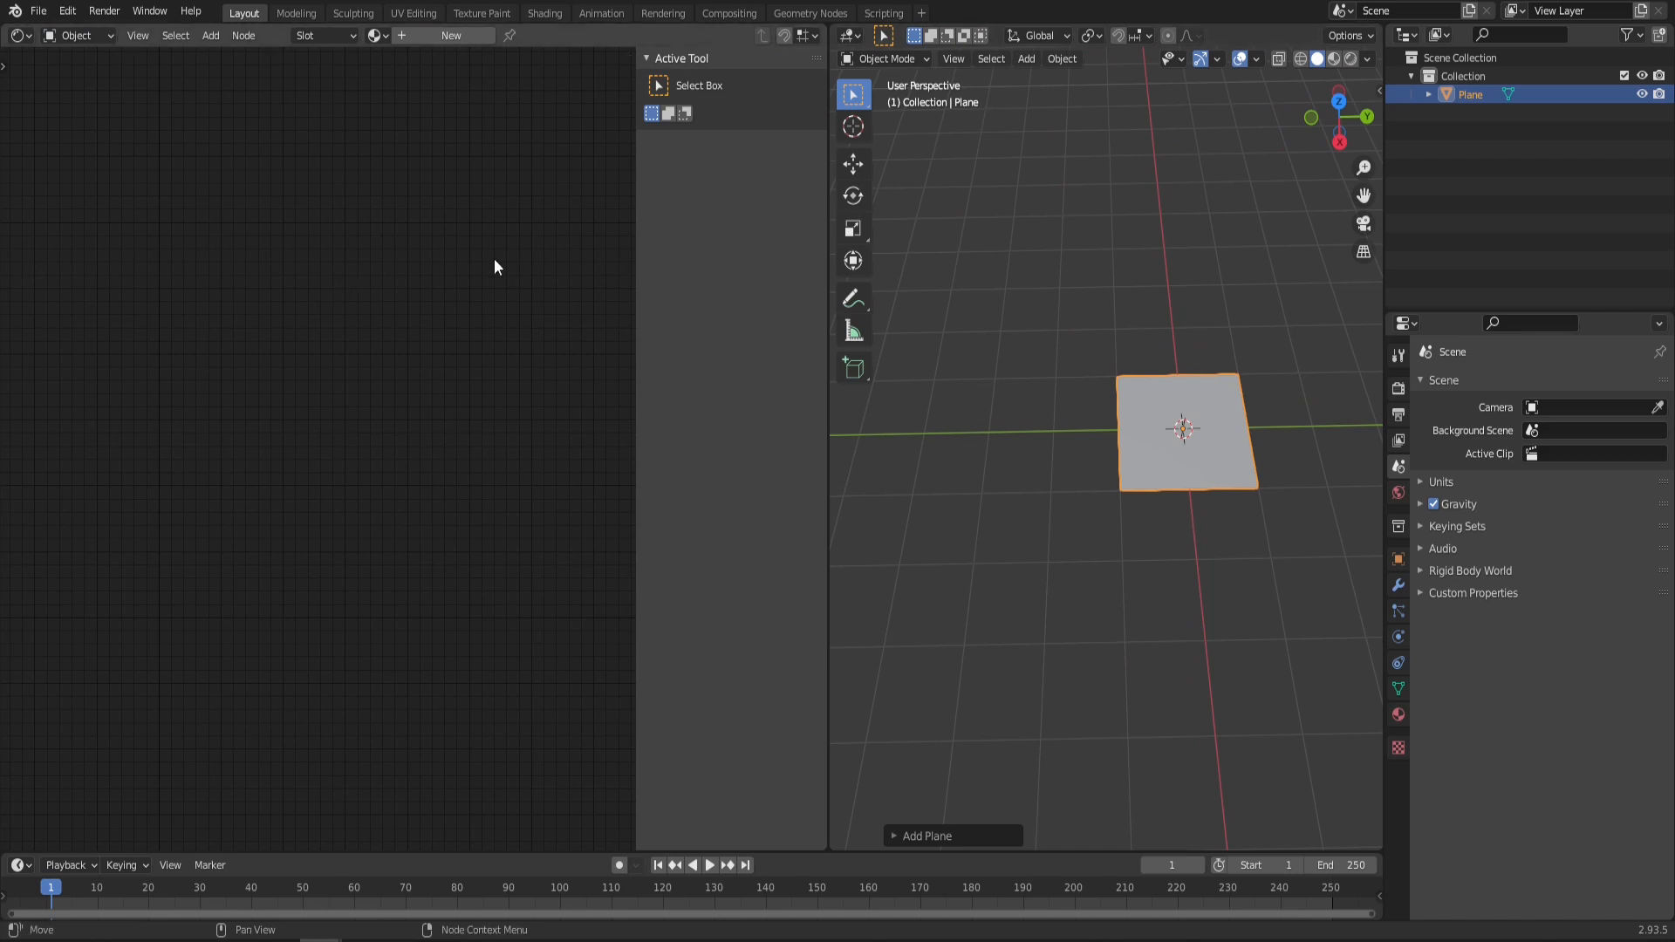
Step: Create a new material on the plane and set the Mapping node type to Texture
click(450, 34)
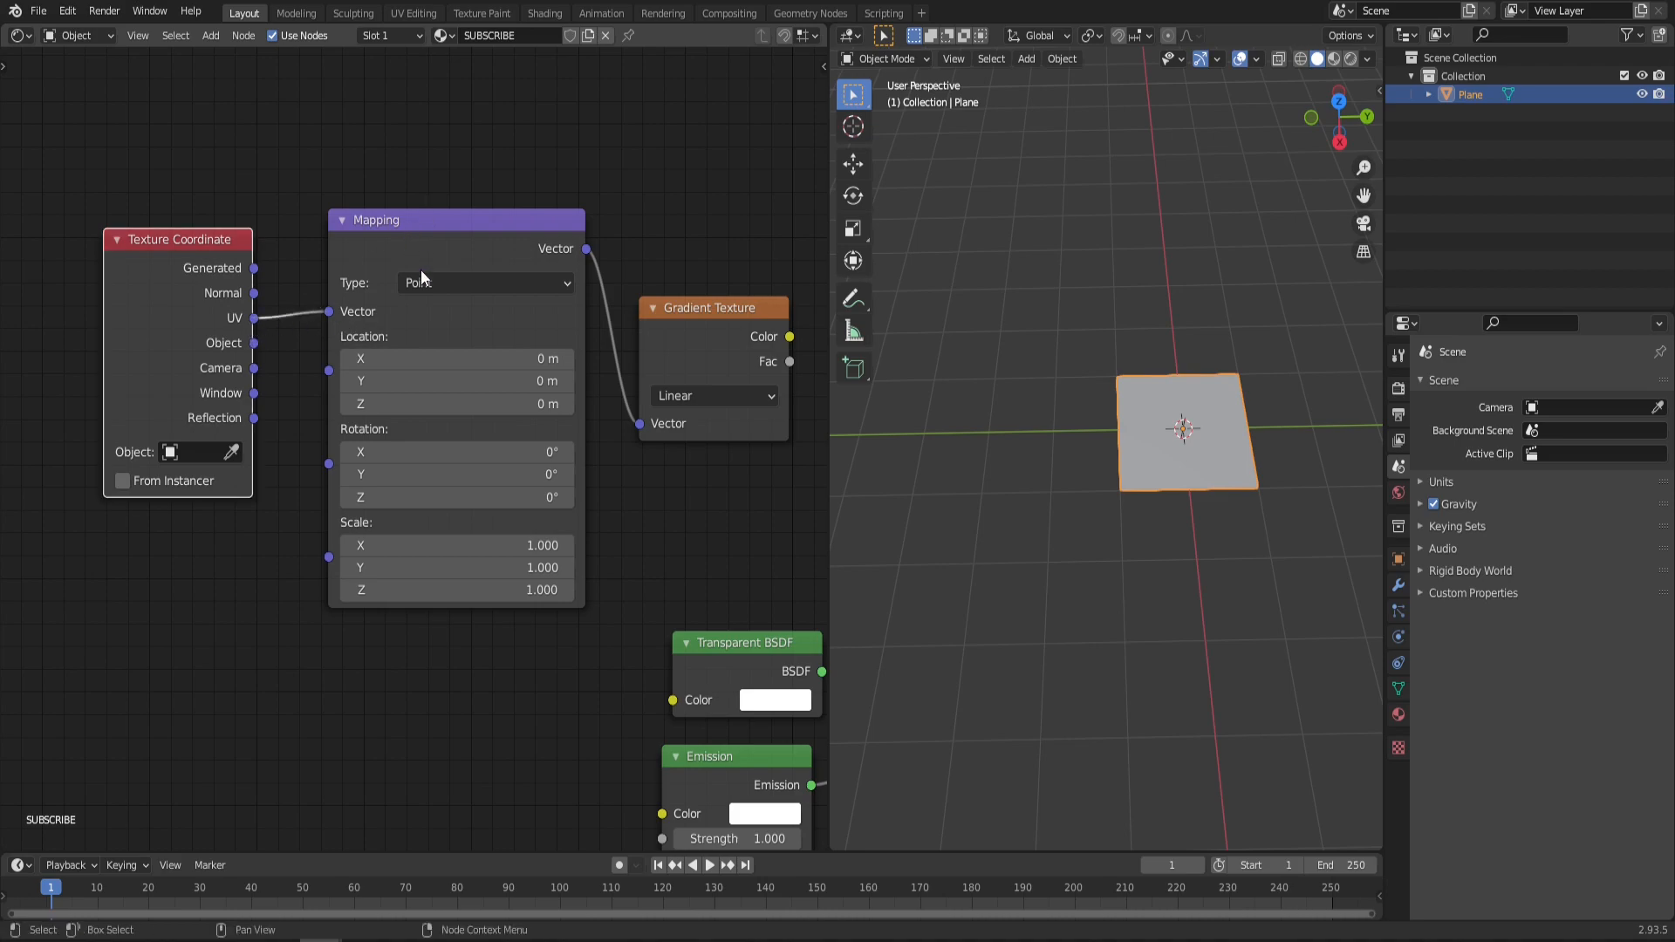
click(484, 282)
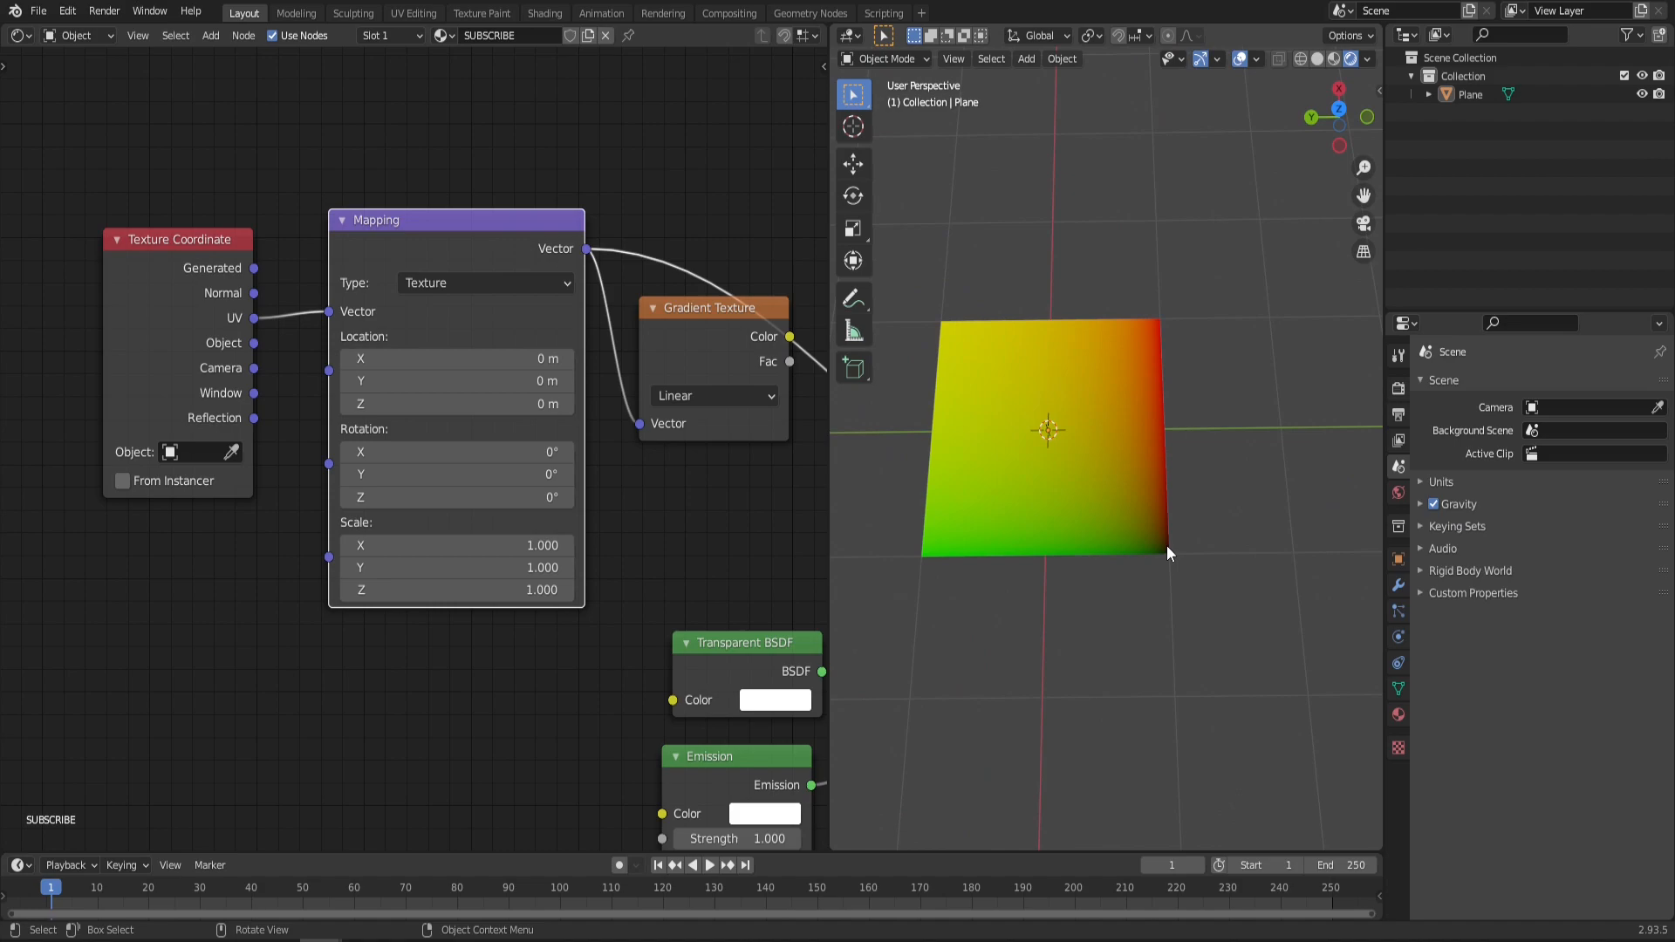
mouse_move(1173, 560)
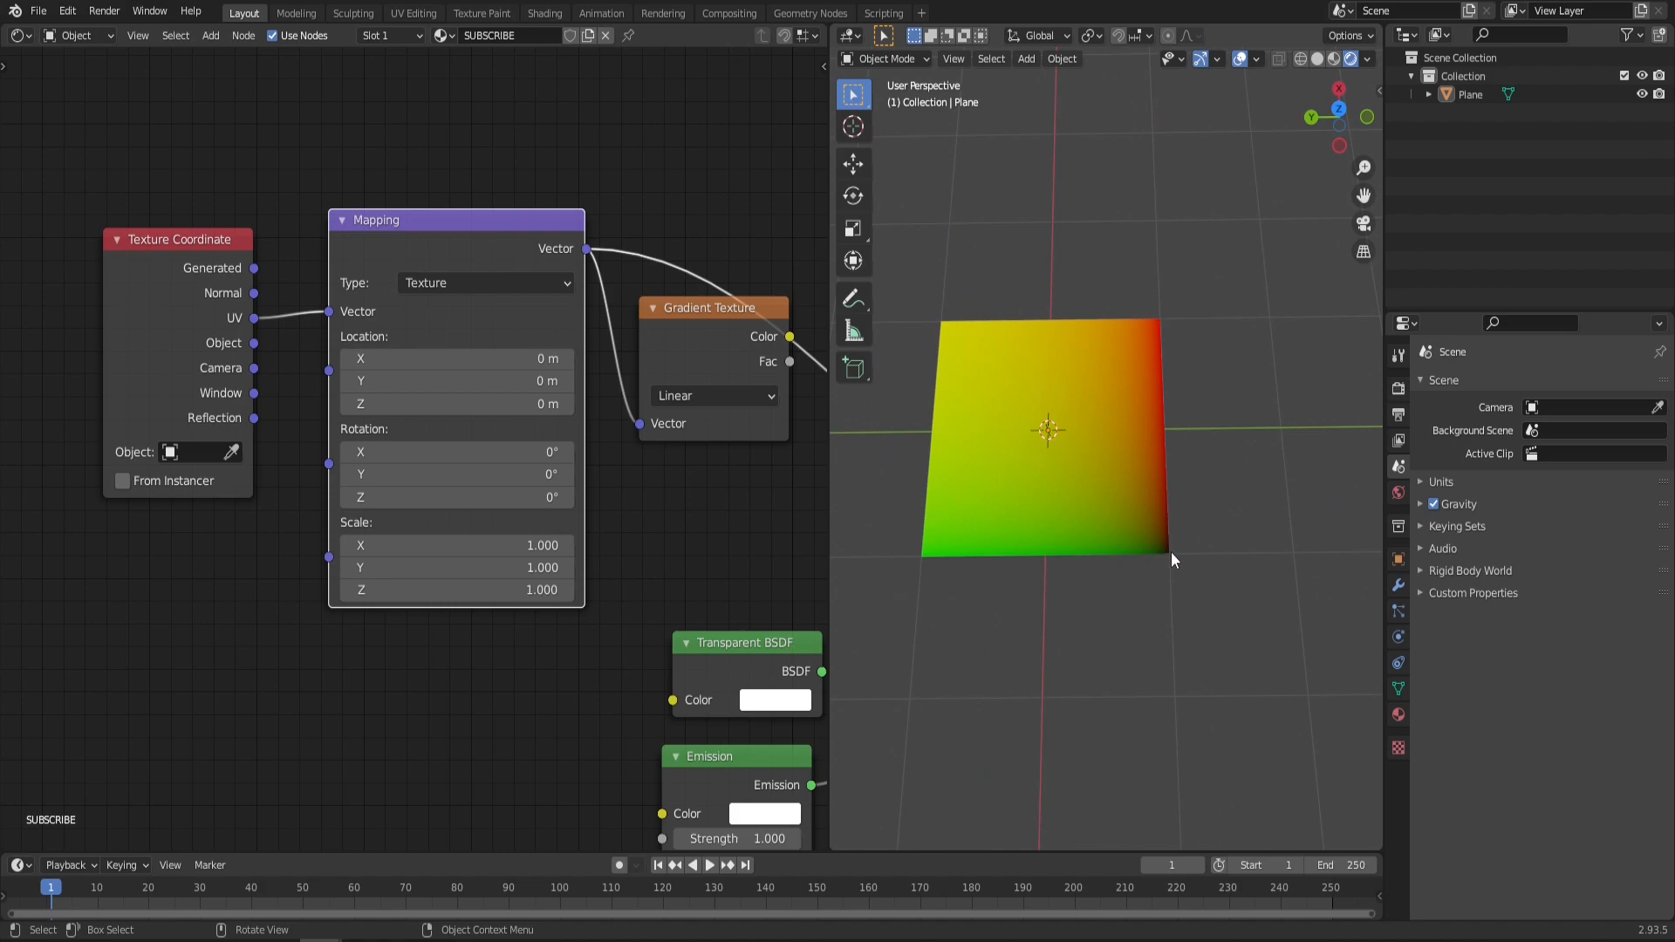
mouse_move(1050, 554)
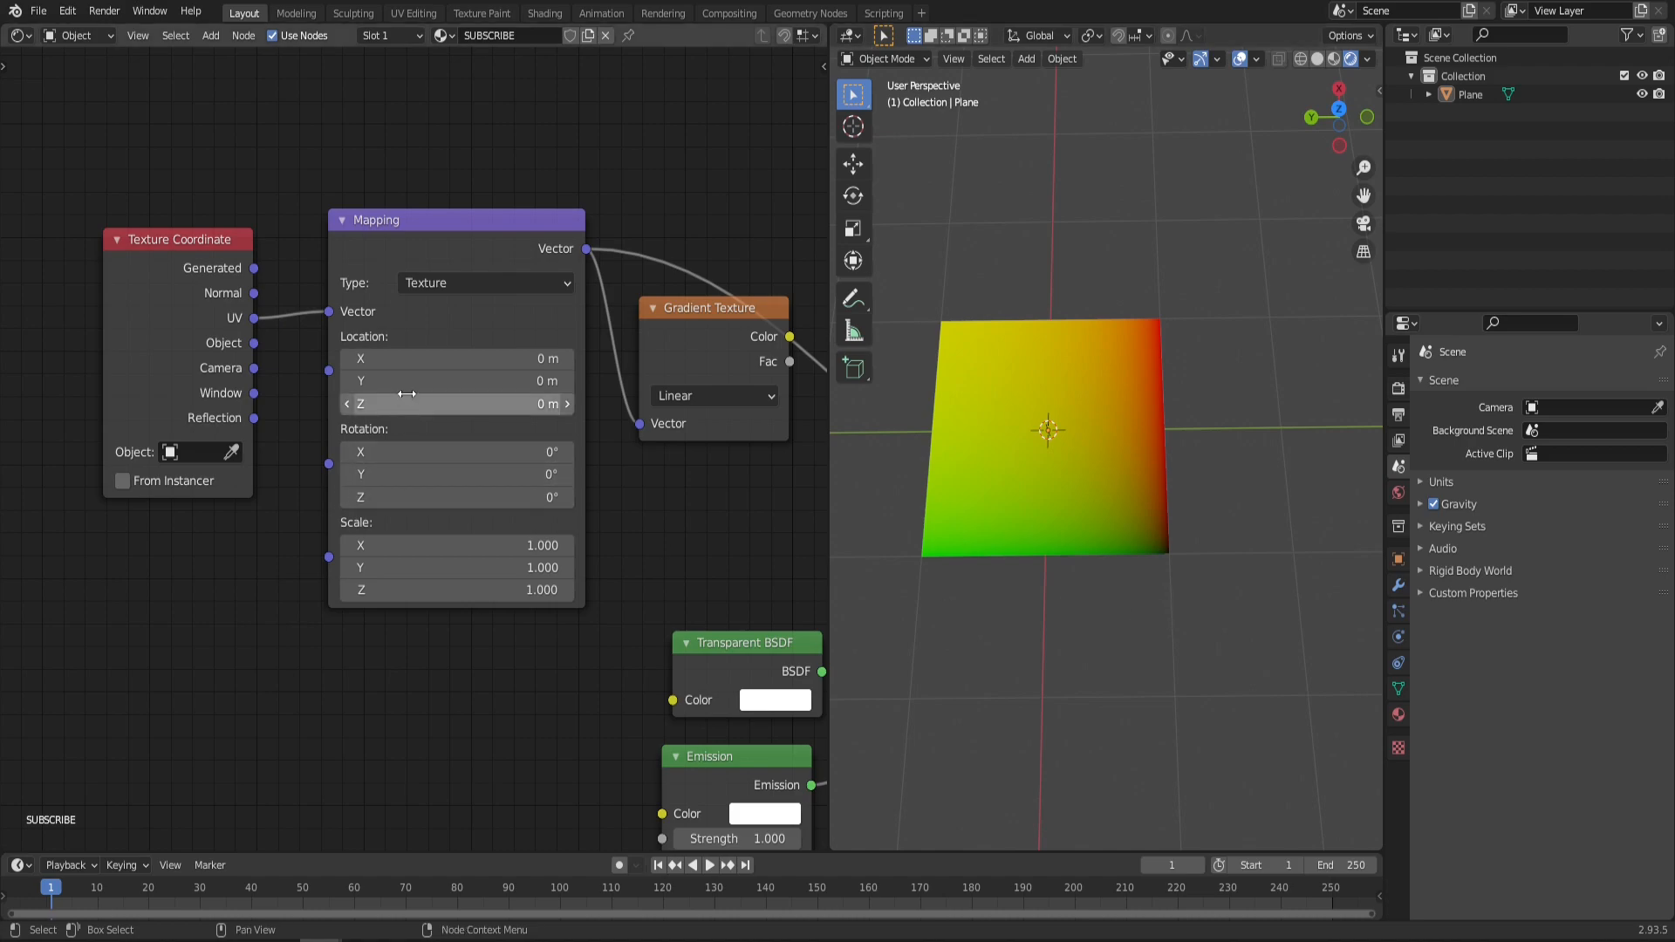
Step: Offset the Mapping Y location to 0.5 and switch the gradient to Spherical
drag(427, 380, 470, 380)
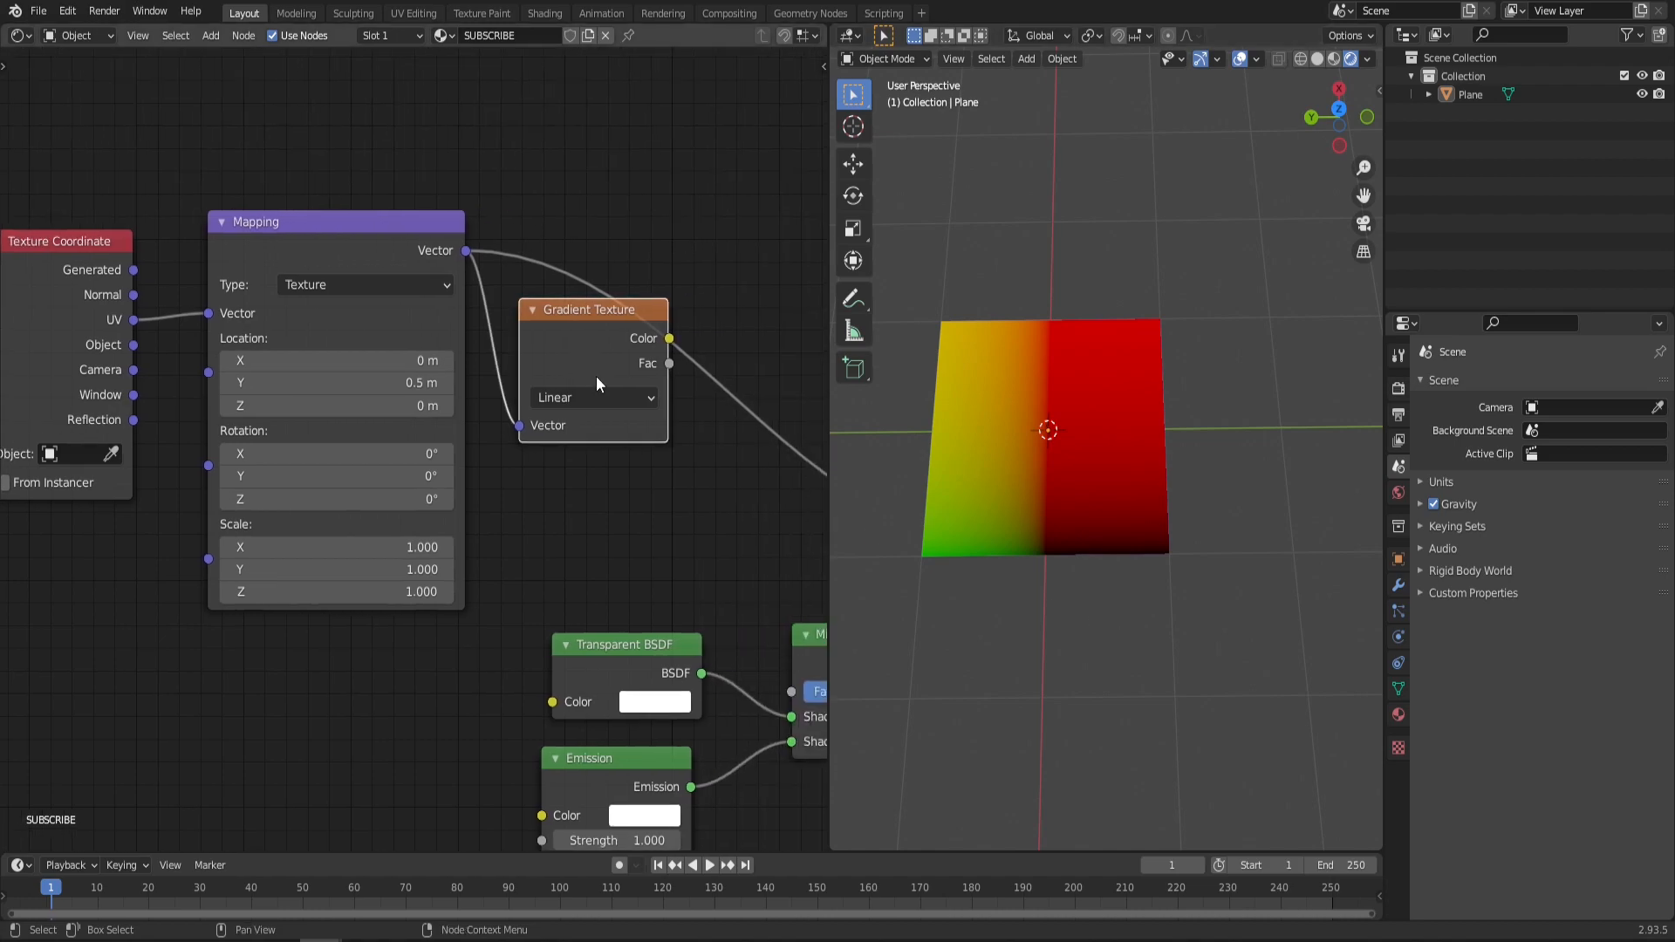
click(593, 397)
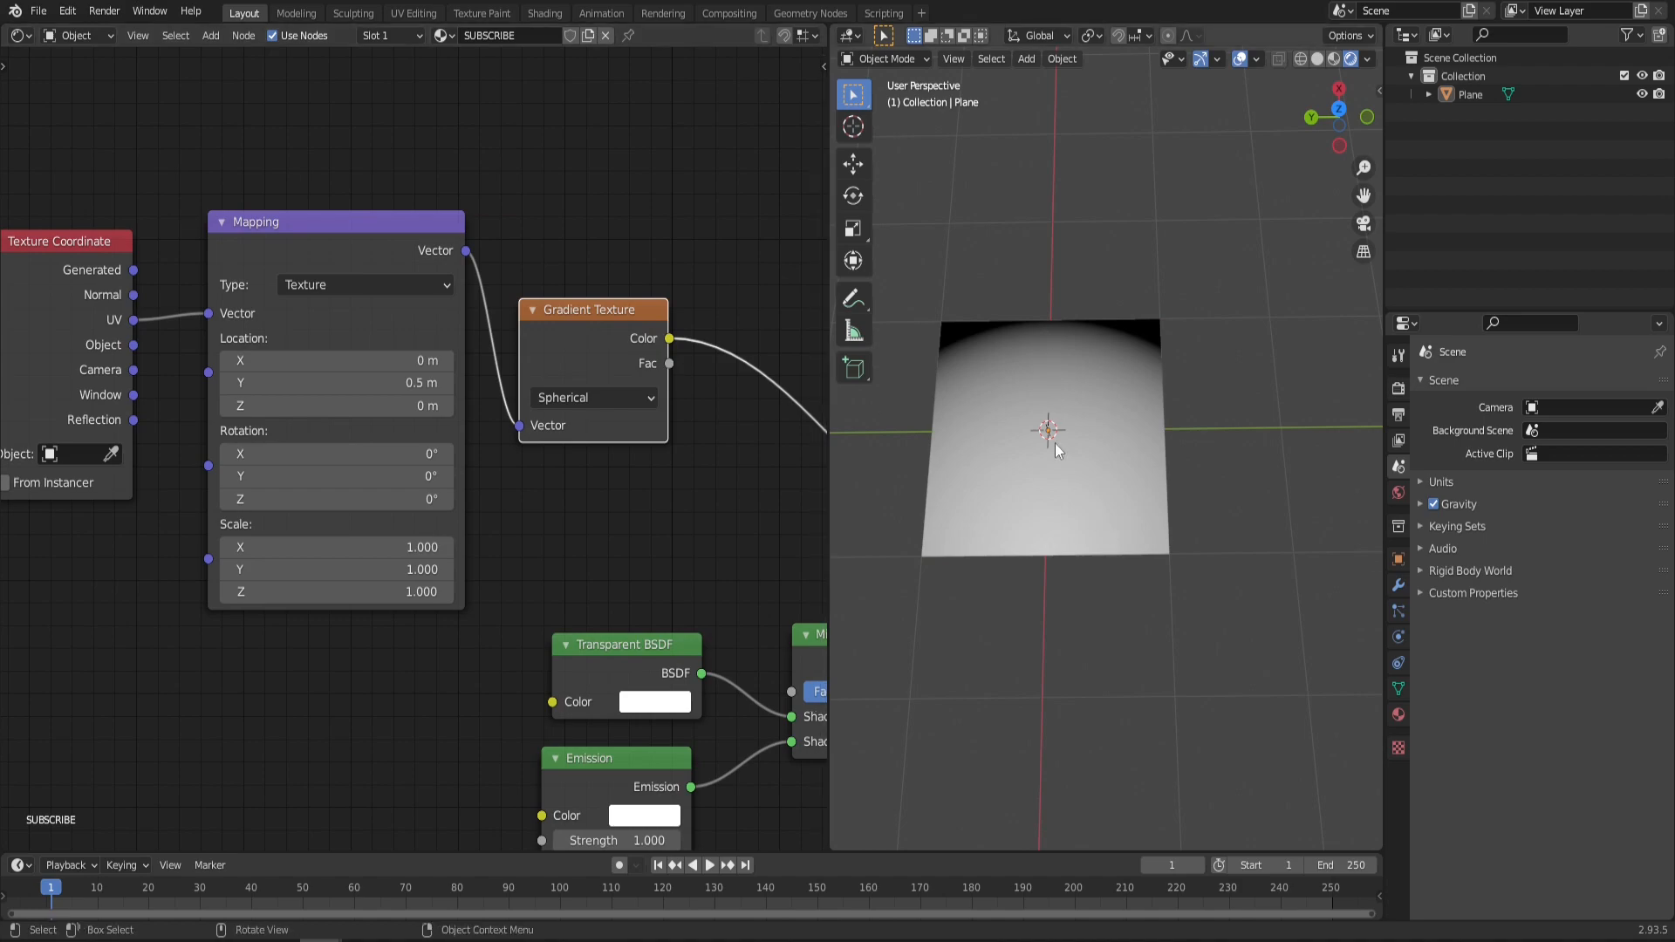
mouse_move(1045, 556)
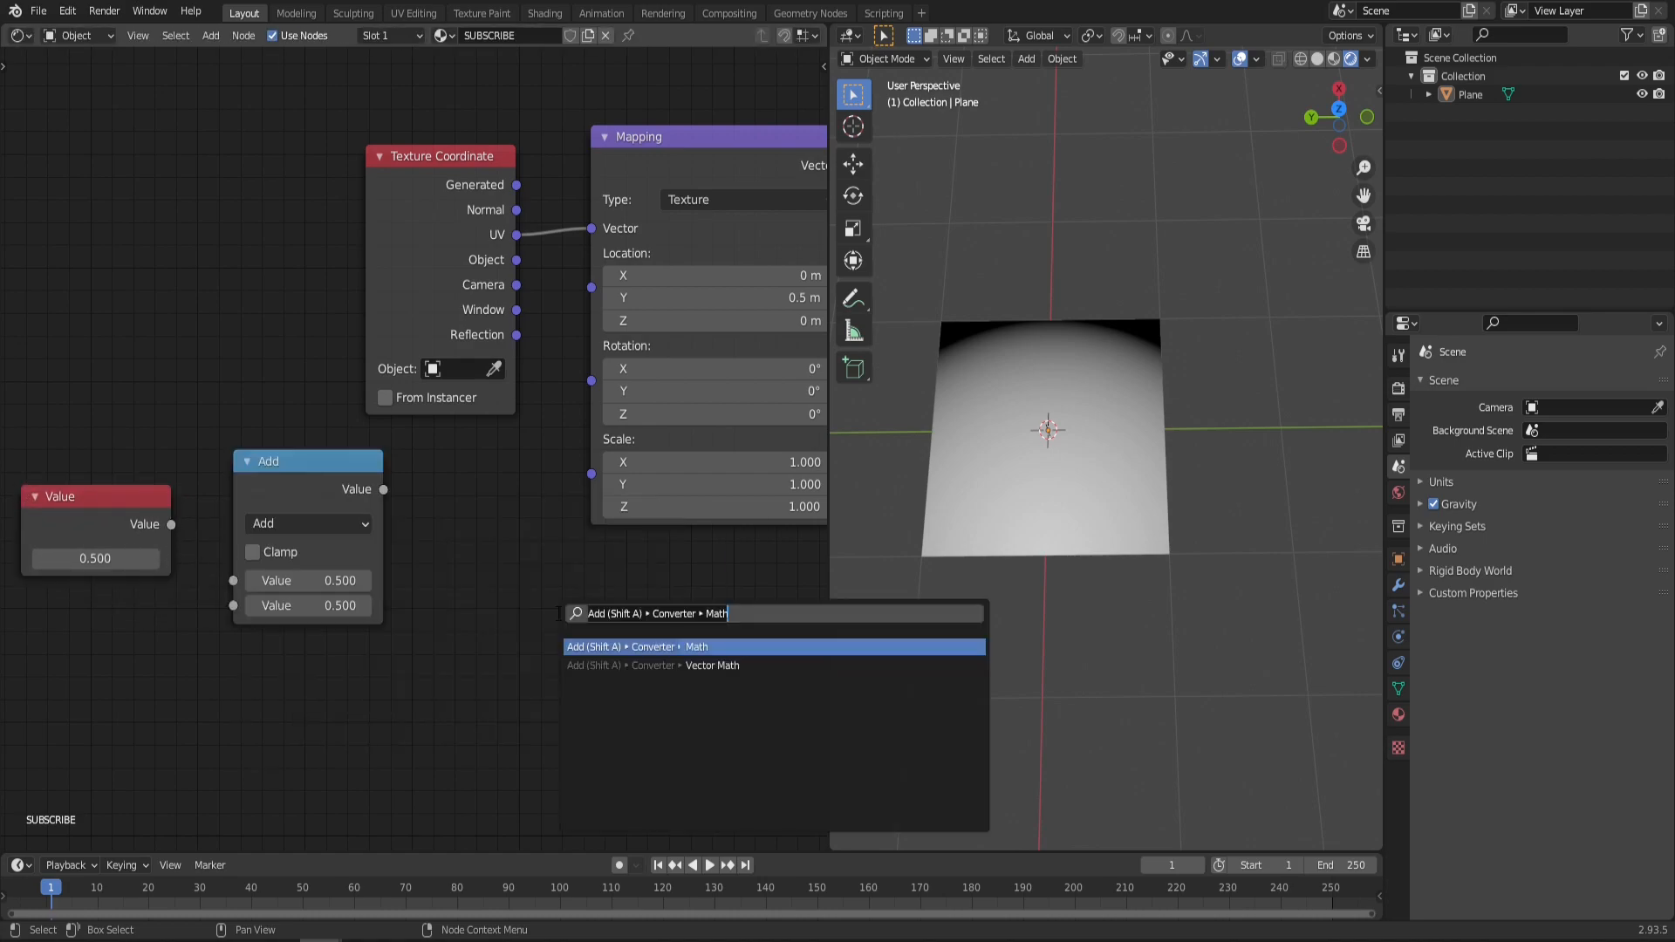
Step: Add a Divide Math node with divisor 3, fed by the Value node that also drives X
click(712, 665)
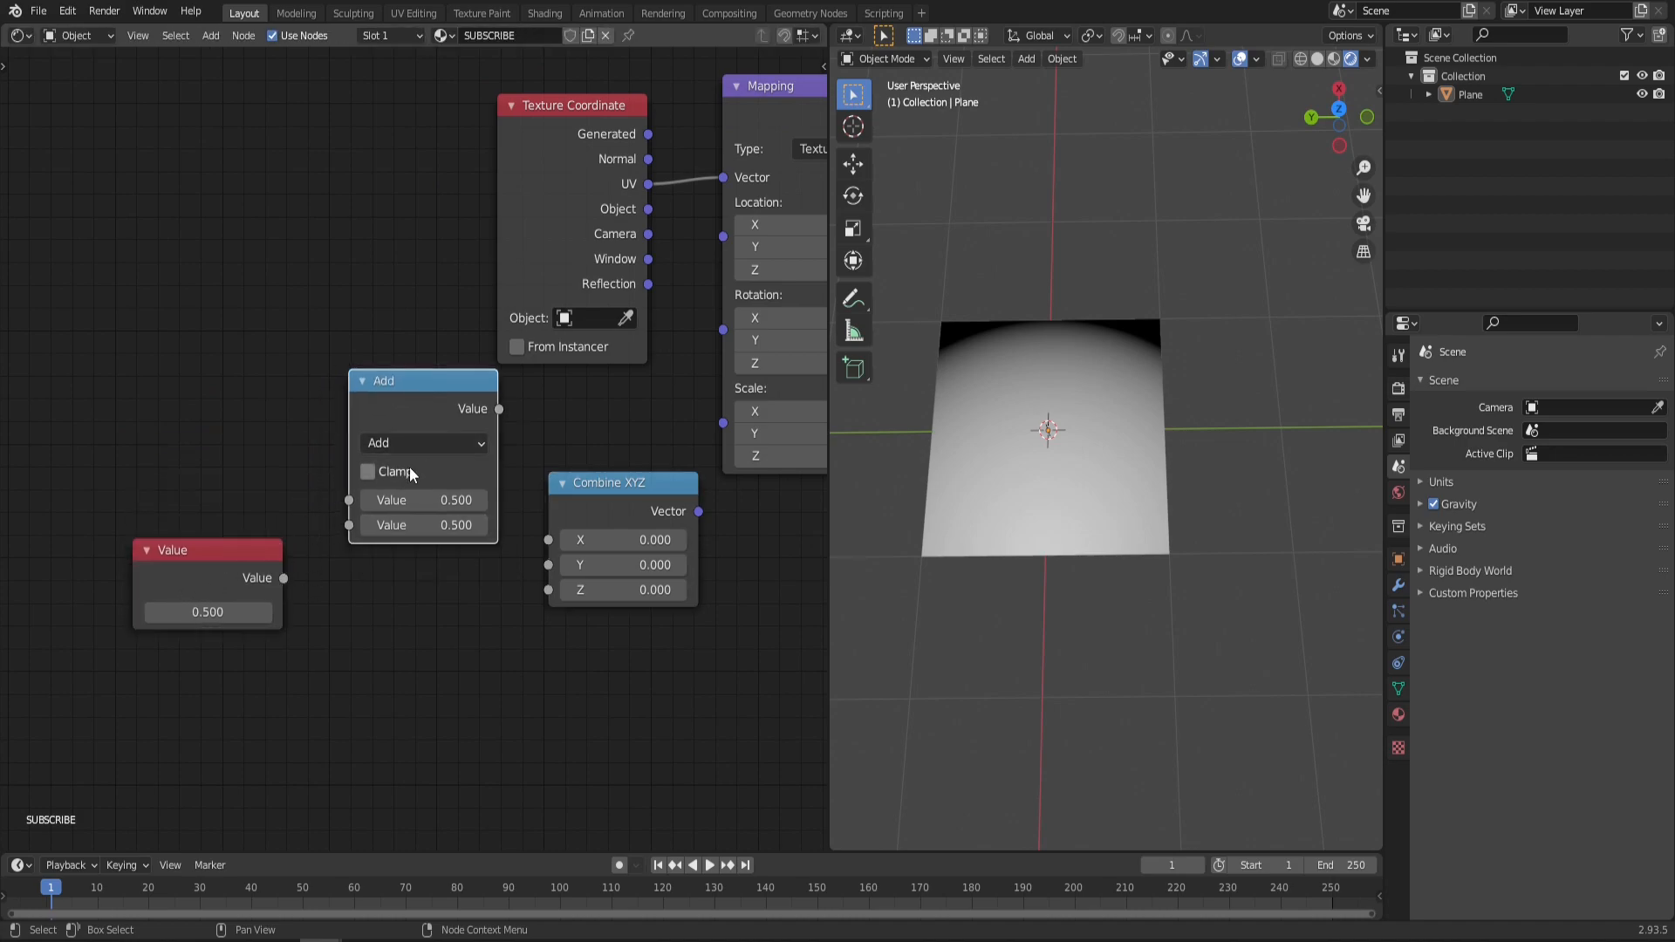
click(423, 442)
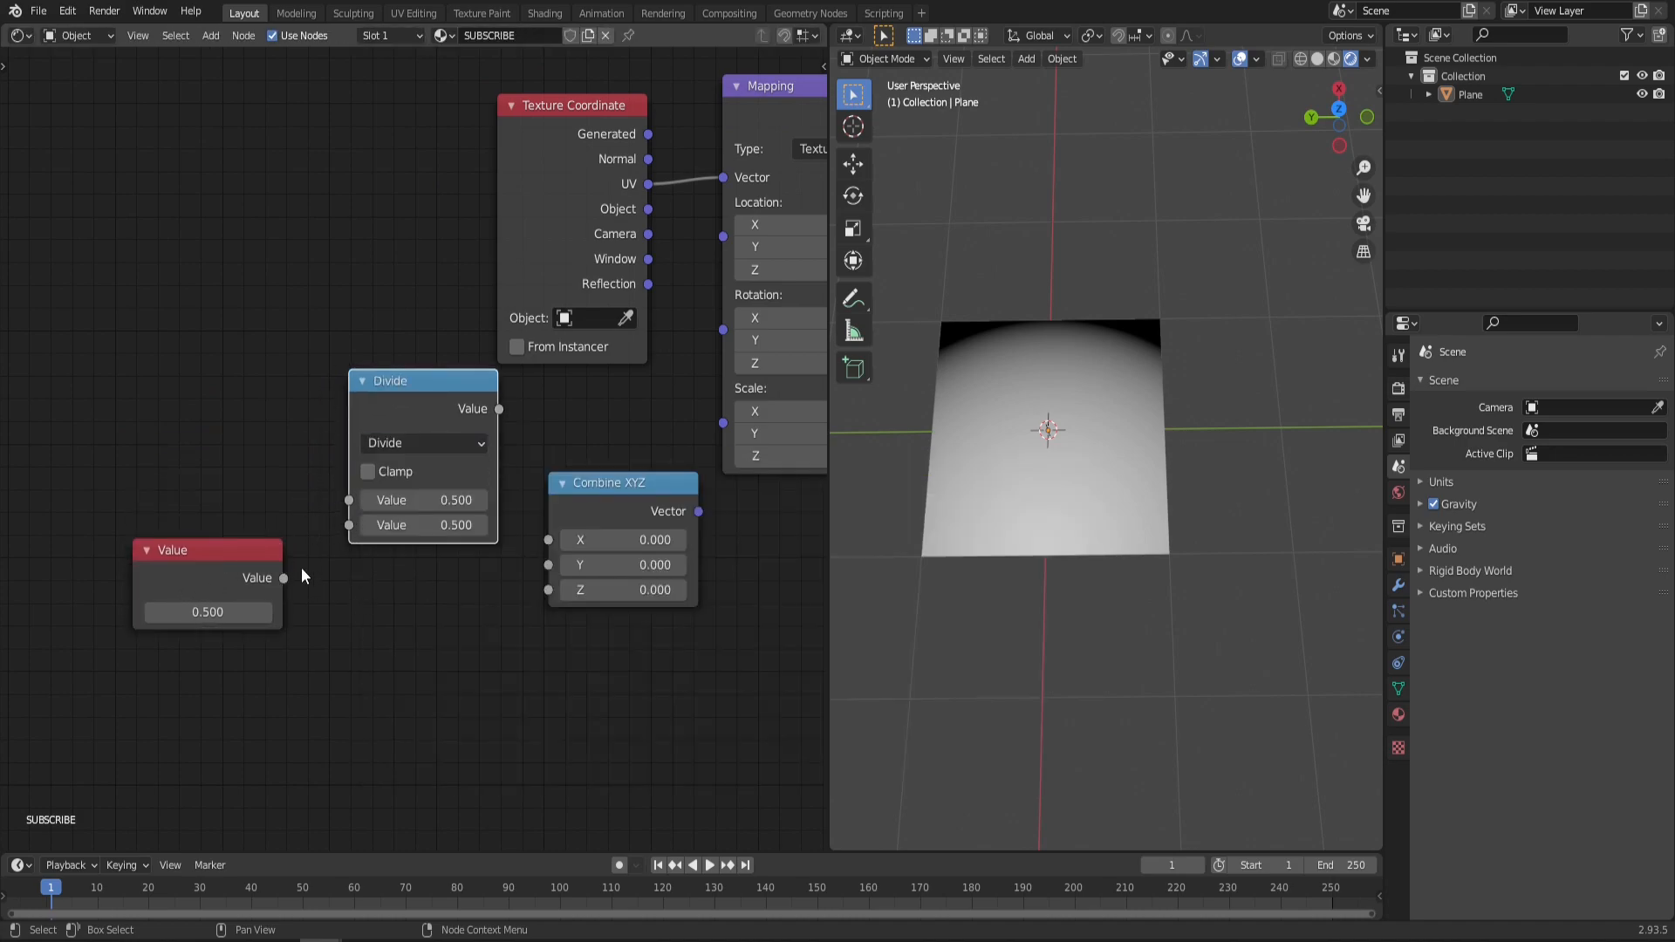
drag(285, 578, 349, 500)
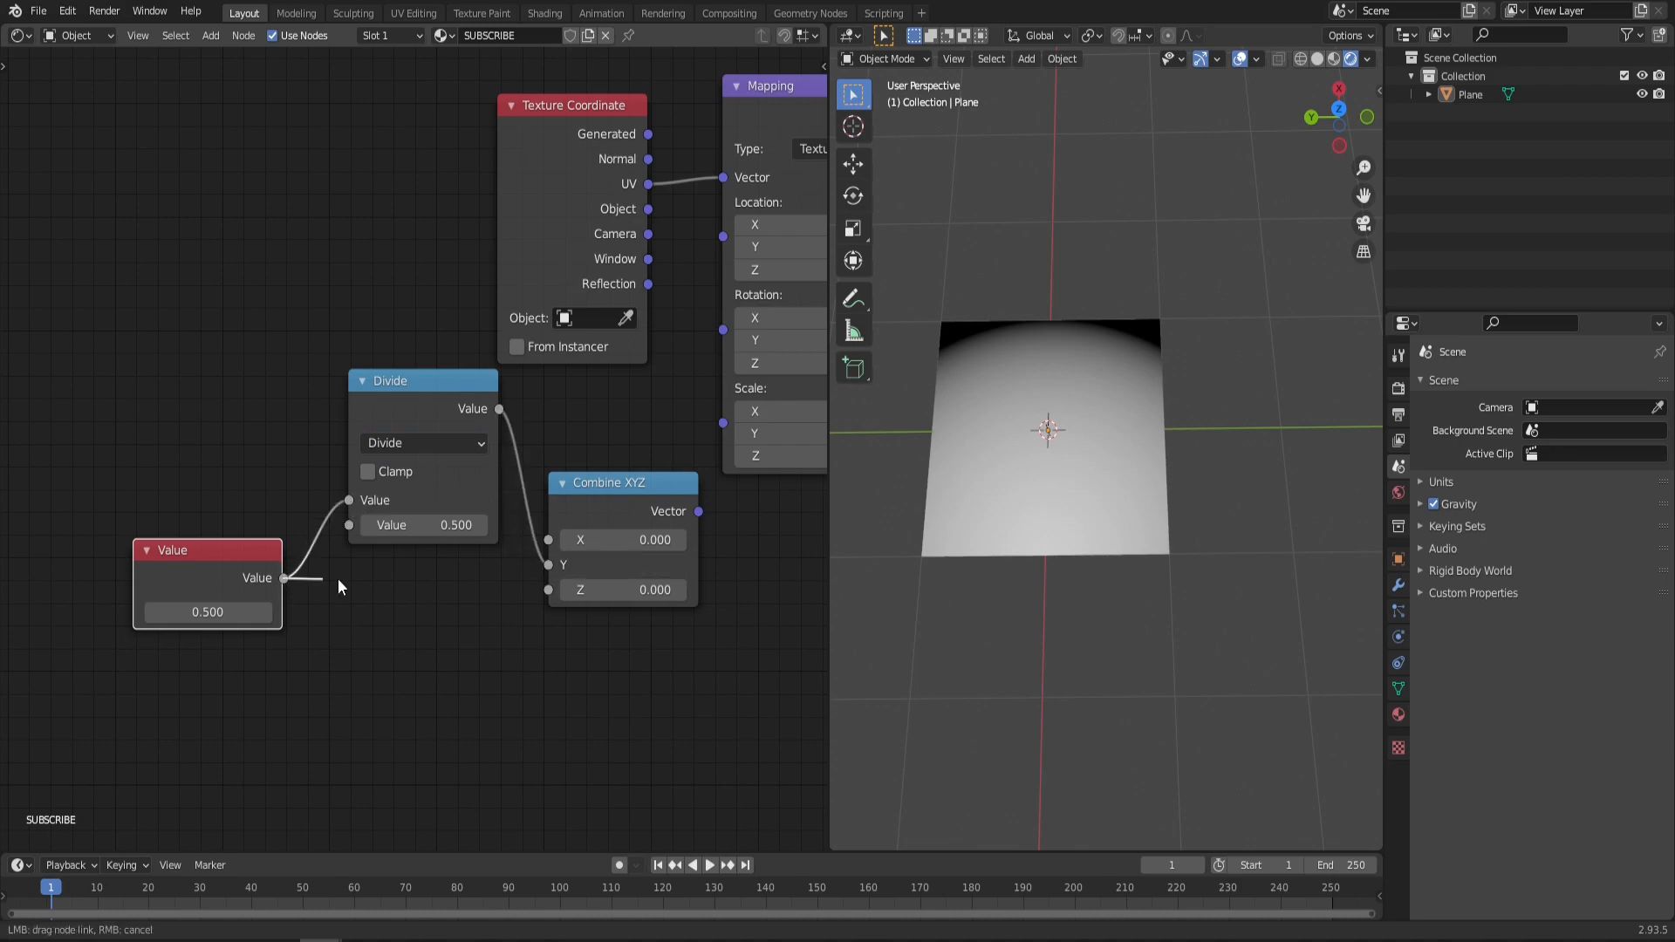
drag(286, 577, 547, 590)
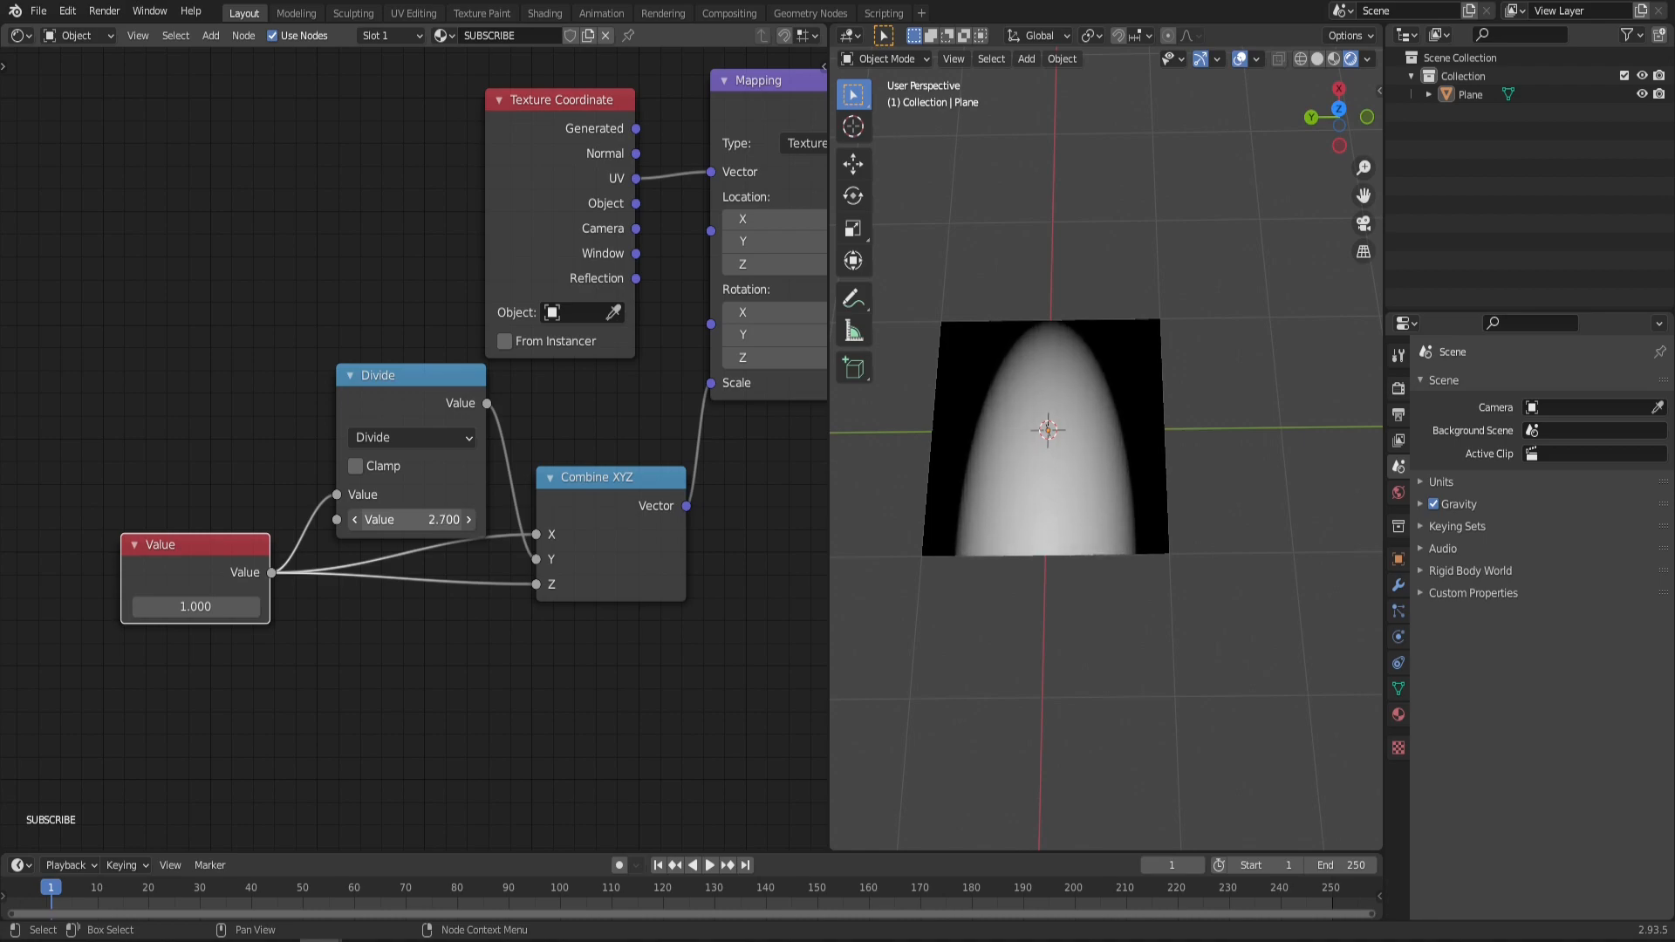
click(409, 519)
text(3.000)
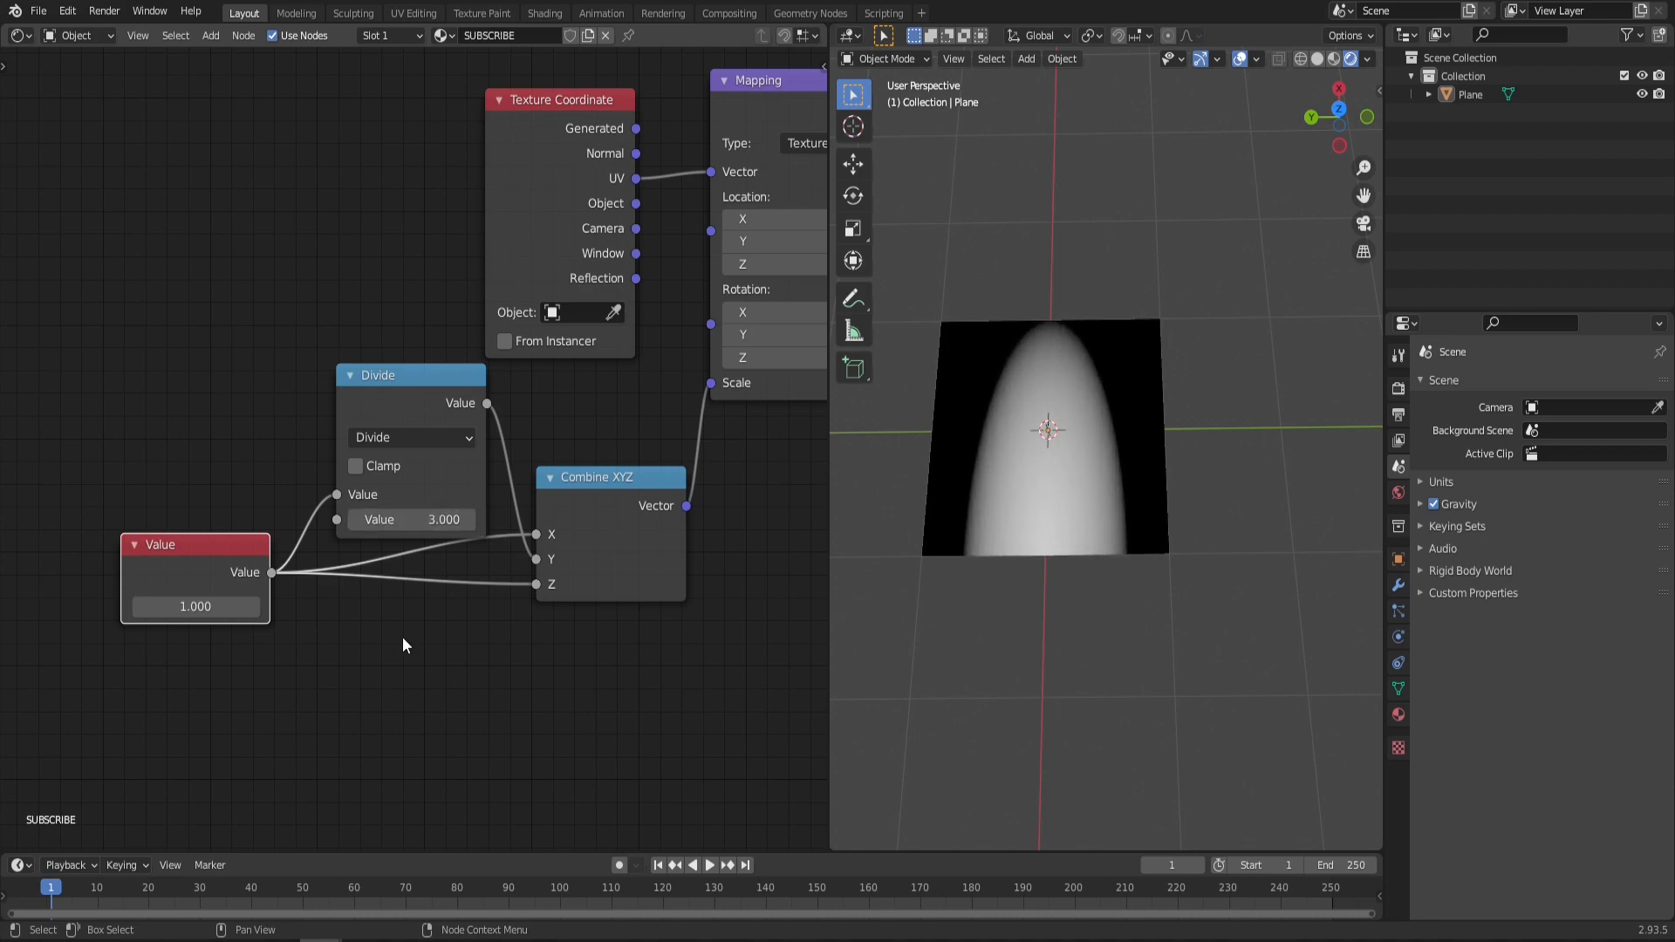
drag(410, 519, 432, 519)
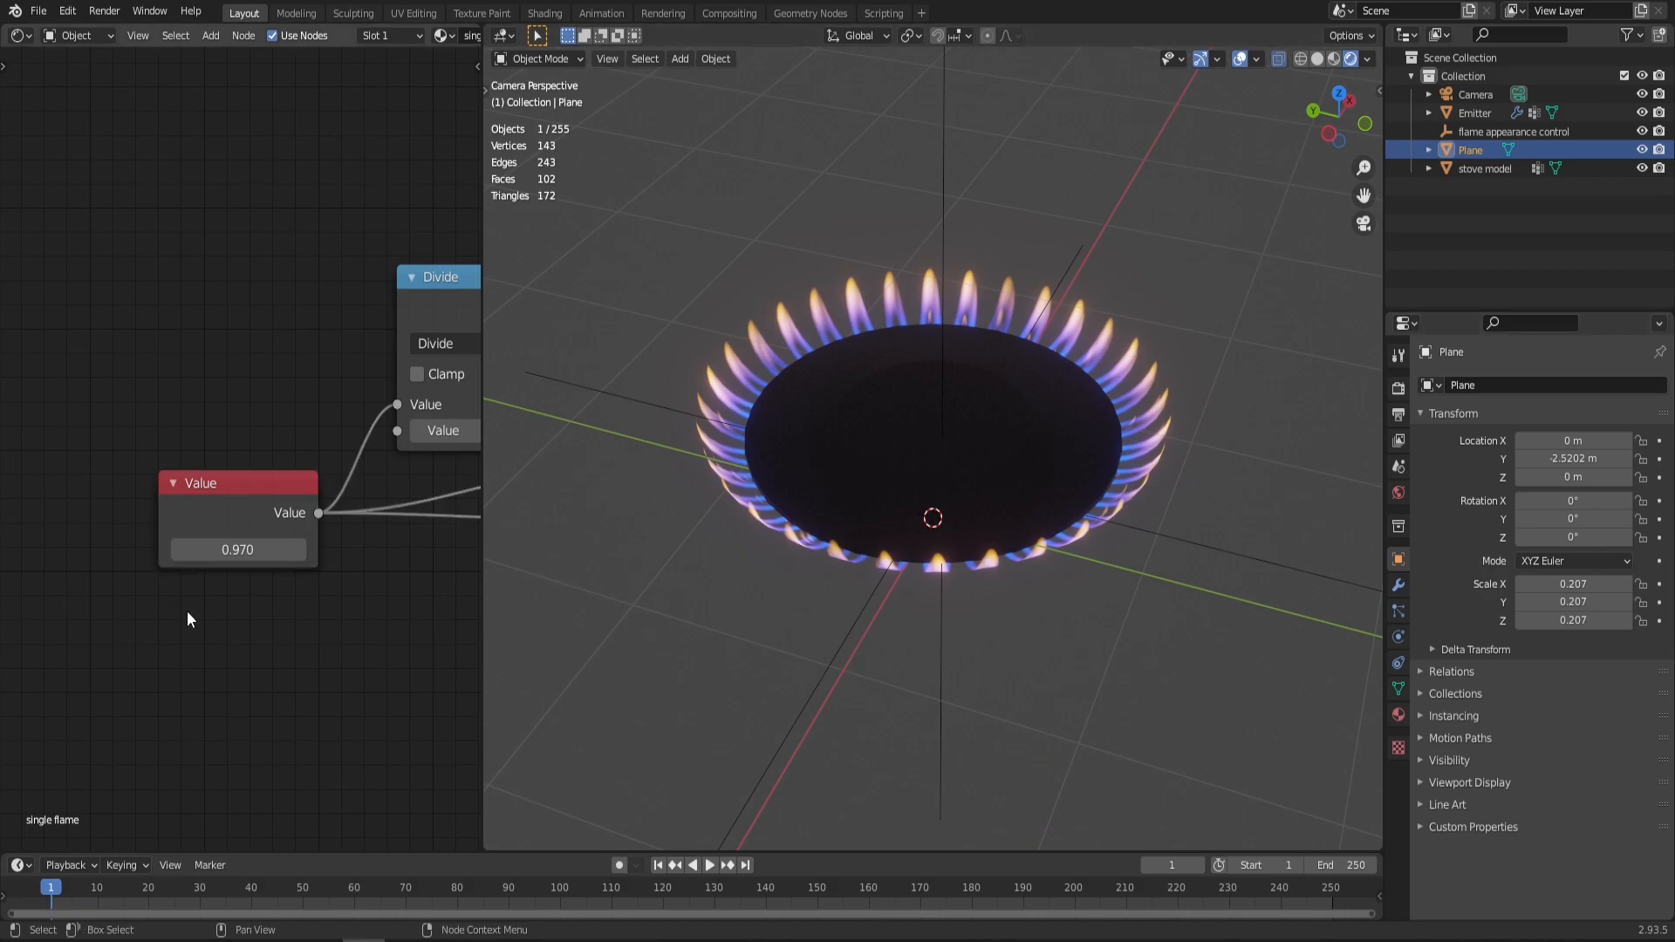
mouse_move(248, 506)
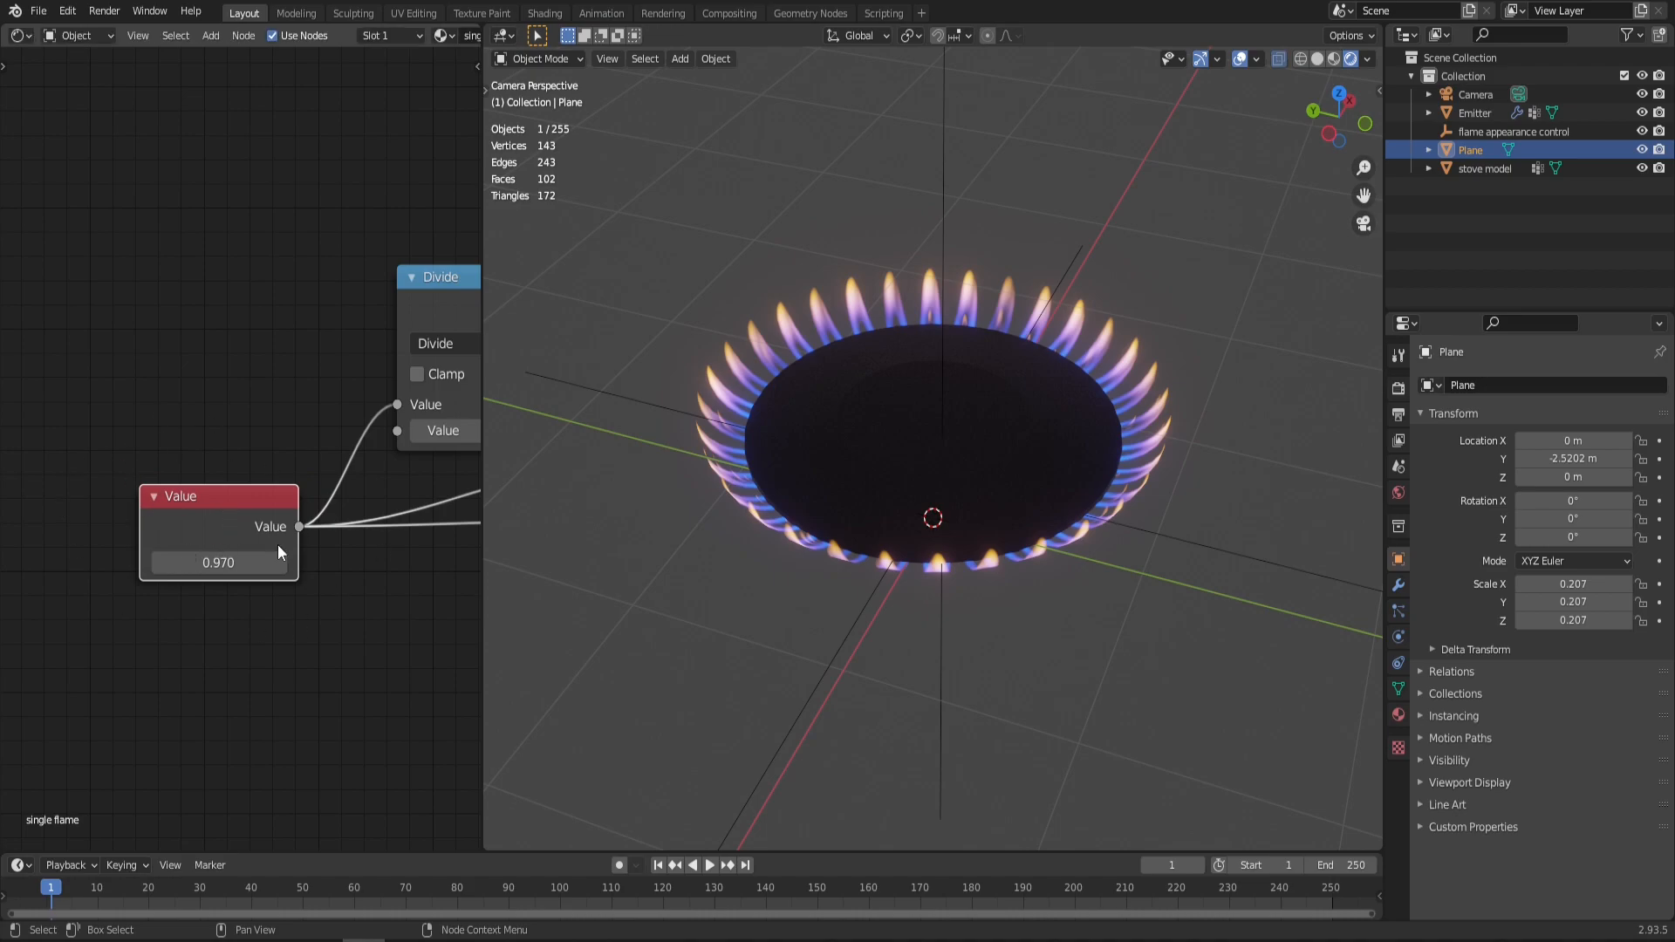
mouse_move(1308, 441)
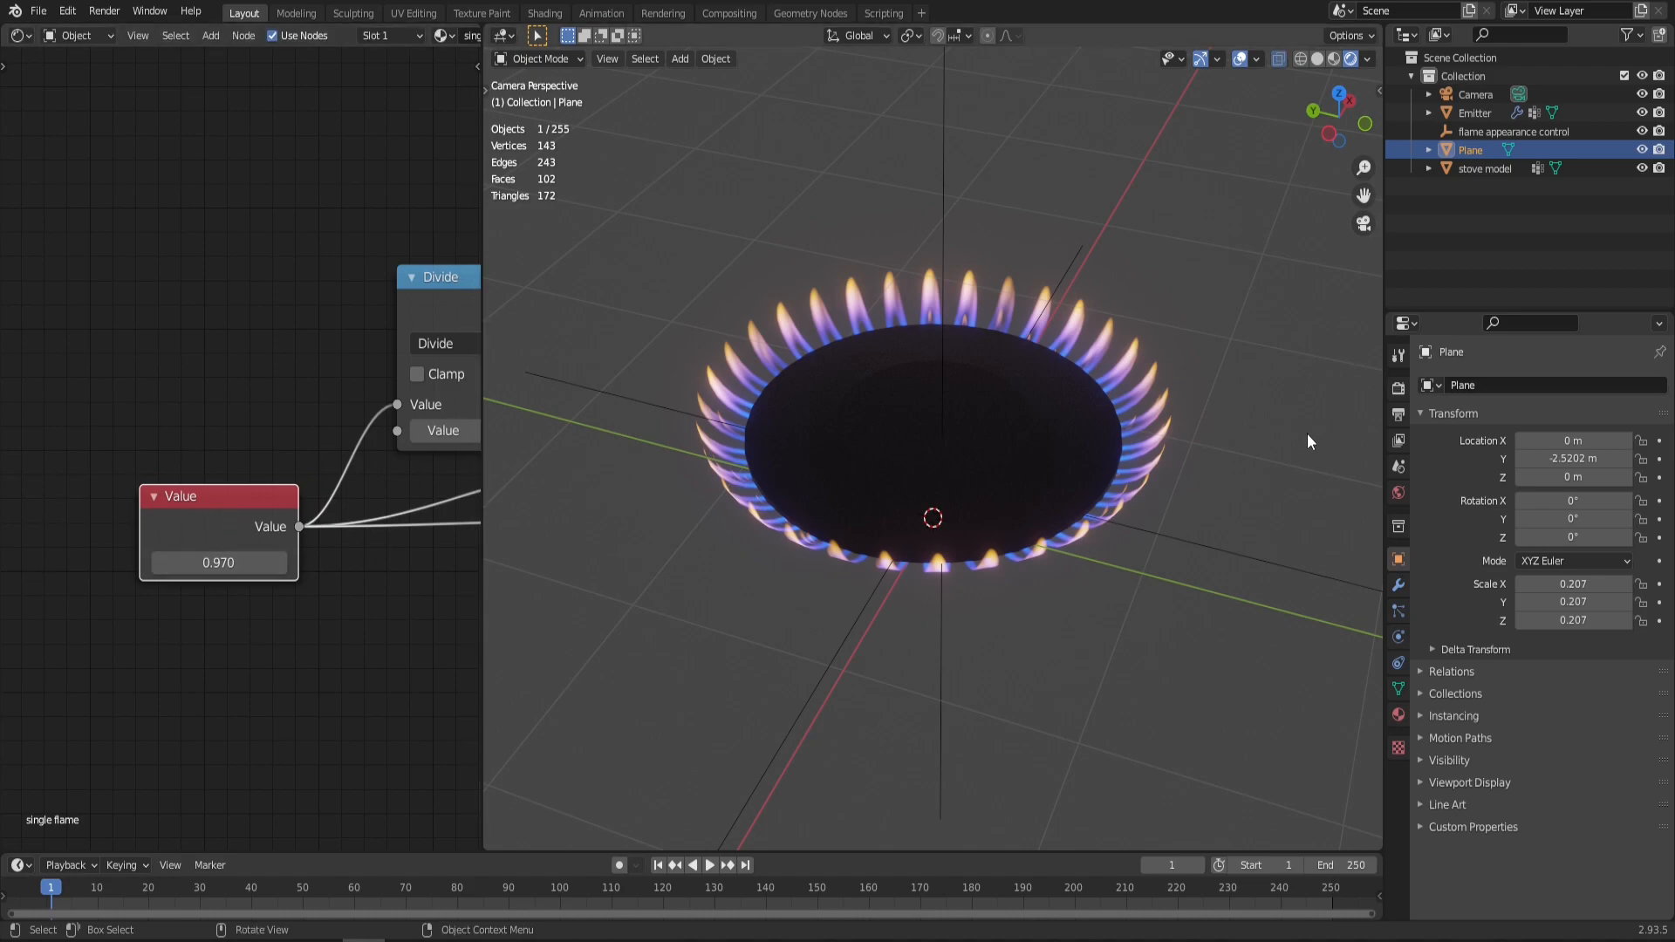
mouse_move(599, 720)
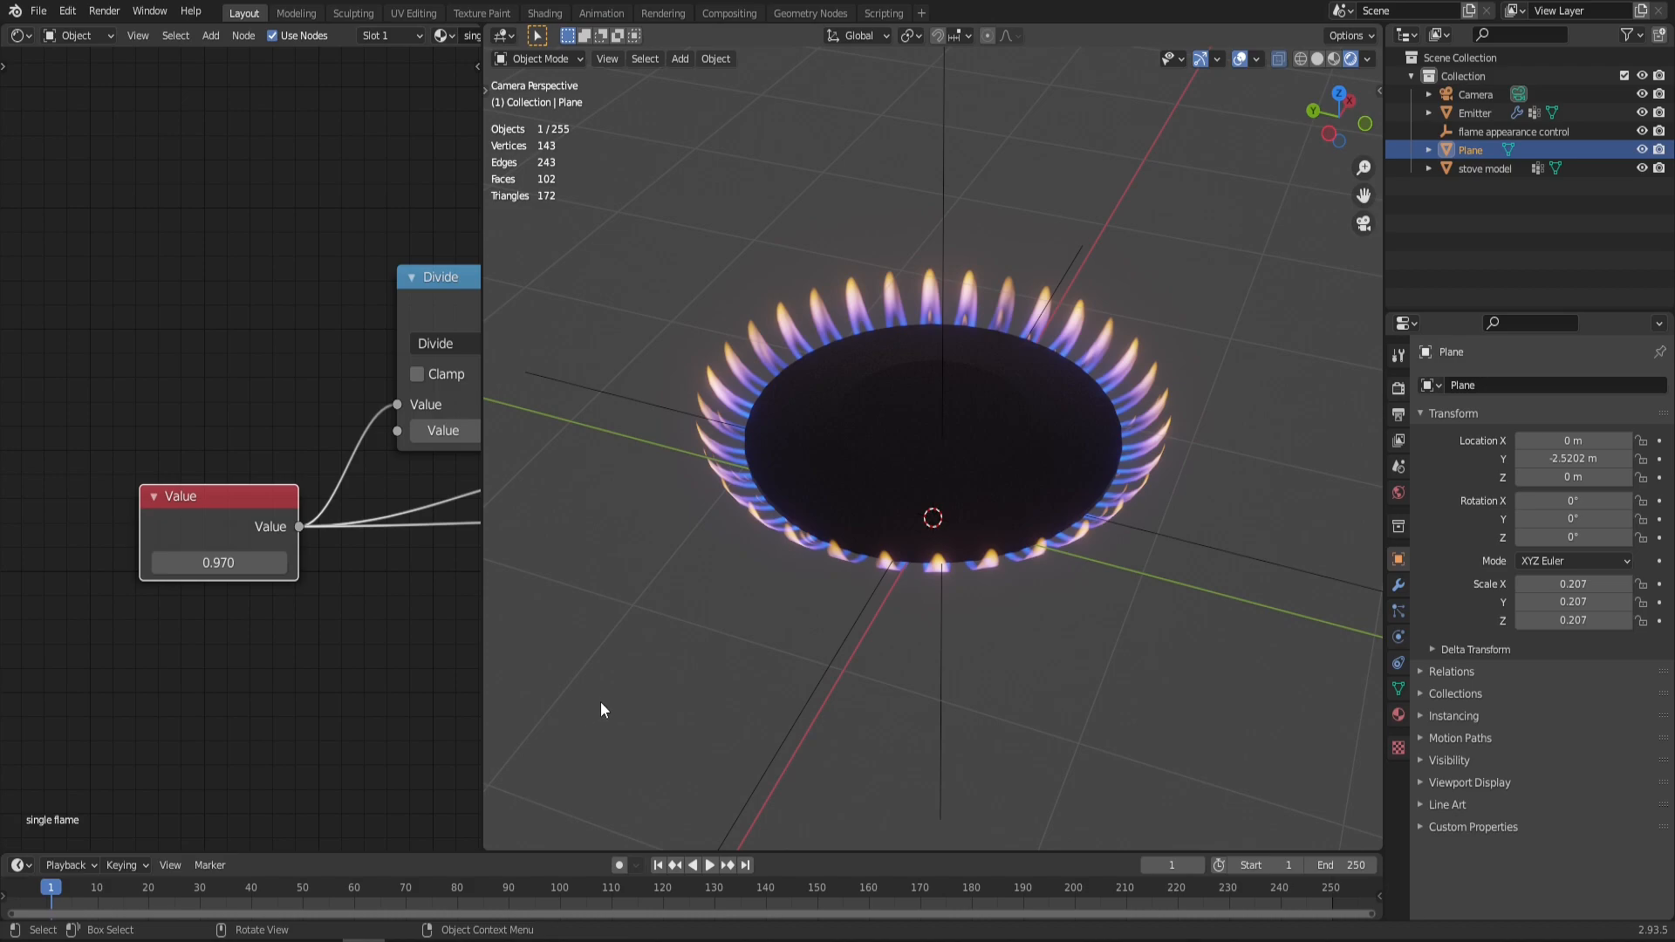
mouse_move(570, 676)
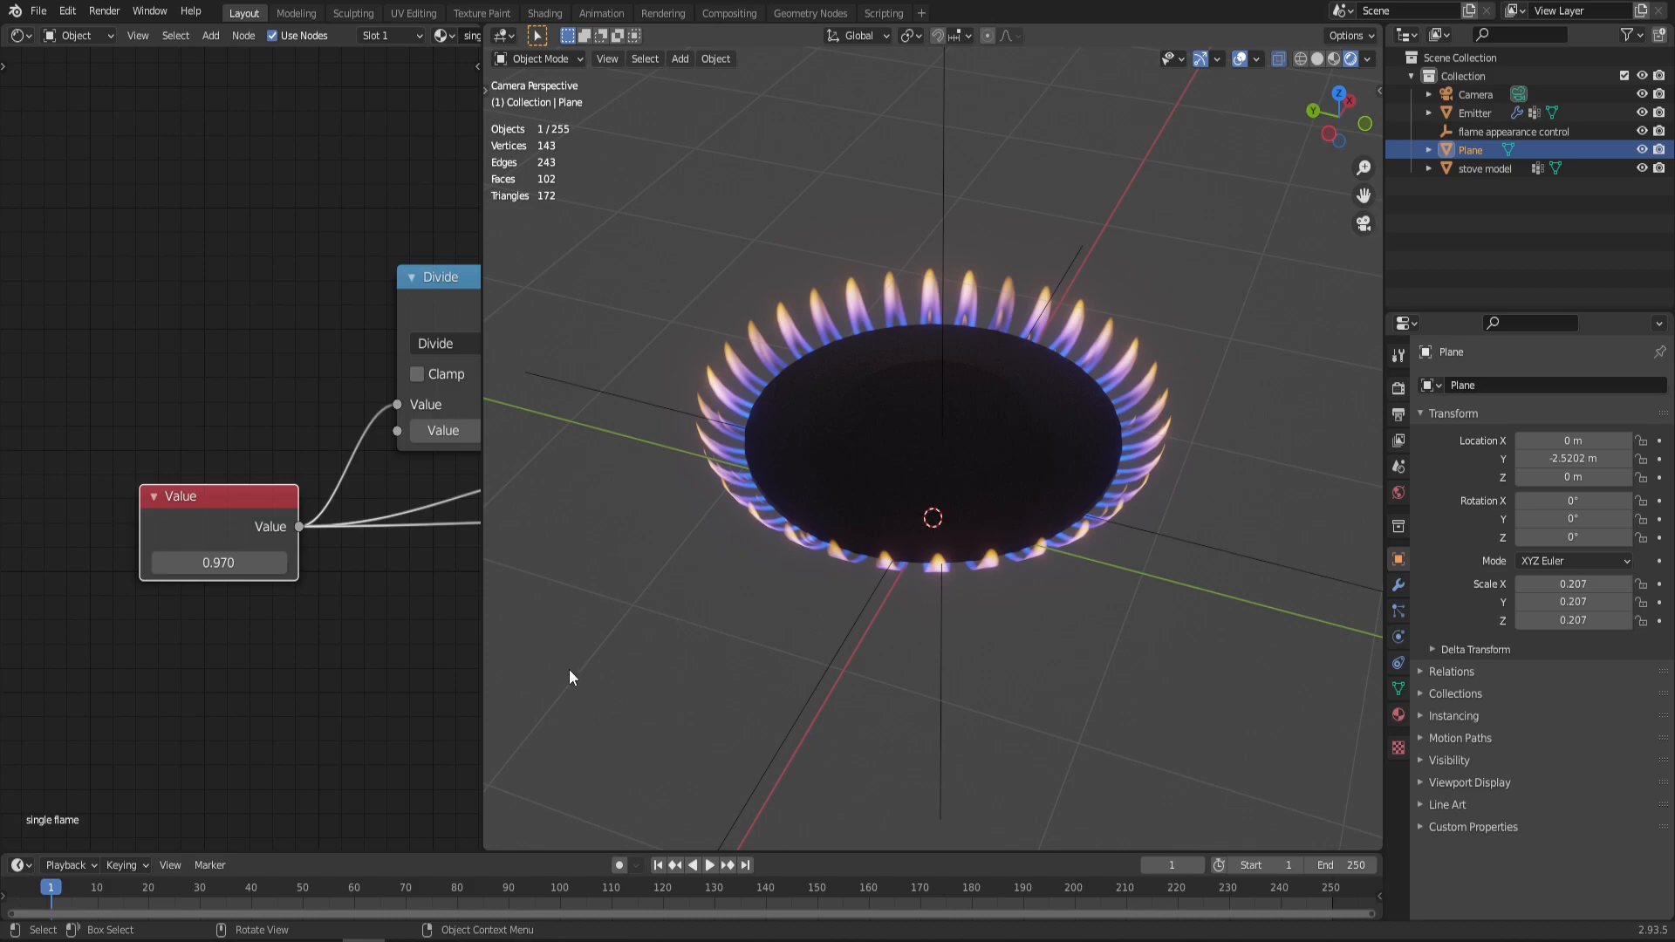
Step: Scale the mask plane down to preview smaller flames, trying 0.260, 0.400 and 0.890
key(s)
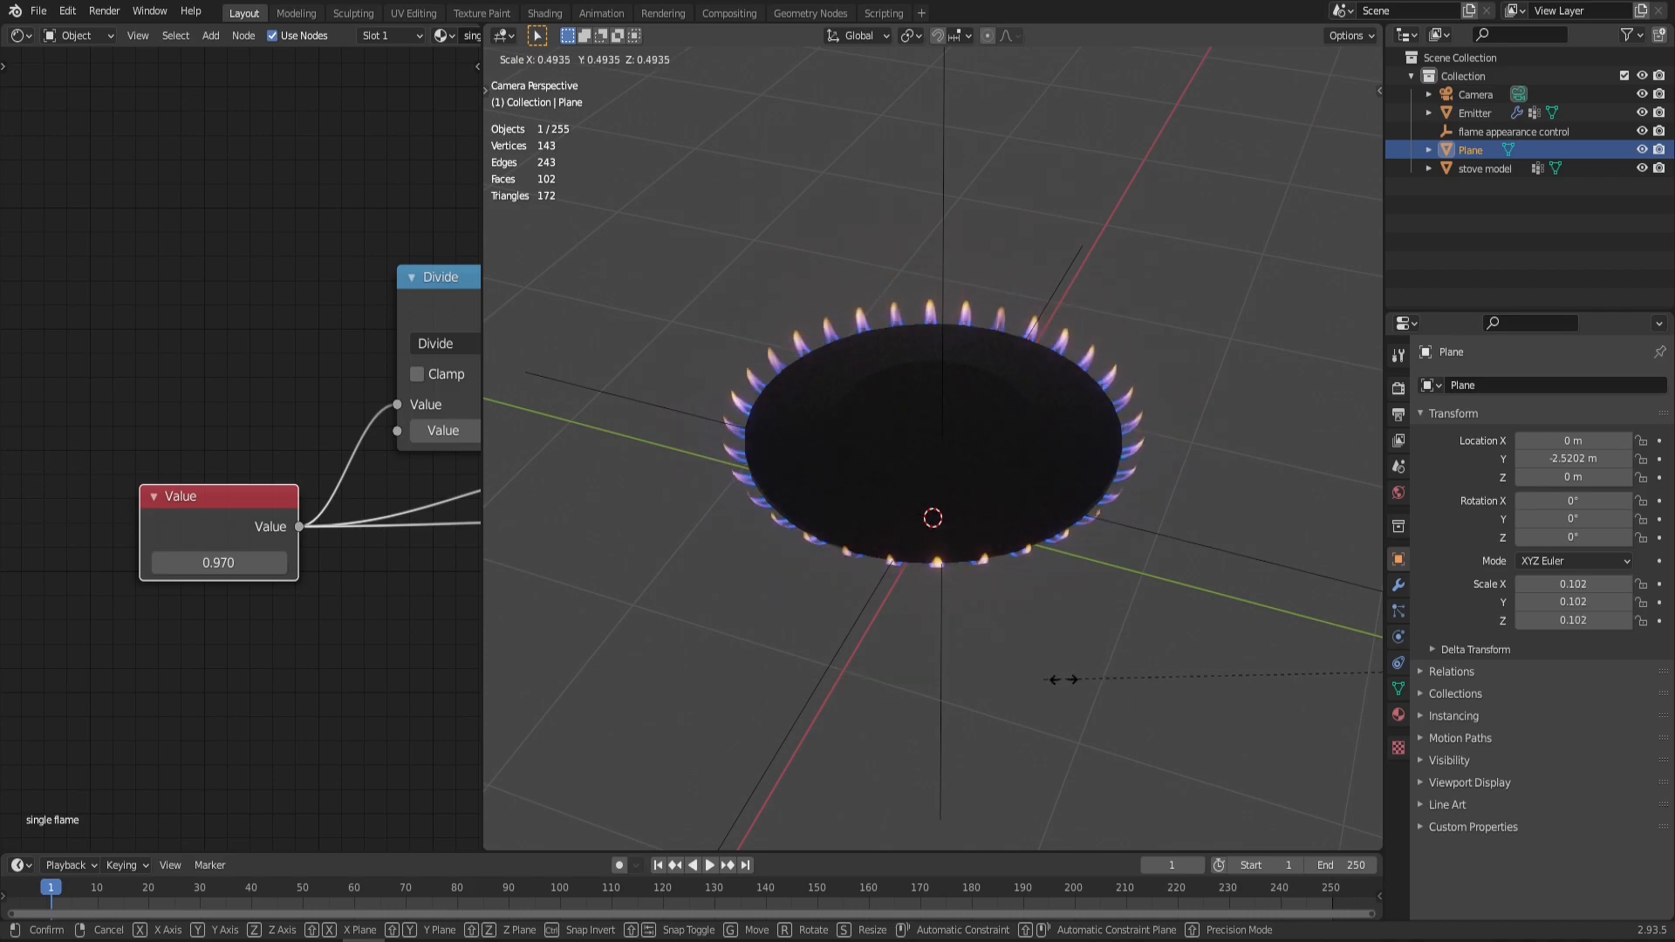
drag(1067, 680, 817, 677)
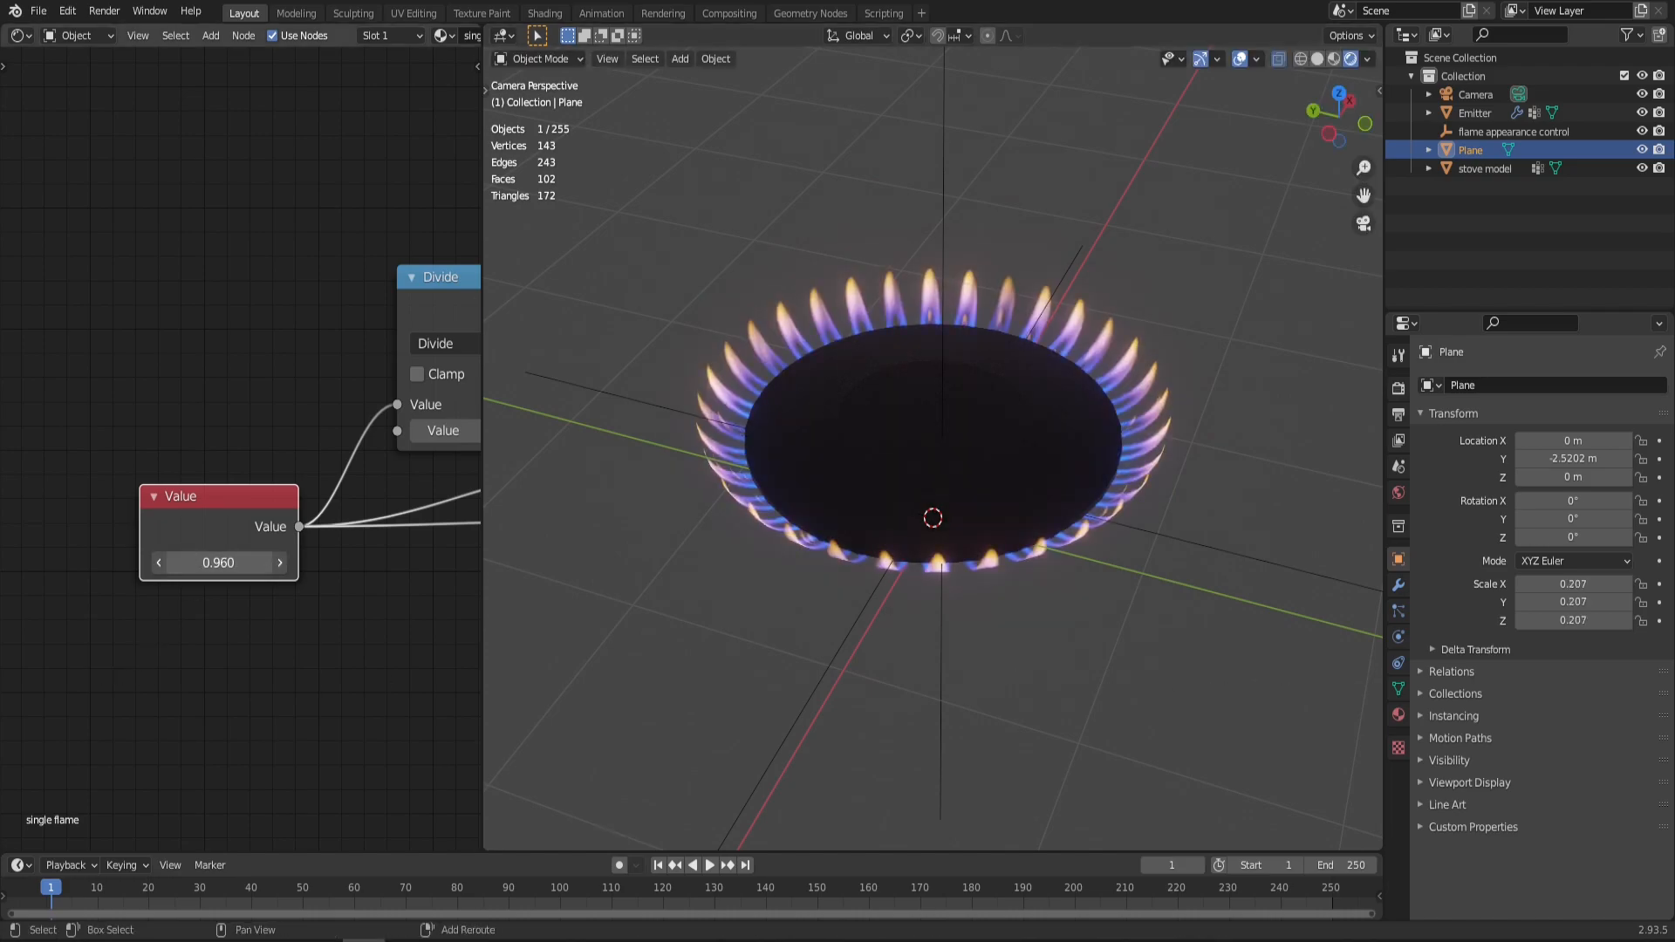
text(0.260)
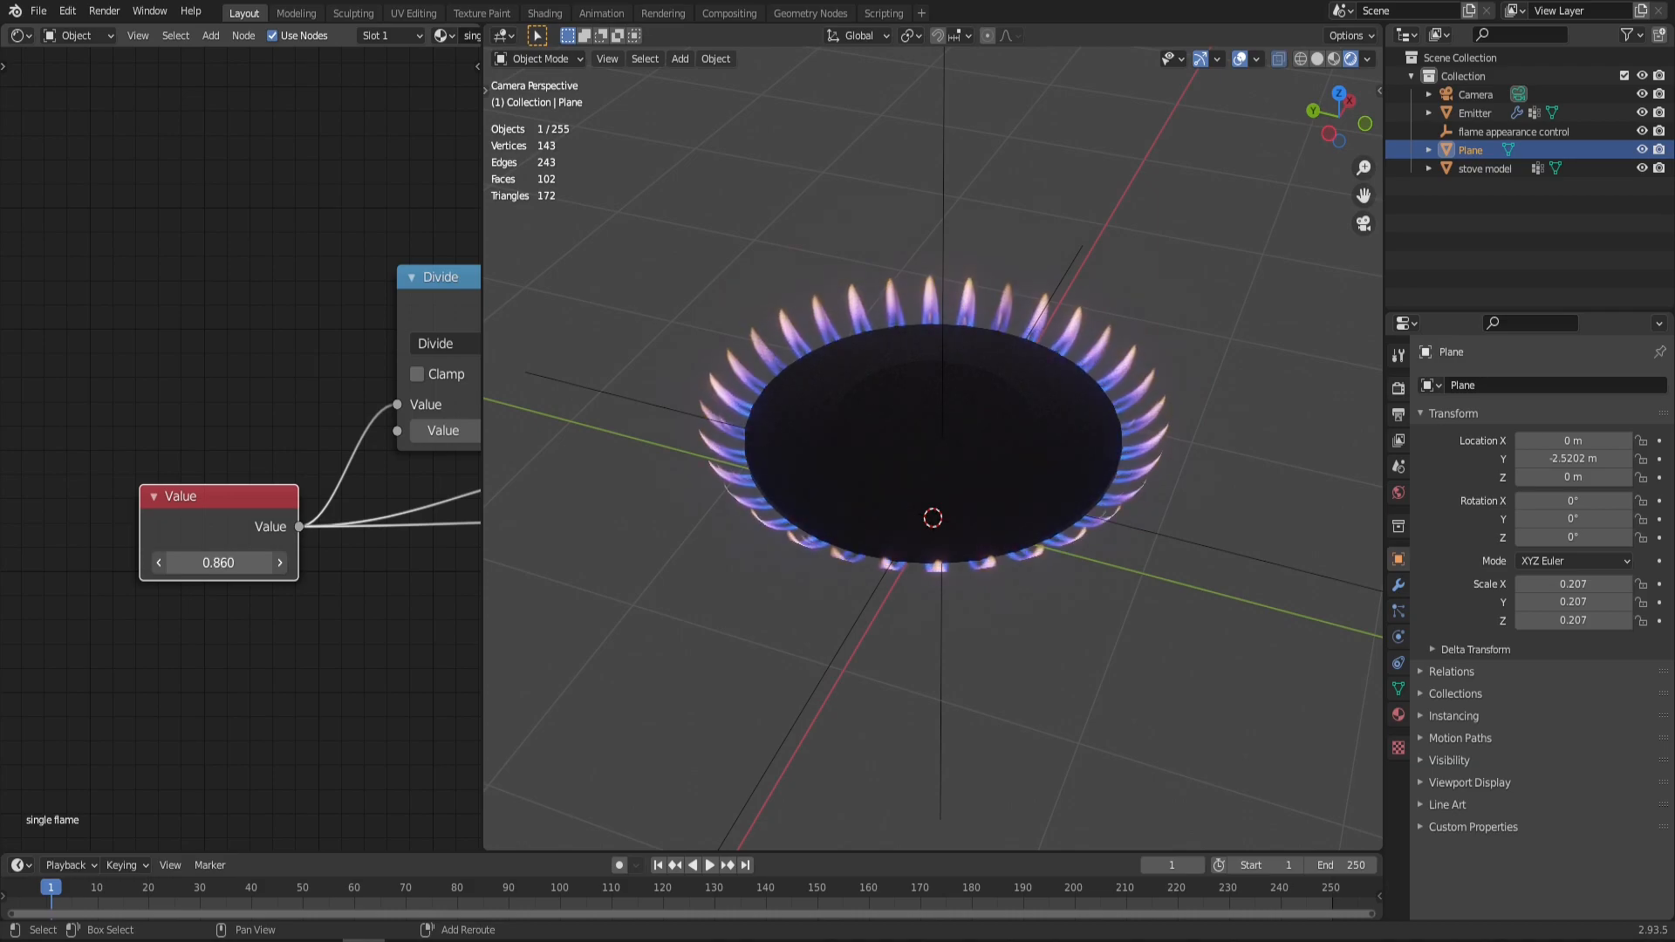
text(0.400)
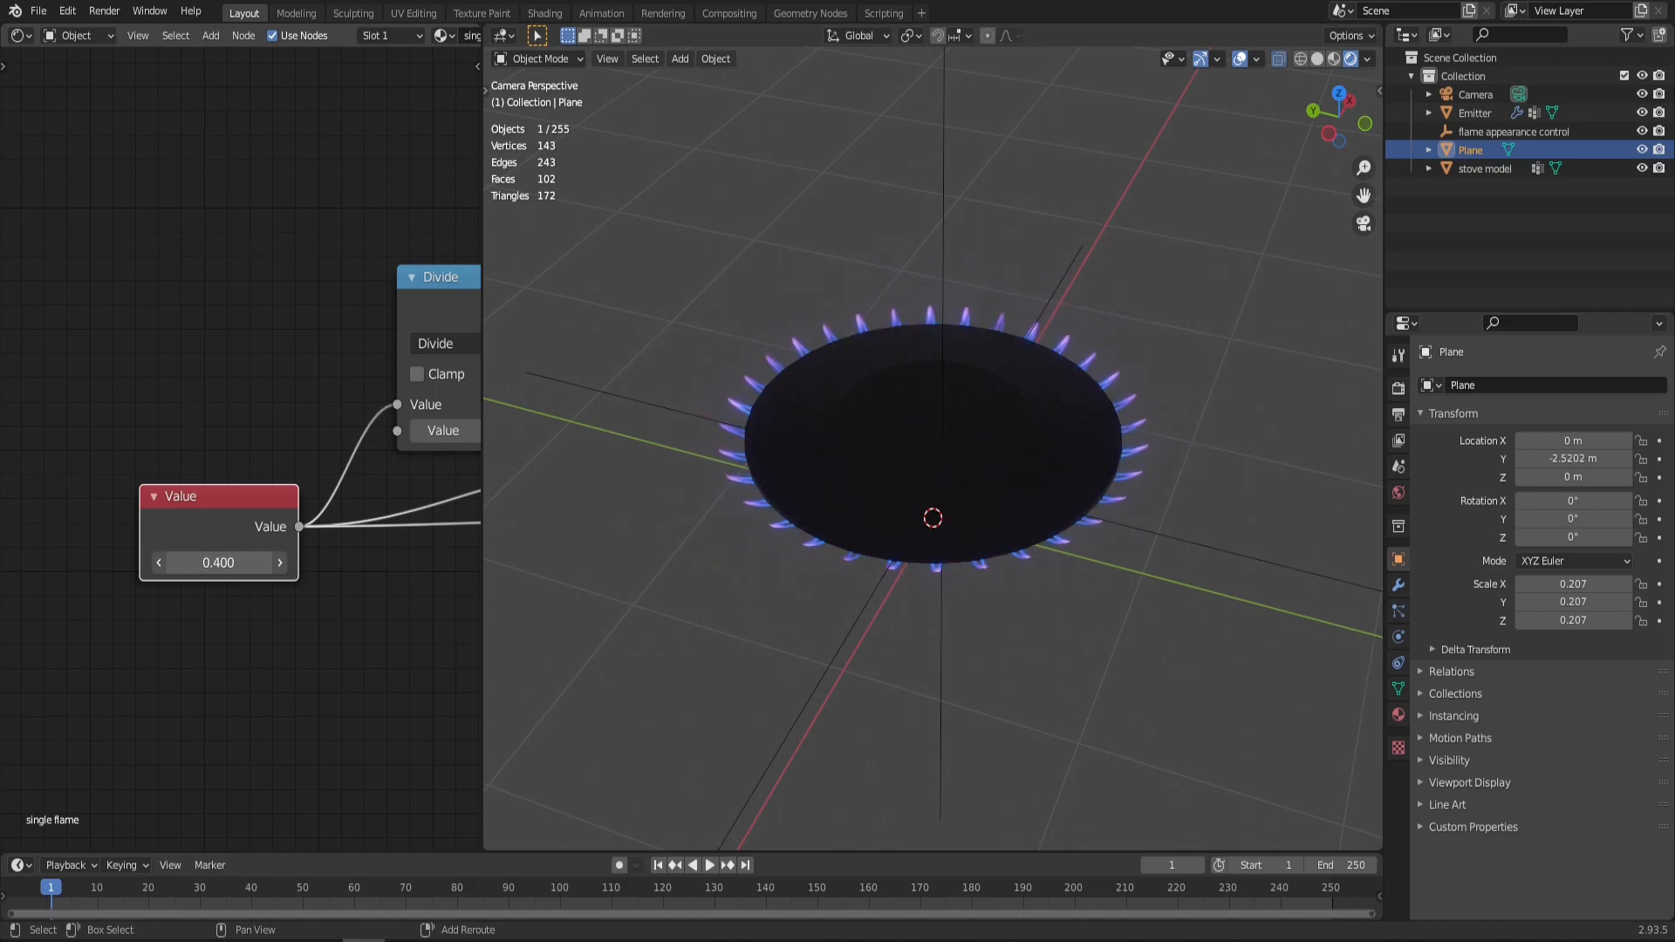
text(0.890)
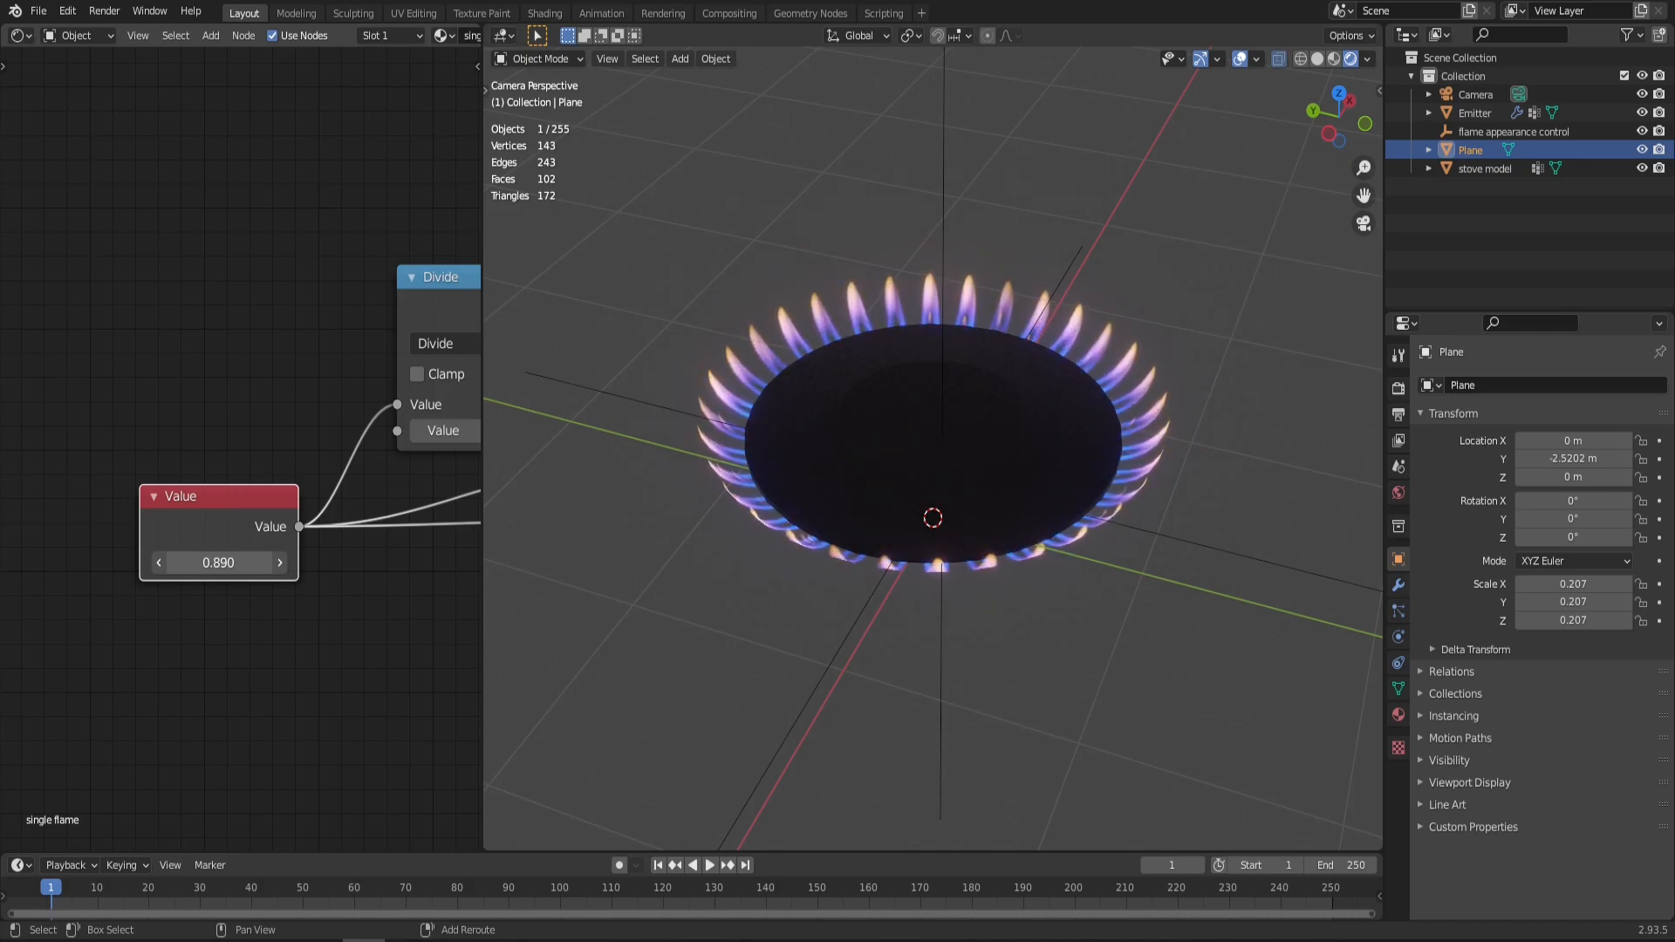
Step: Edit the flame size Value field, entering 1.0, 0.100 and then 1.050
click(218, 562)
text(0.920)
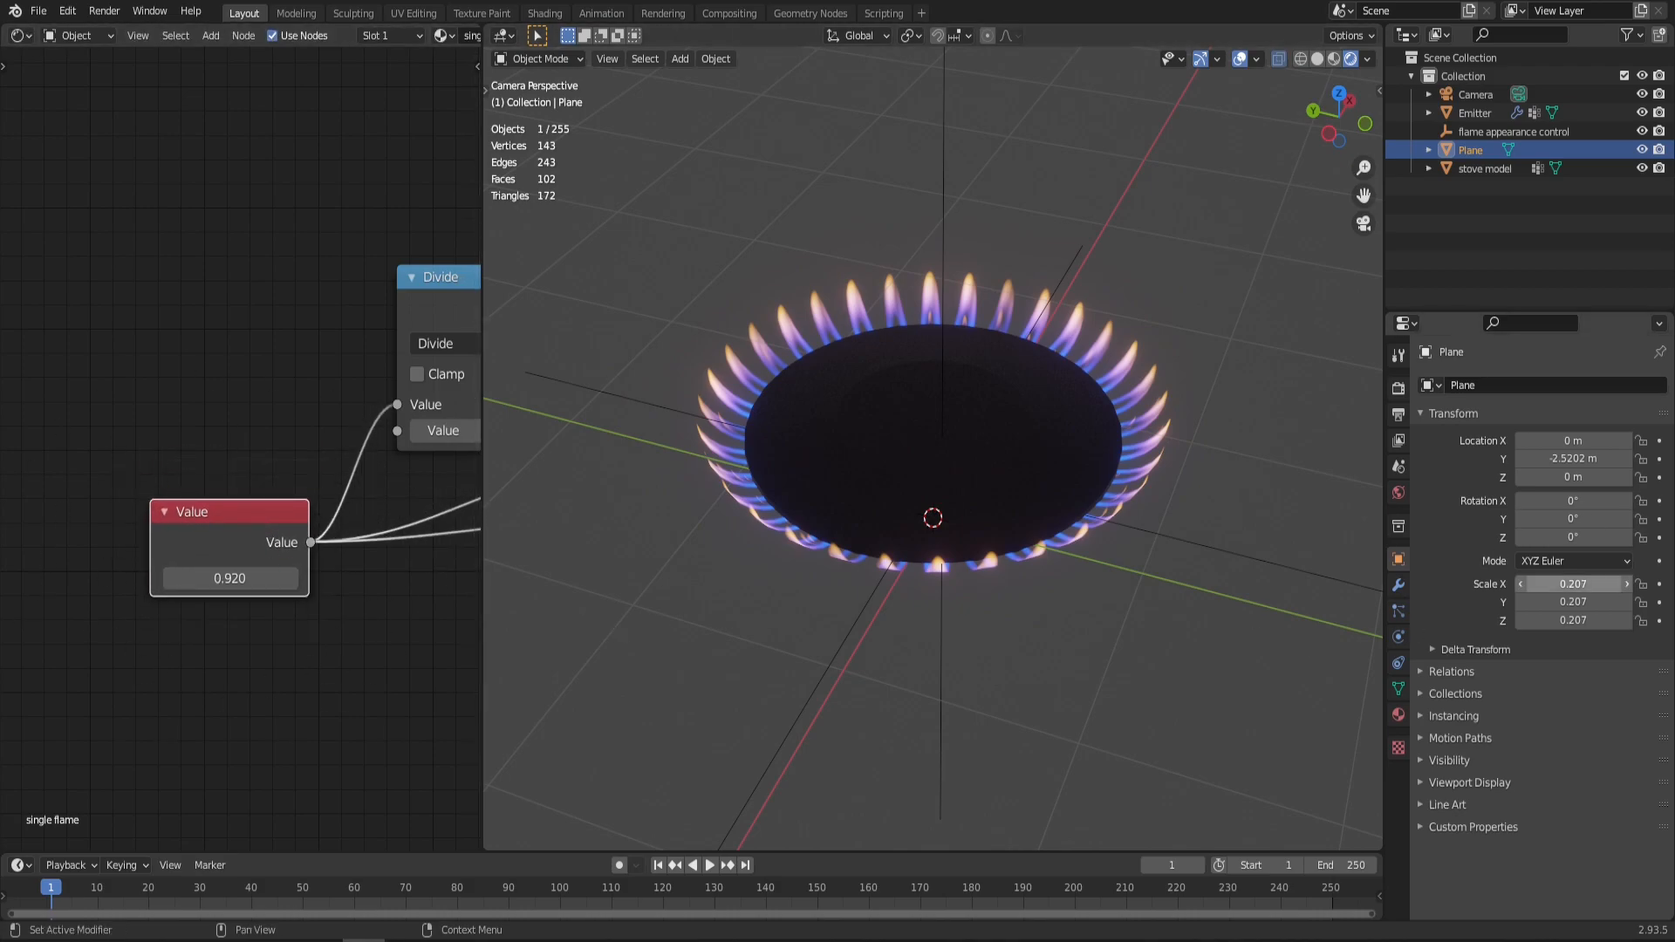
double_click(228, 578)
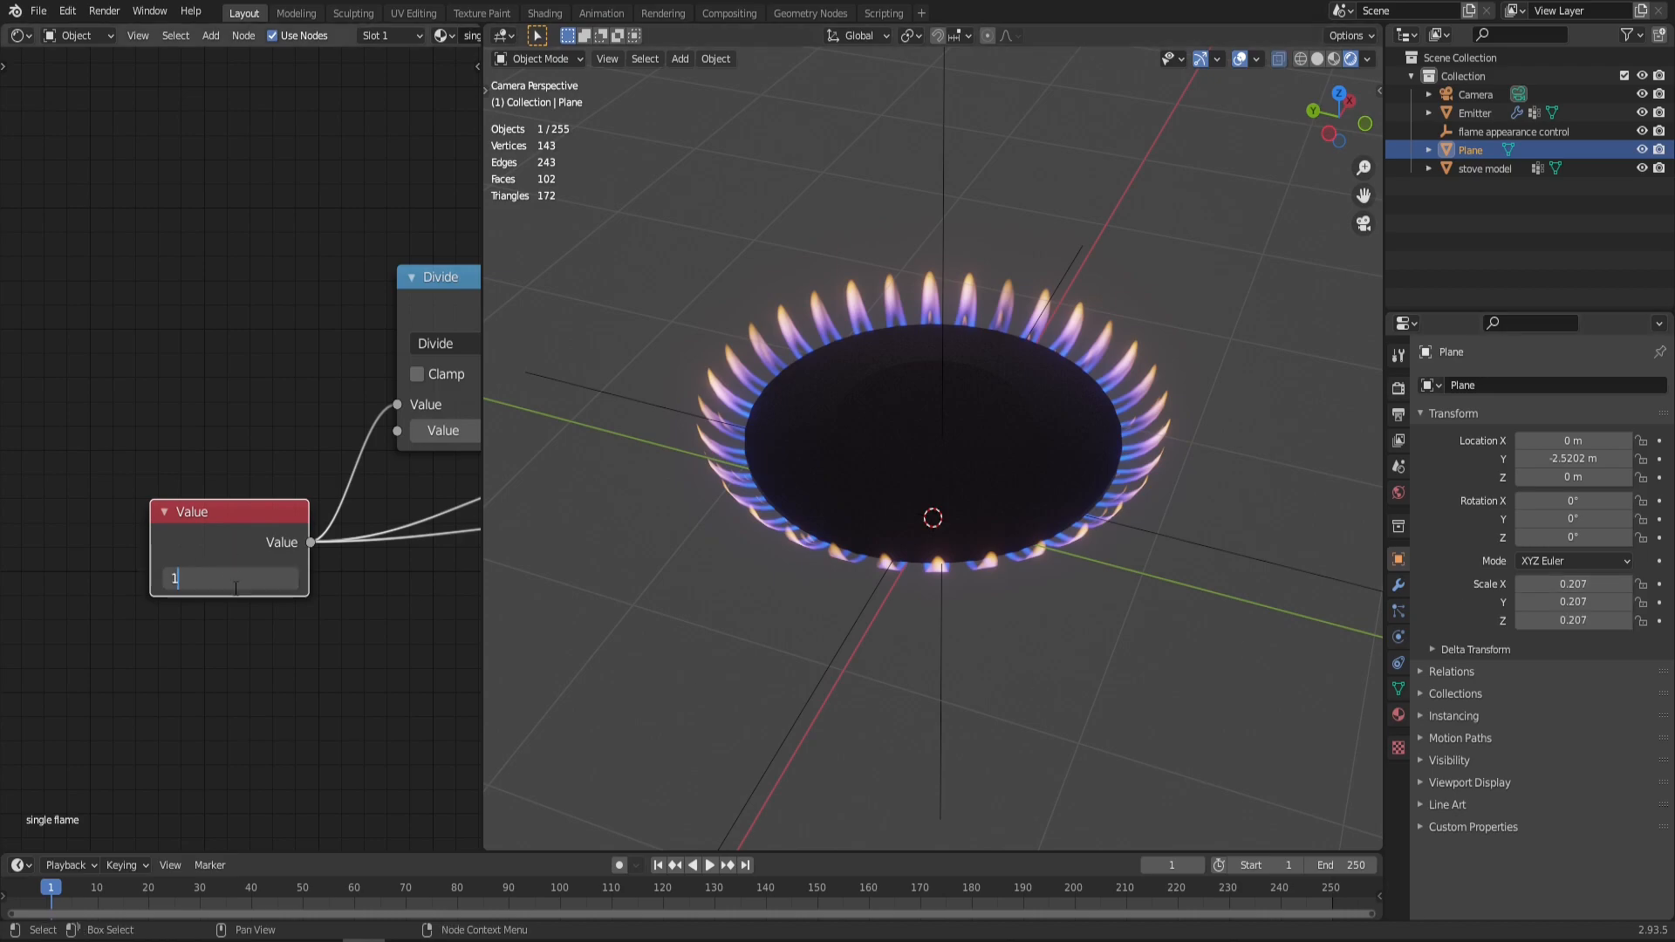
text(1.0)
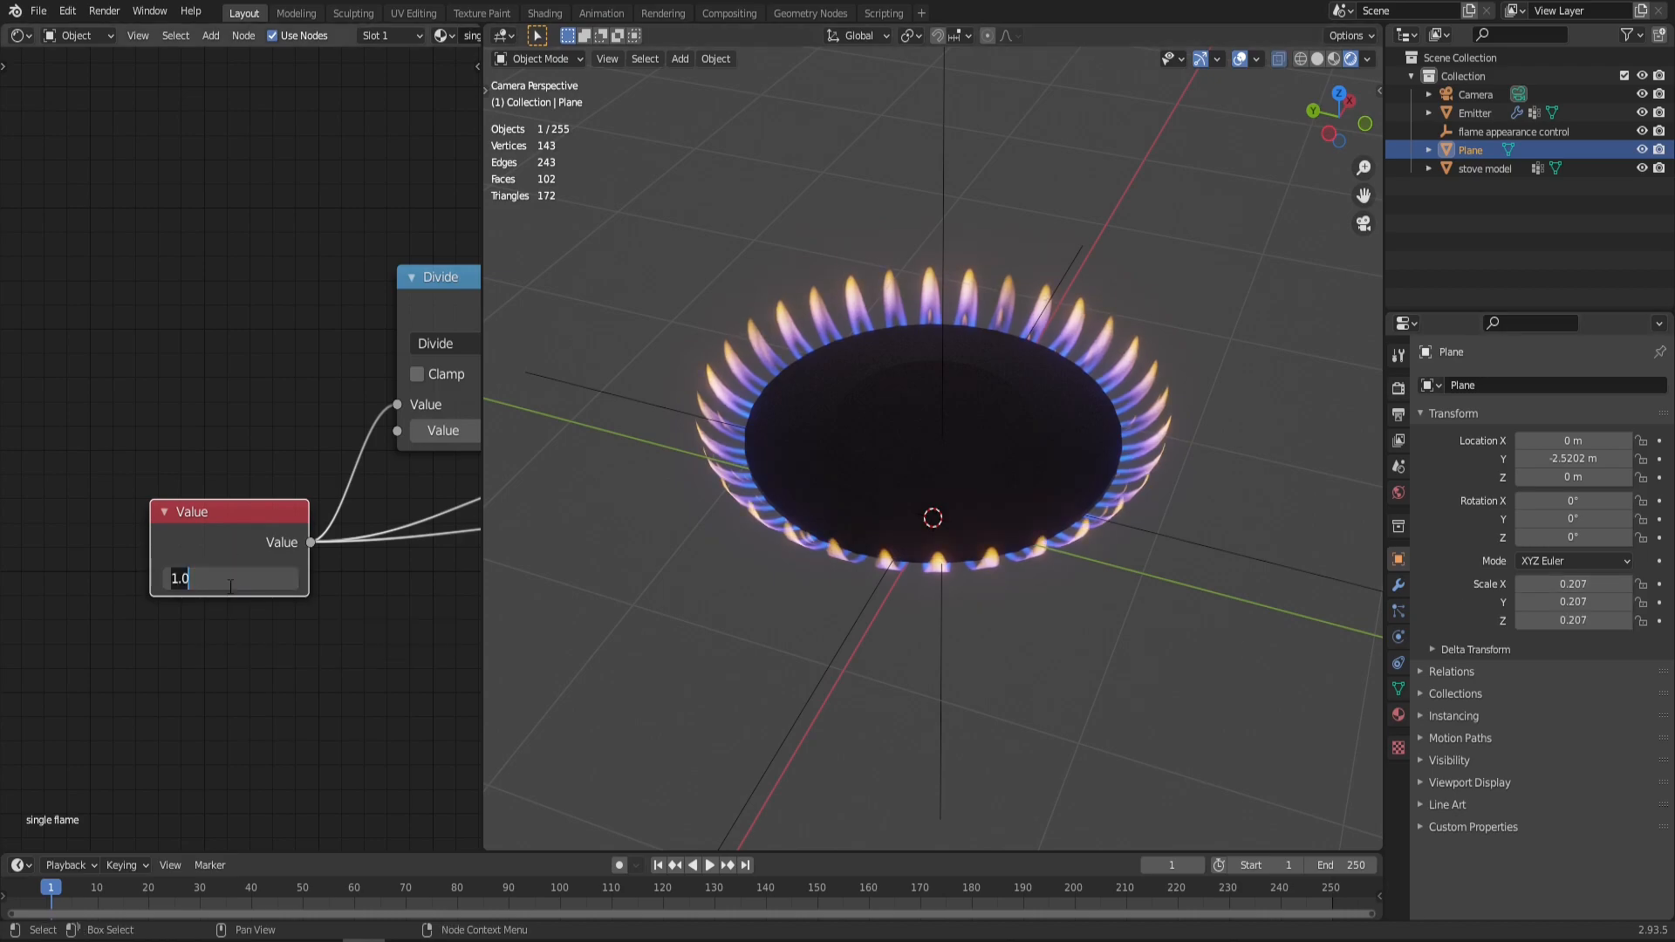
text(0.100)
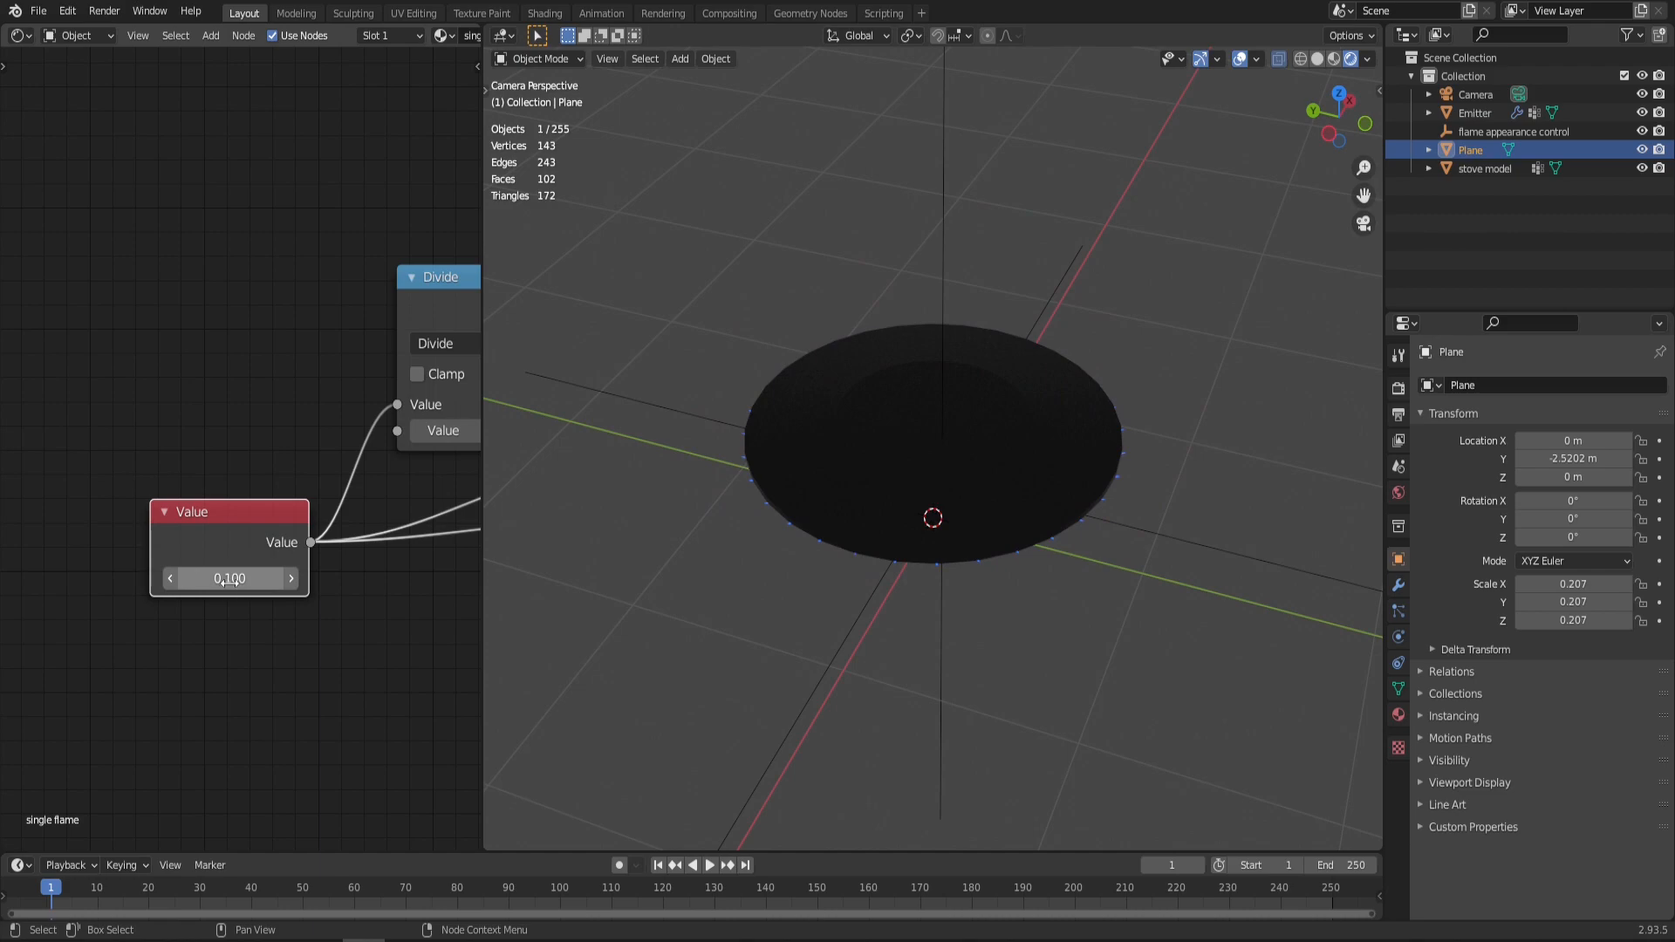
text(1.050)
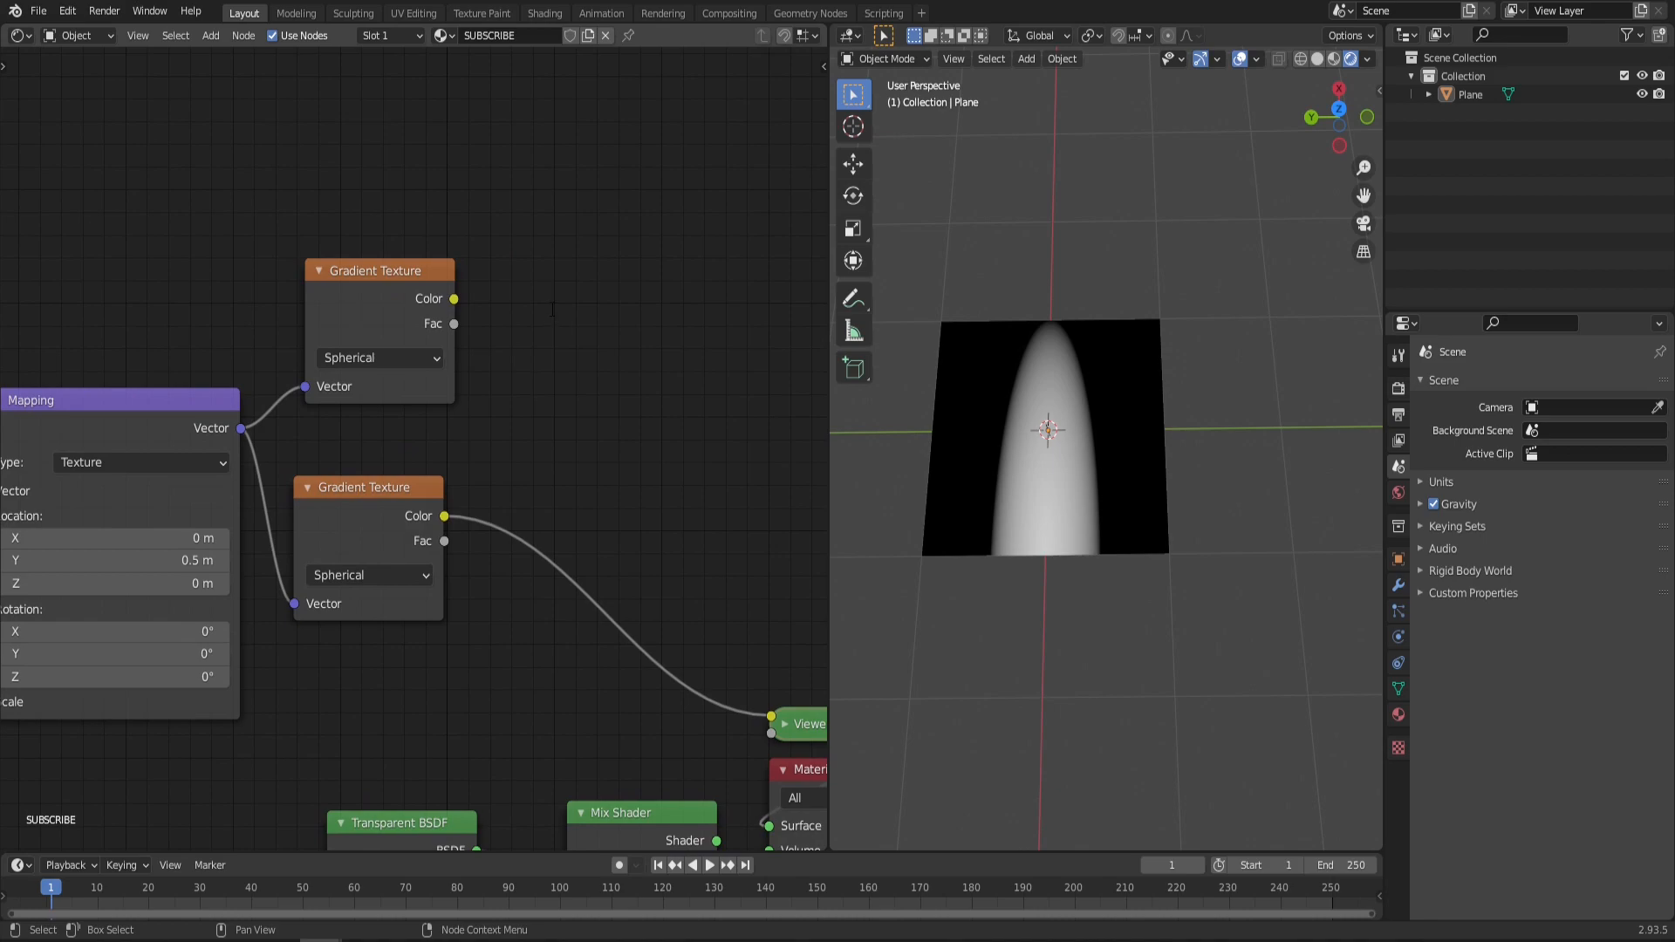
Step: Make the hole gradient's math nodes Power and Multiply, with exponent 3.4 and multiply 4.0
click(591, 310)
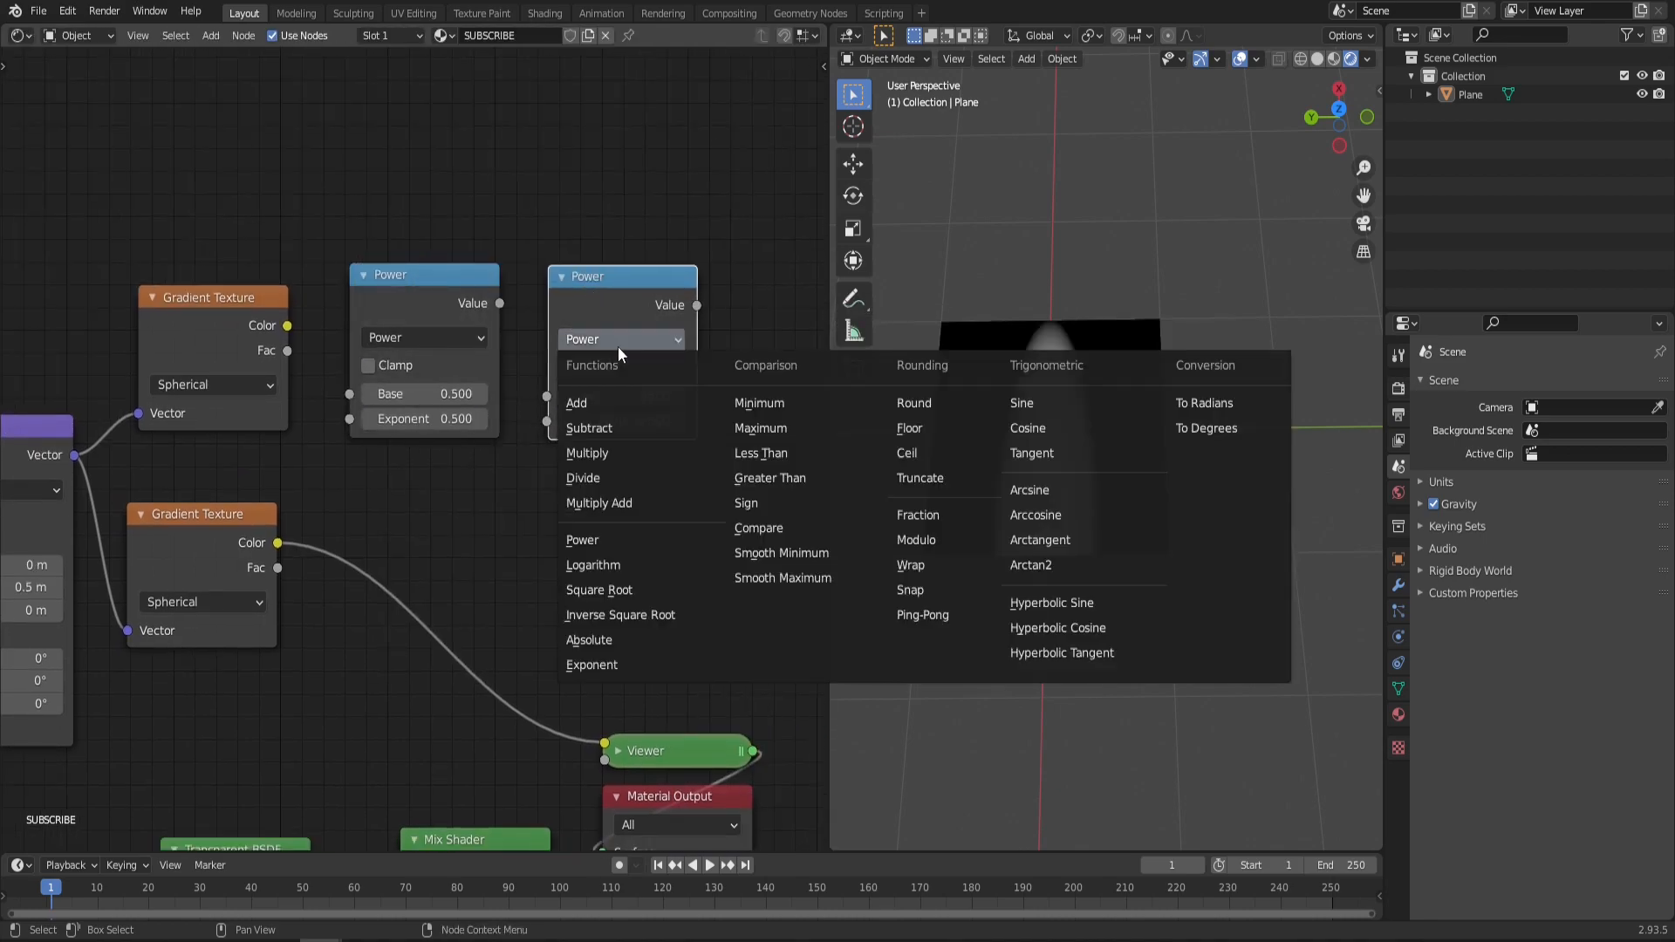
click(586, 453)
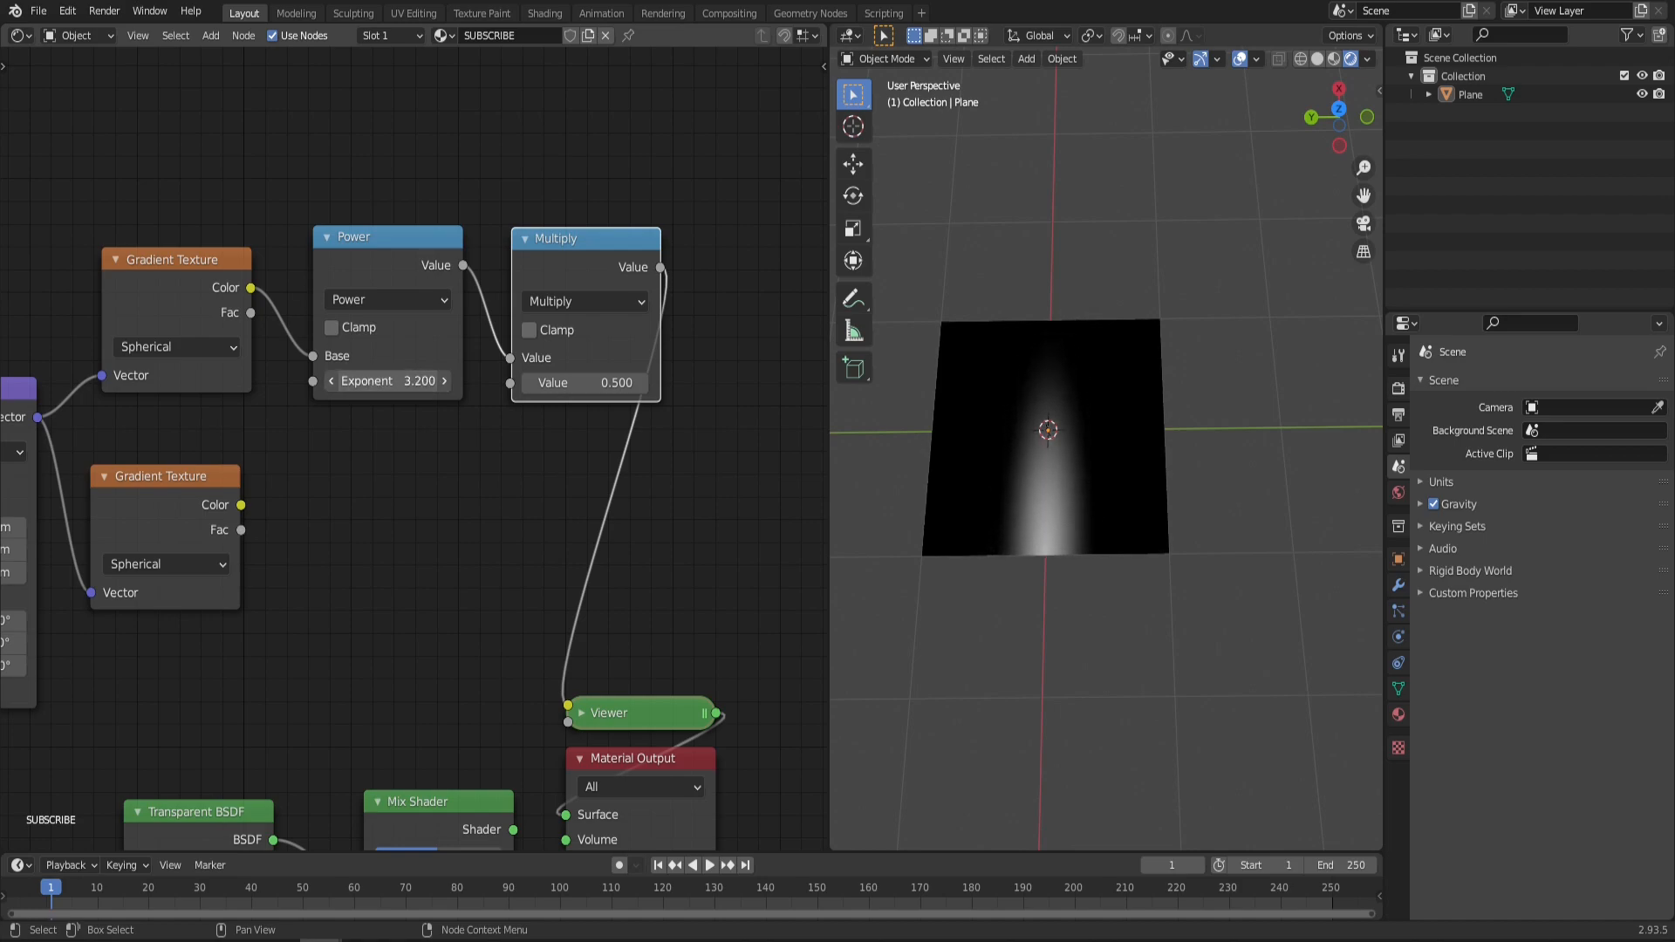
drag(386, 381, 395, 381)
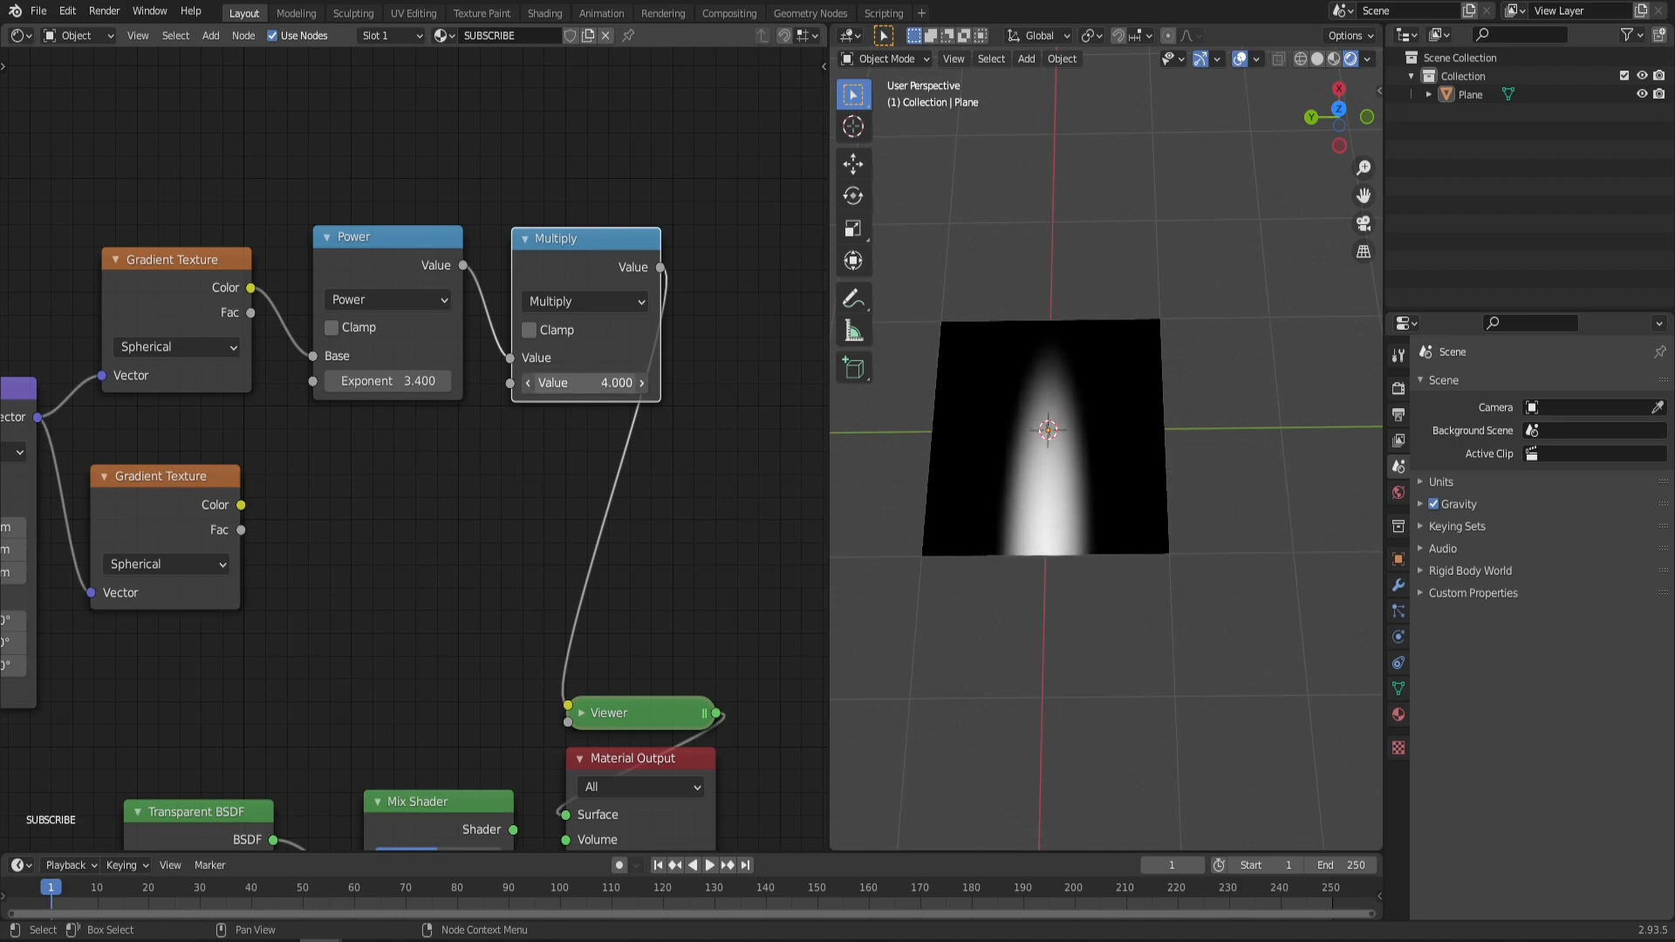
drag(598, 382, 577, 382)
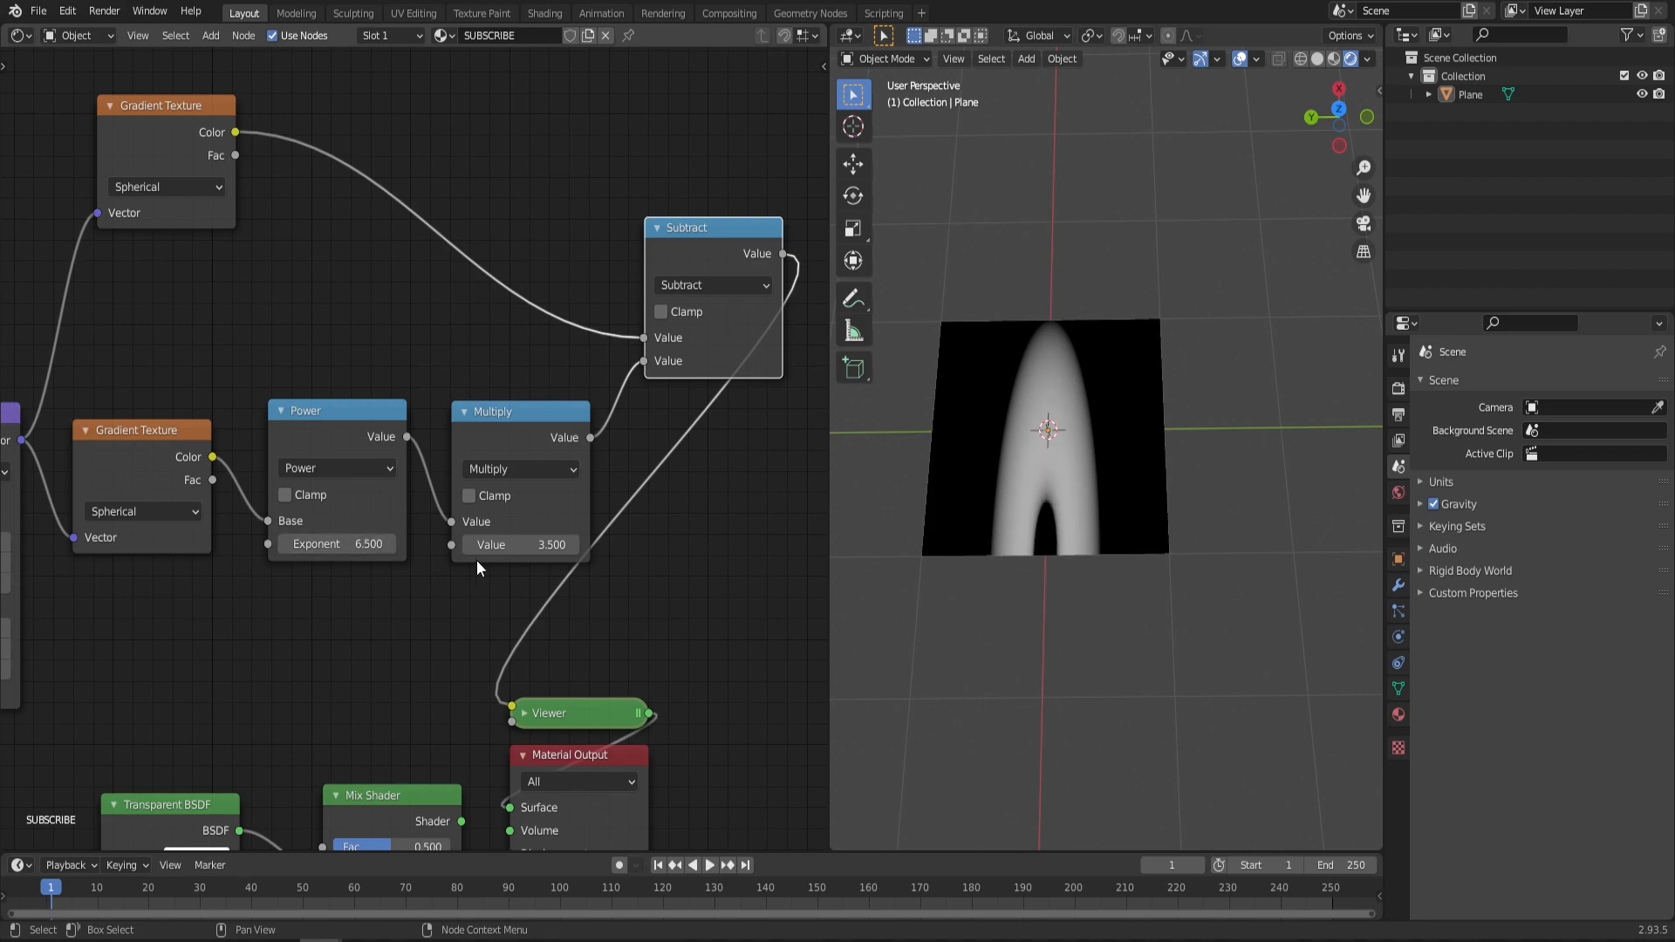
Step: Lower the hole's Multiply value to 1.5 and set the Power exponent to 3.0
drag(520, 544, 427, 545)
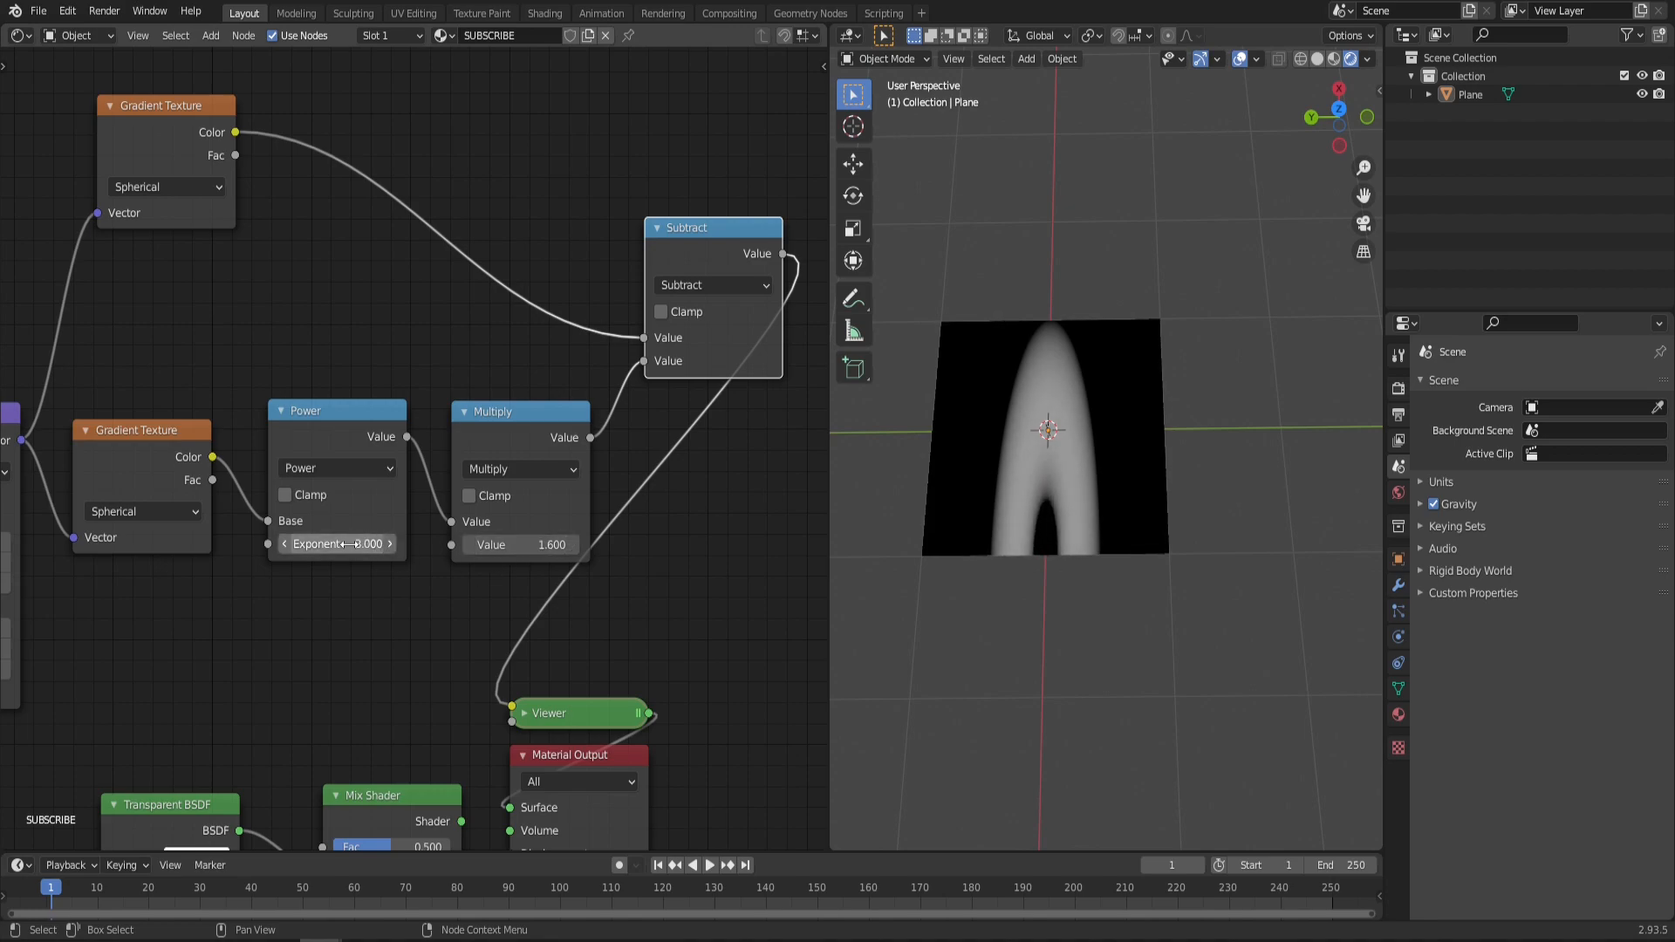
drag(534, 544, 513, 543)
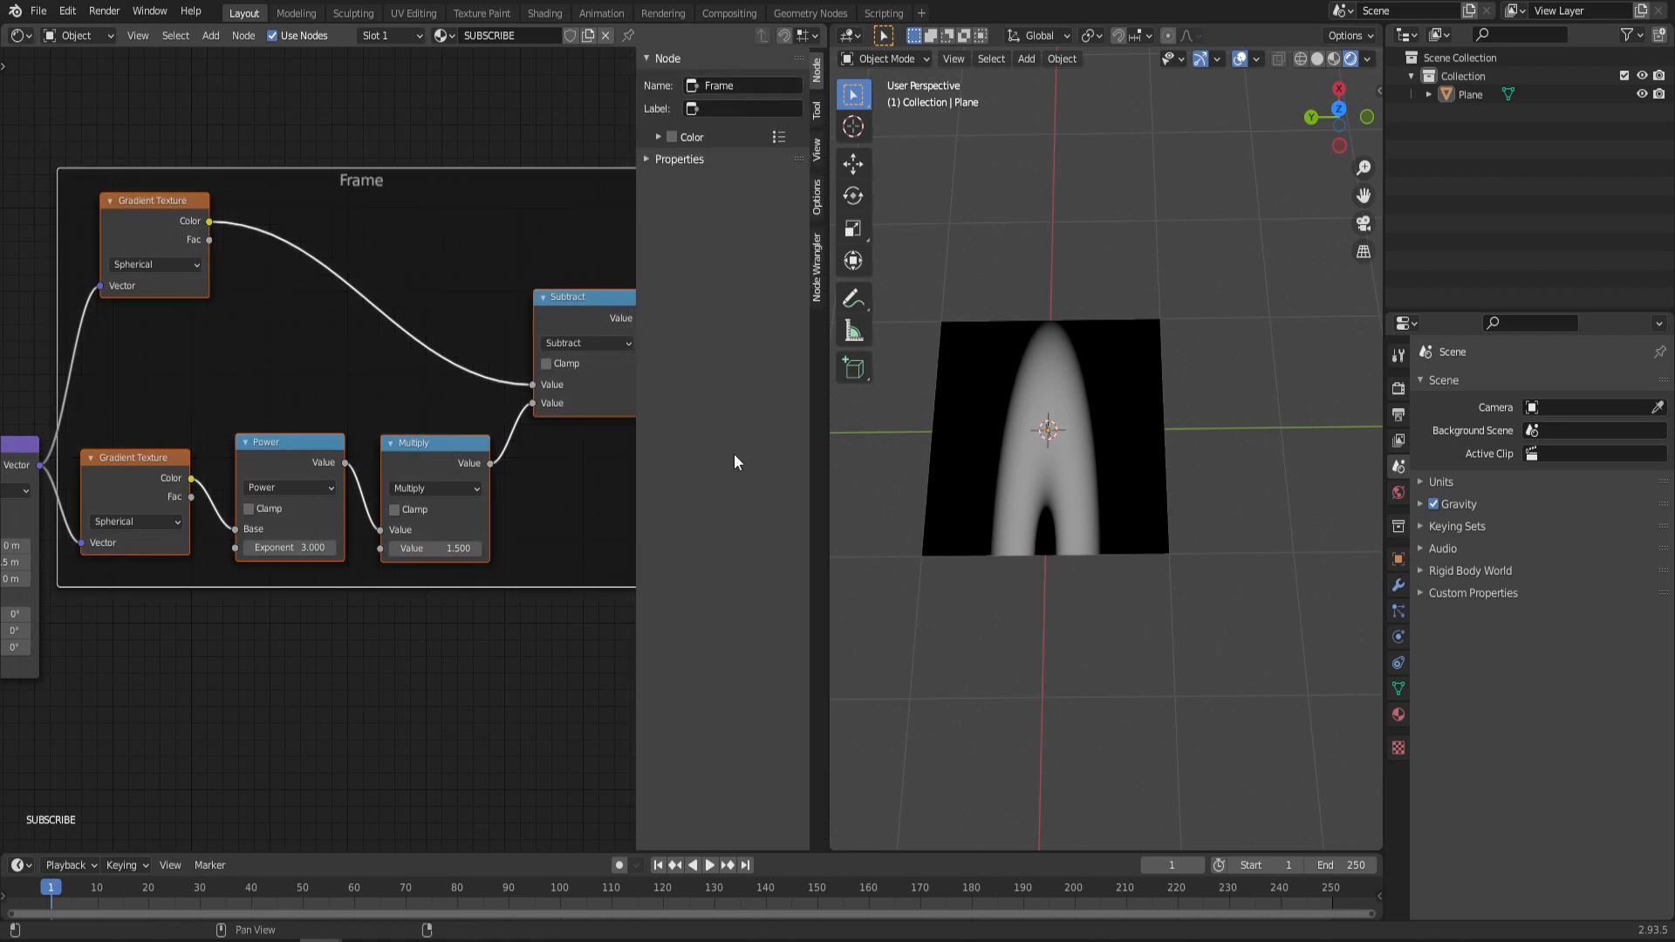
Step: Label the frame 'FLAME CUTOUT HOLE' and the math nodes 'HOLE SIZE' and 'HOLE EDGE CONTRAST'
click(744, 108)
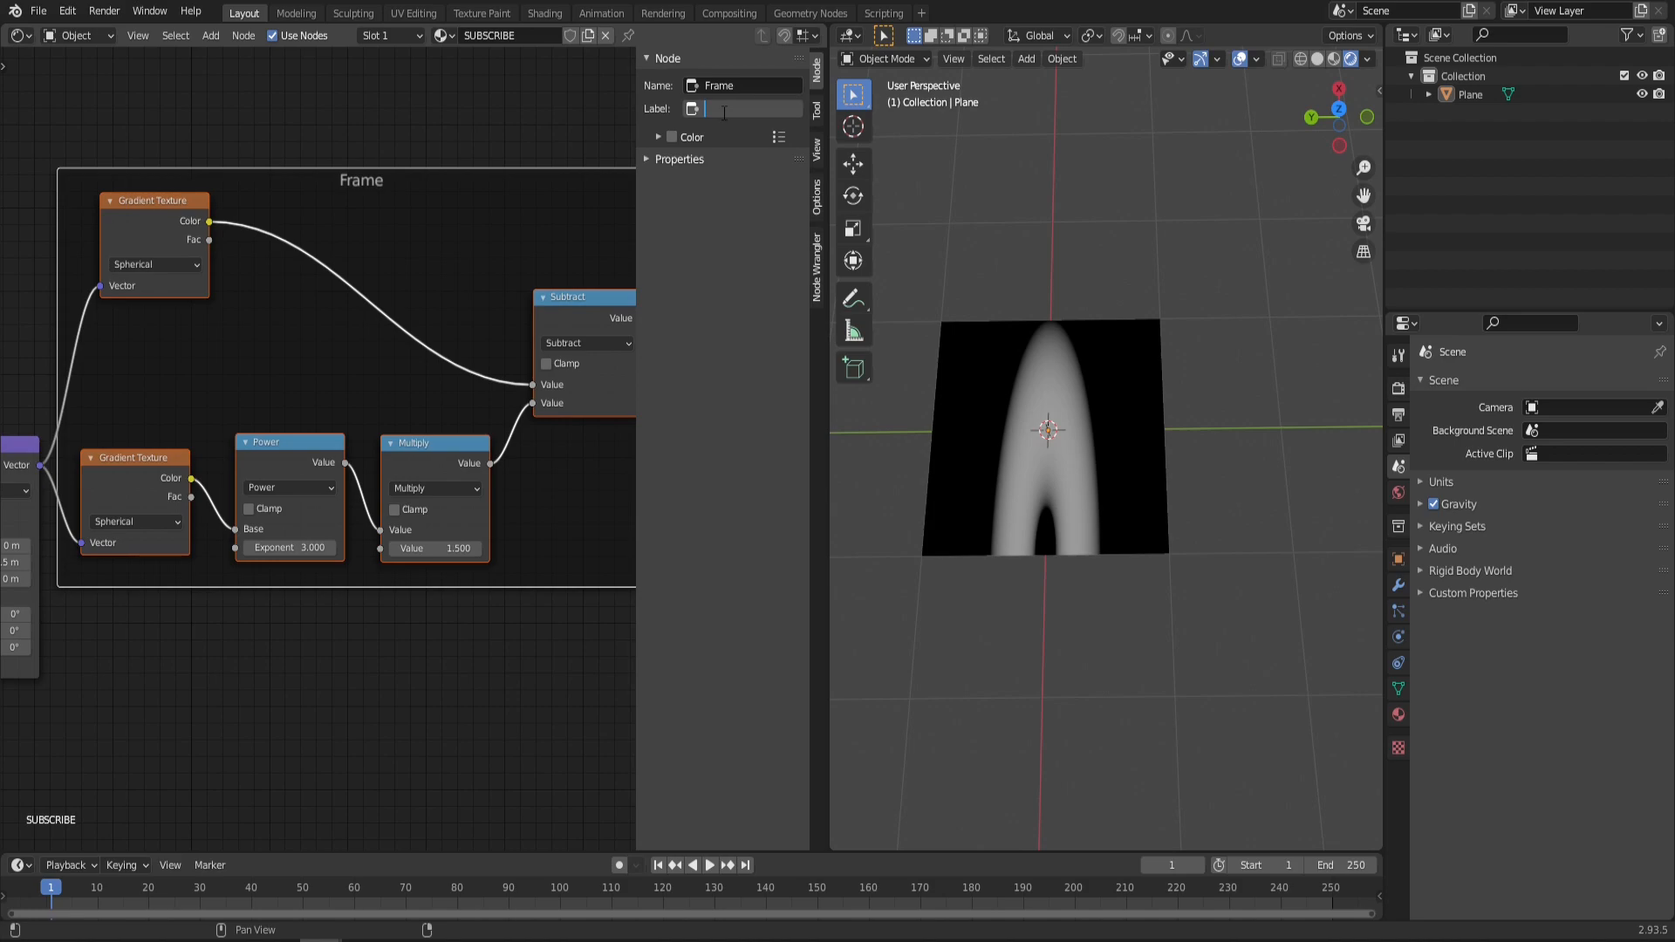
text(FLAME CUTO)
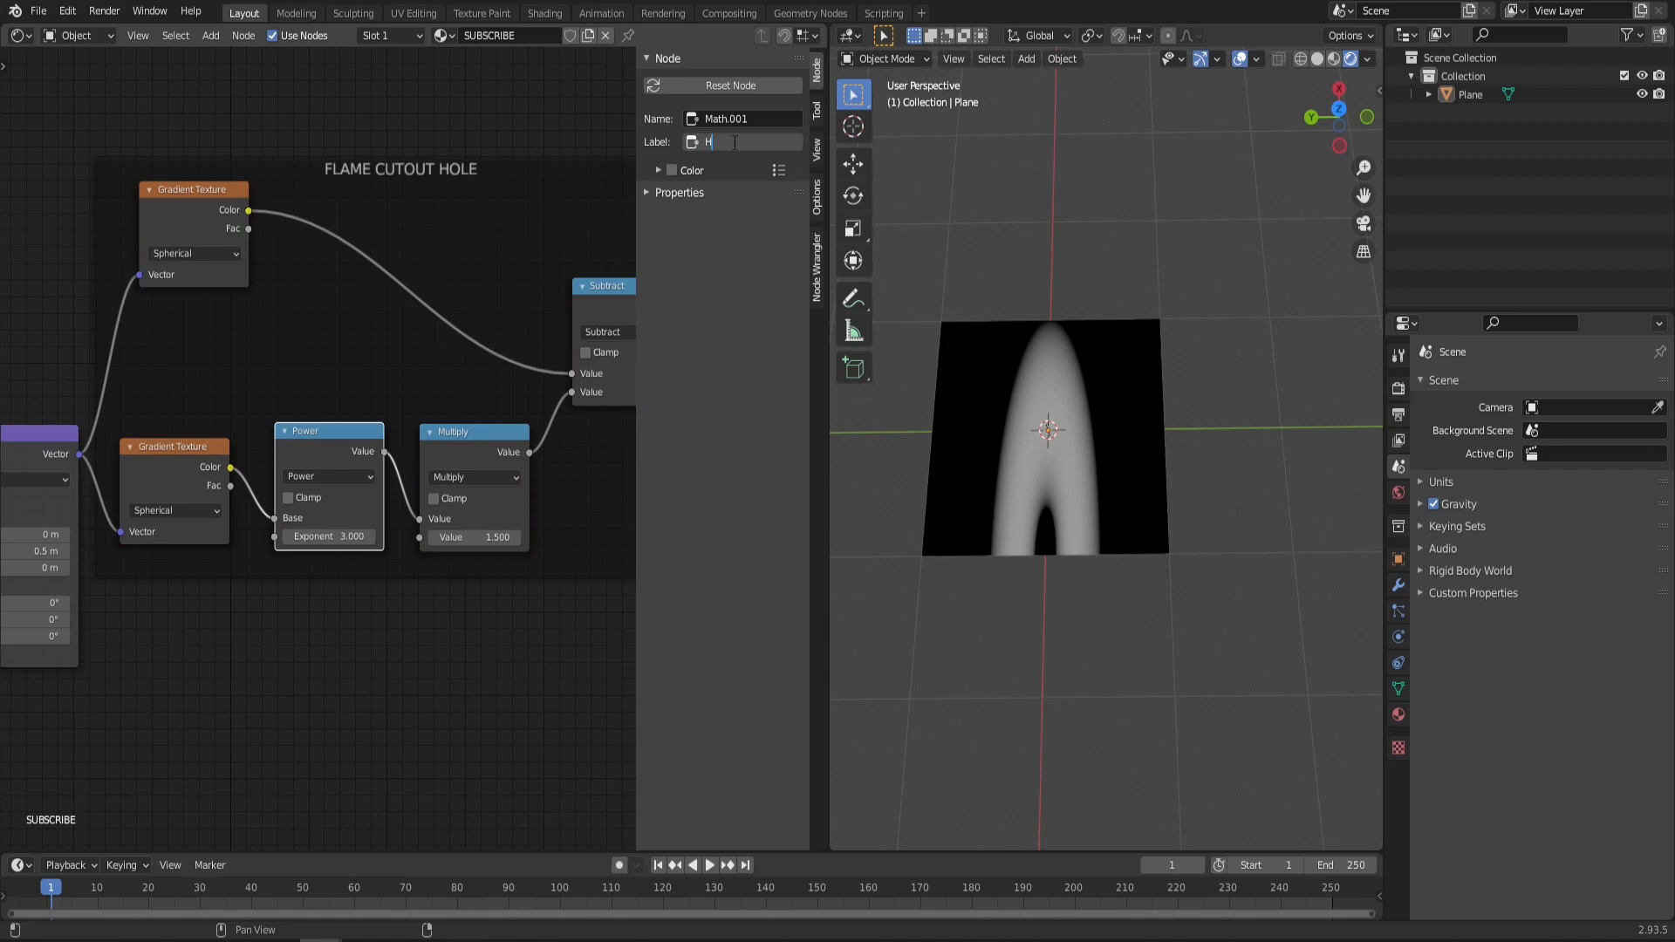
text(HOLE SIZE)
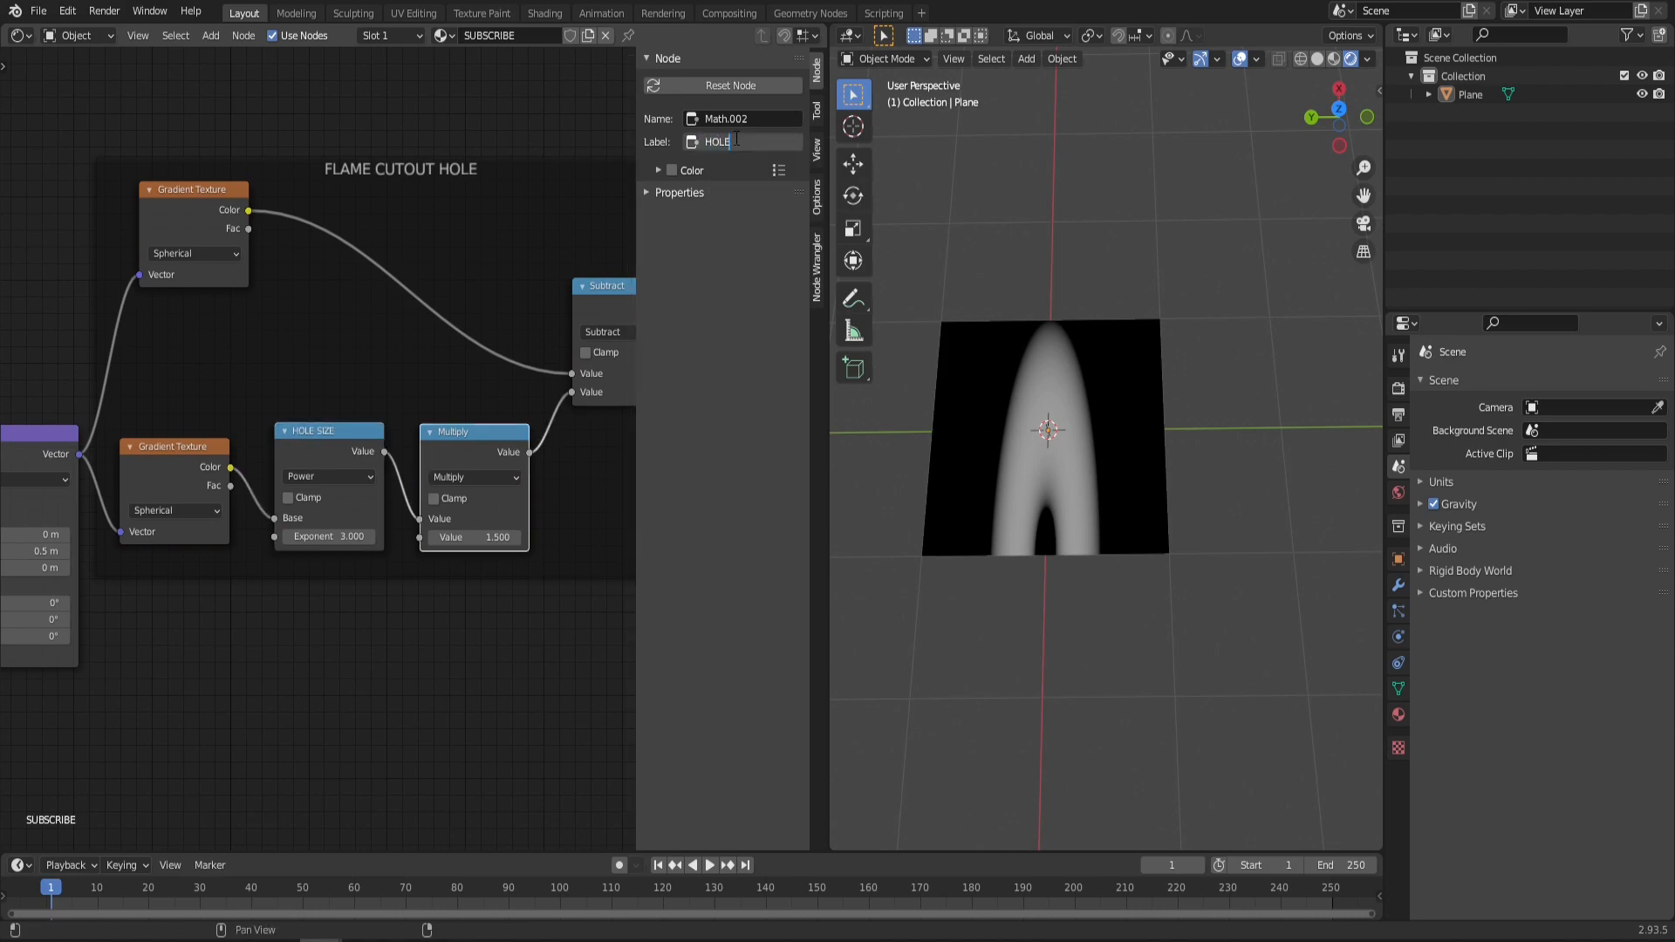
text(HOLE EDGE CONTRAST)
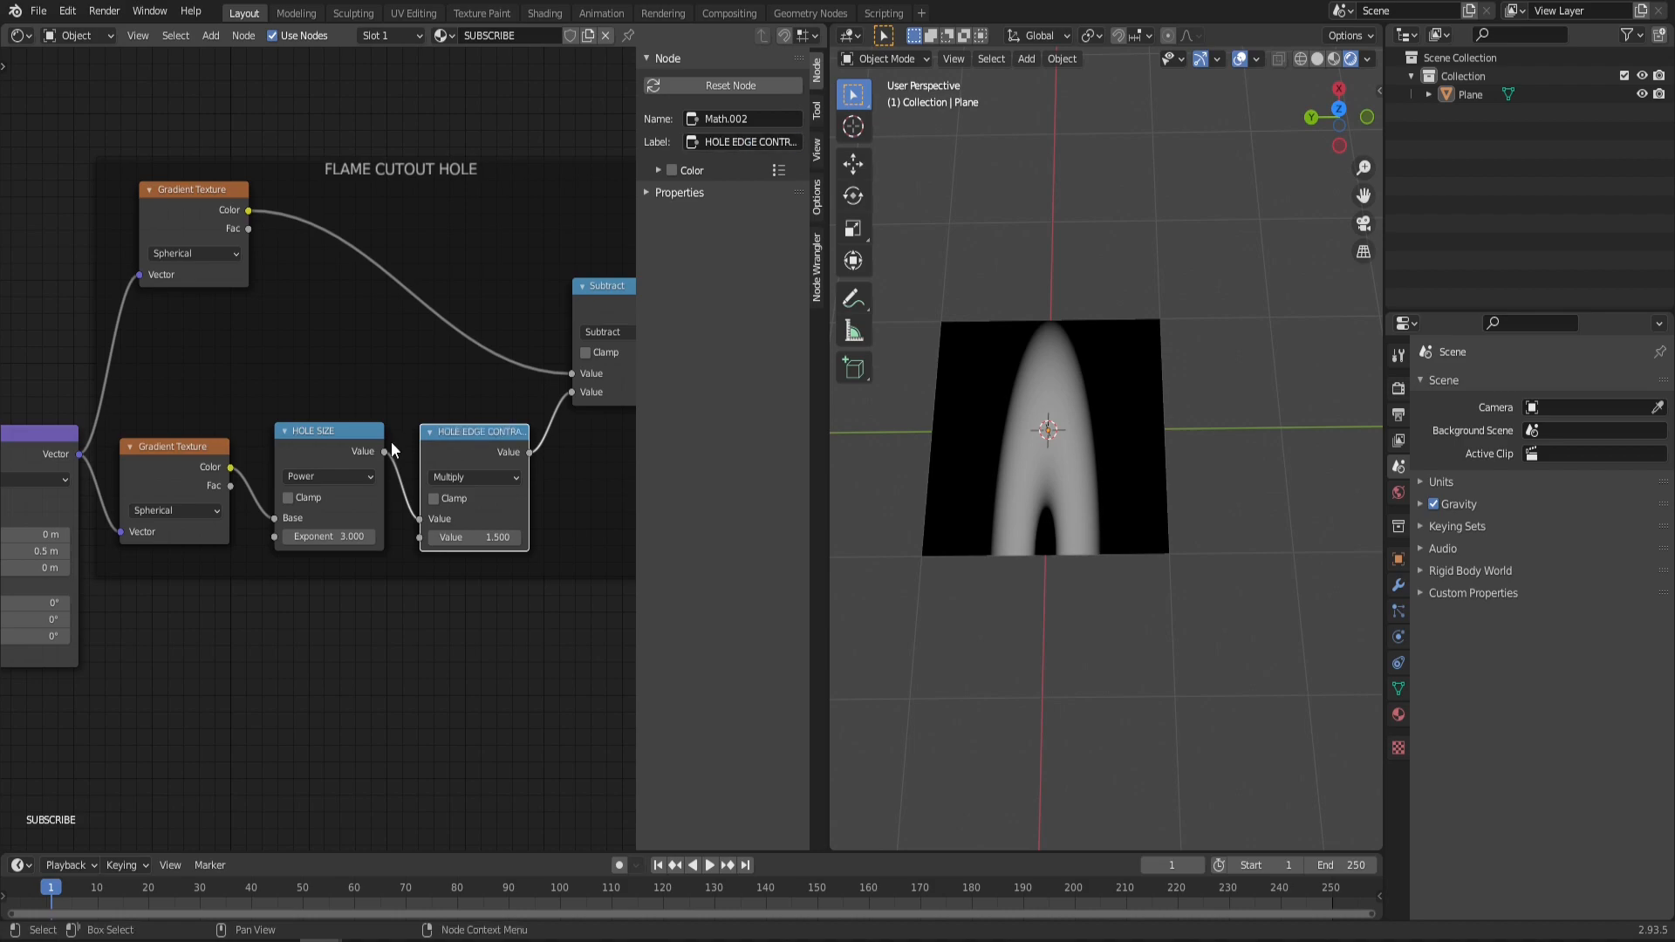
mouse_move(387, 398)
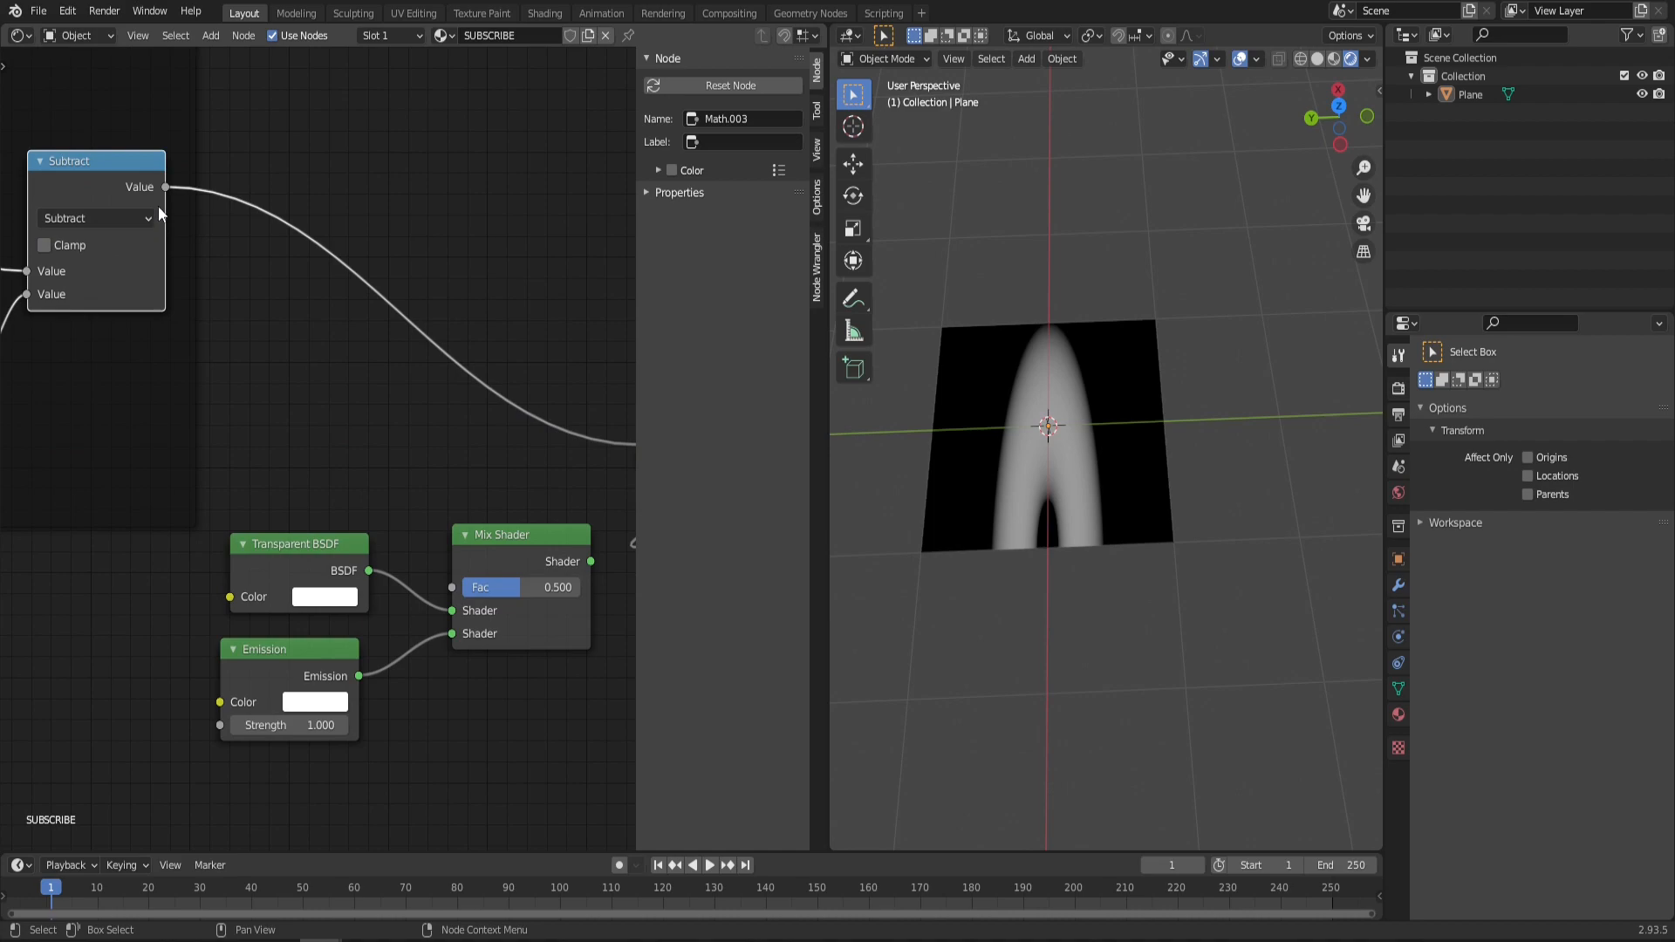
Step: Feed Subtract into the Mix Shader factor, use Alpha Blend, no shadows, and clamp Subtract
drag(166, 187, 449, 593)
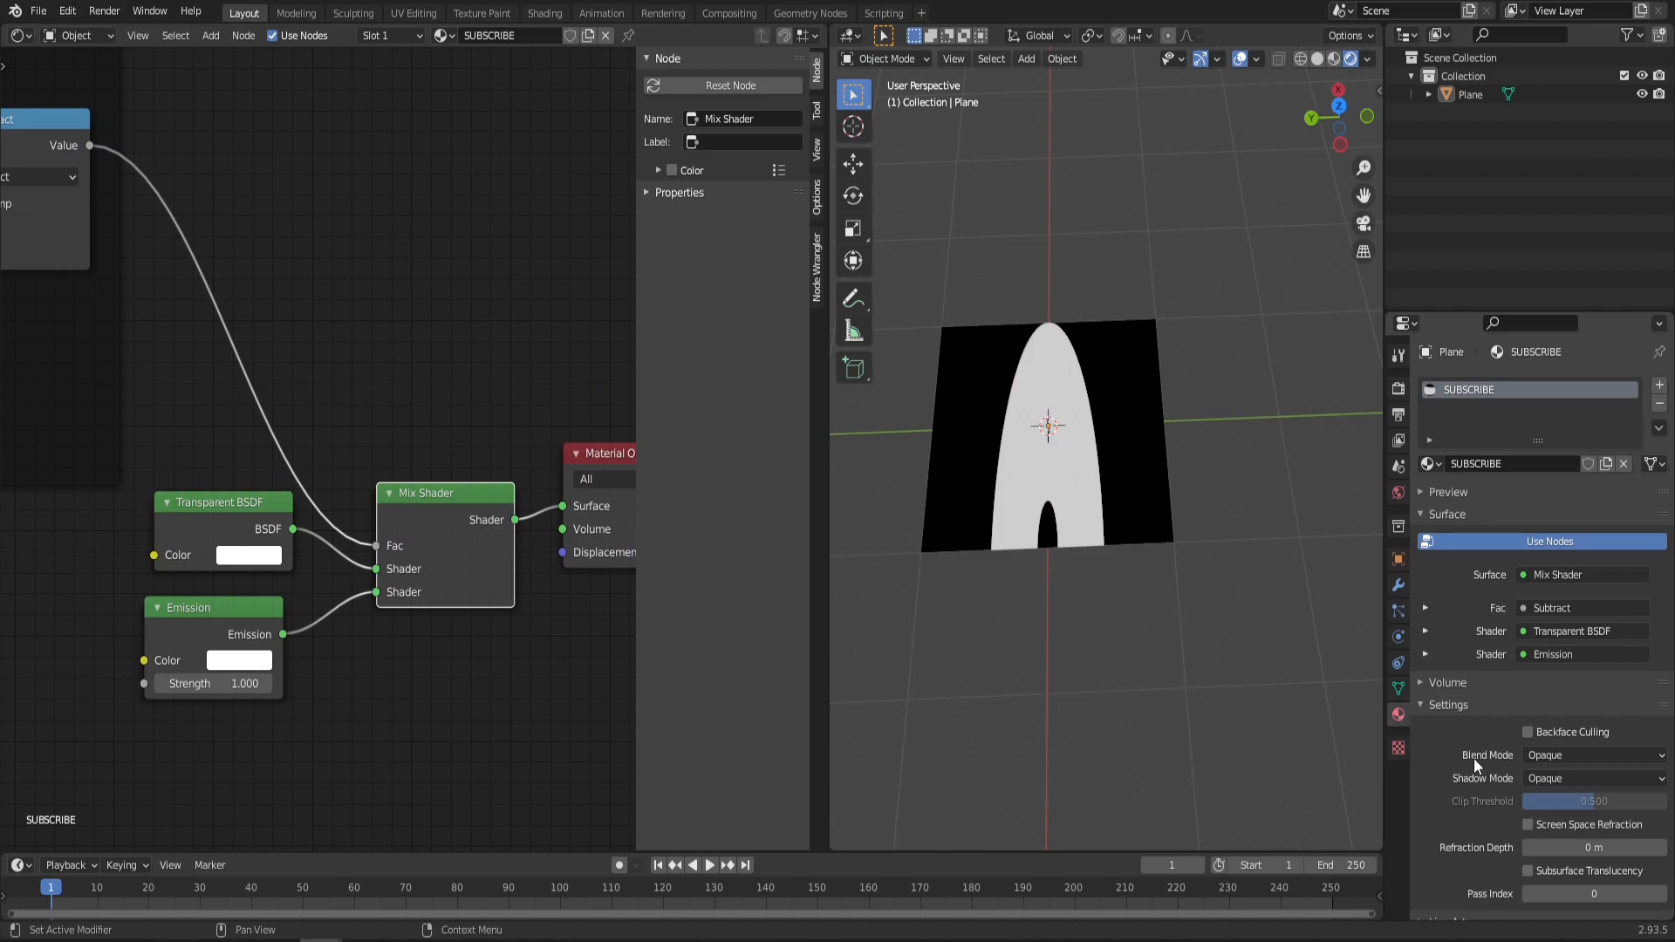
mouse_move(1591, 755)
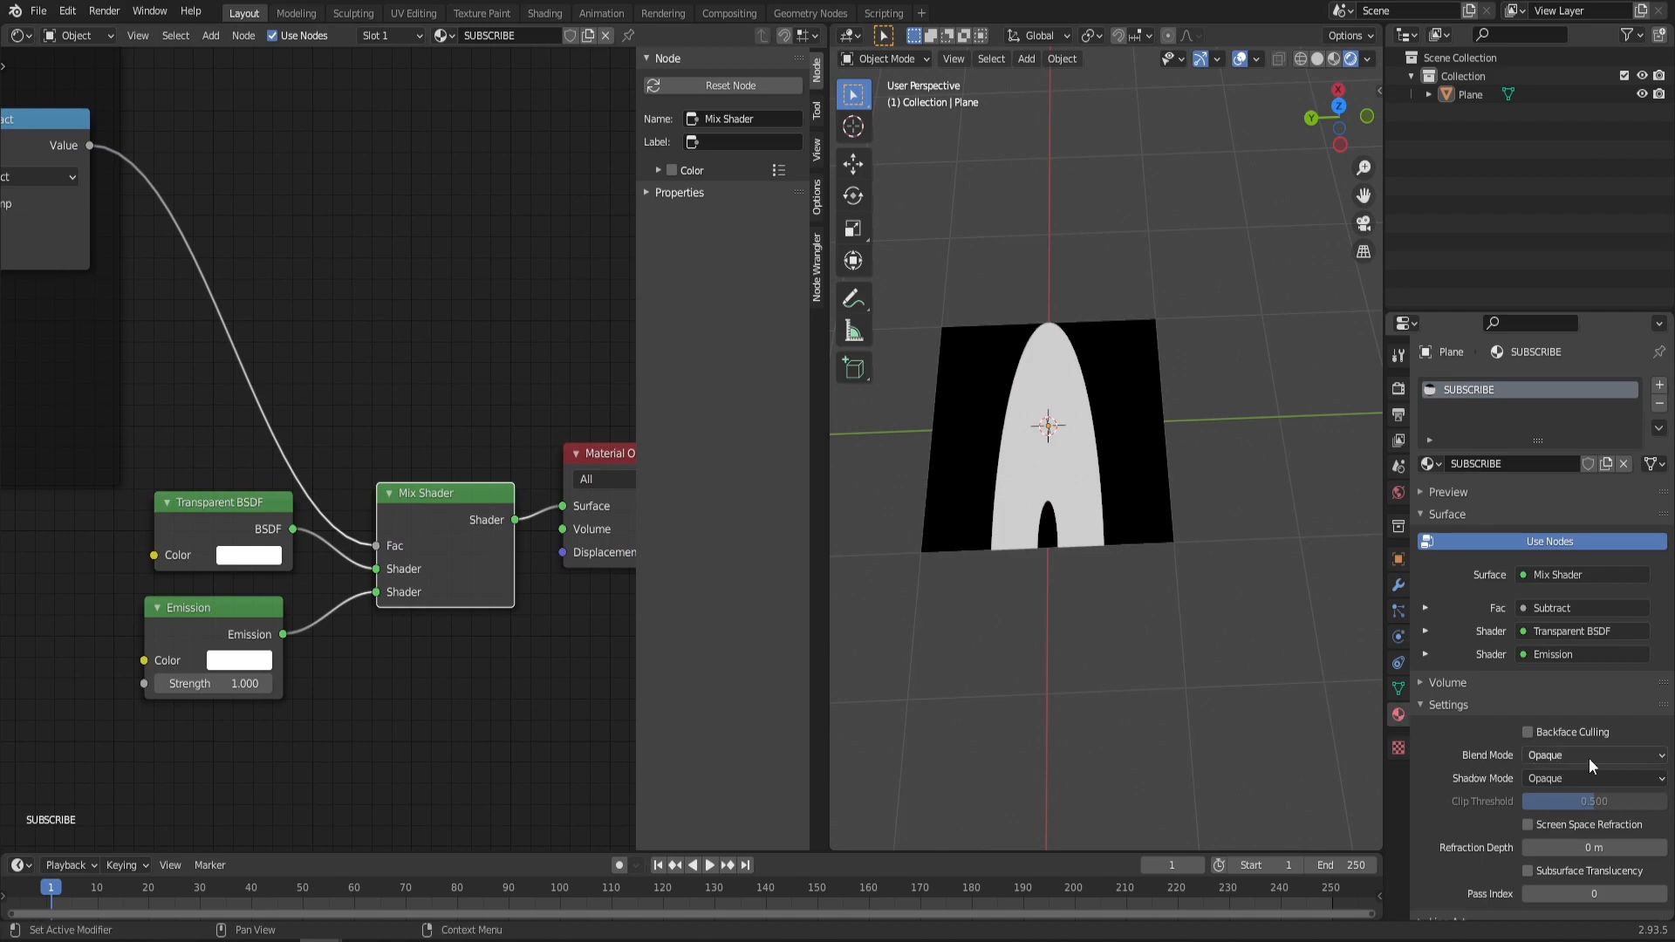
click(1591, 777)
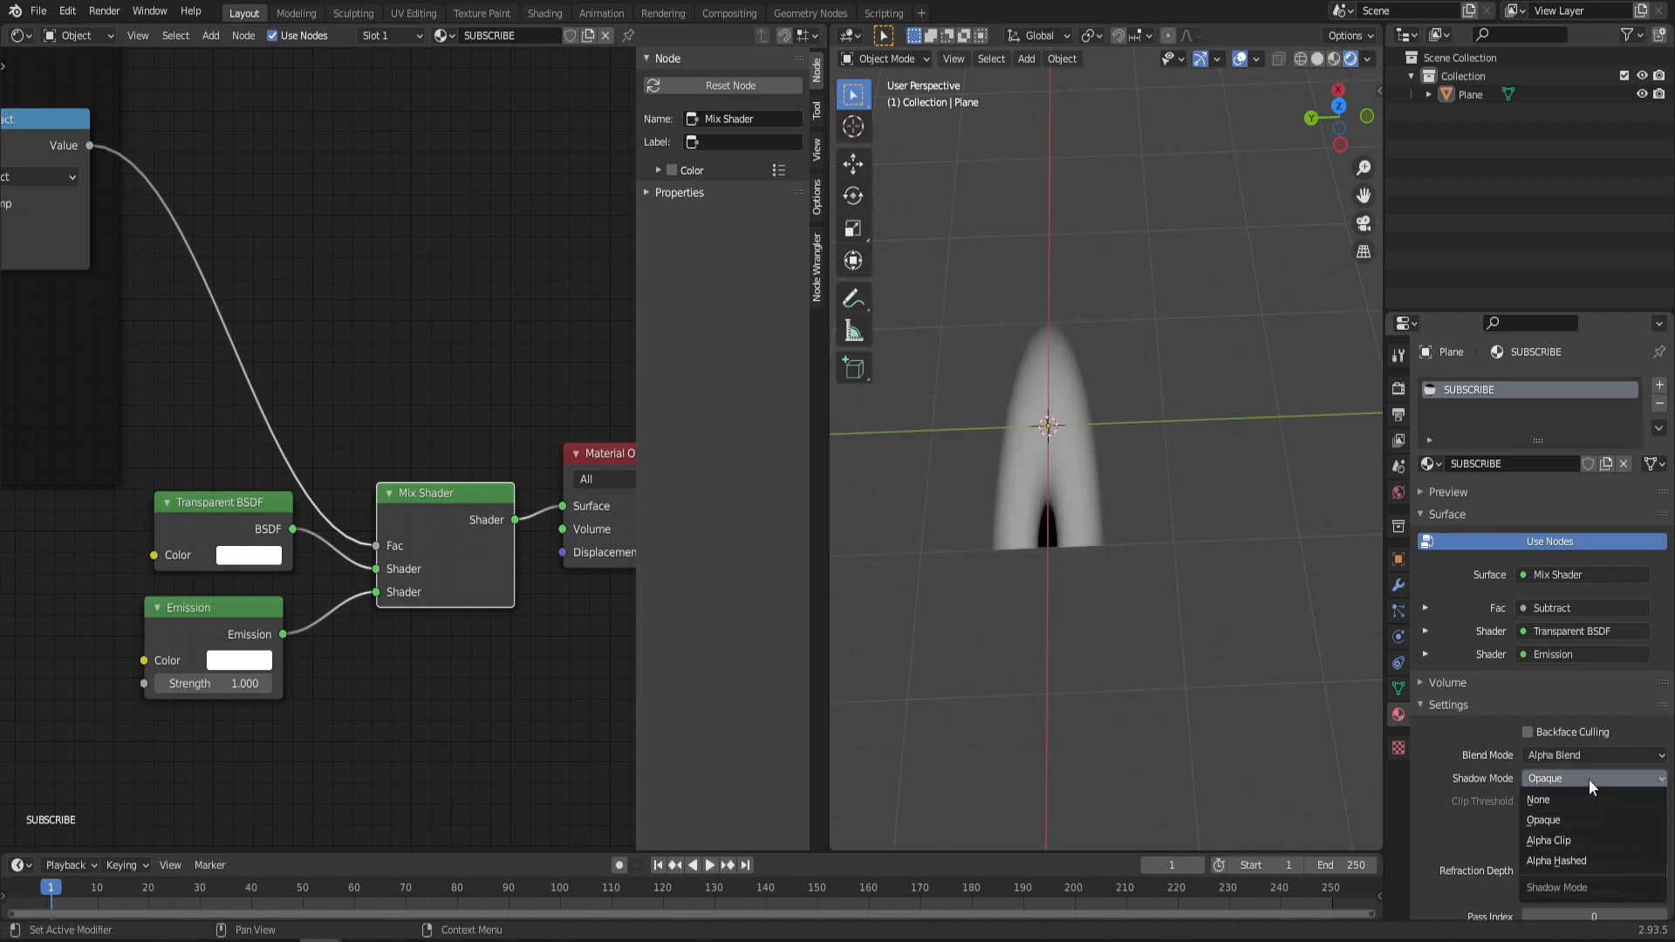
click(1539, 799)
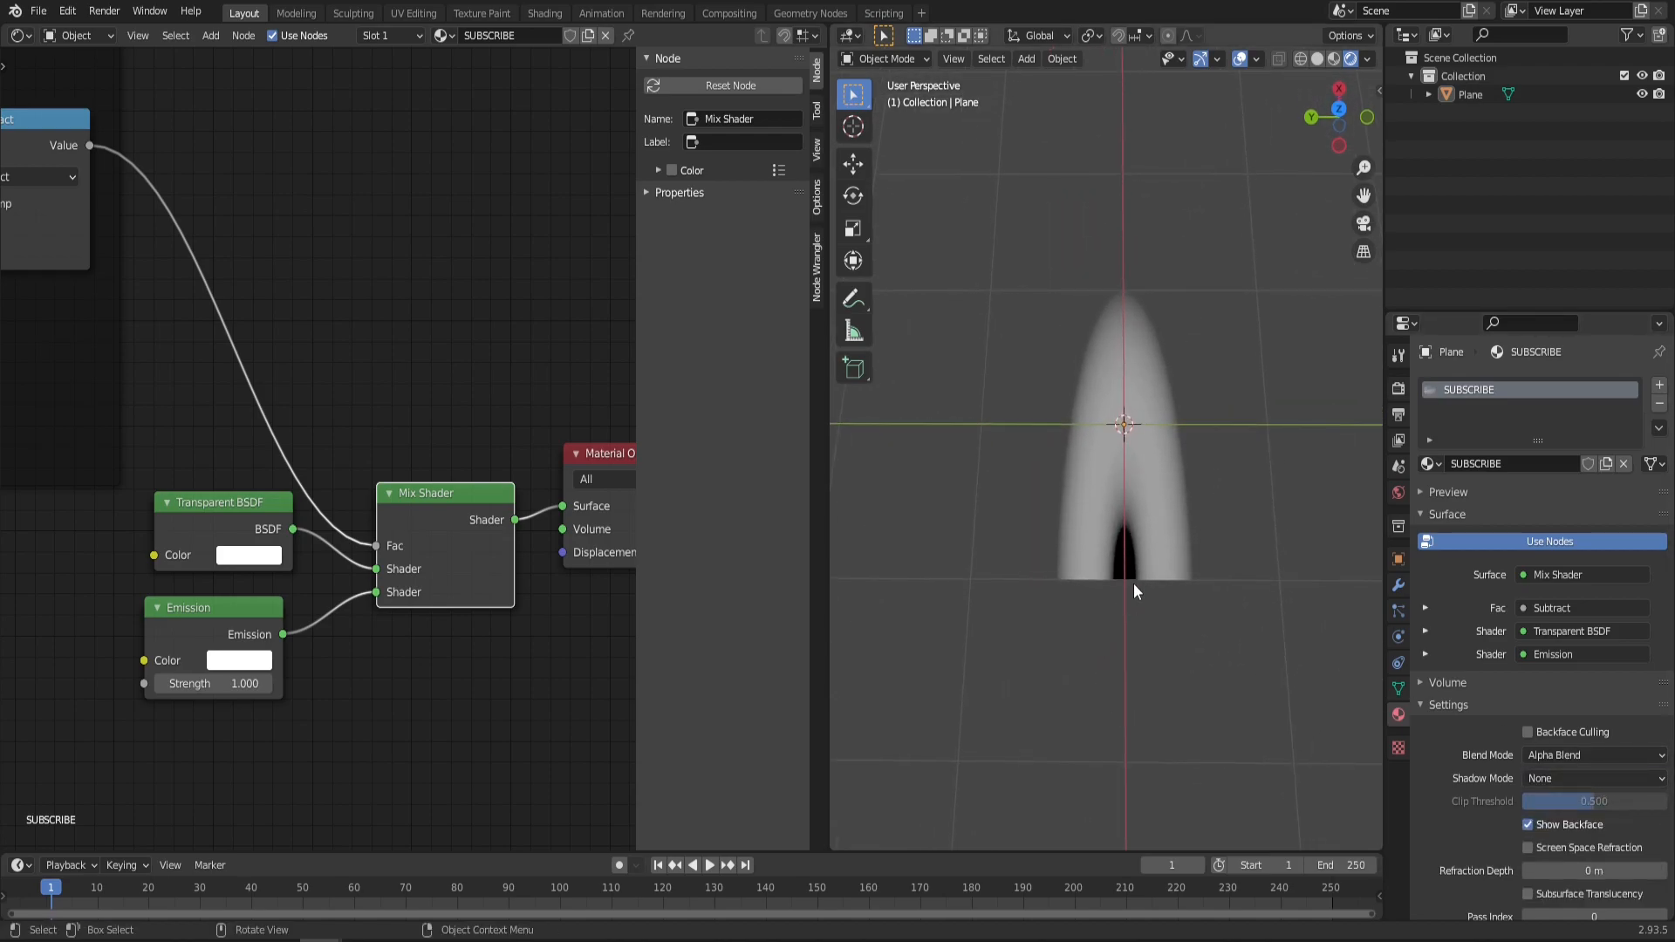
mouse_move(1137, 640)
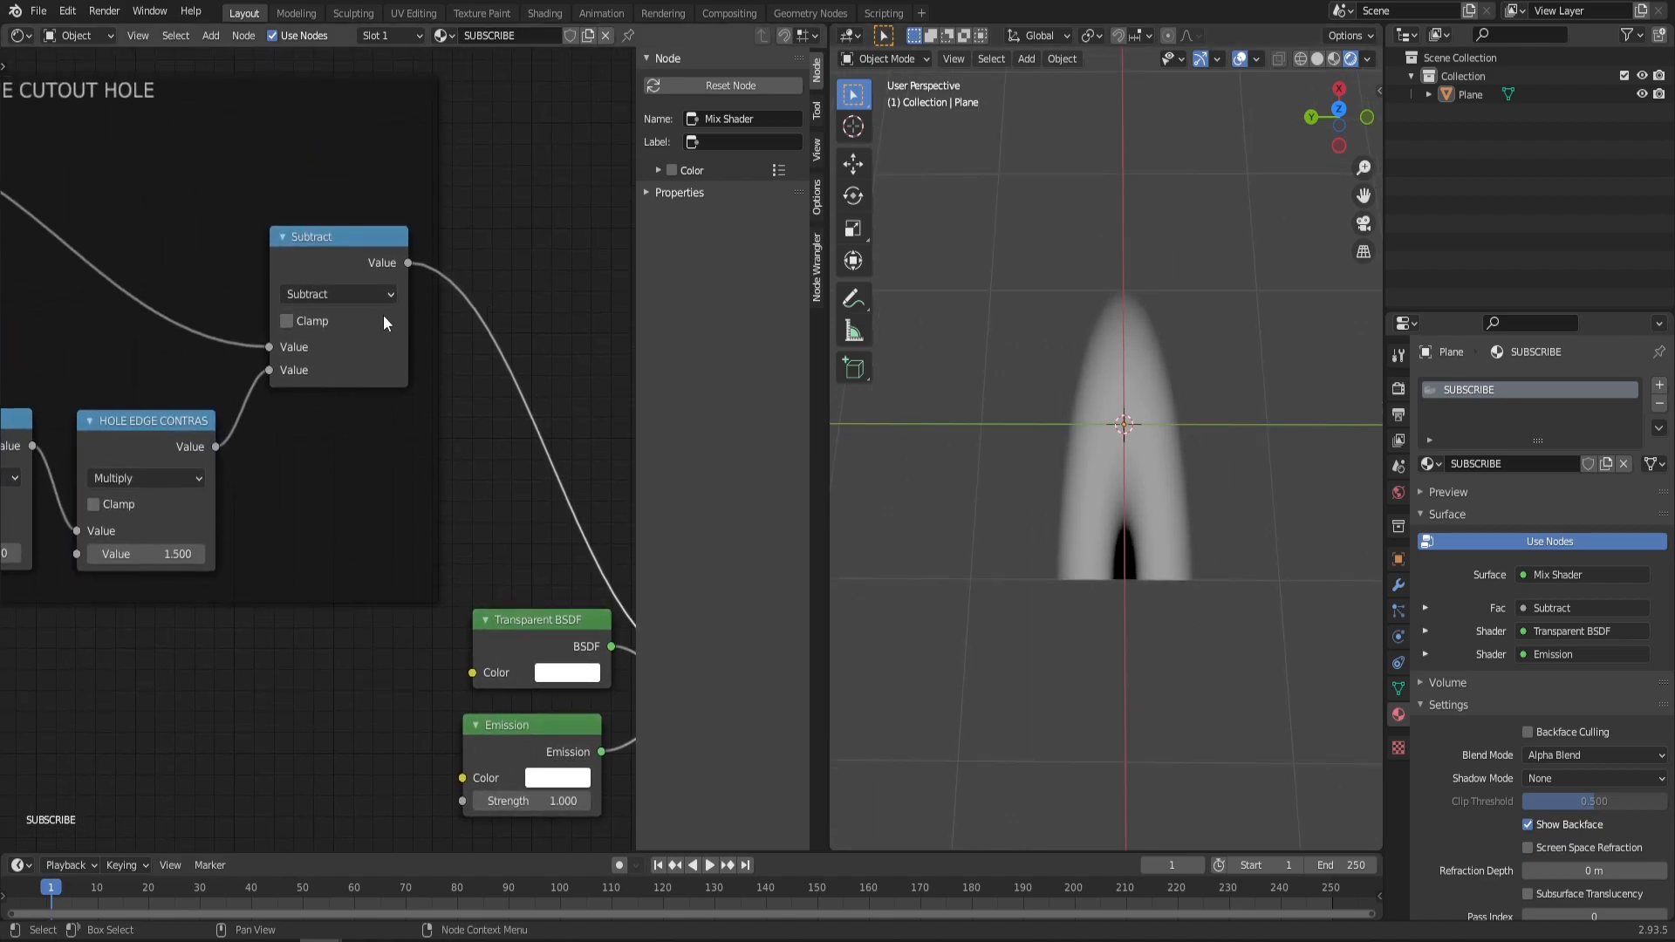
mouse_move(310, 320)
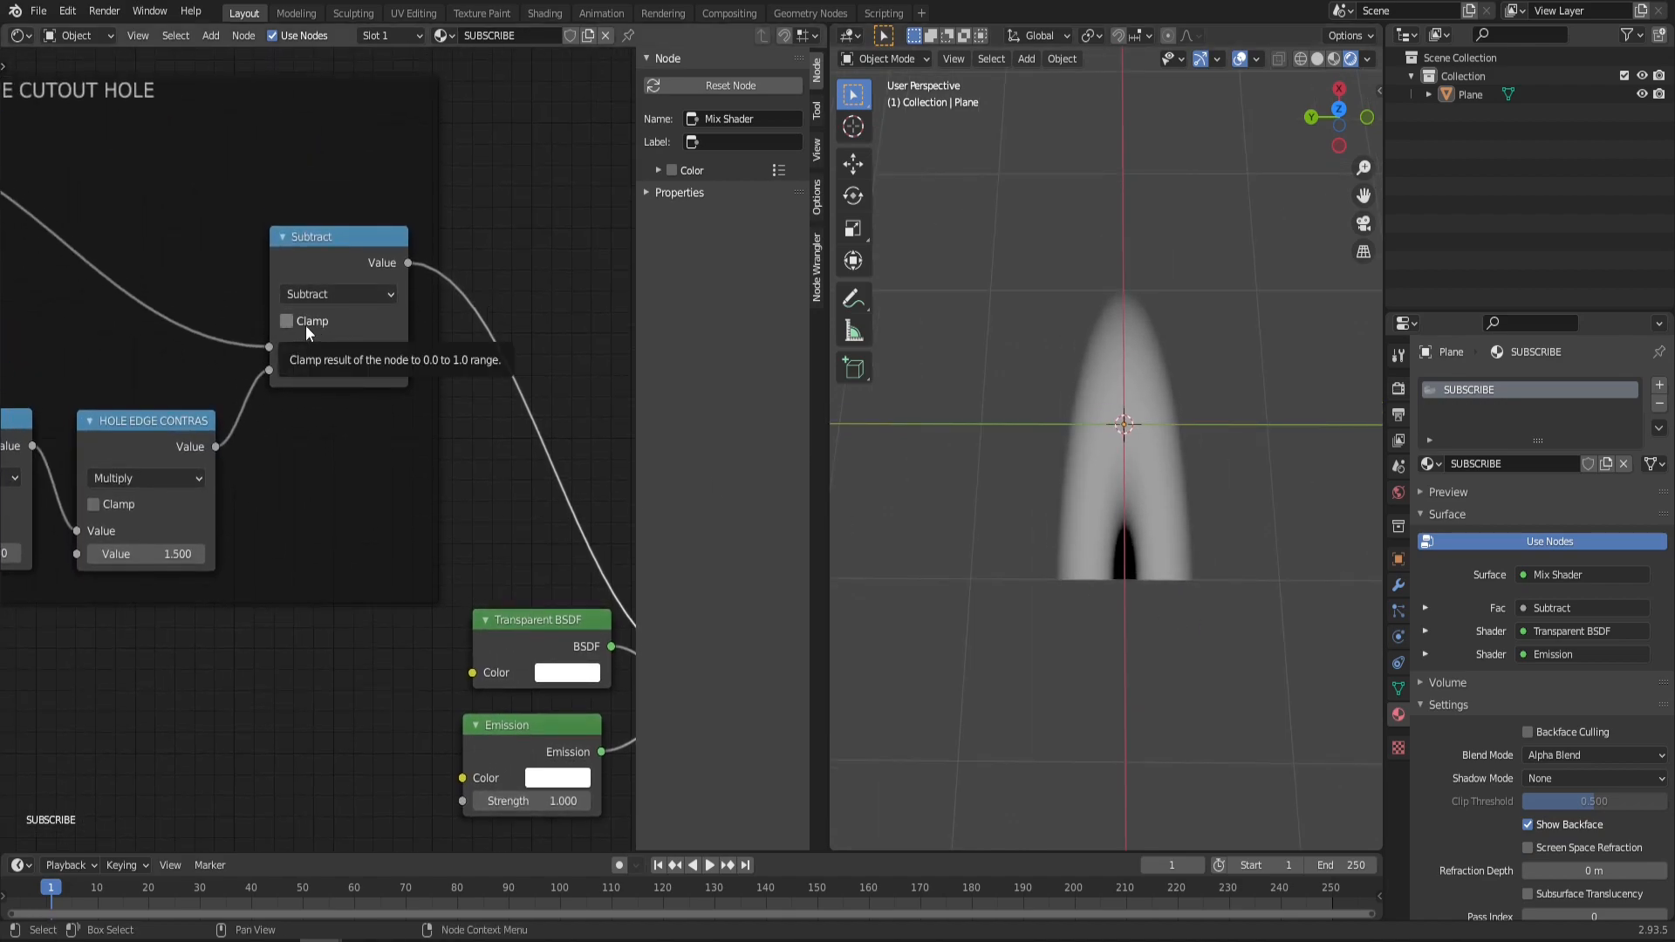
click(286, 320)
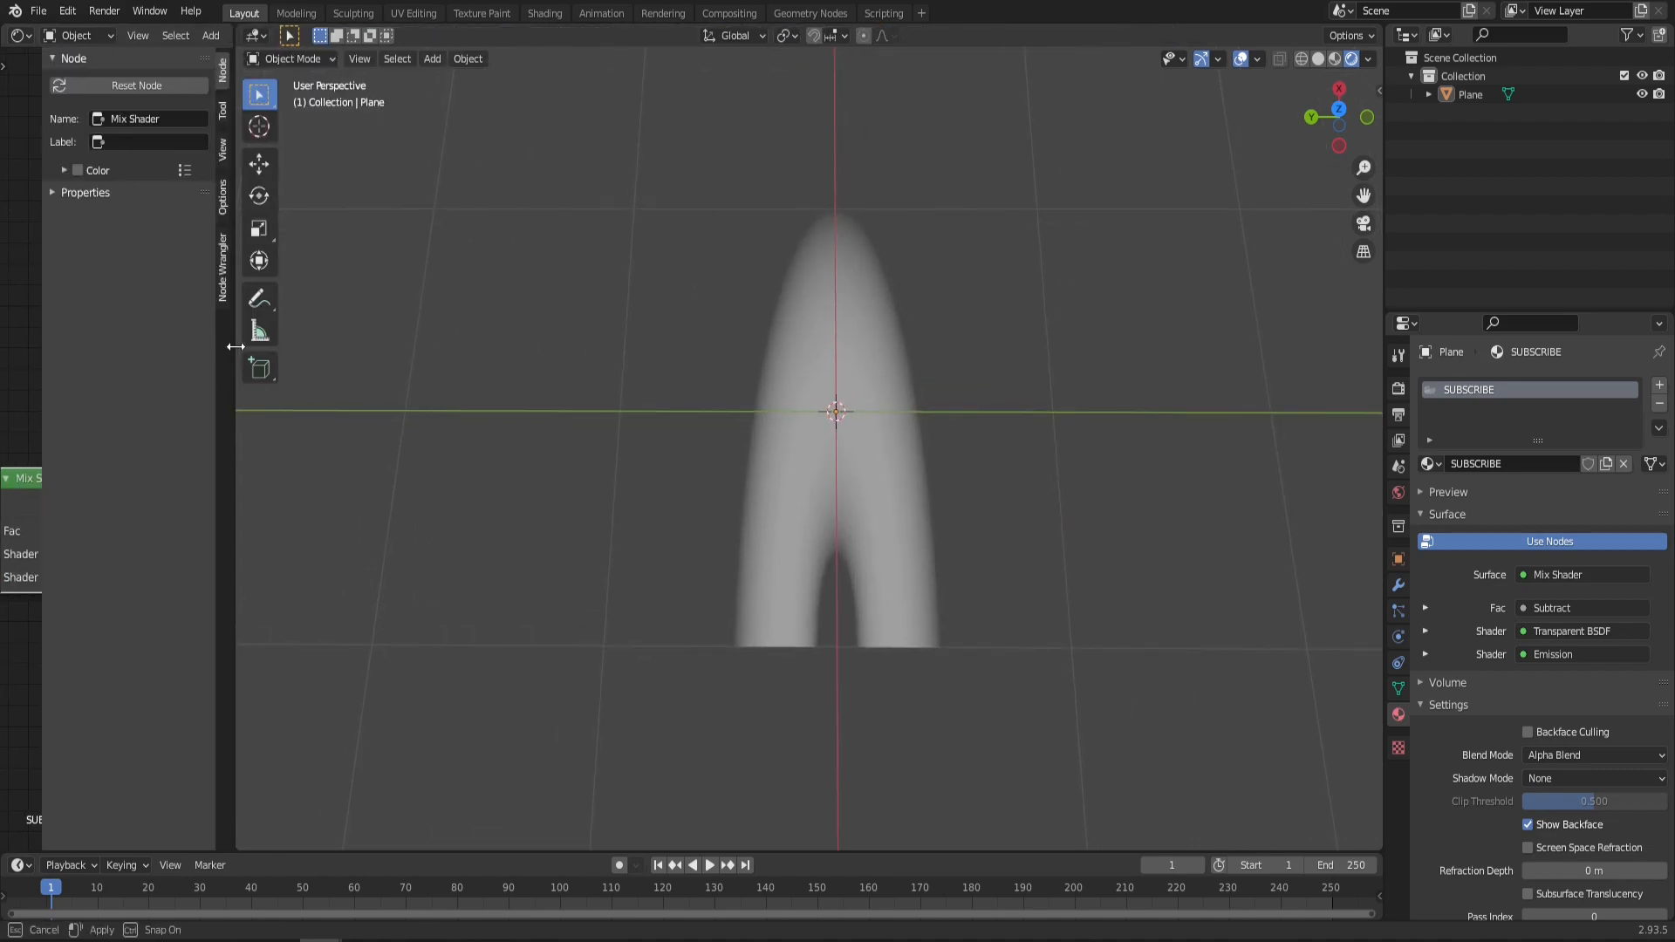
Step: Enlarge the 3D viewport, add a cylinder mesh, and orbit to view it at an angle
click(836, 475)
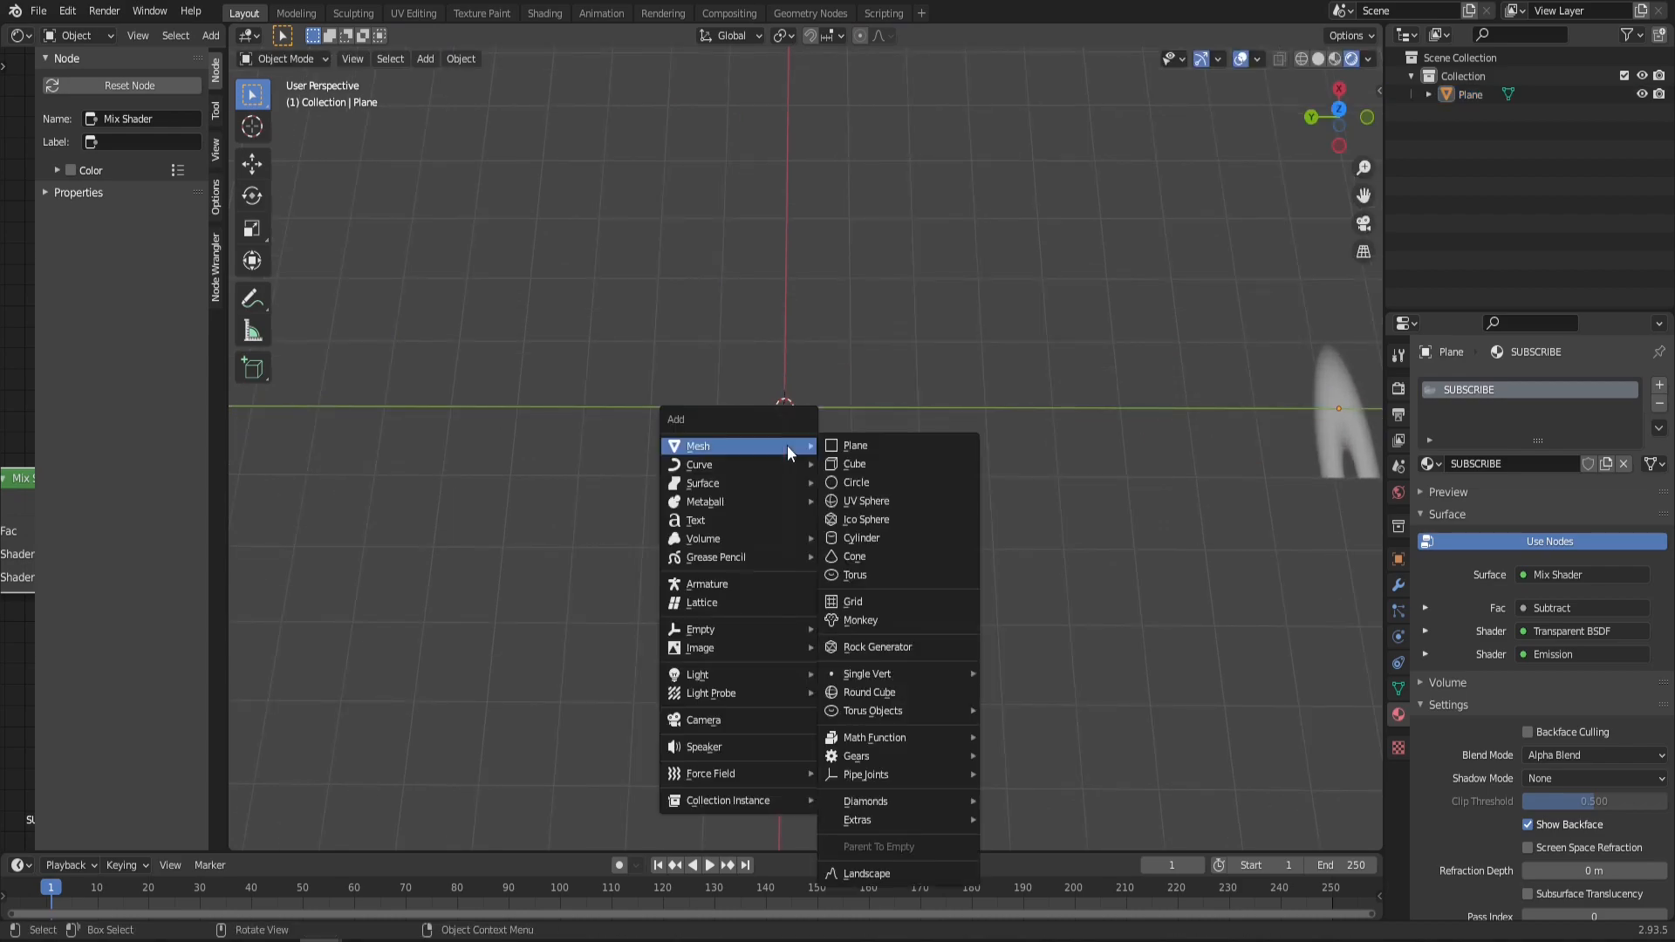
click(861, 537)
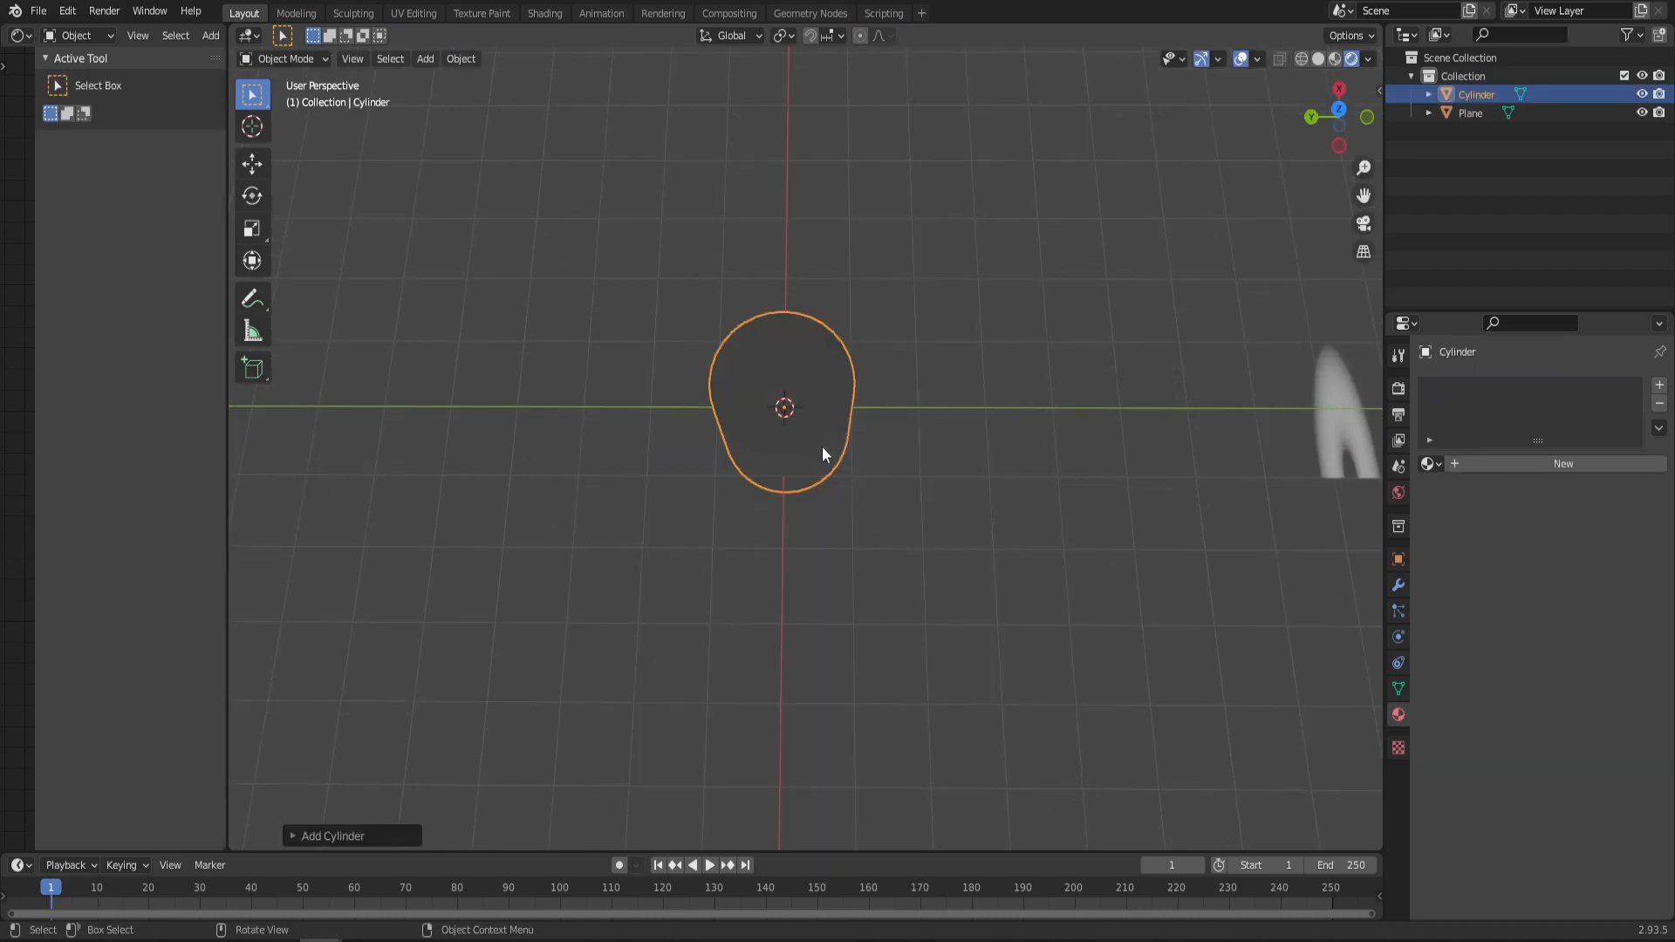
drag(822, 448, 785, 395)
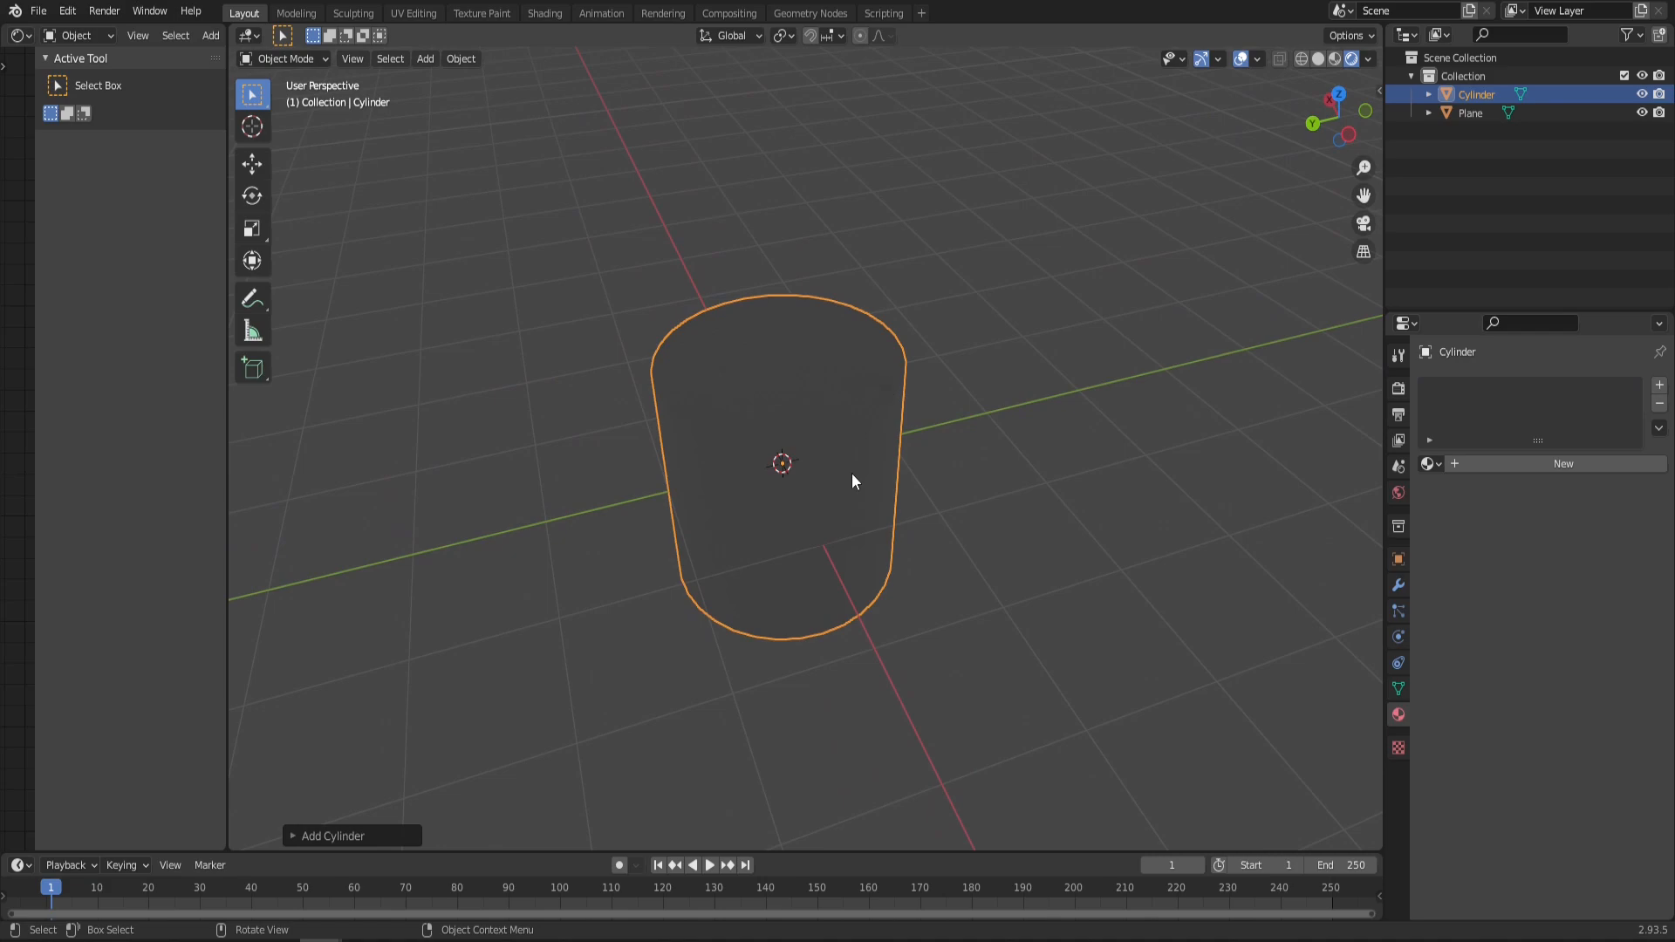
Step: Delete the cylinder's side faces and its top disc face, keeping only the vertex ring
key(Tab)
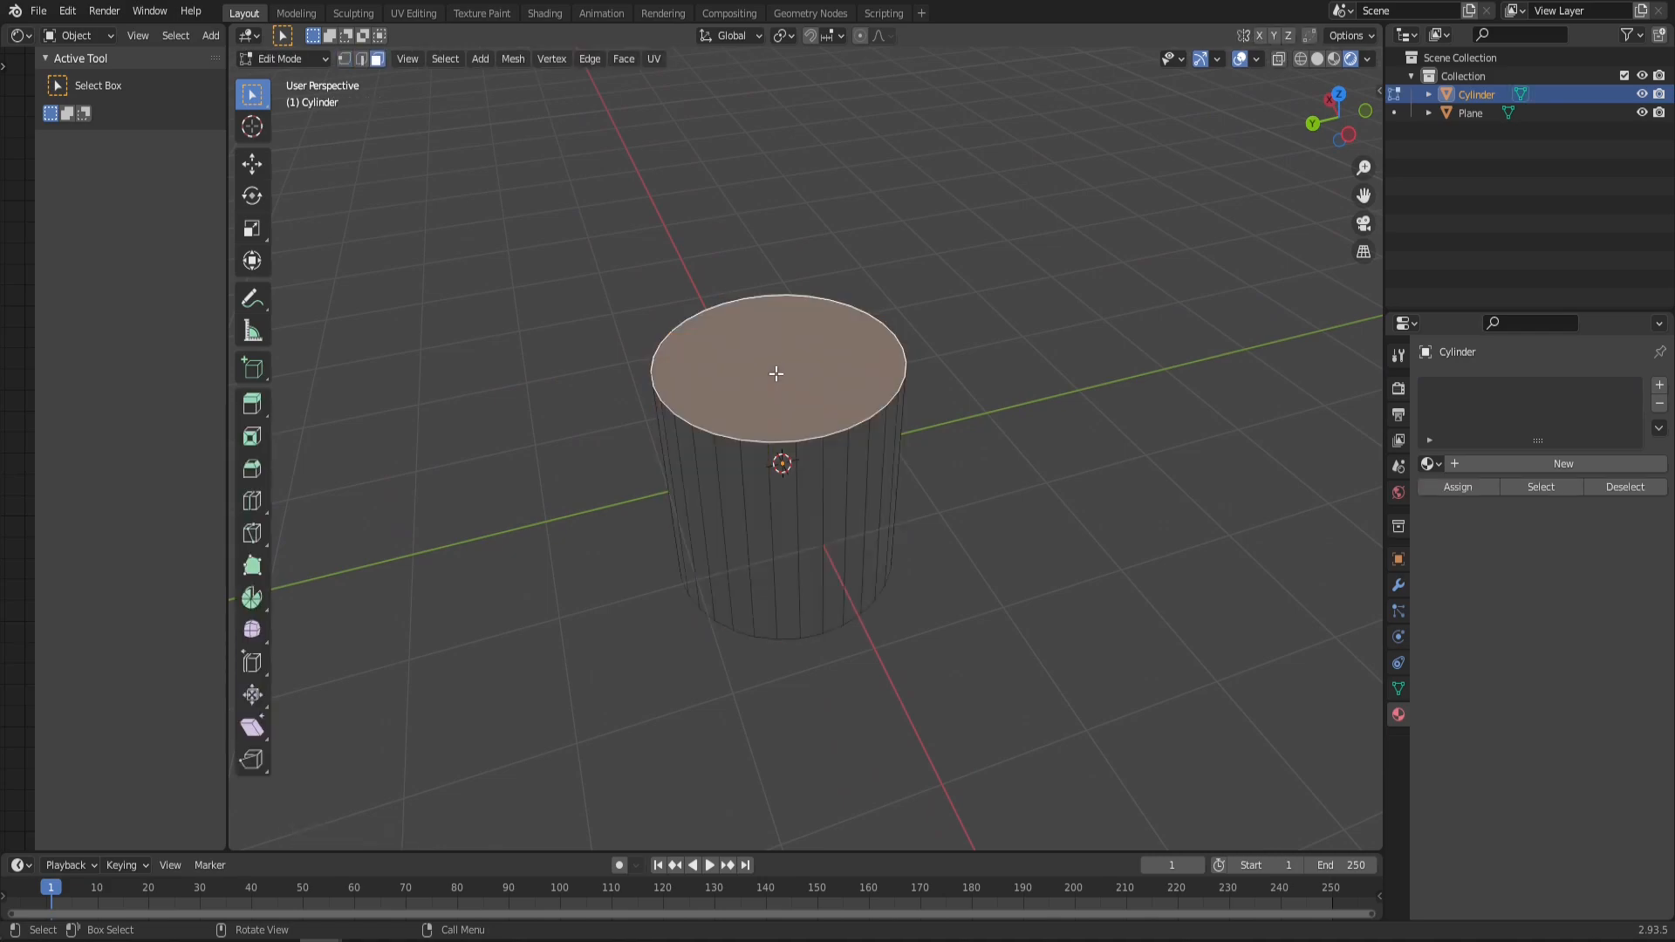
mouse_move(802, 371)
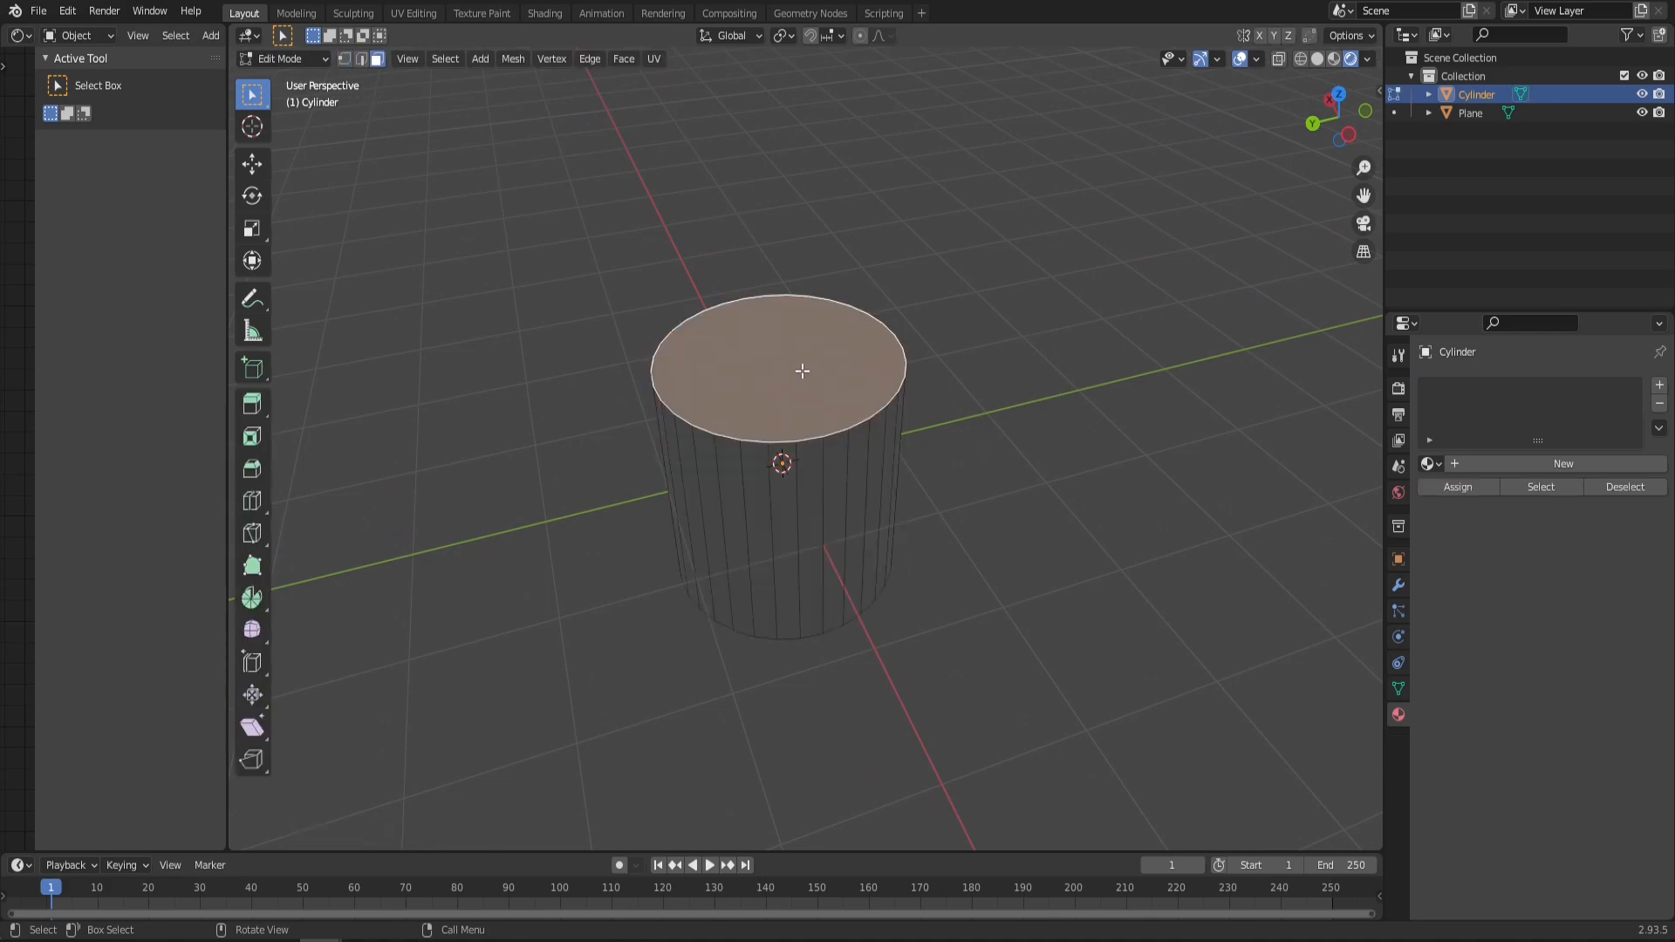
key(a)
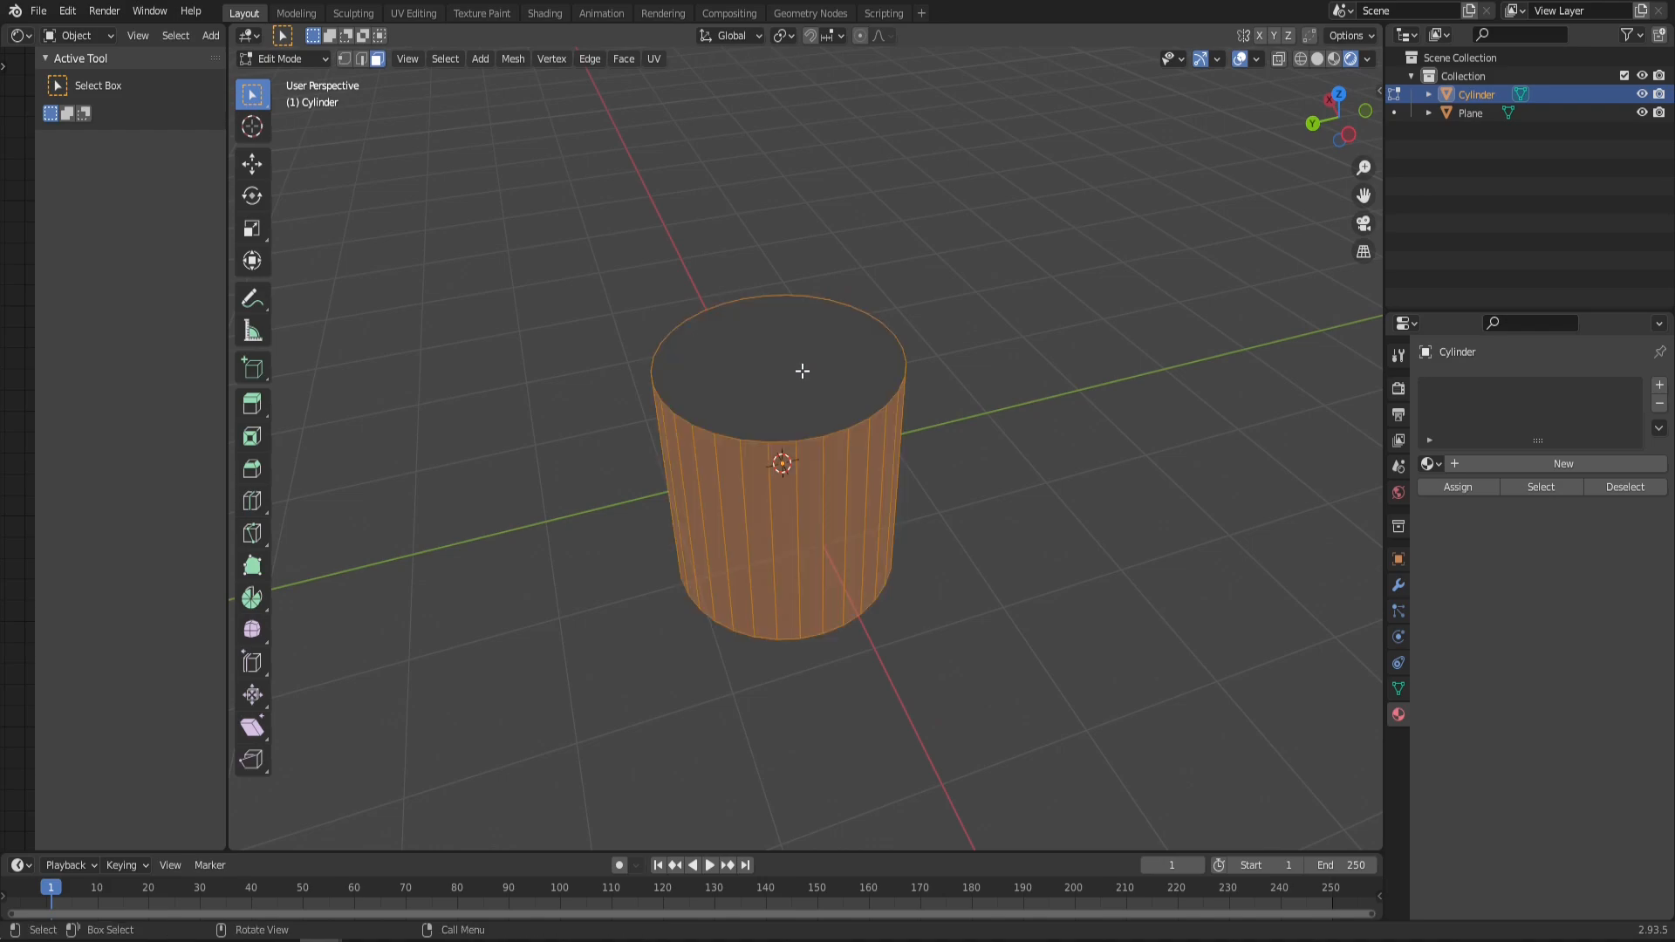
key(x)
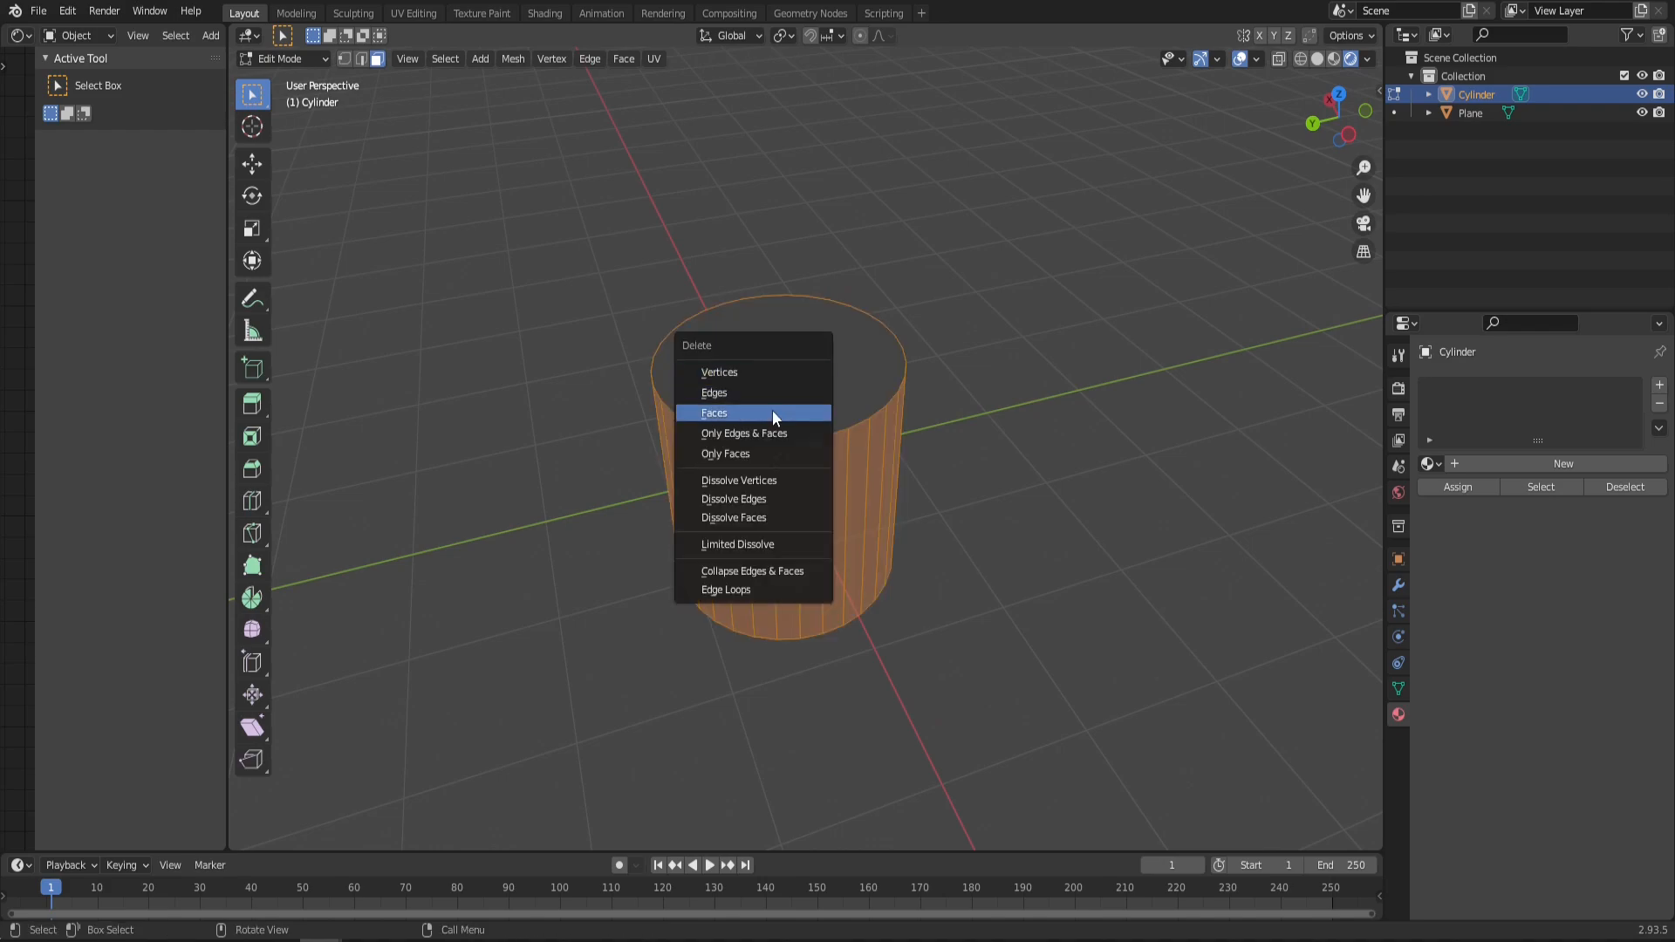
click(714, 413)
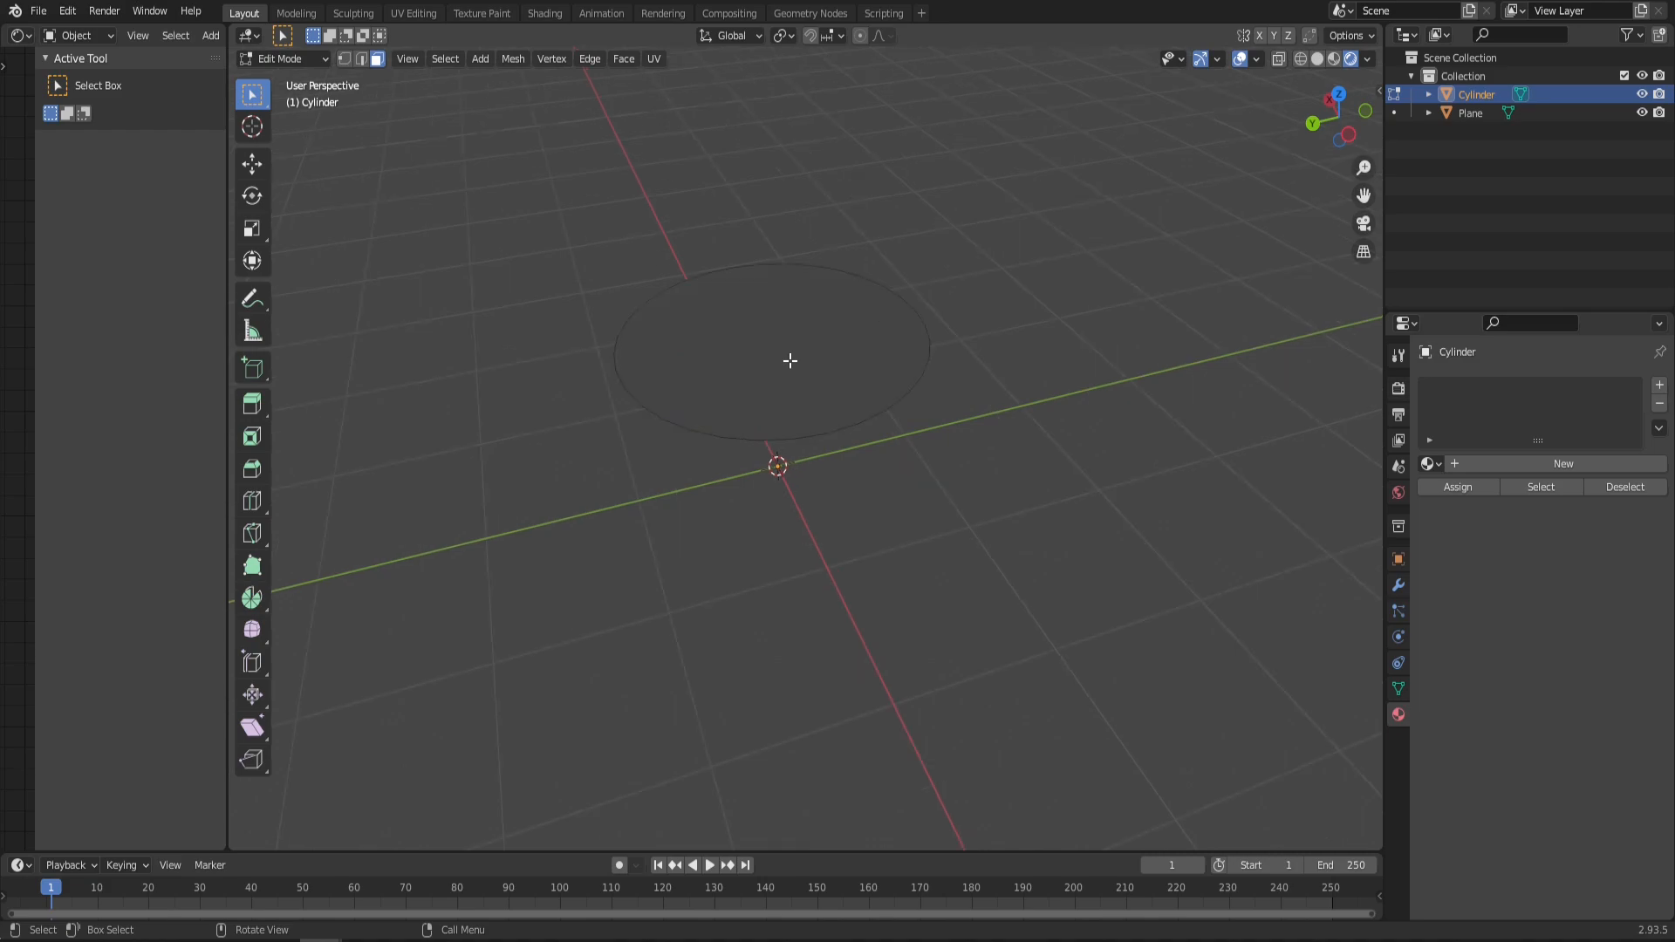
mouse_move(818, 338)
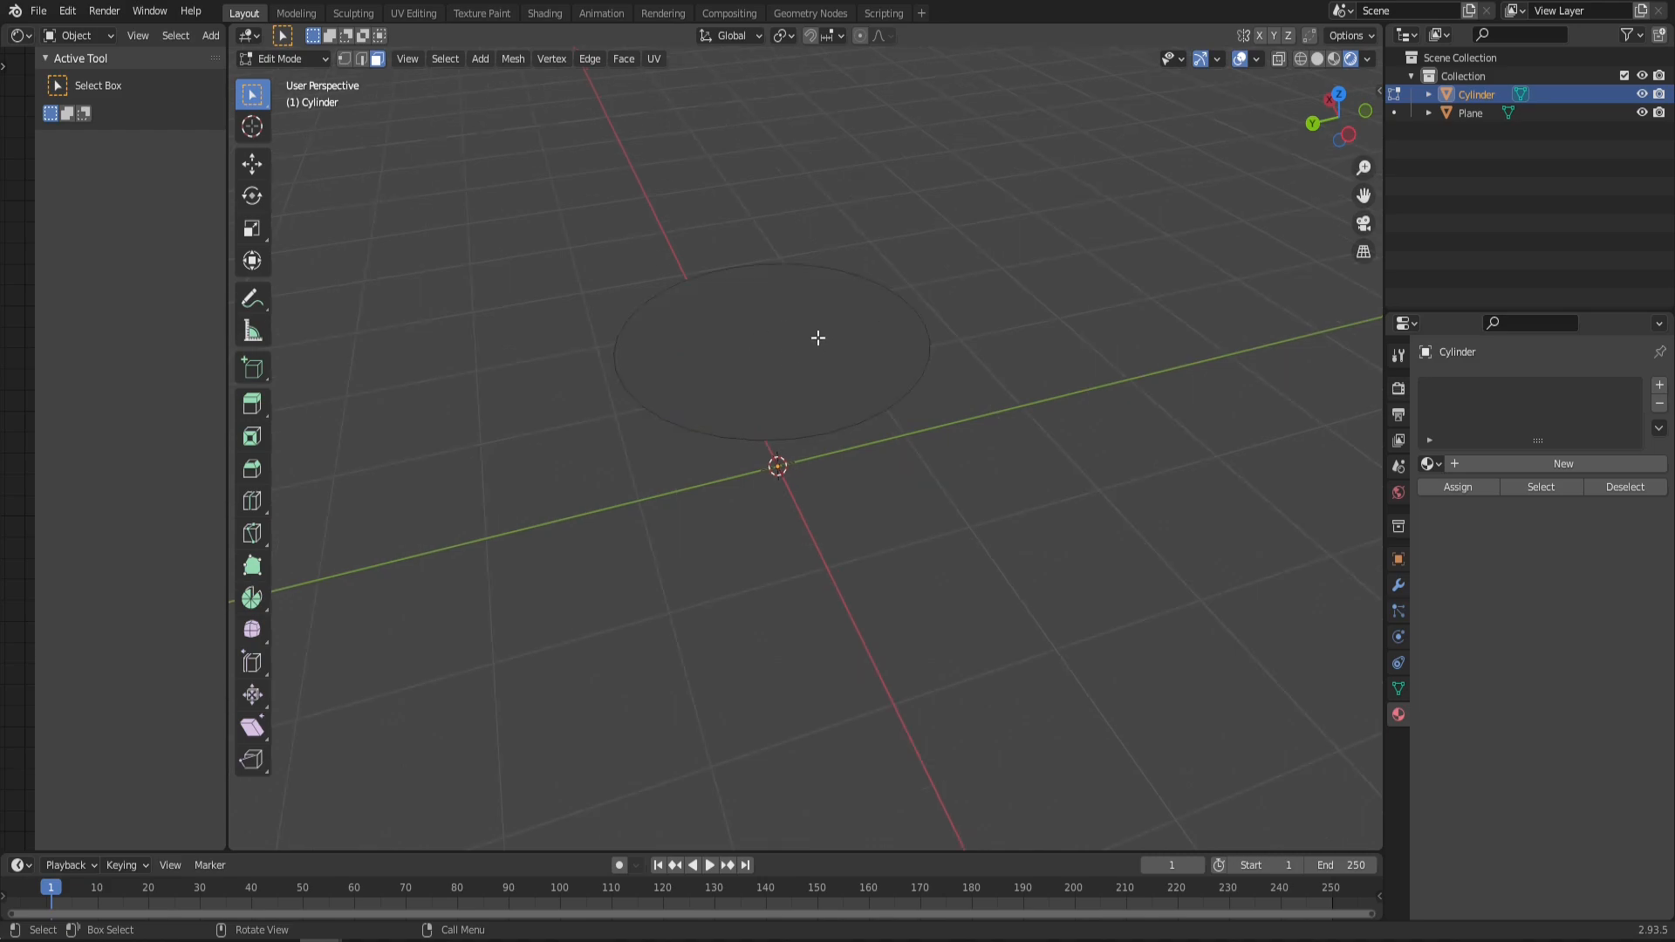
key(x)
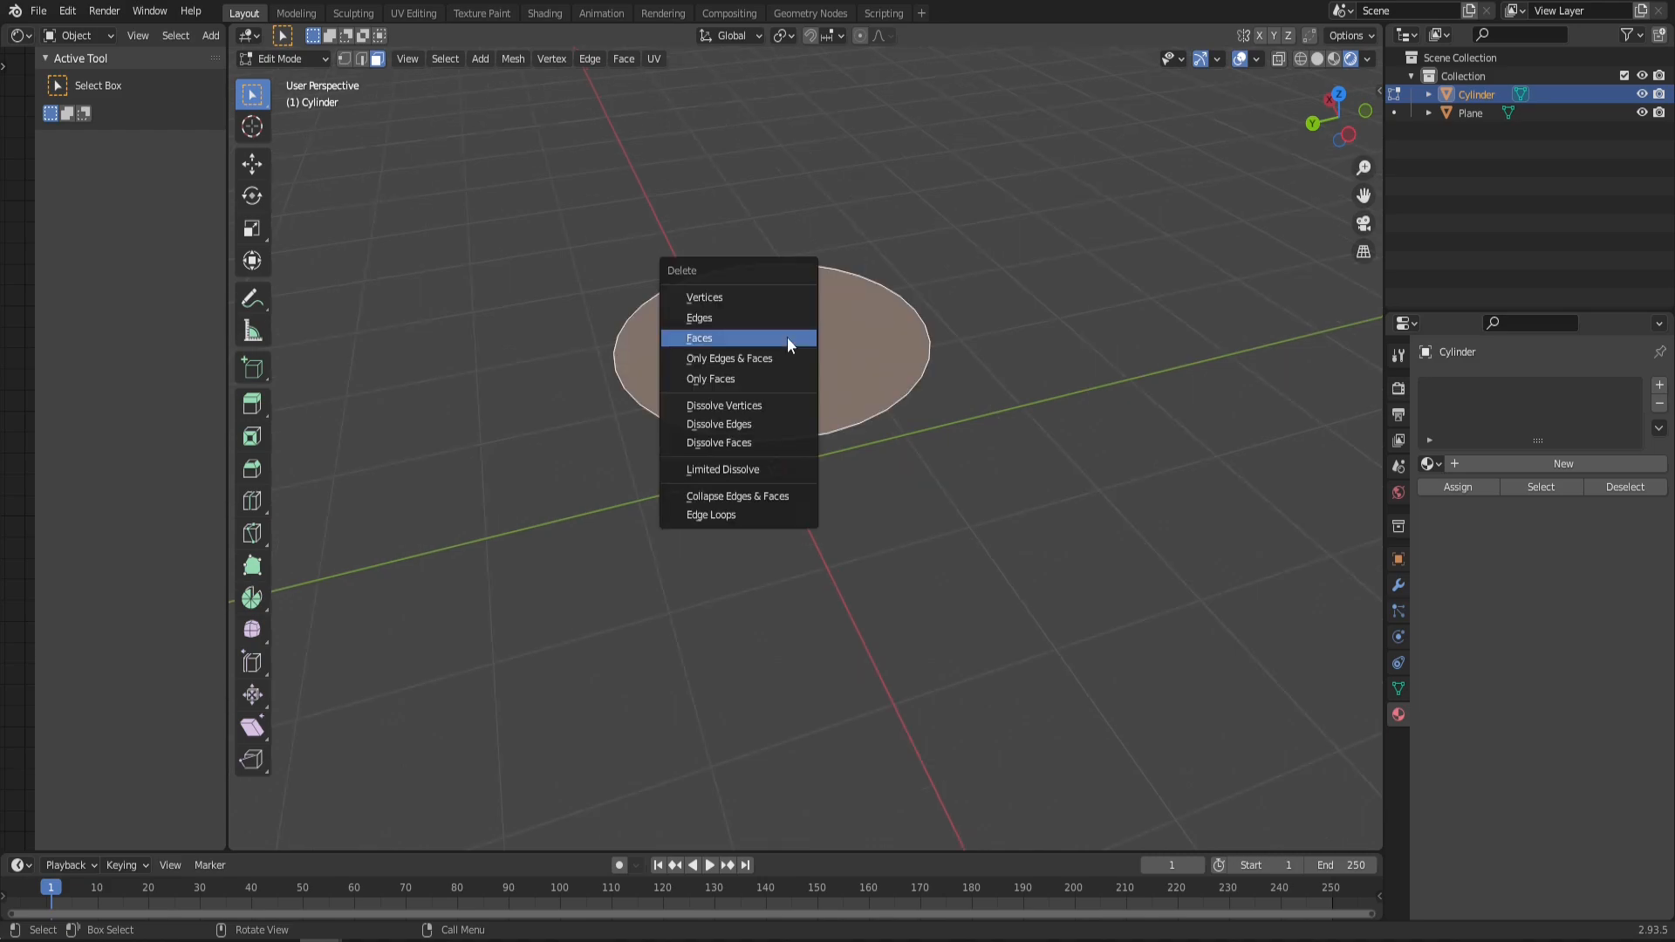
click(698, 338)
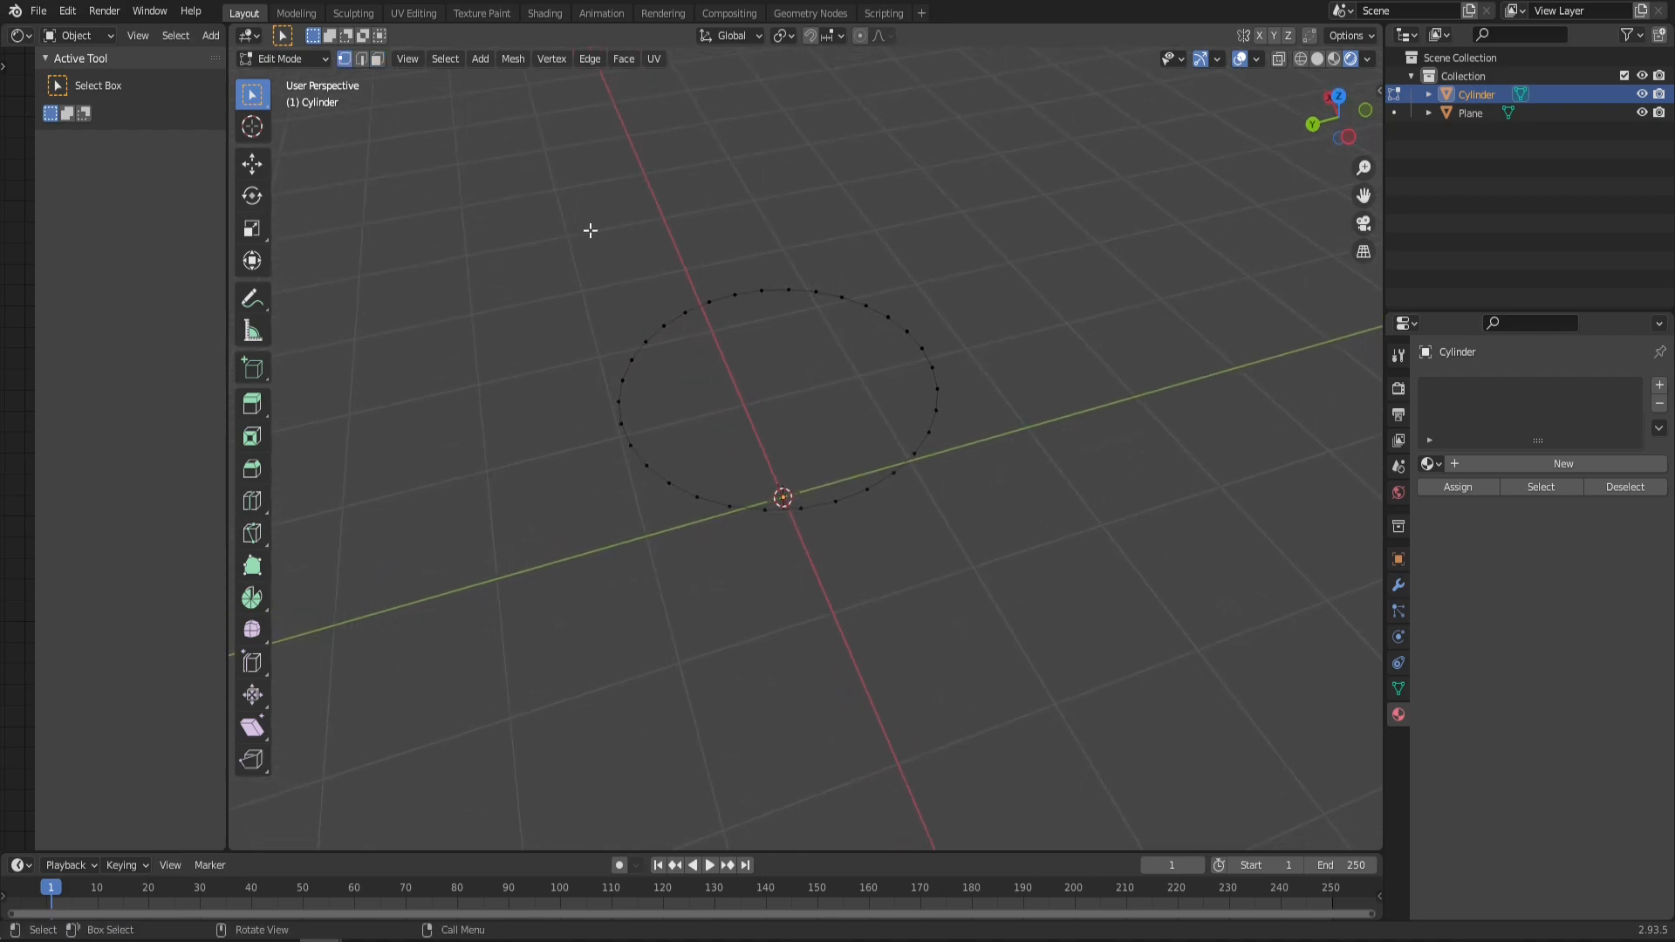
mouse_move(828, 398)
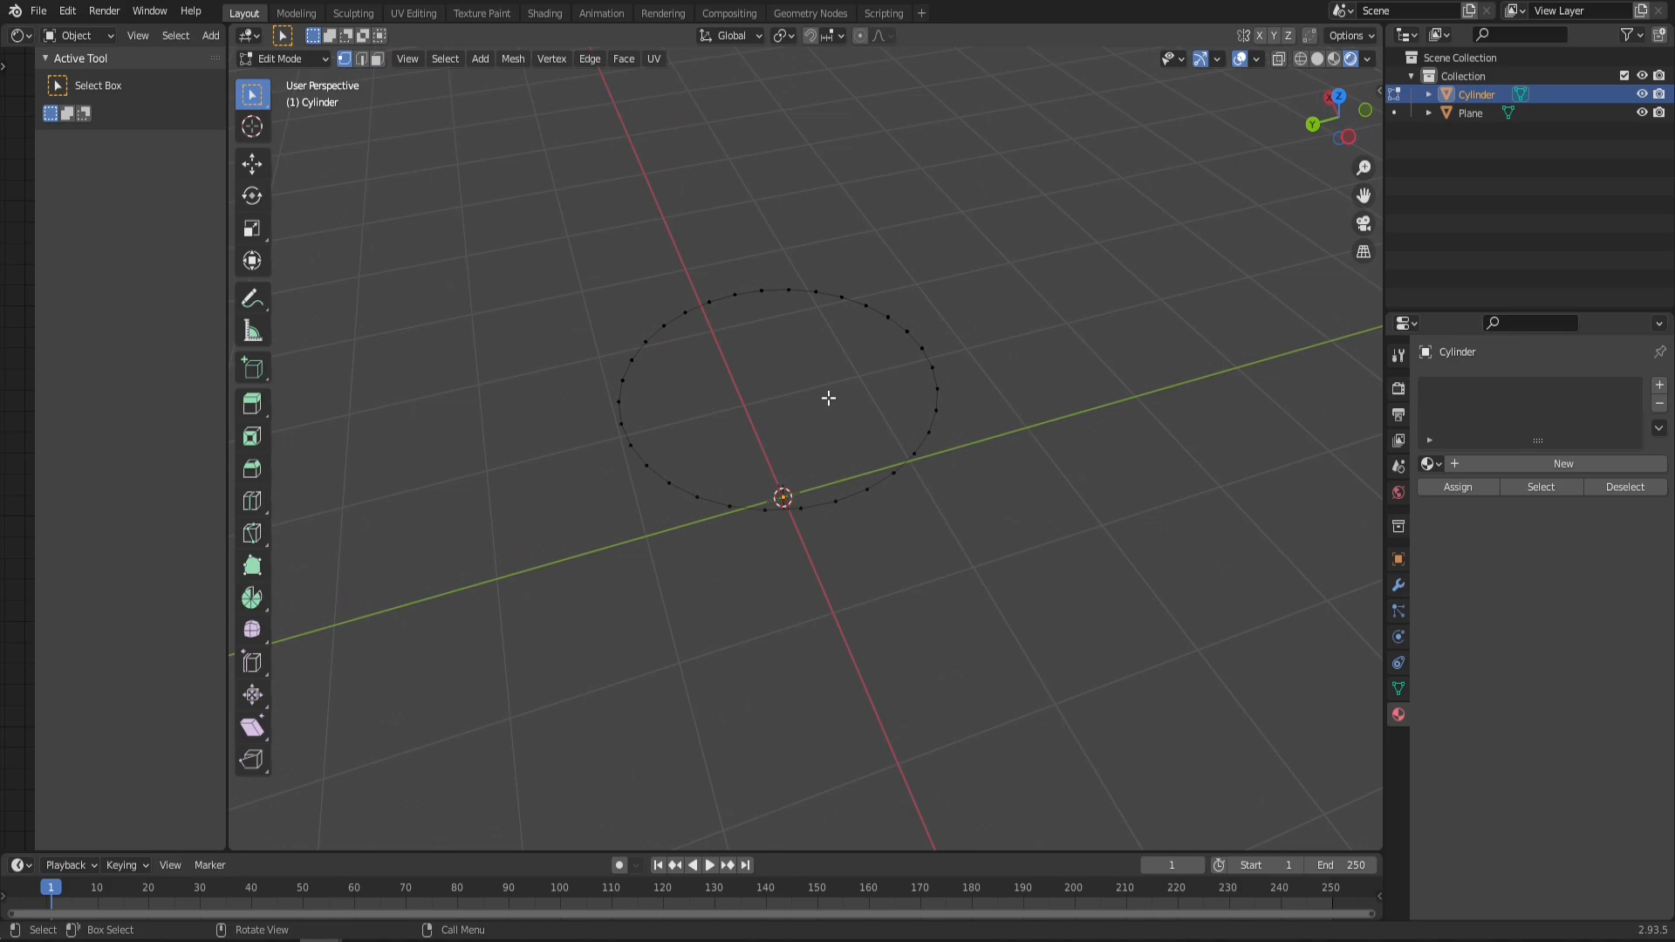
key(Tab)
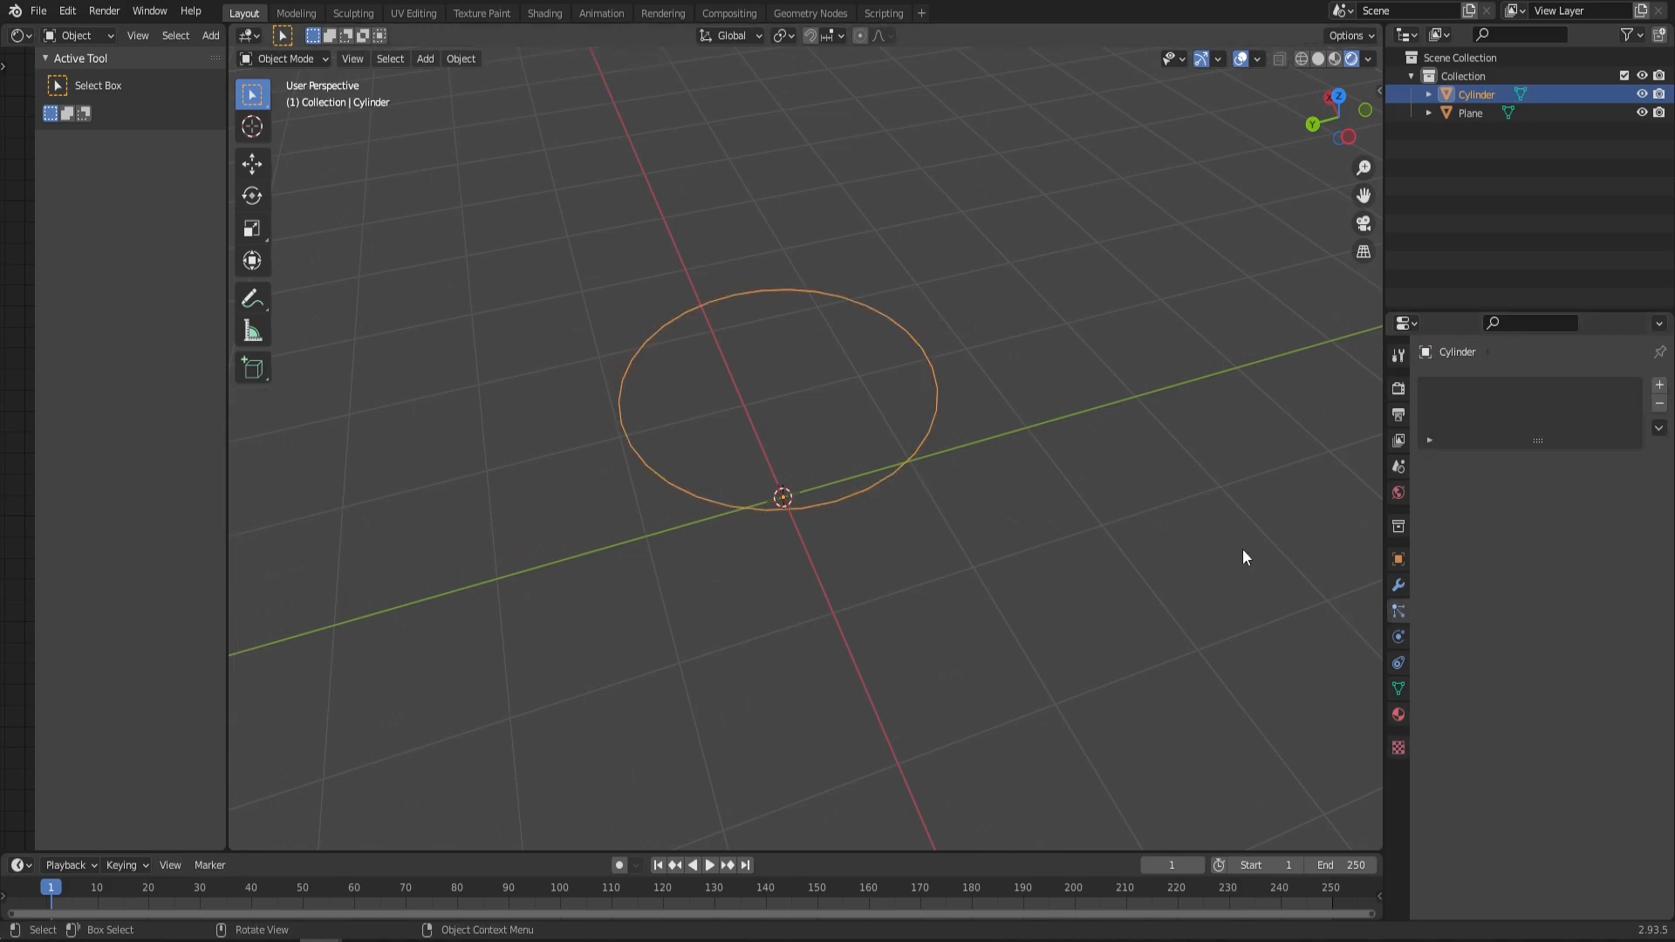
Step: Rename Cylinder to 'flame emitter' and Plane to 'single flame' in the Outliner
double_click(1475, 95)
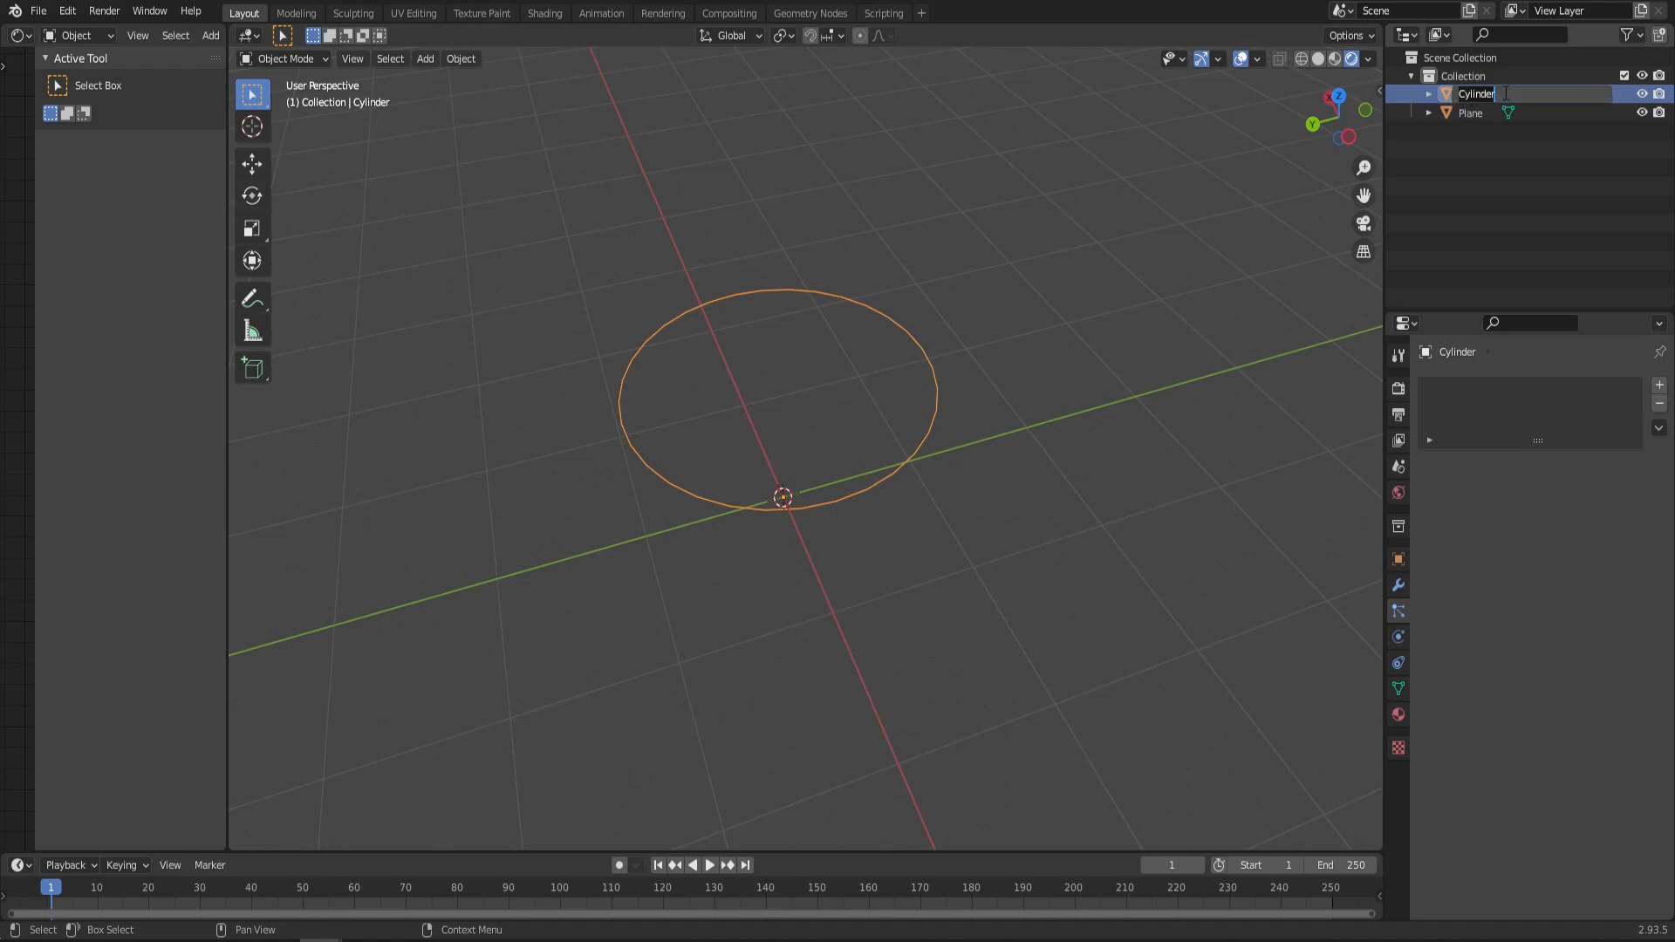
text(flame)
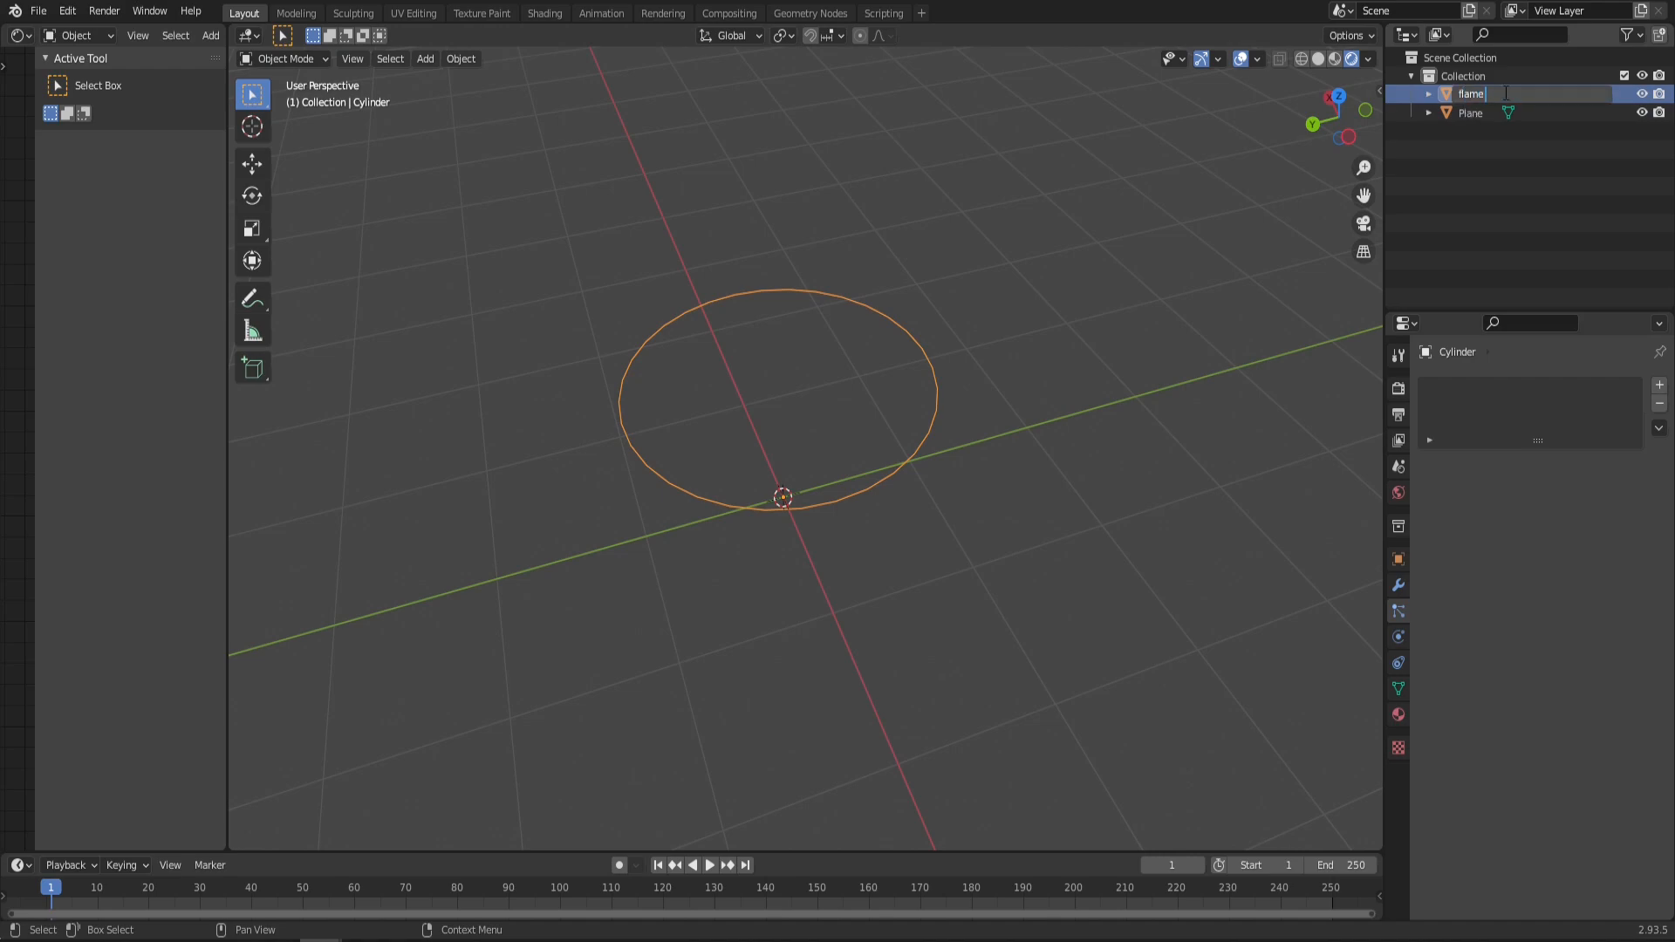
click(1471, 113)
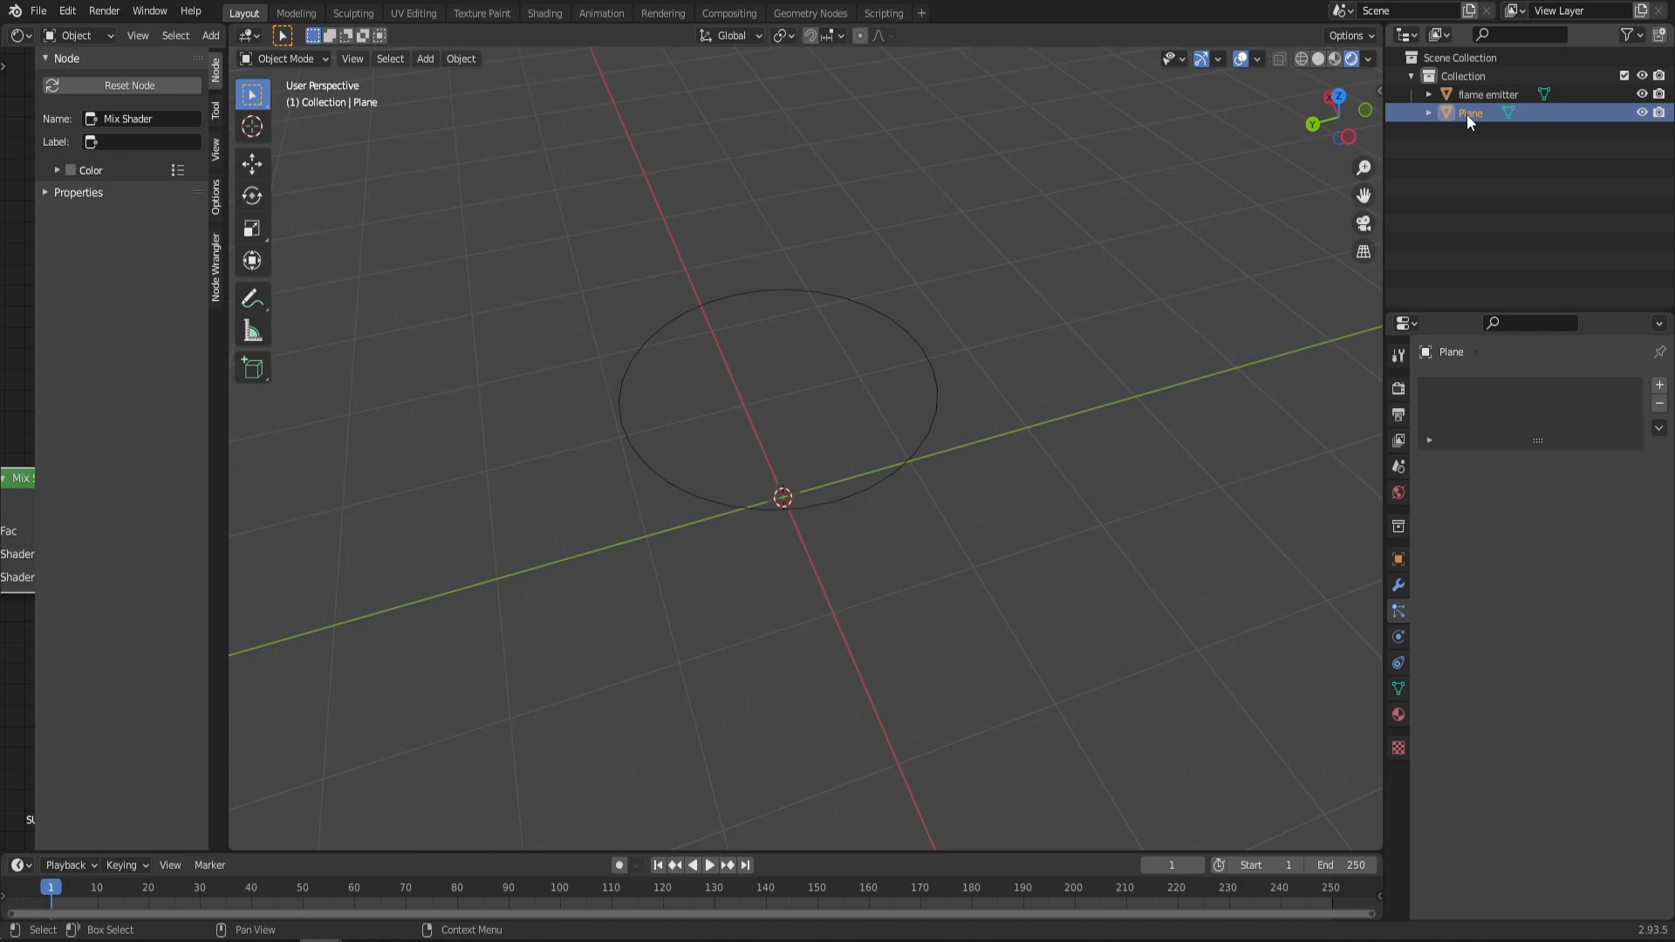
double_click(1469, 112)
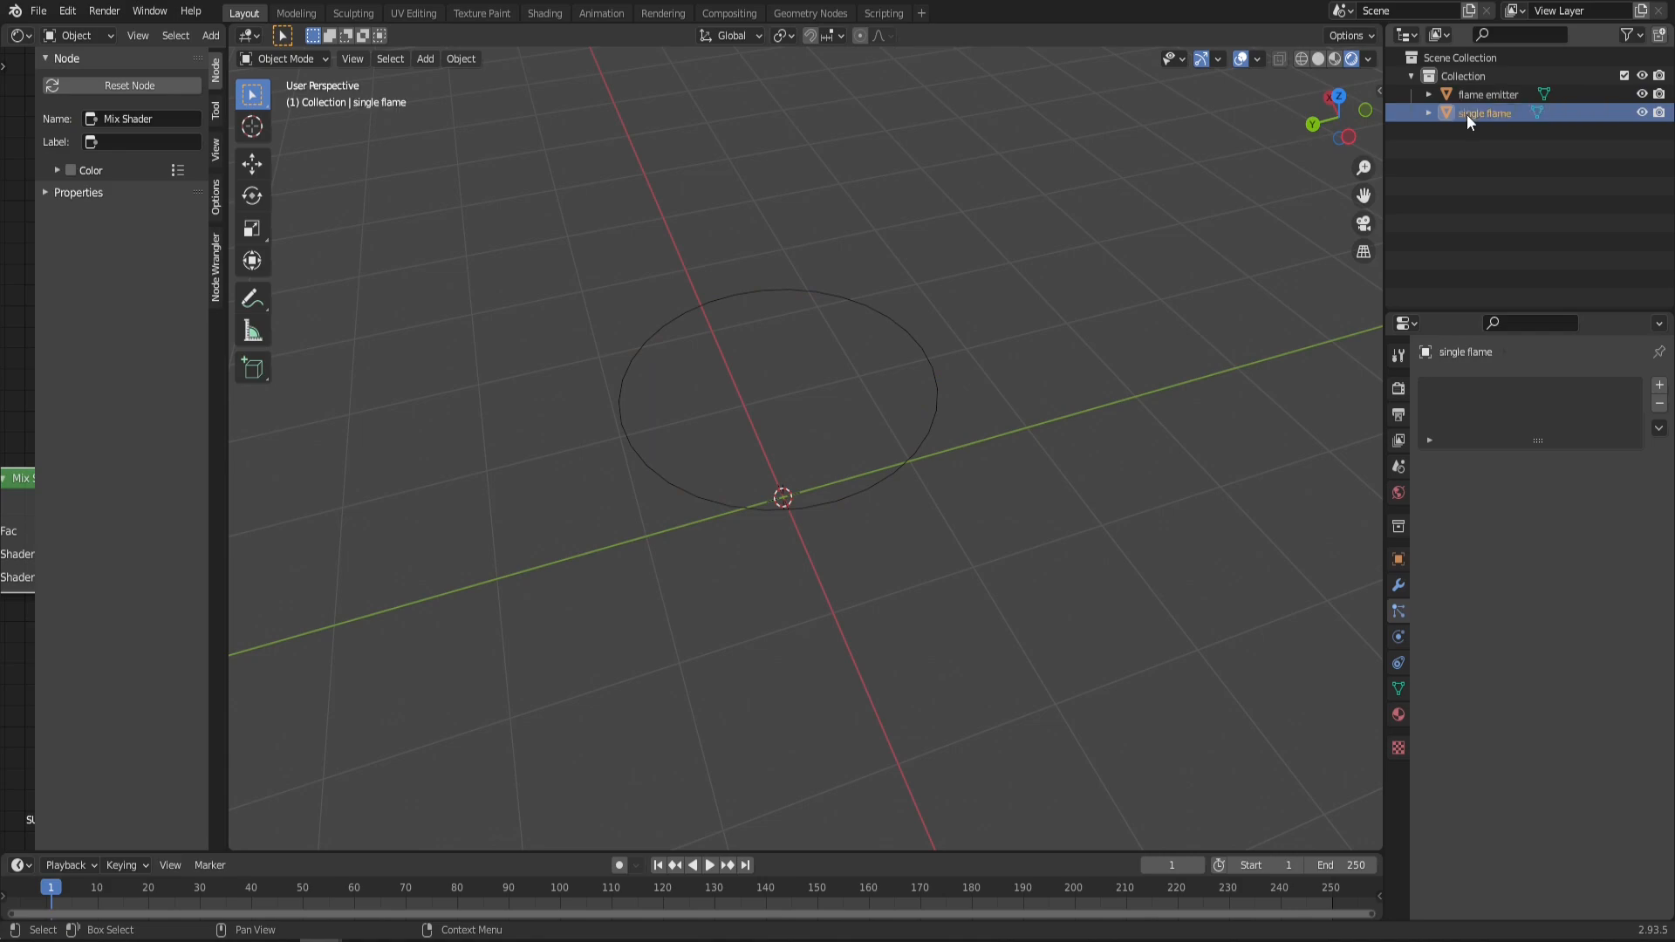
click(1488, 94)
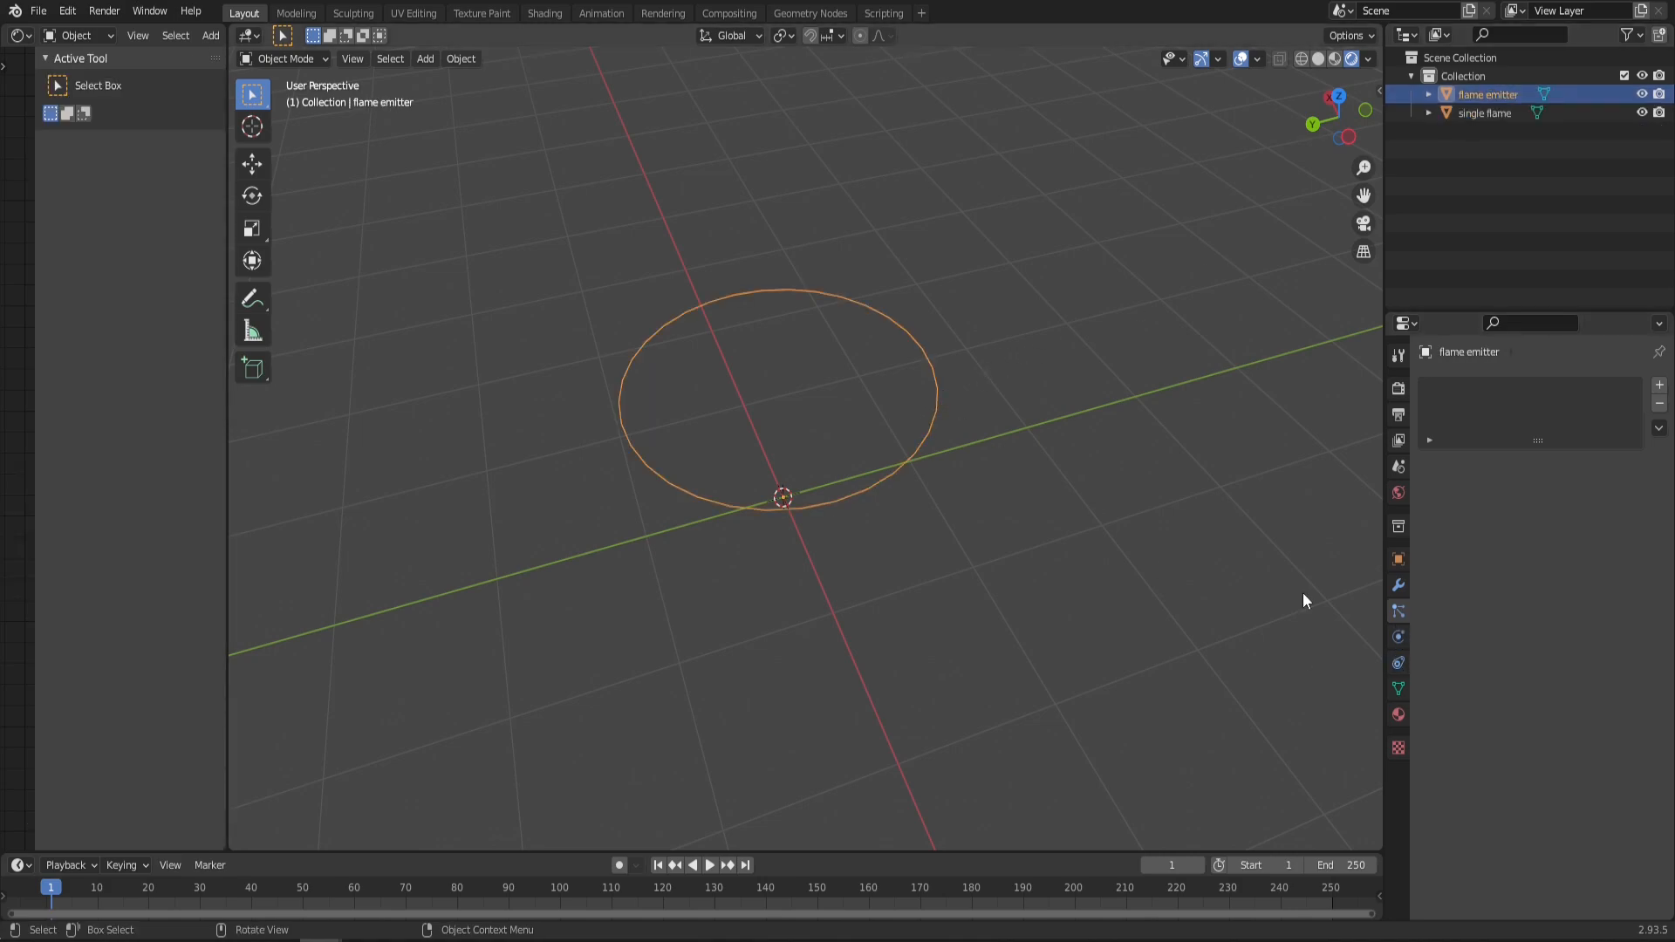
Step: Add a particle system rendering as the 'single flame' object at scale 1, then preview playback
click(1395, 636)
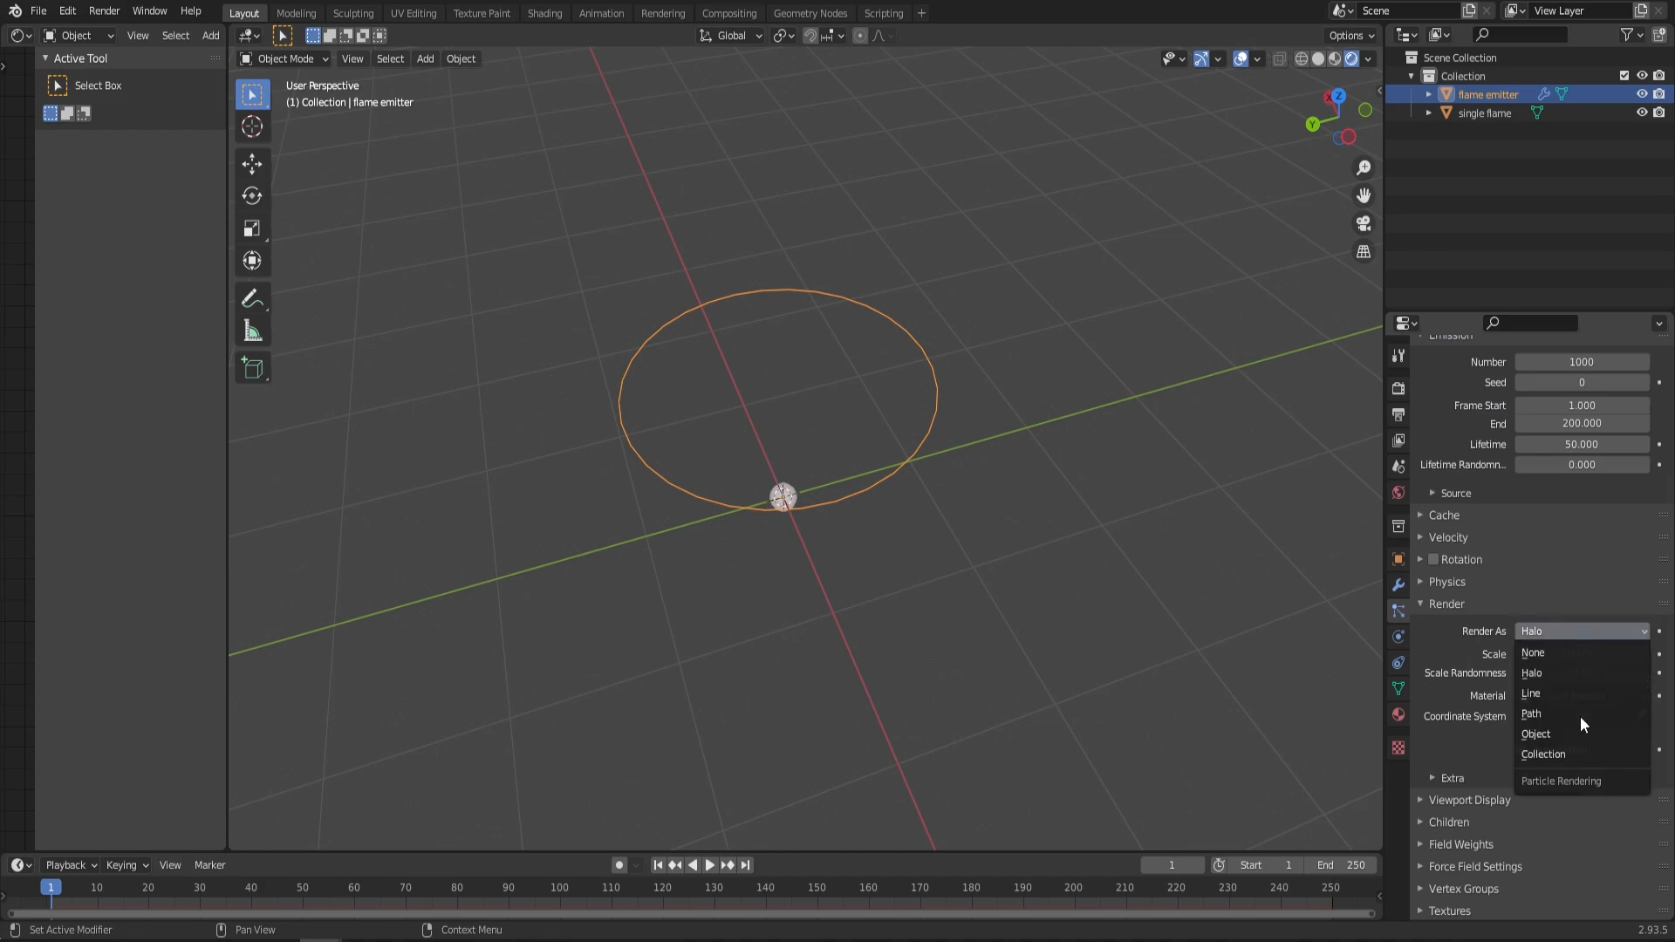
click(1537, 734)
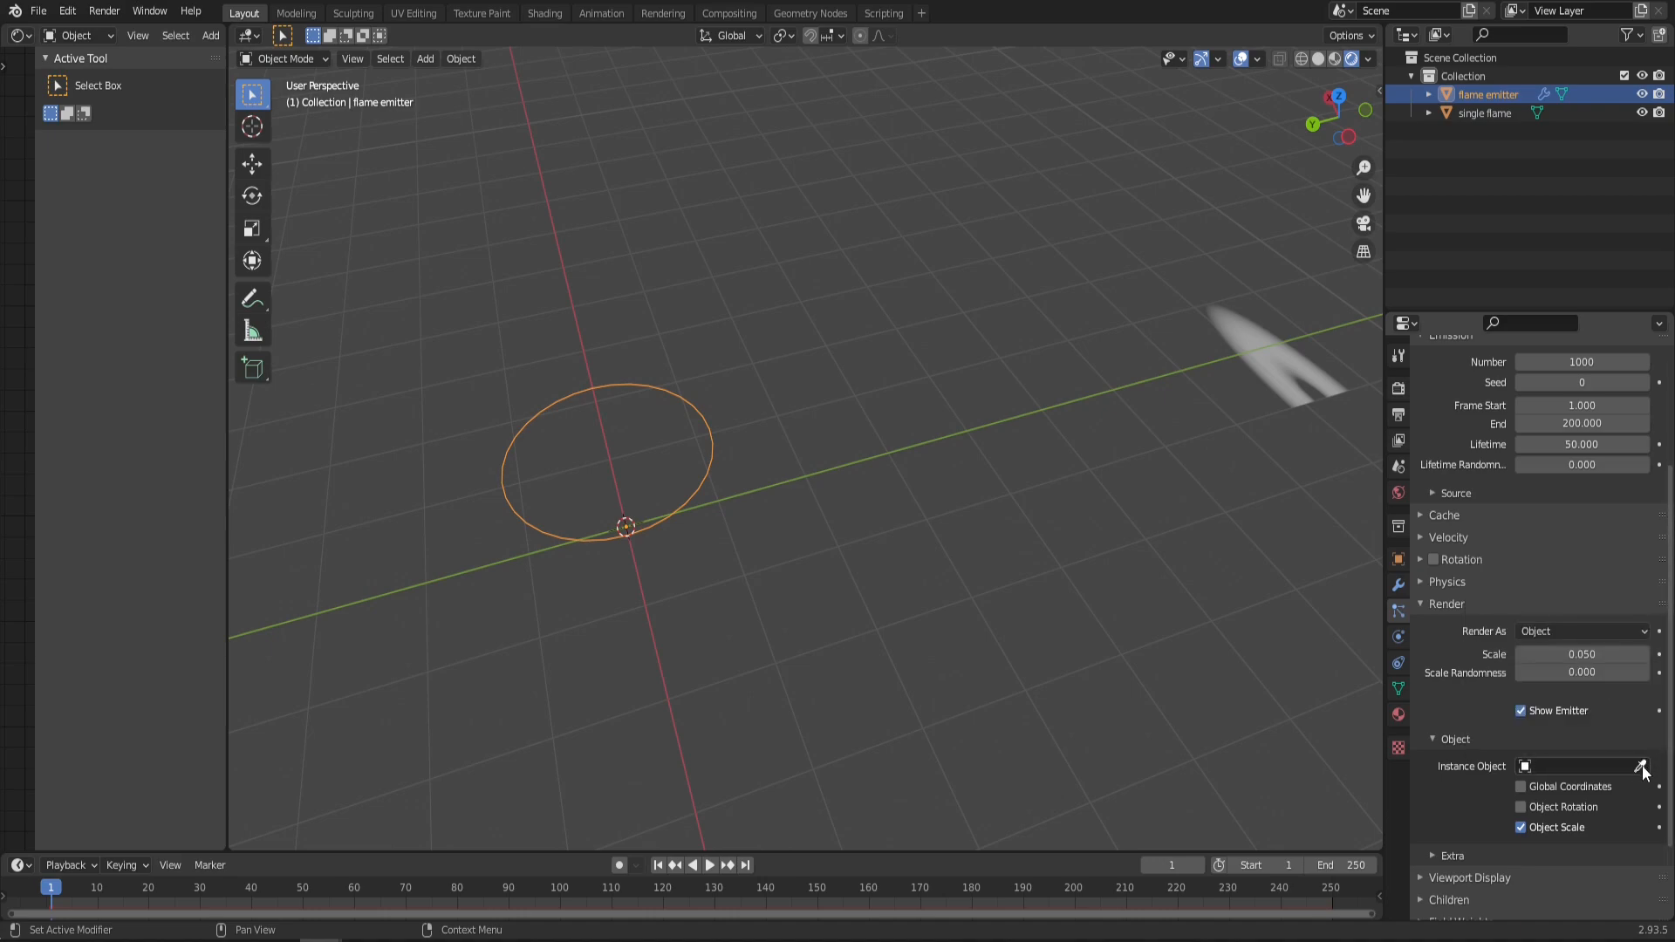
click(1643, 766)
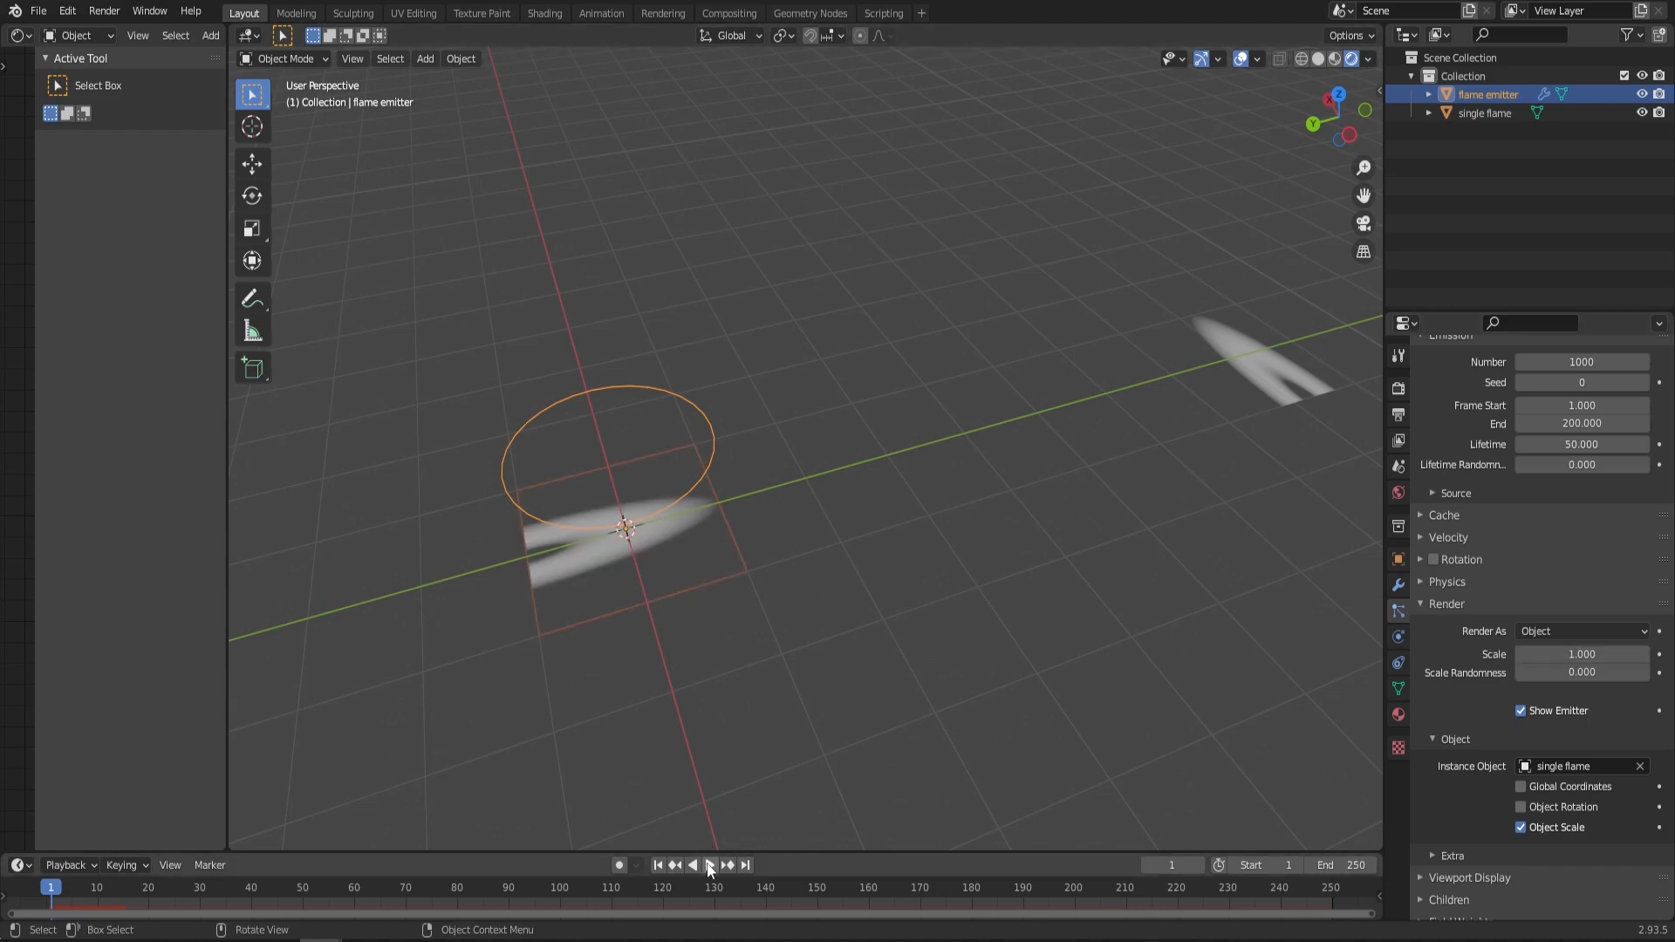
click(709, 866)
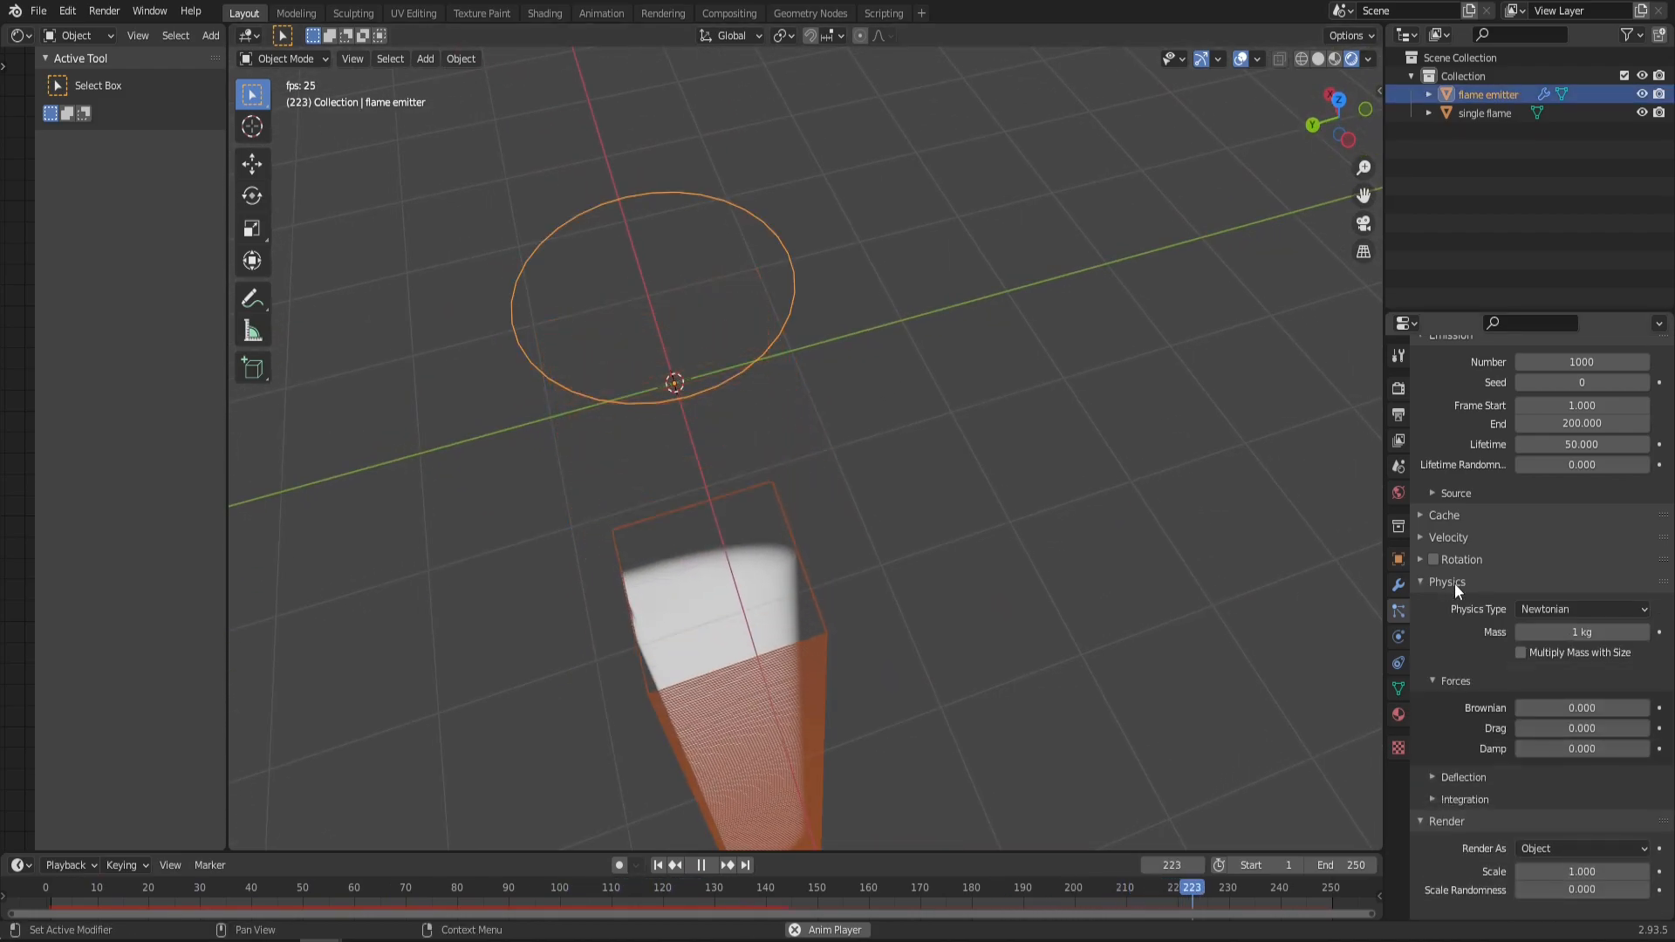
Step: Set particle physics to Boids with 50 kg mass, then select the single flame object
click(1581, 609)
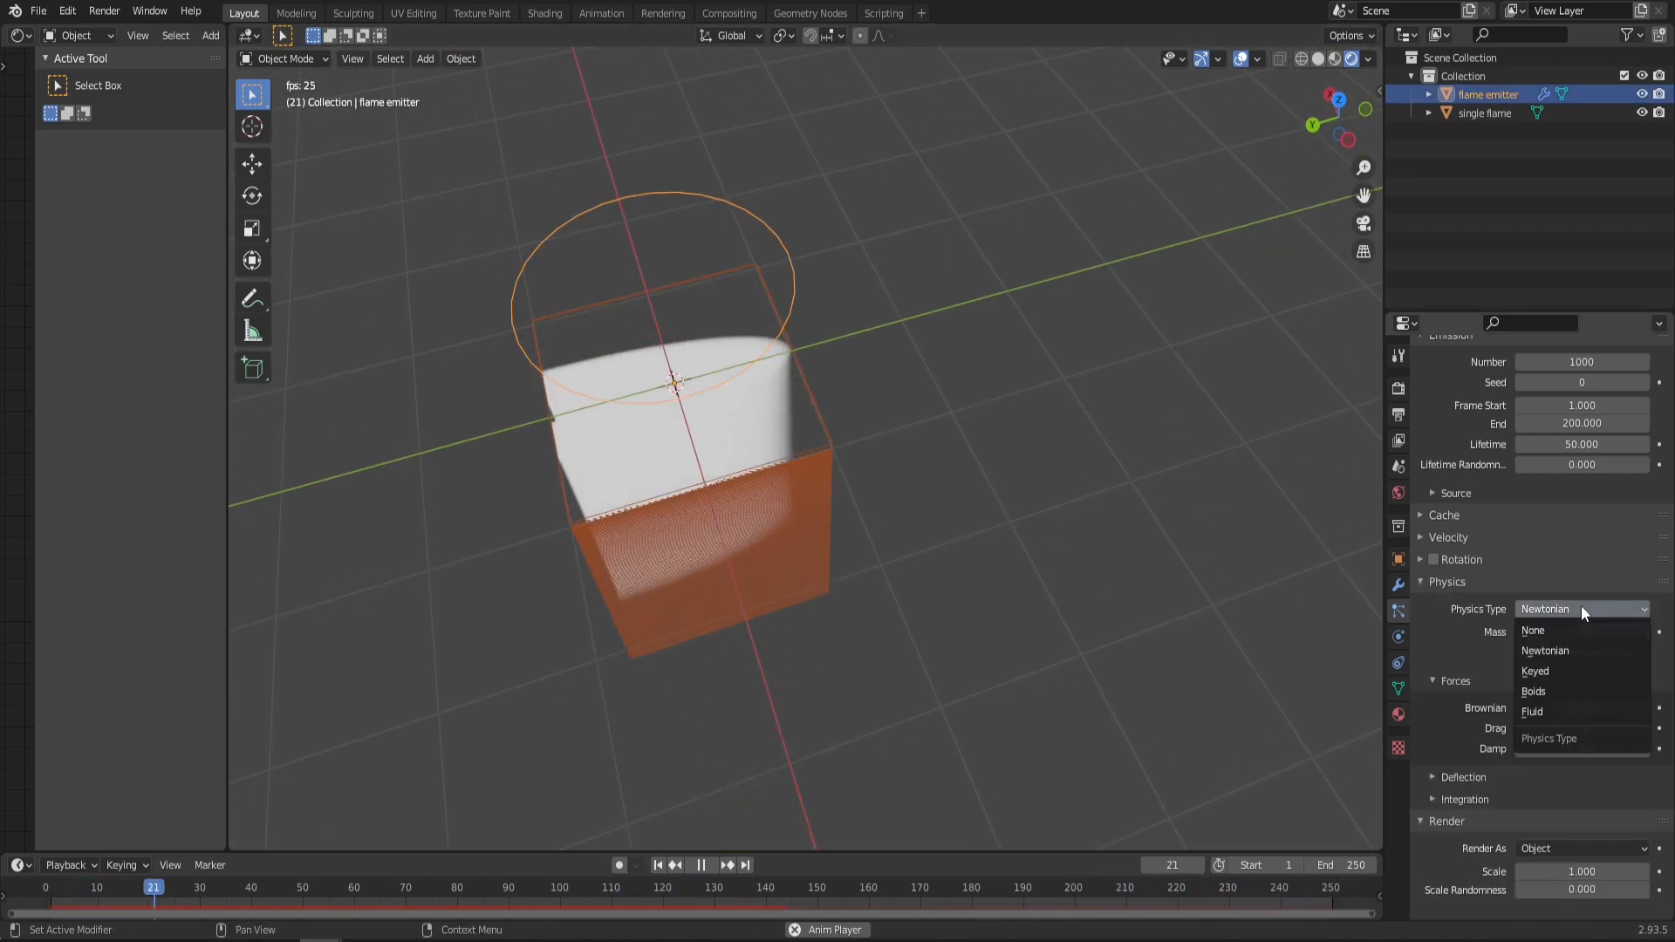
click(1533, 691)
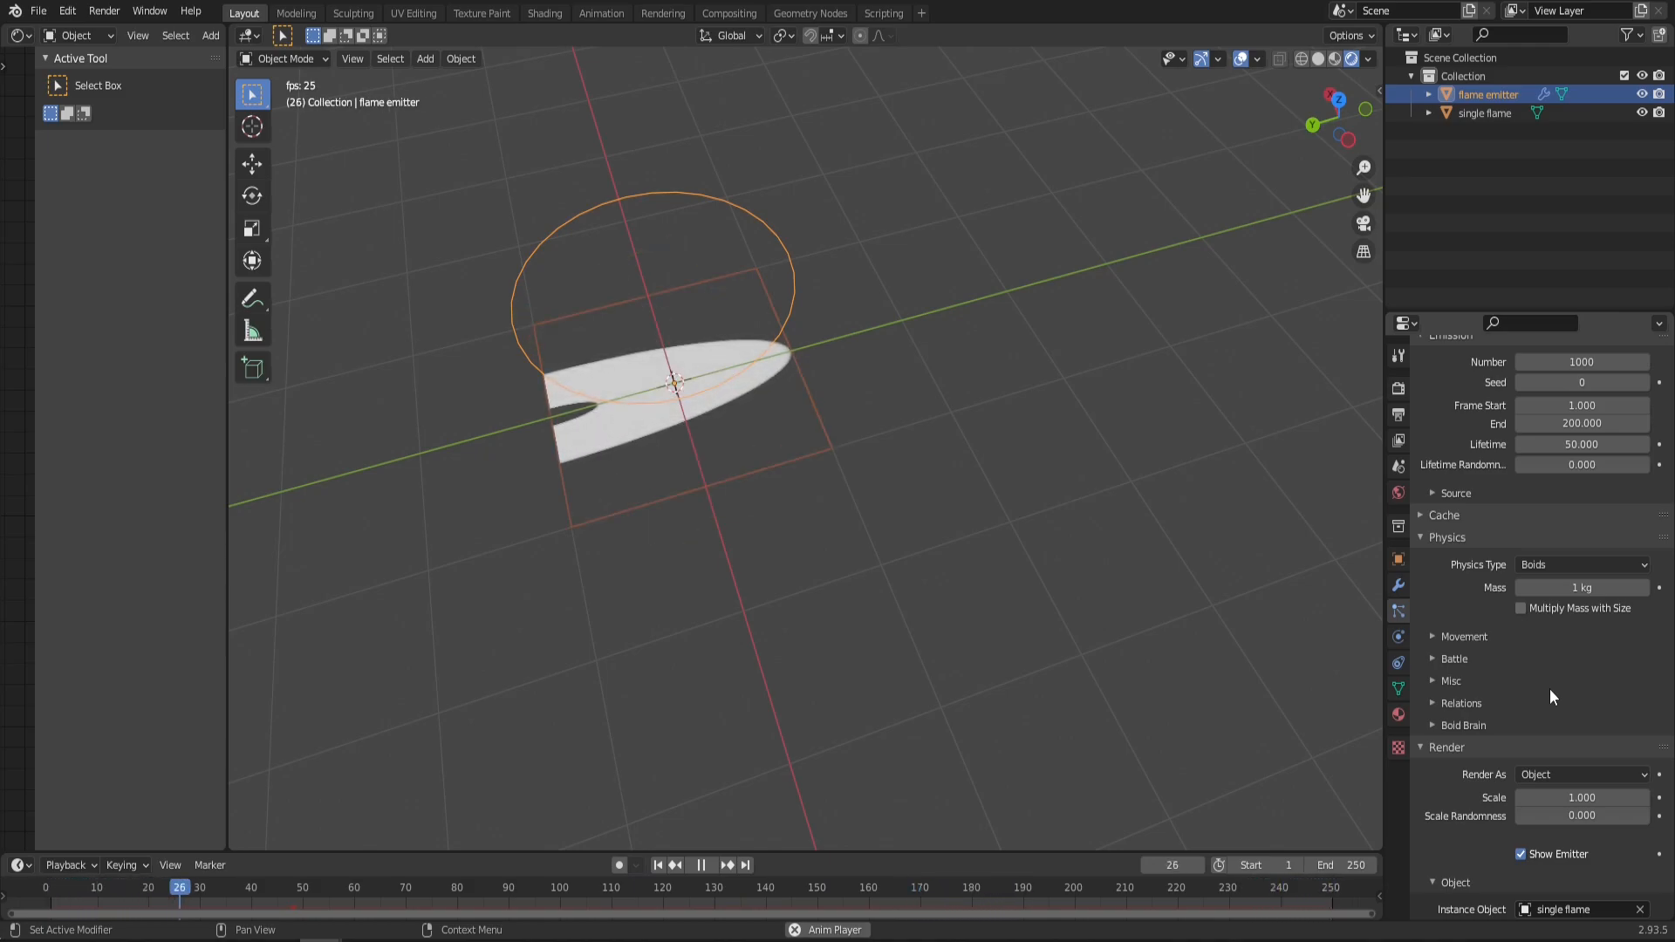
click(700, 865)
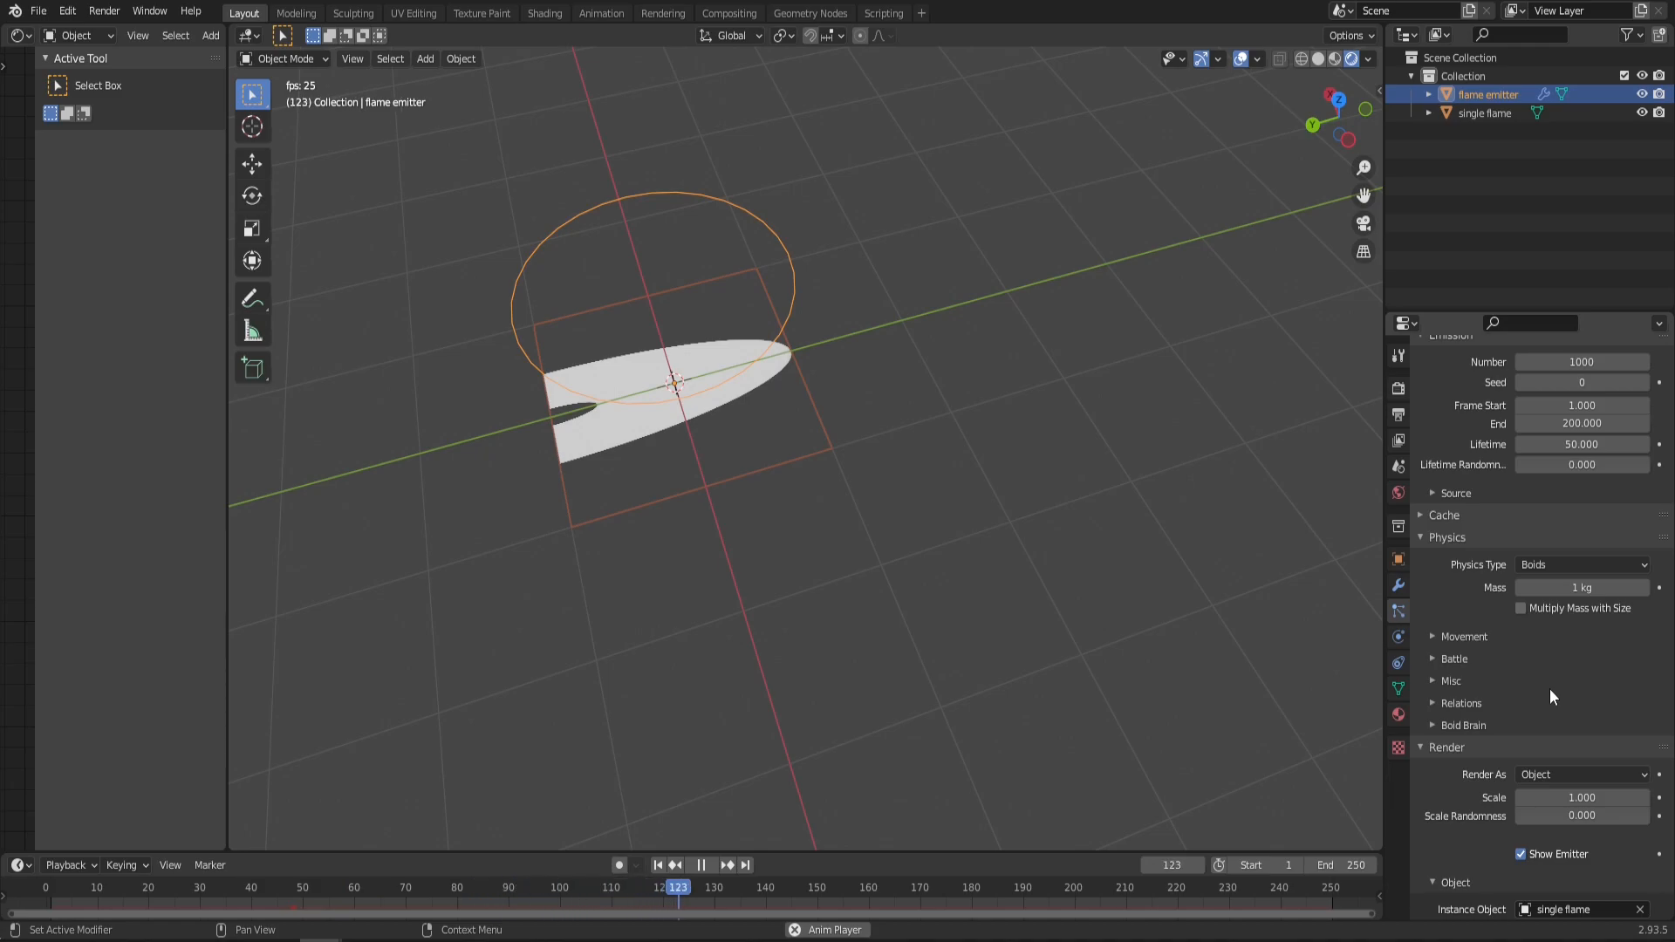
click(1581, 587)
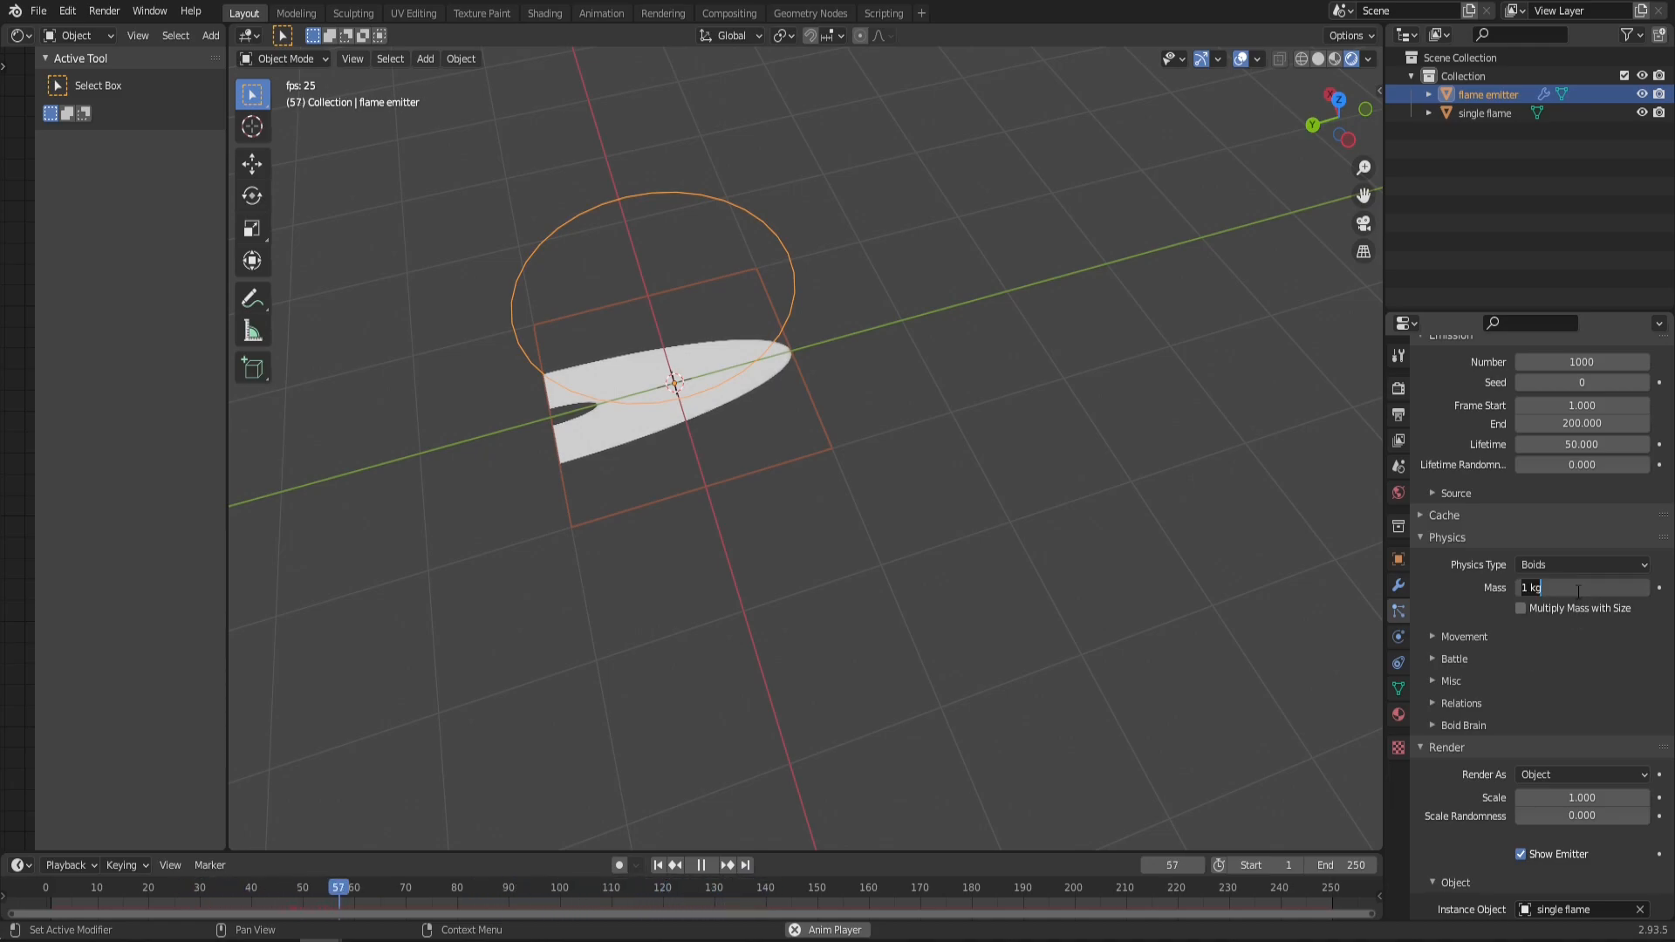
text(50)
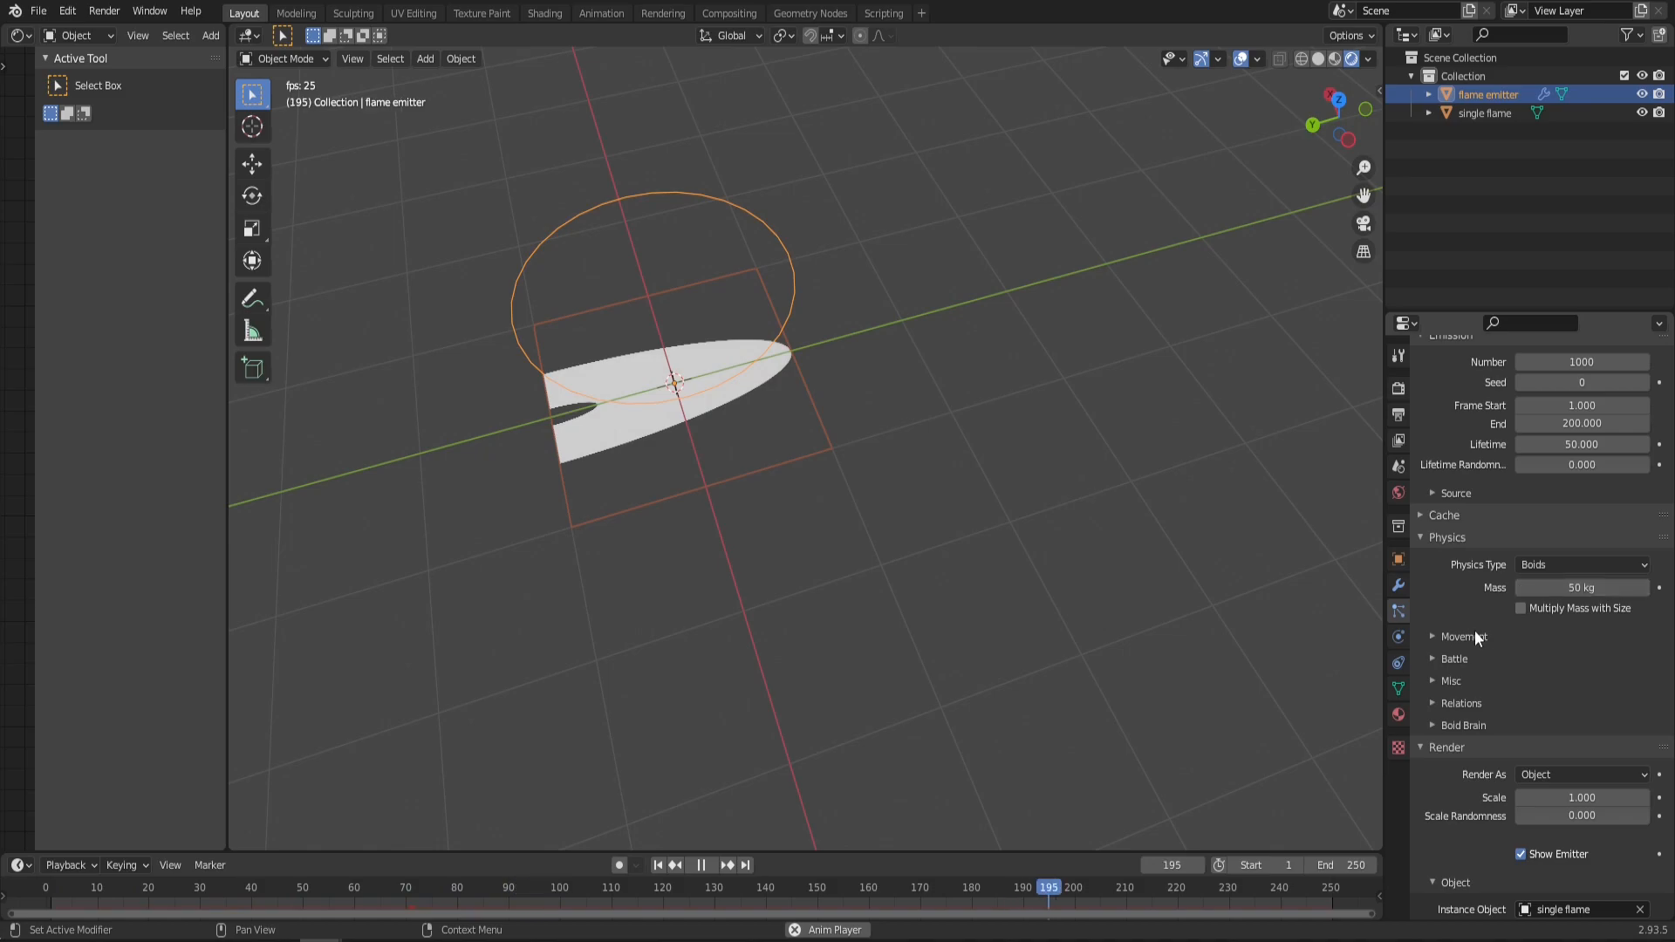
click(1462, 637)
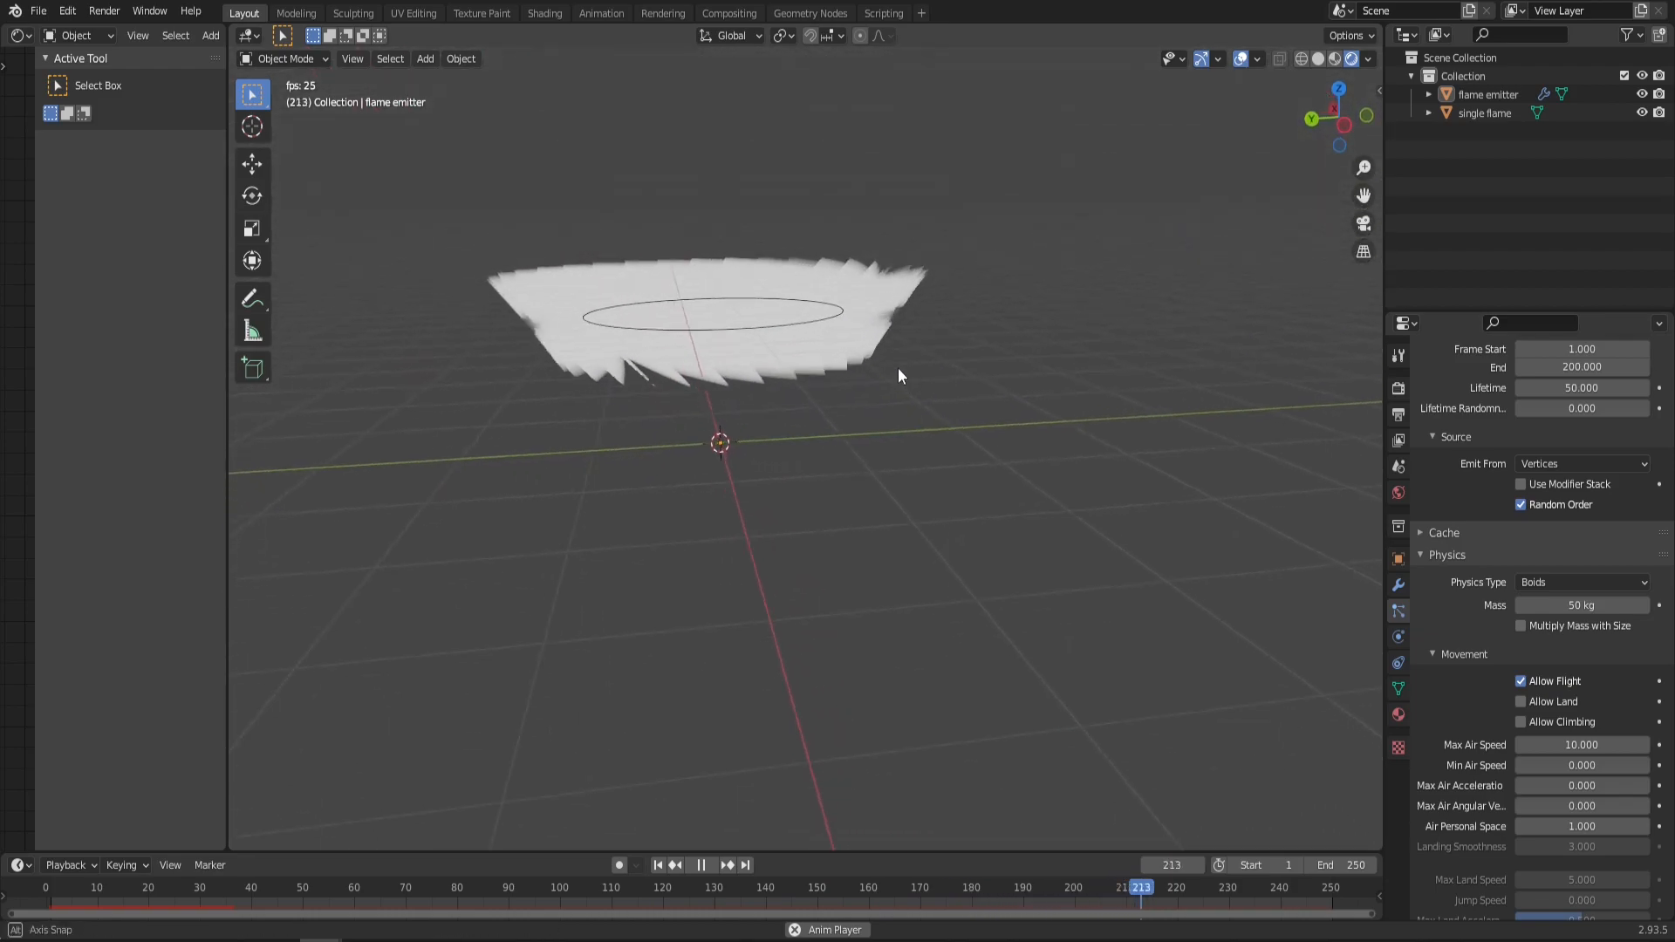
drag(897, 374, 818, 325)
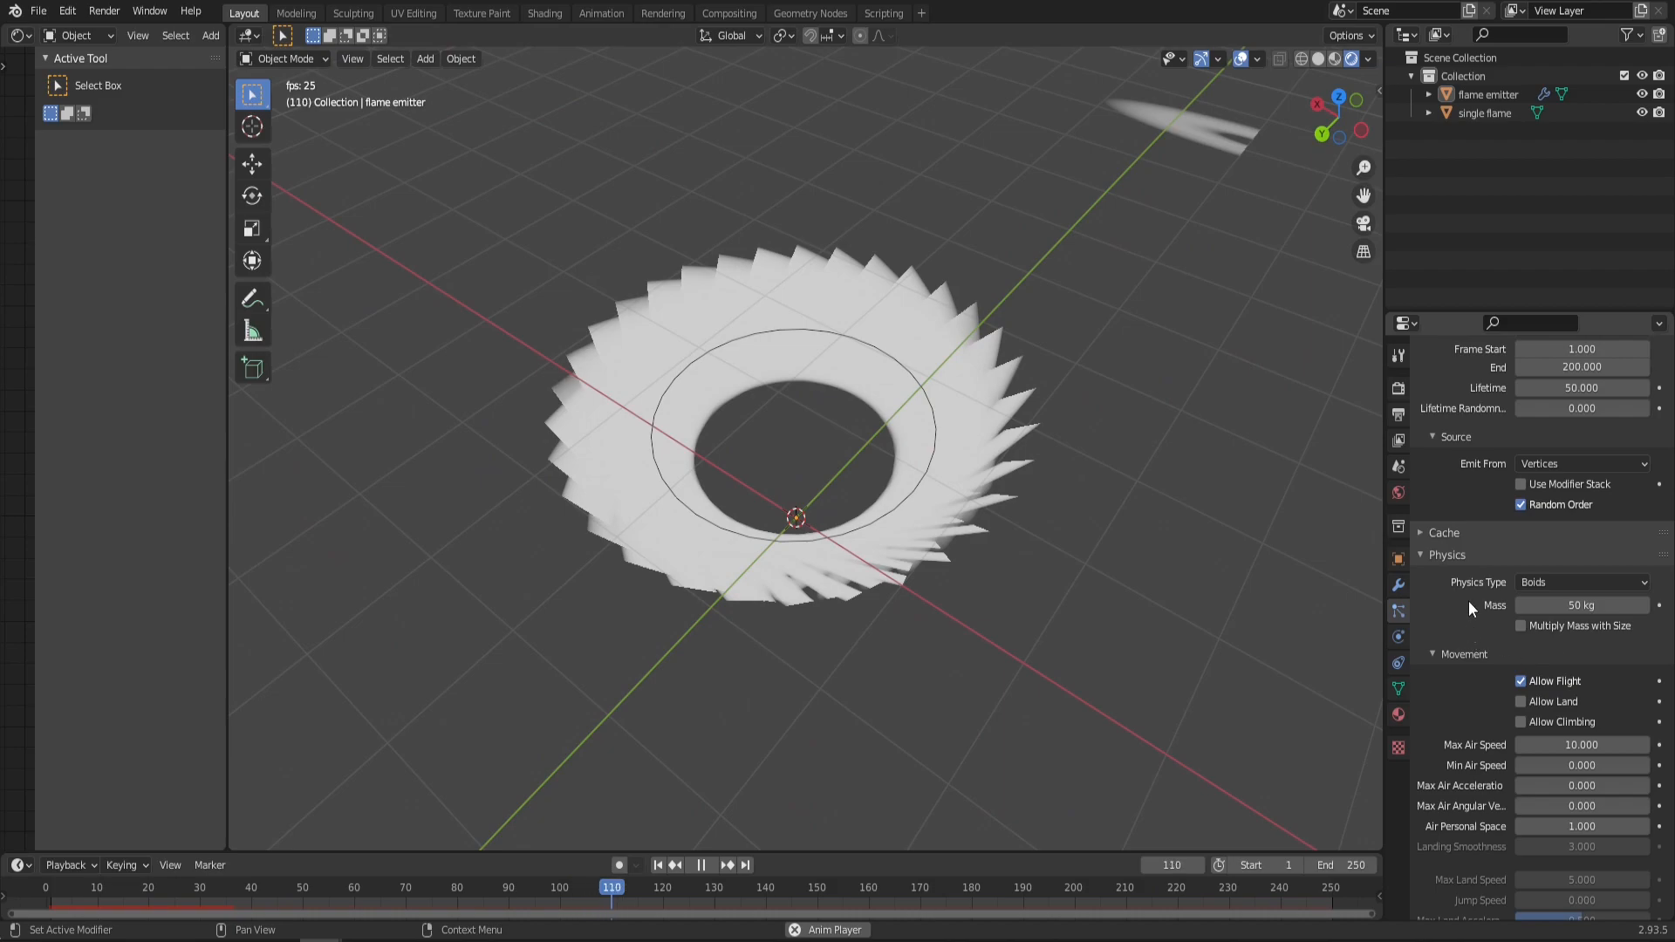
click(1447, 577)
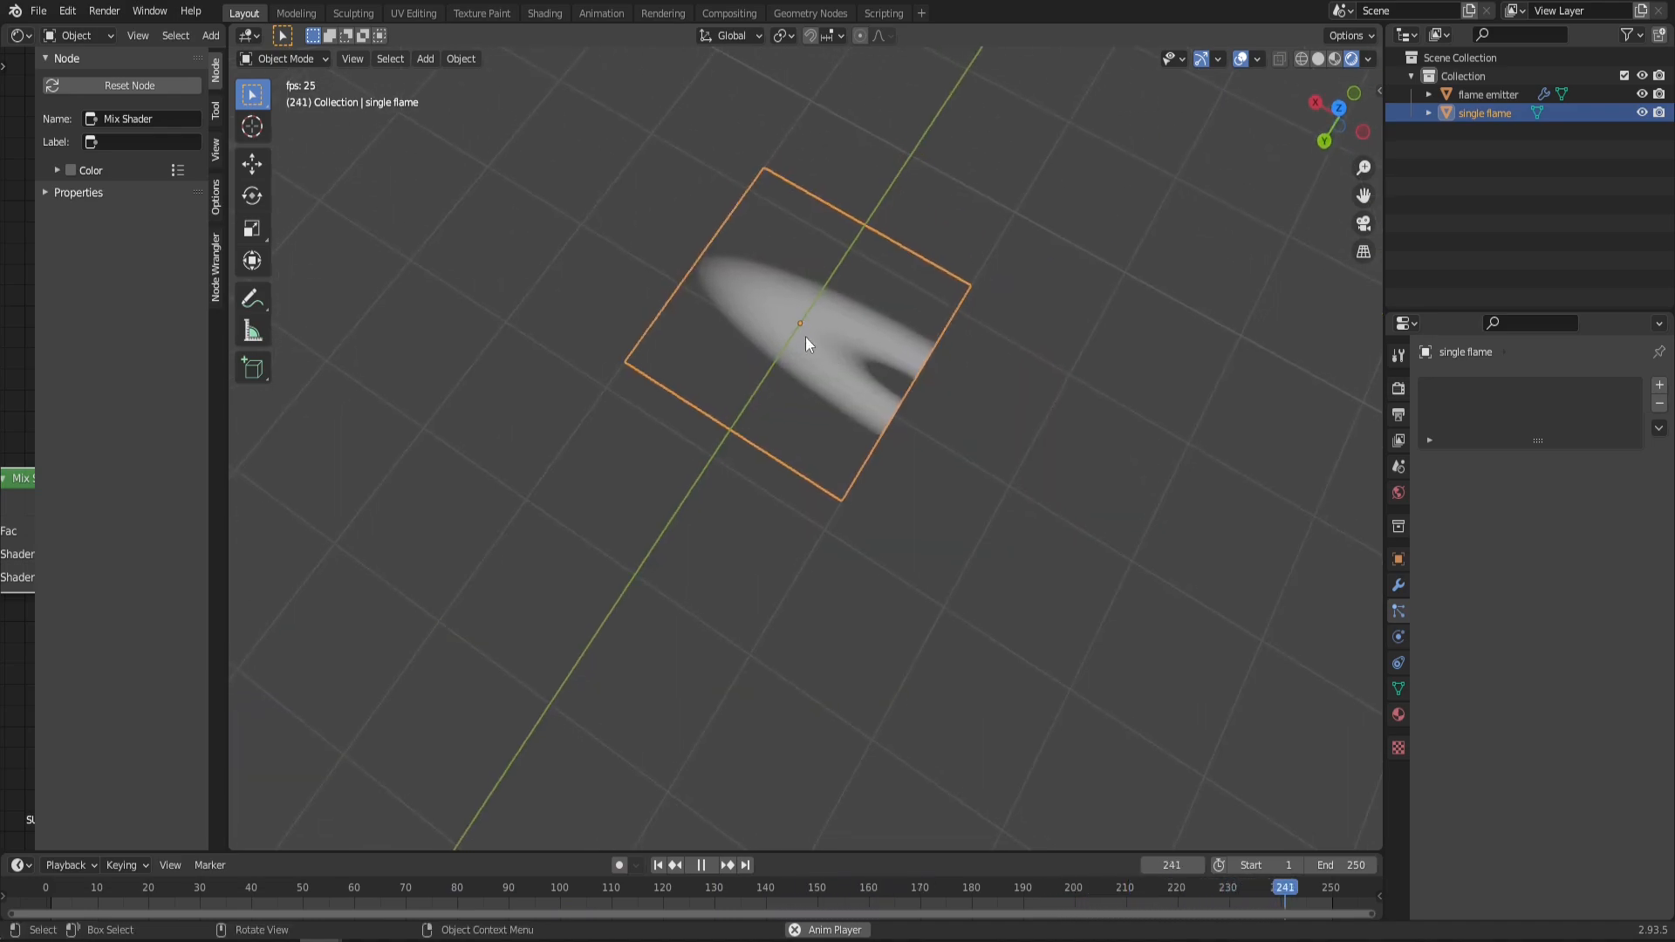
Step: Slide the single flame mesh along X so its base sits at the object origin
key(Tab)
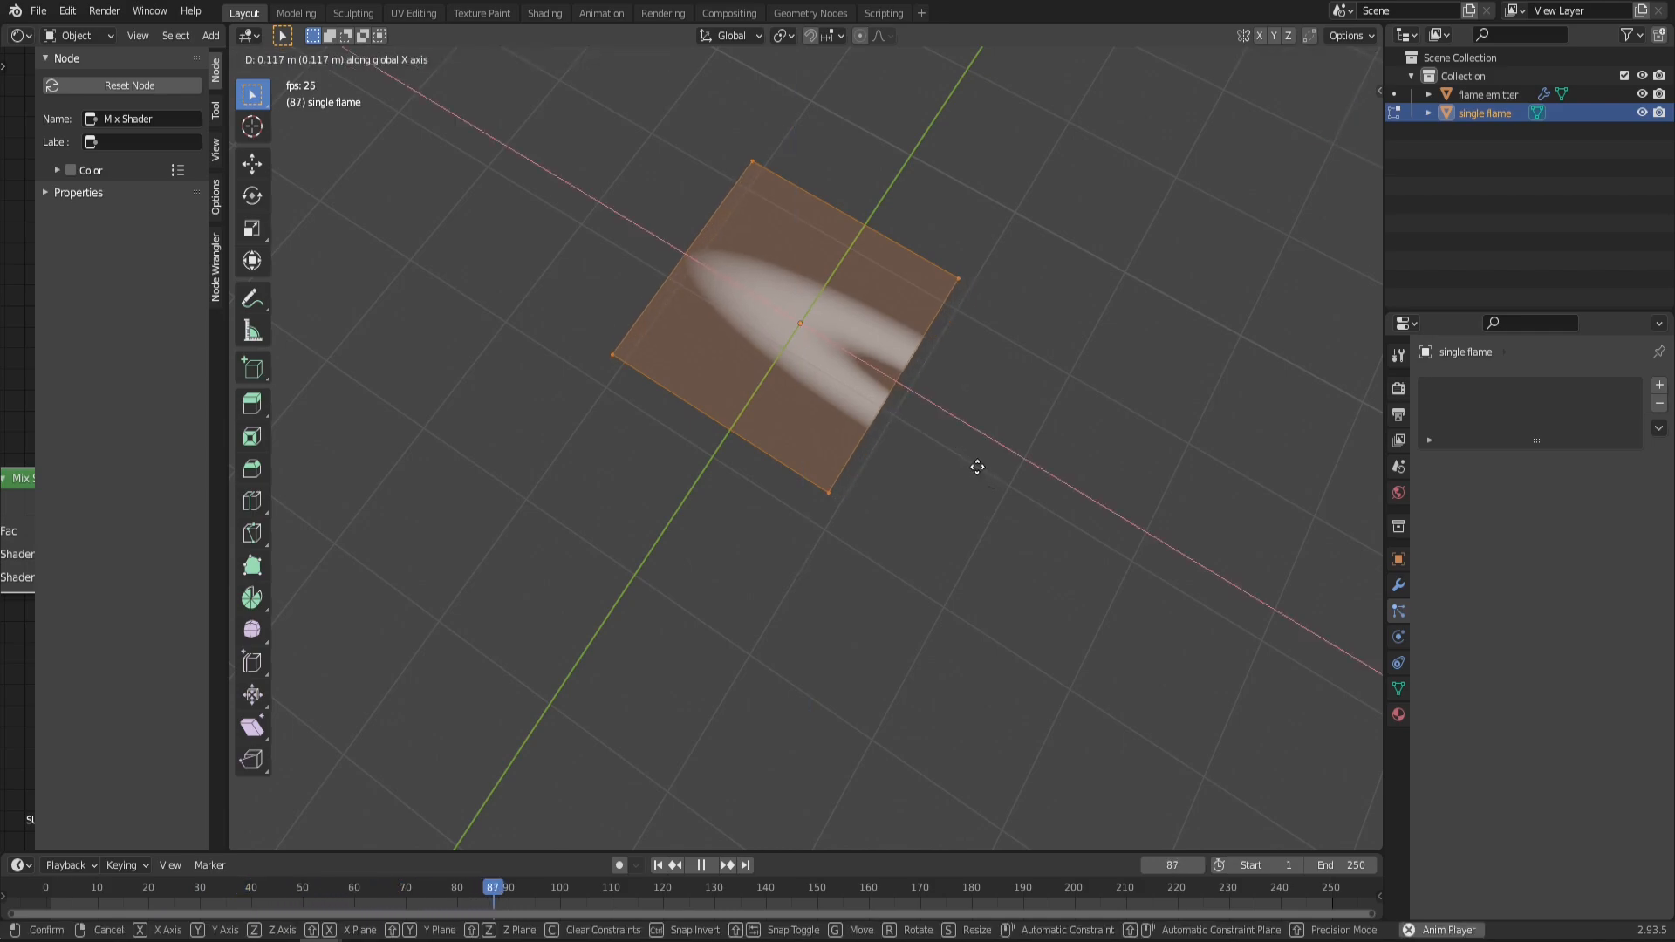
drag(976, 467, 885, 427)
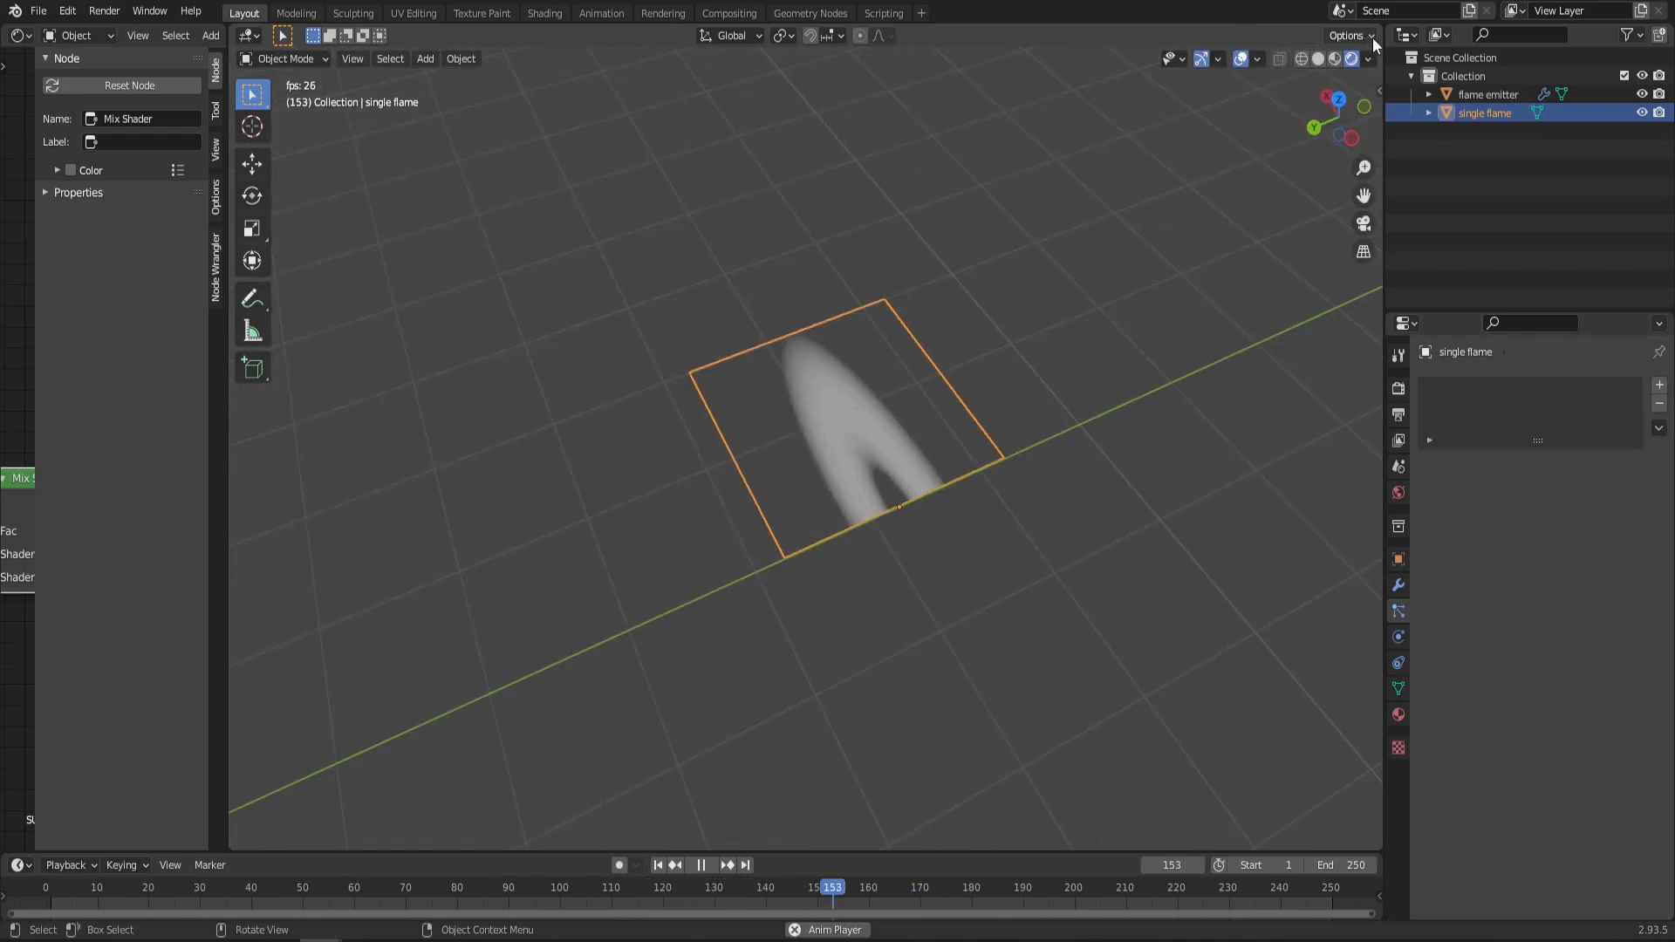
click(1348, 35)
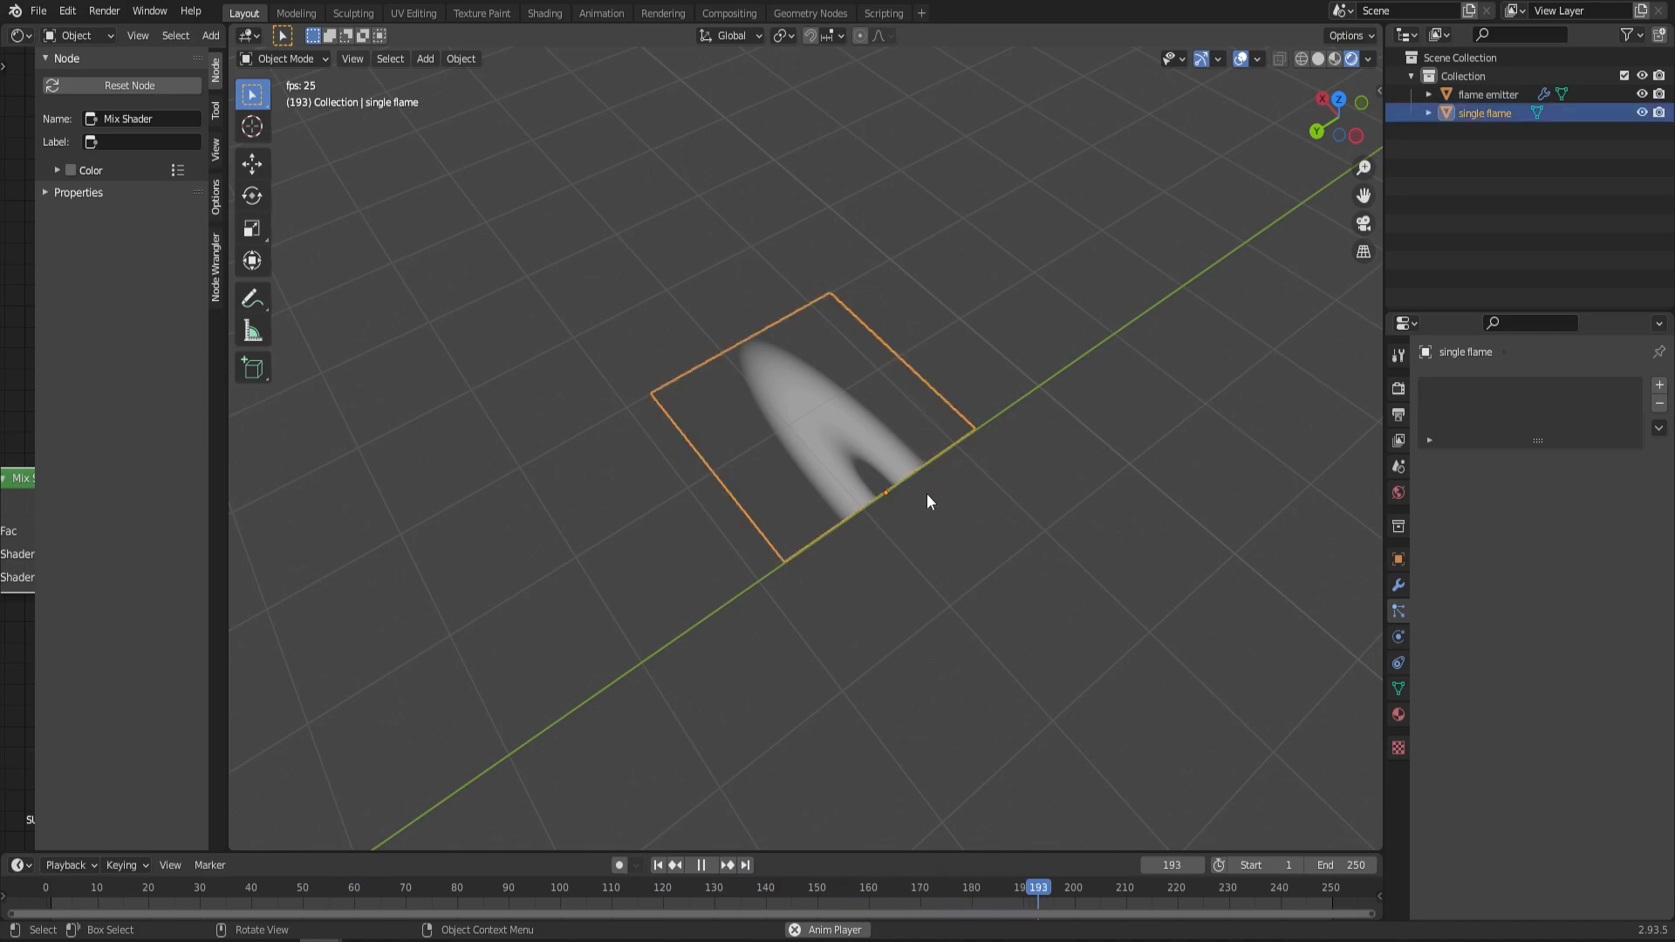
click(701, 864)
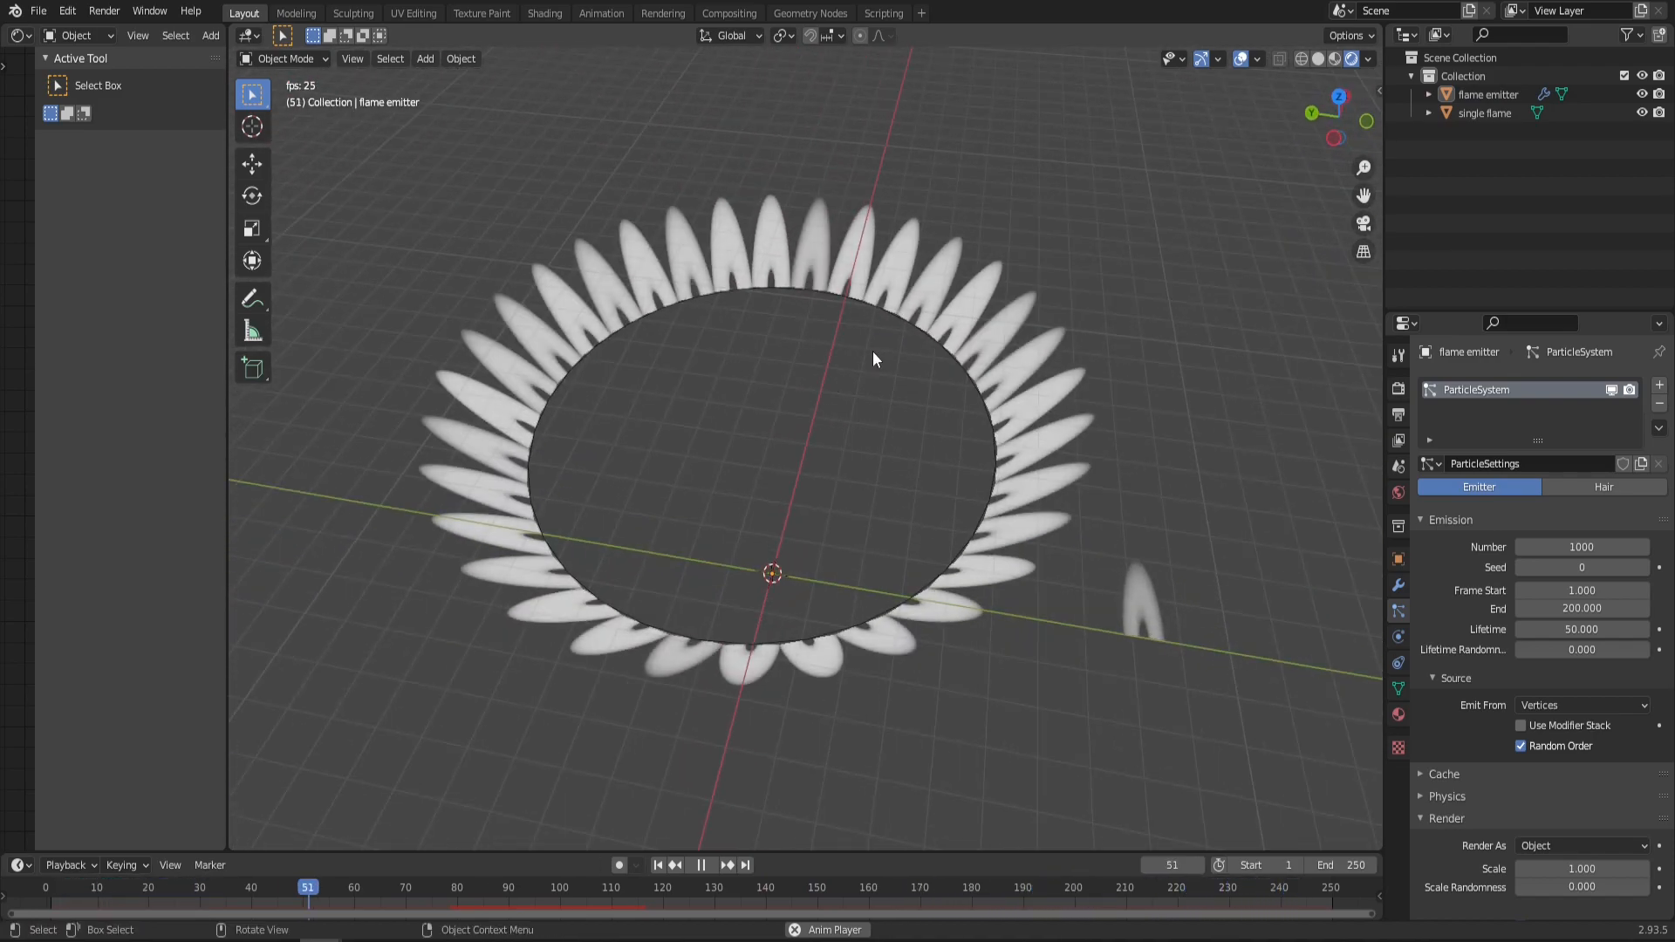
Step: Play the animation to check the circle of outward-pointing flames on the emitter
click(700, 864)
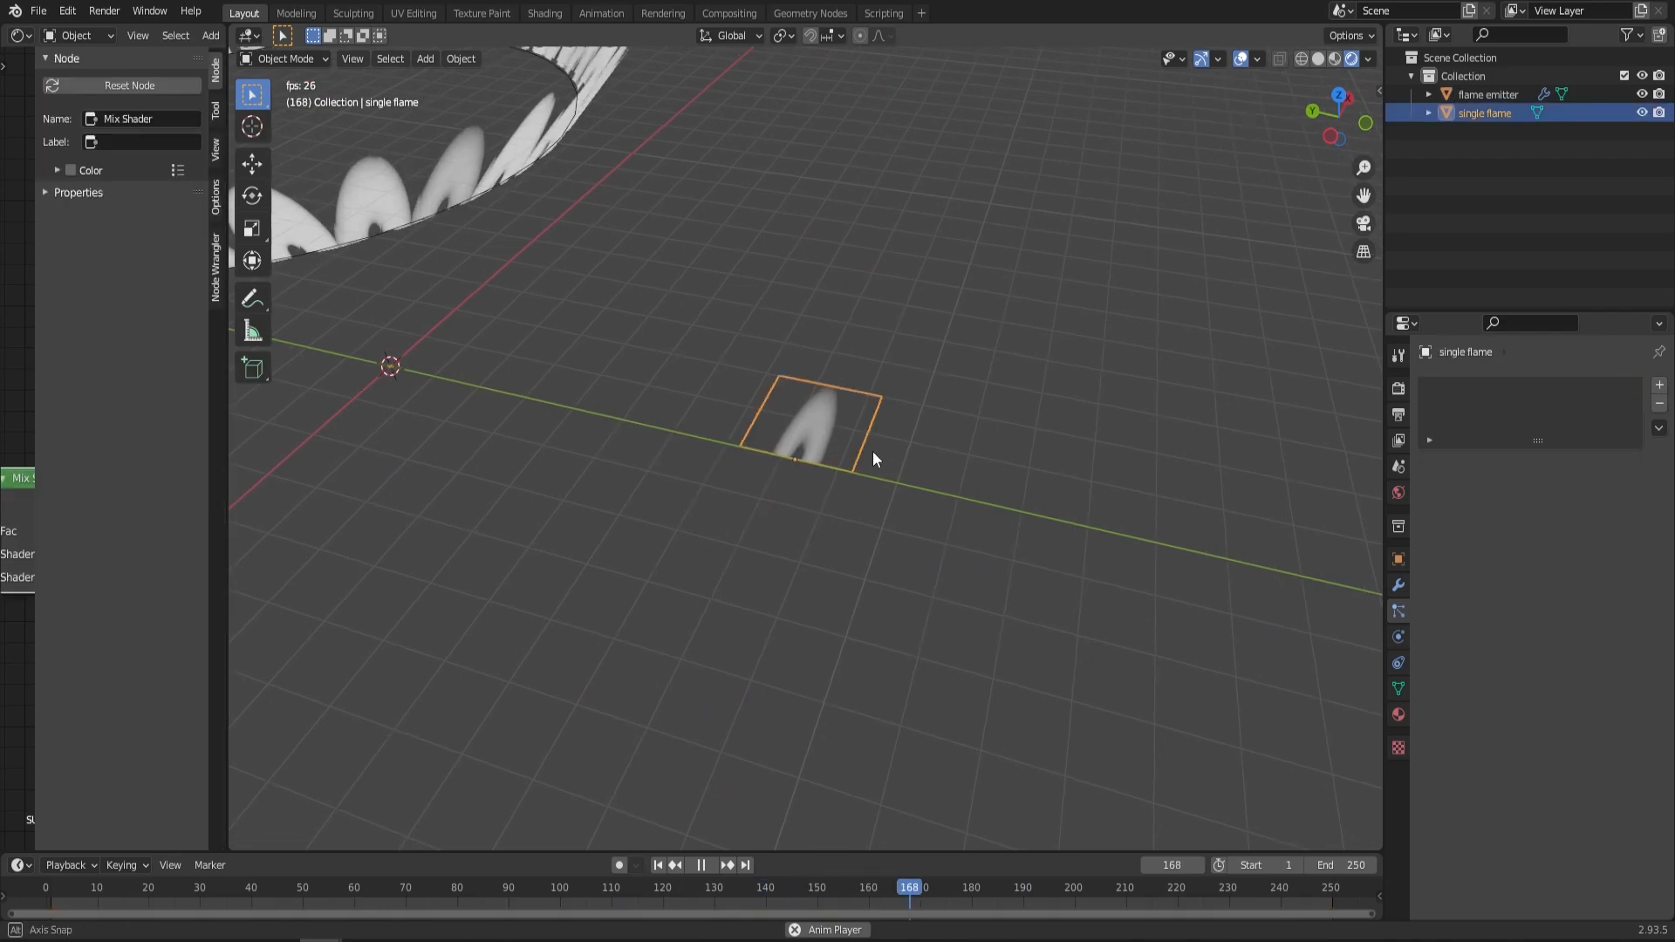
Step: Toggle Edit Mode on the single flame object to start working on it
key(Tab)
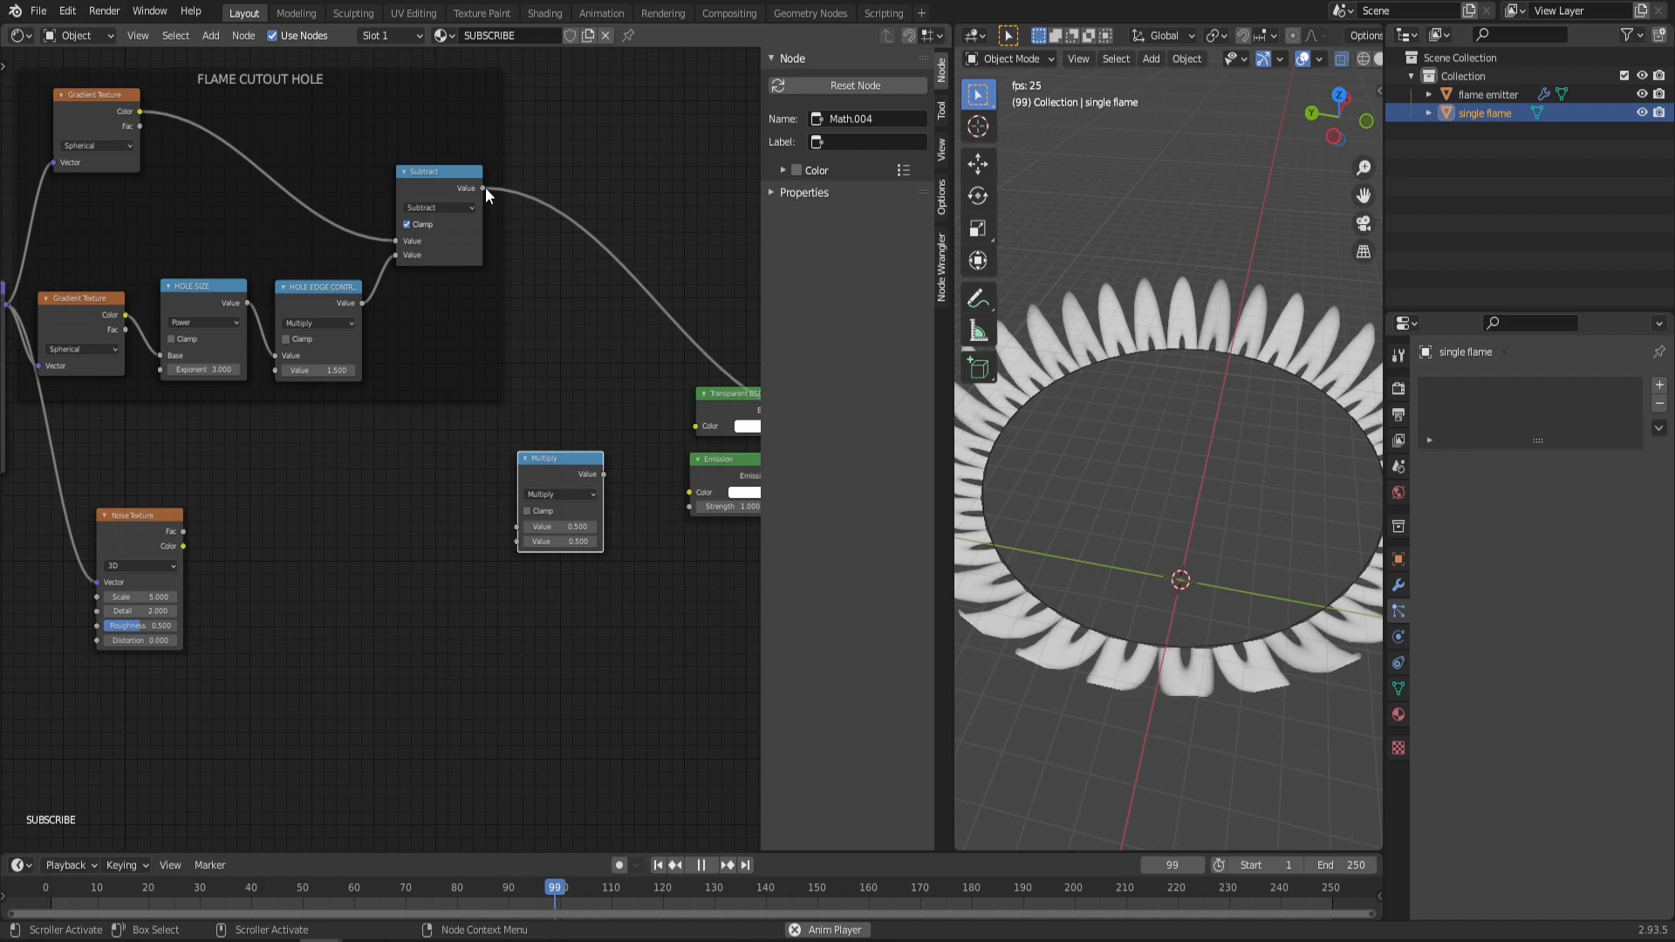
Step: Link the mapped Noise Texture's Fac output onward into the flame material's node chain
drag(183, 532, 522, 542)
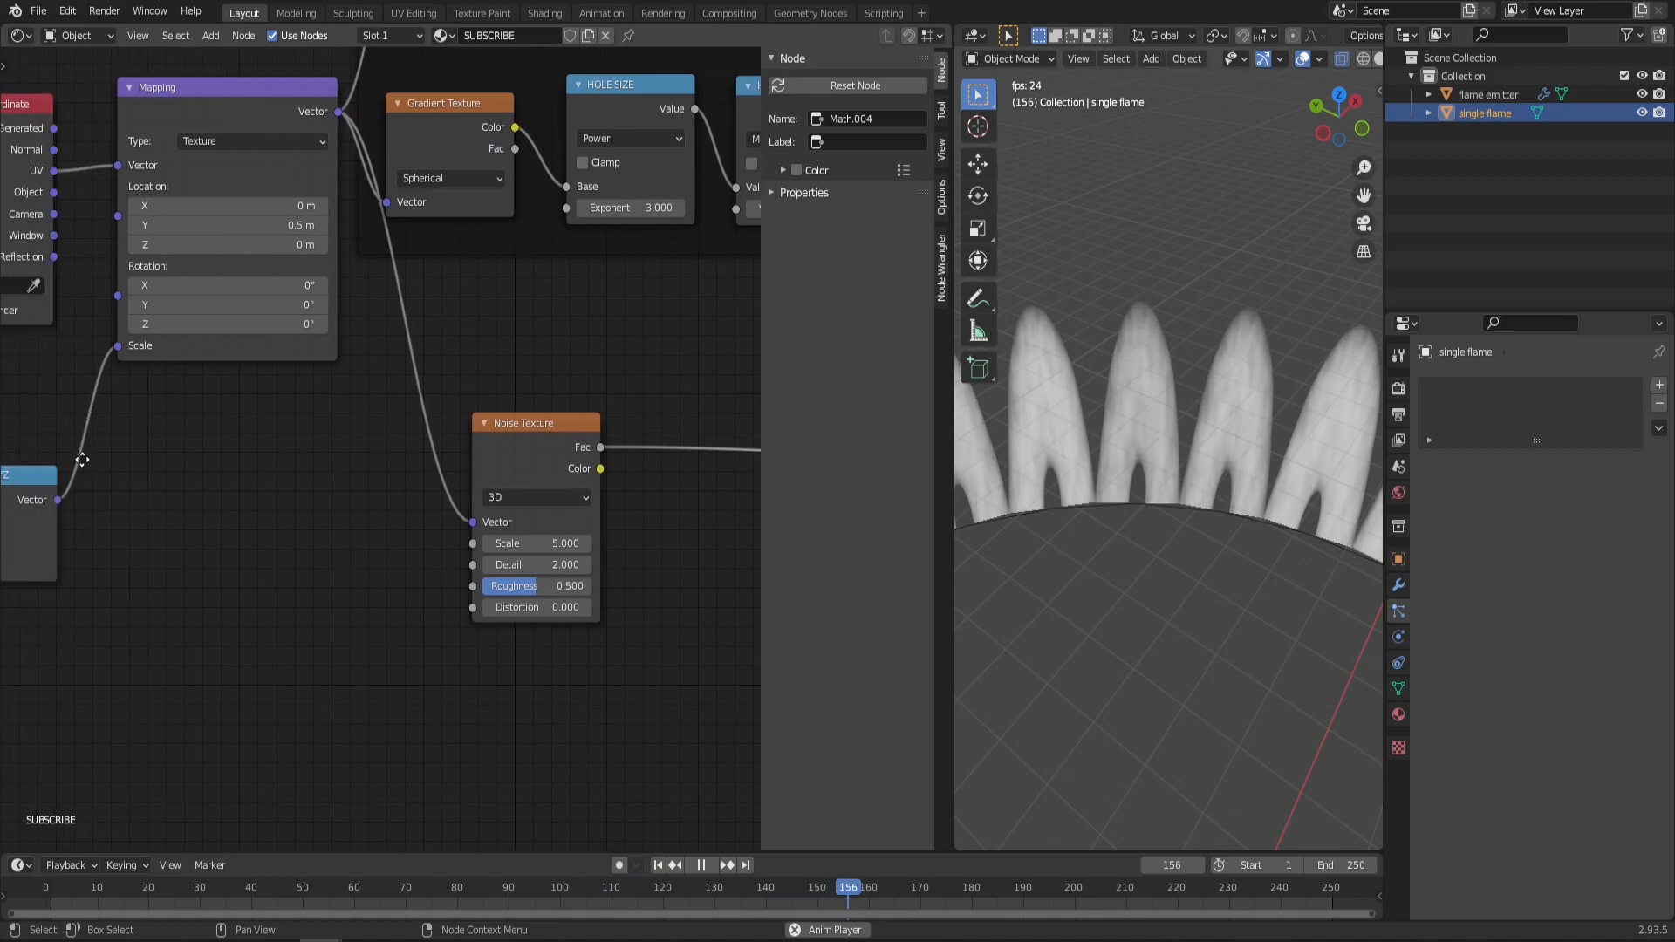
Step: Drive the noise's Value node with the expression #frame/25 to animate the flames
click(534, 497)
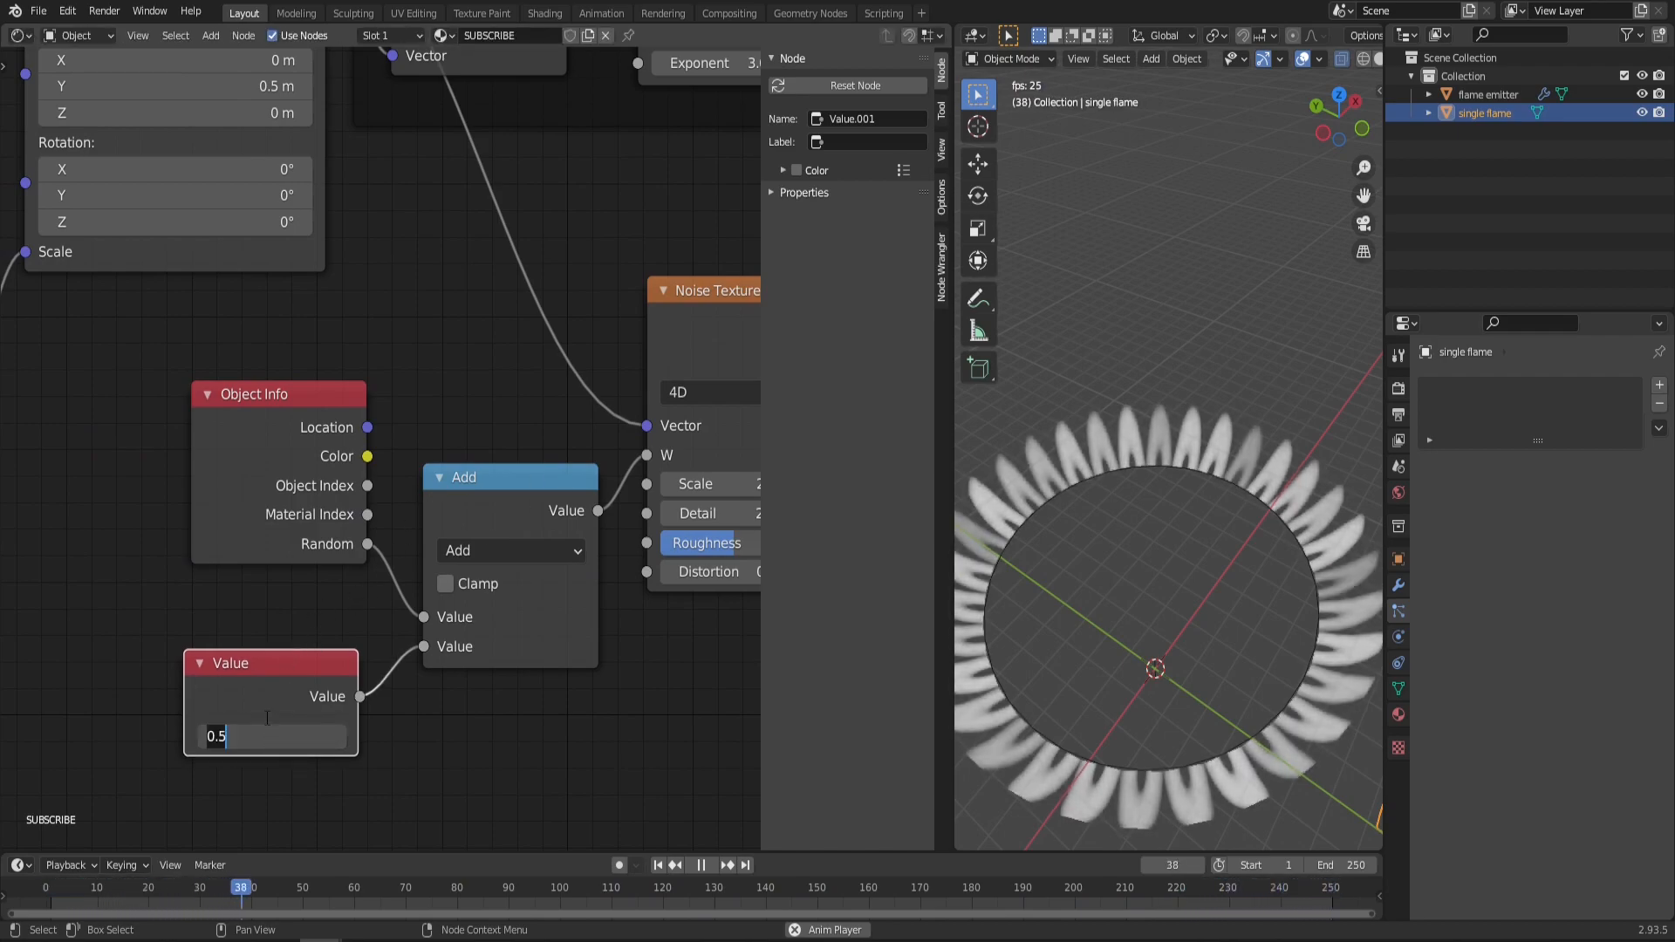
click(700, 864)
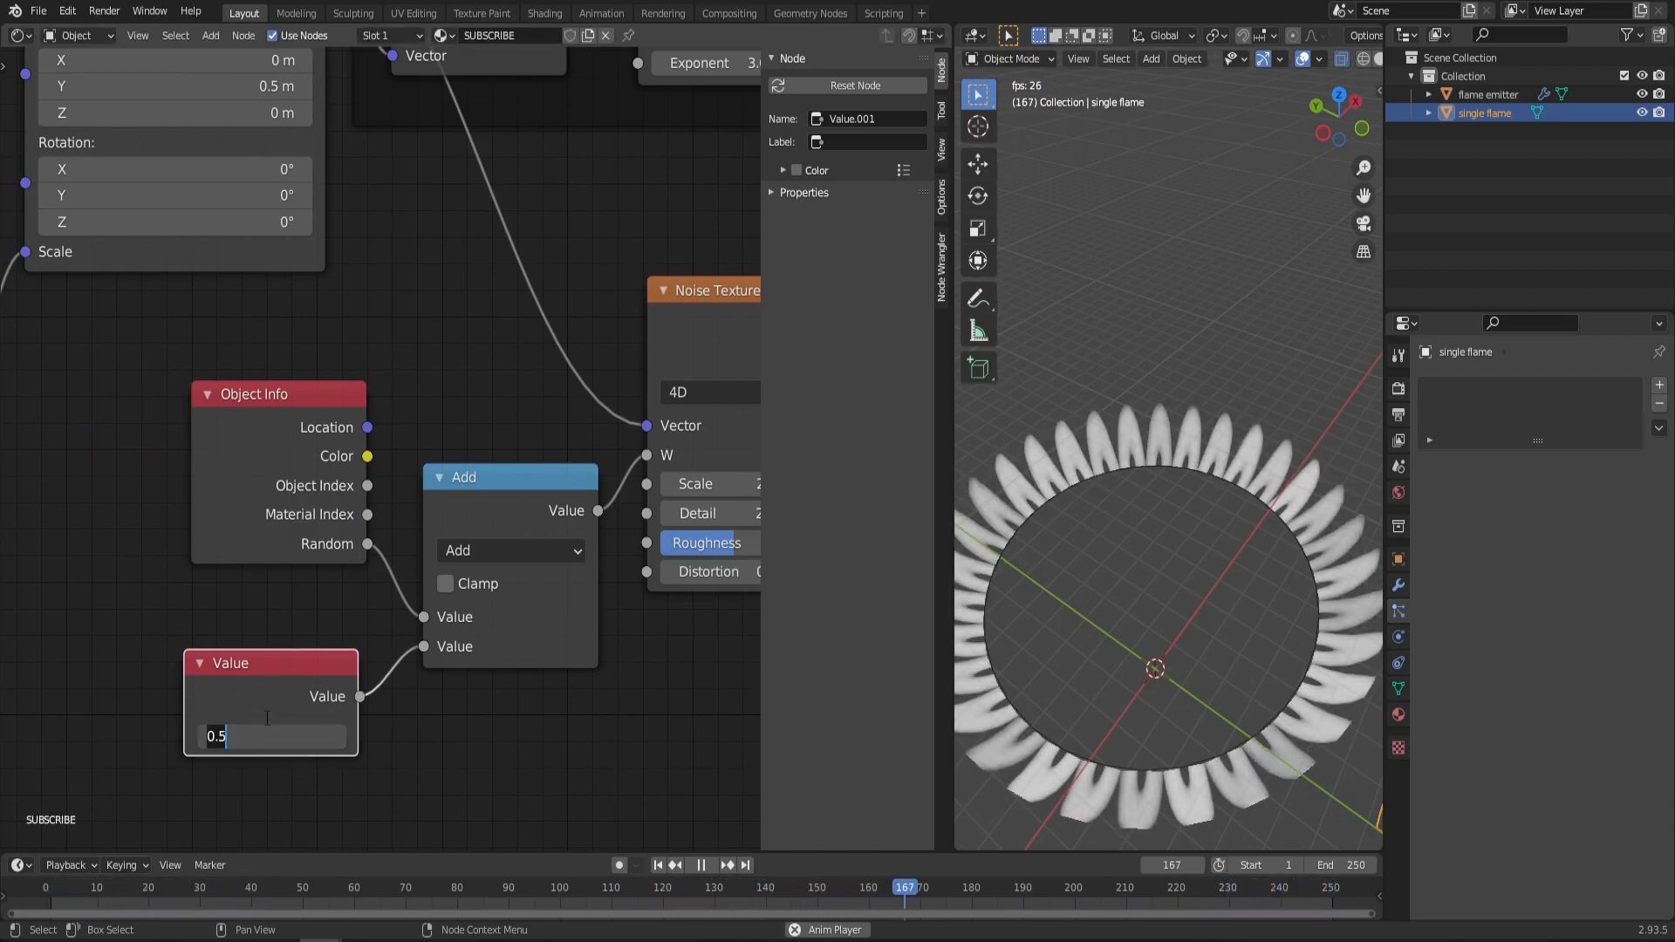
text(#fr)
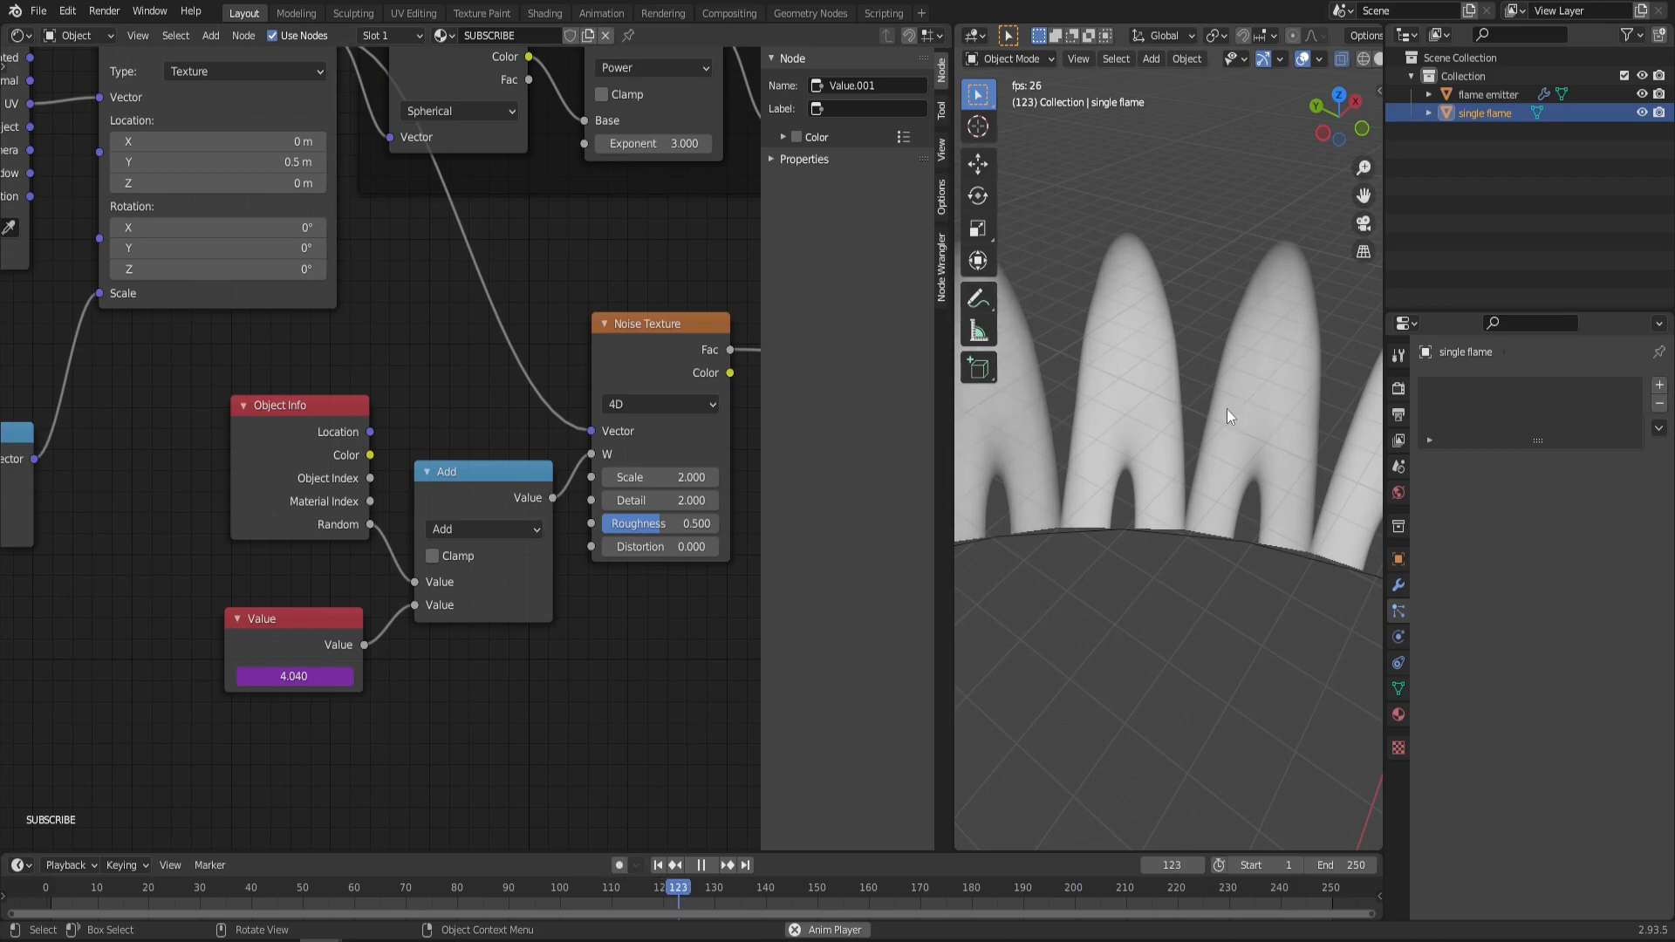
text(frame/25)
text(color)
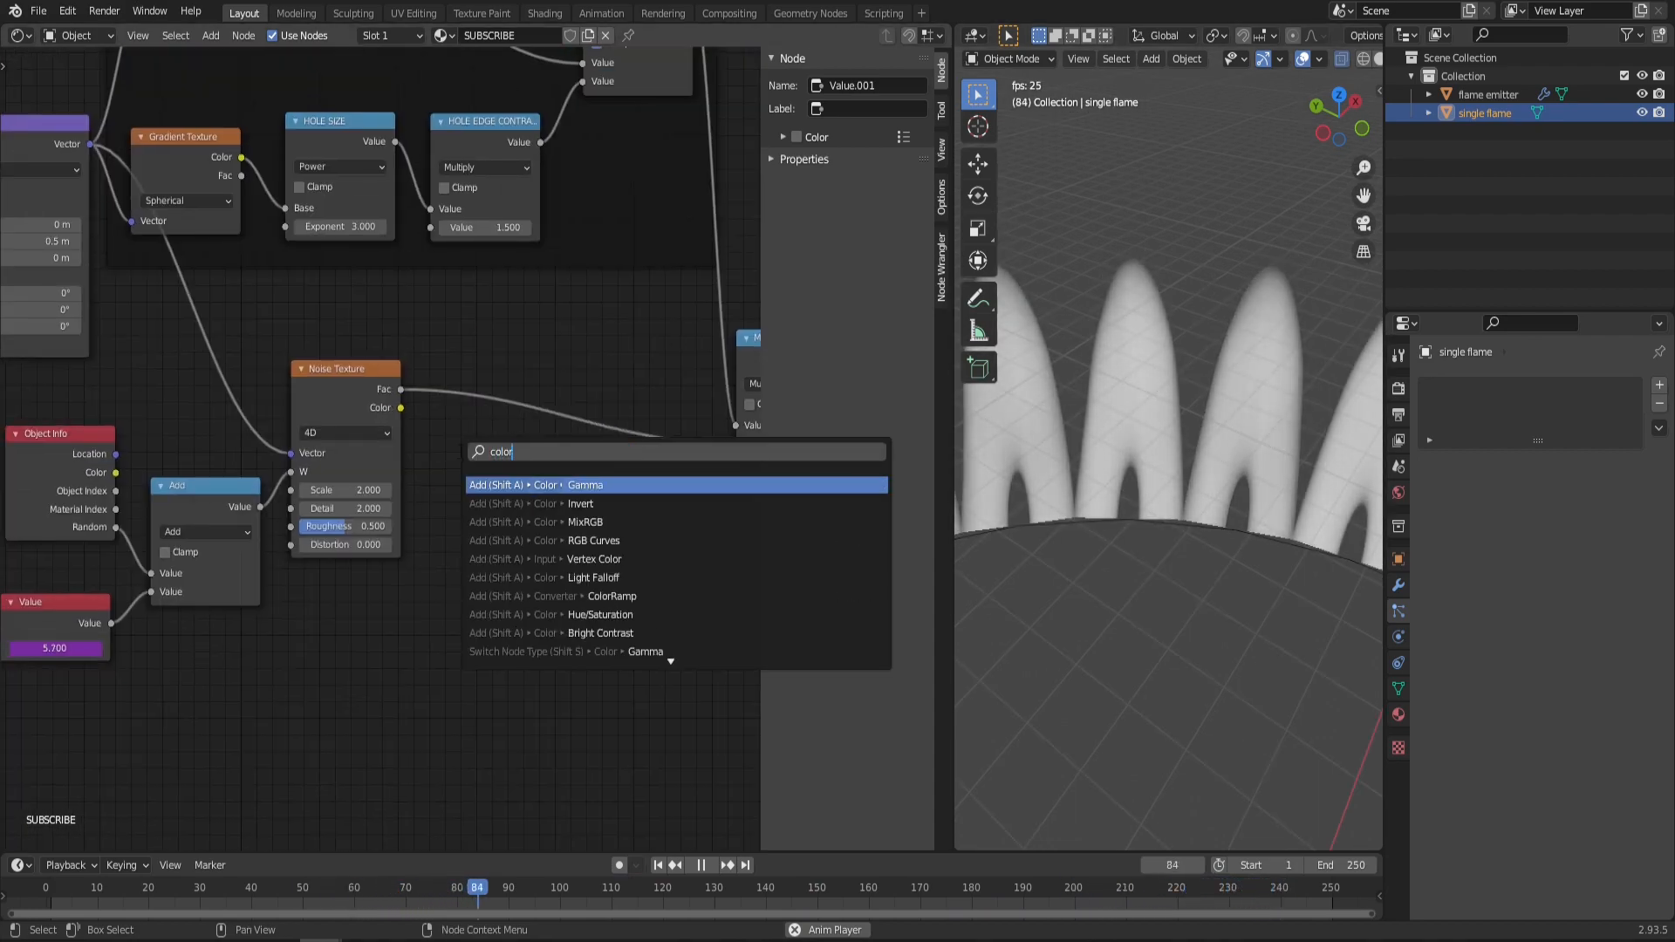
Step: Add a ColorRamp after the noise and label the node frame 'FLAME IRREGULARITY / NOISE'
click(613, 596)
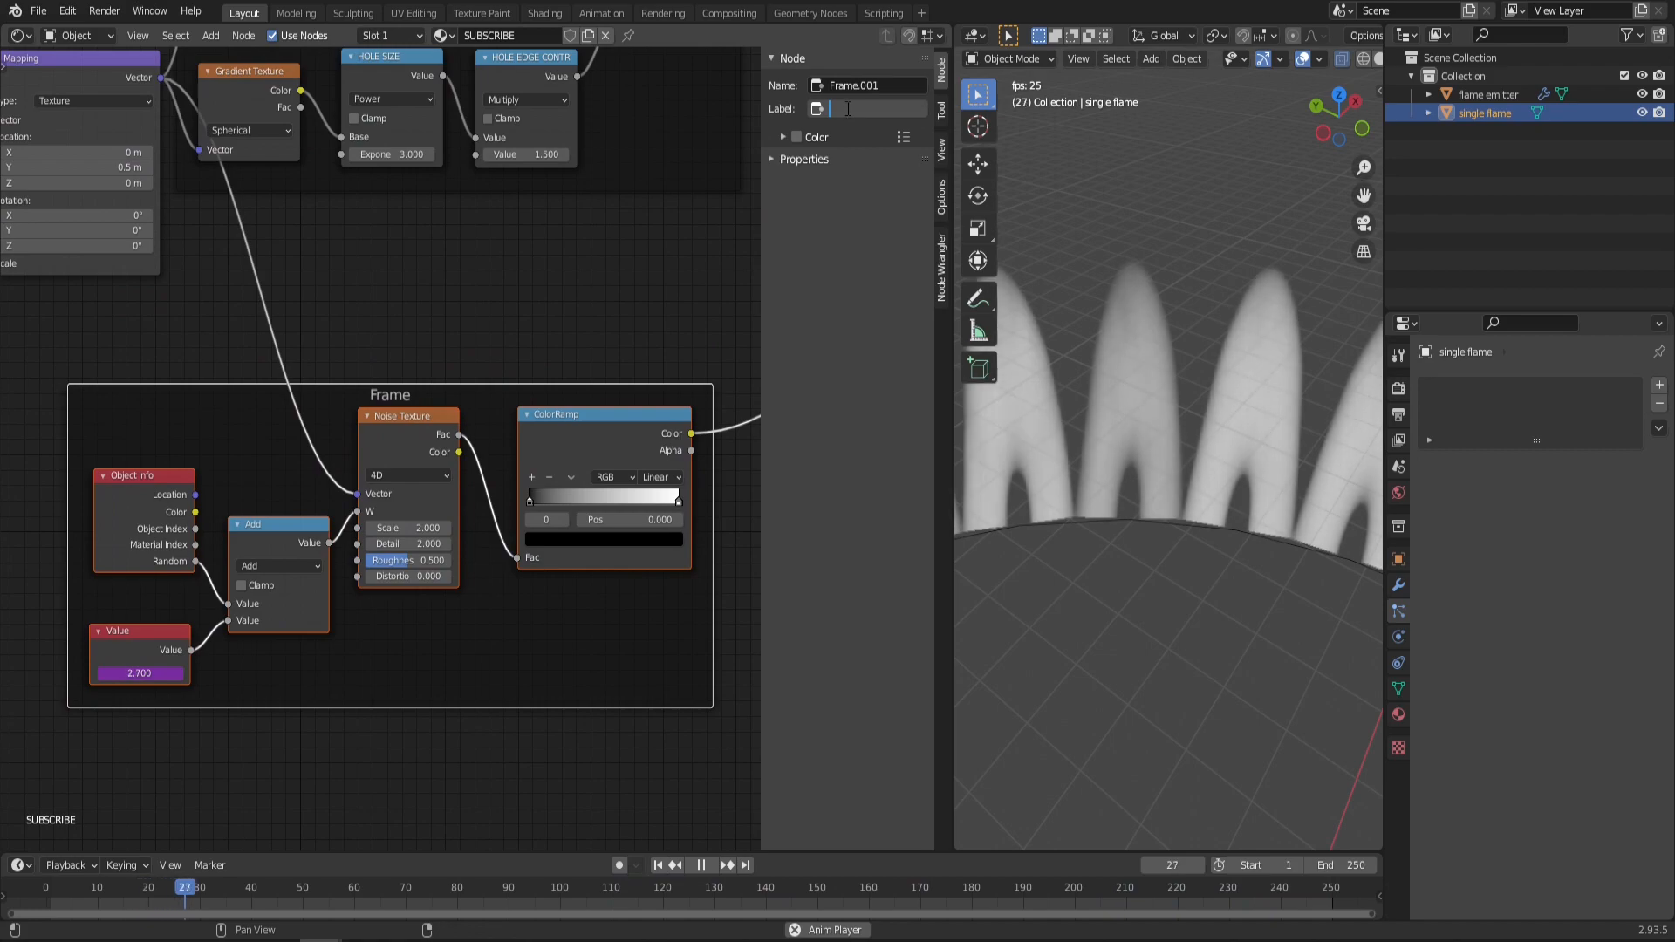
text(FLAME IRRE)
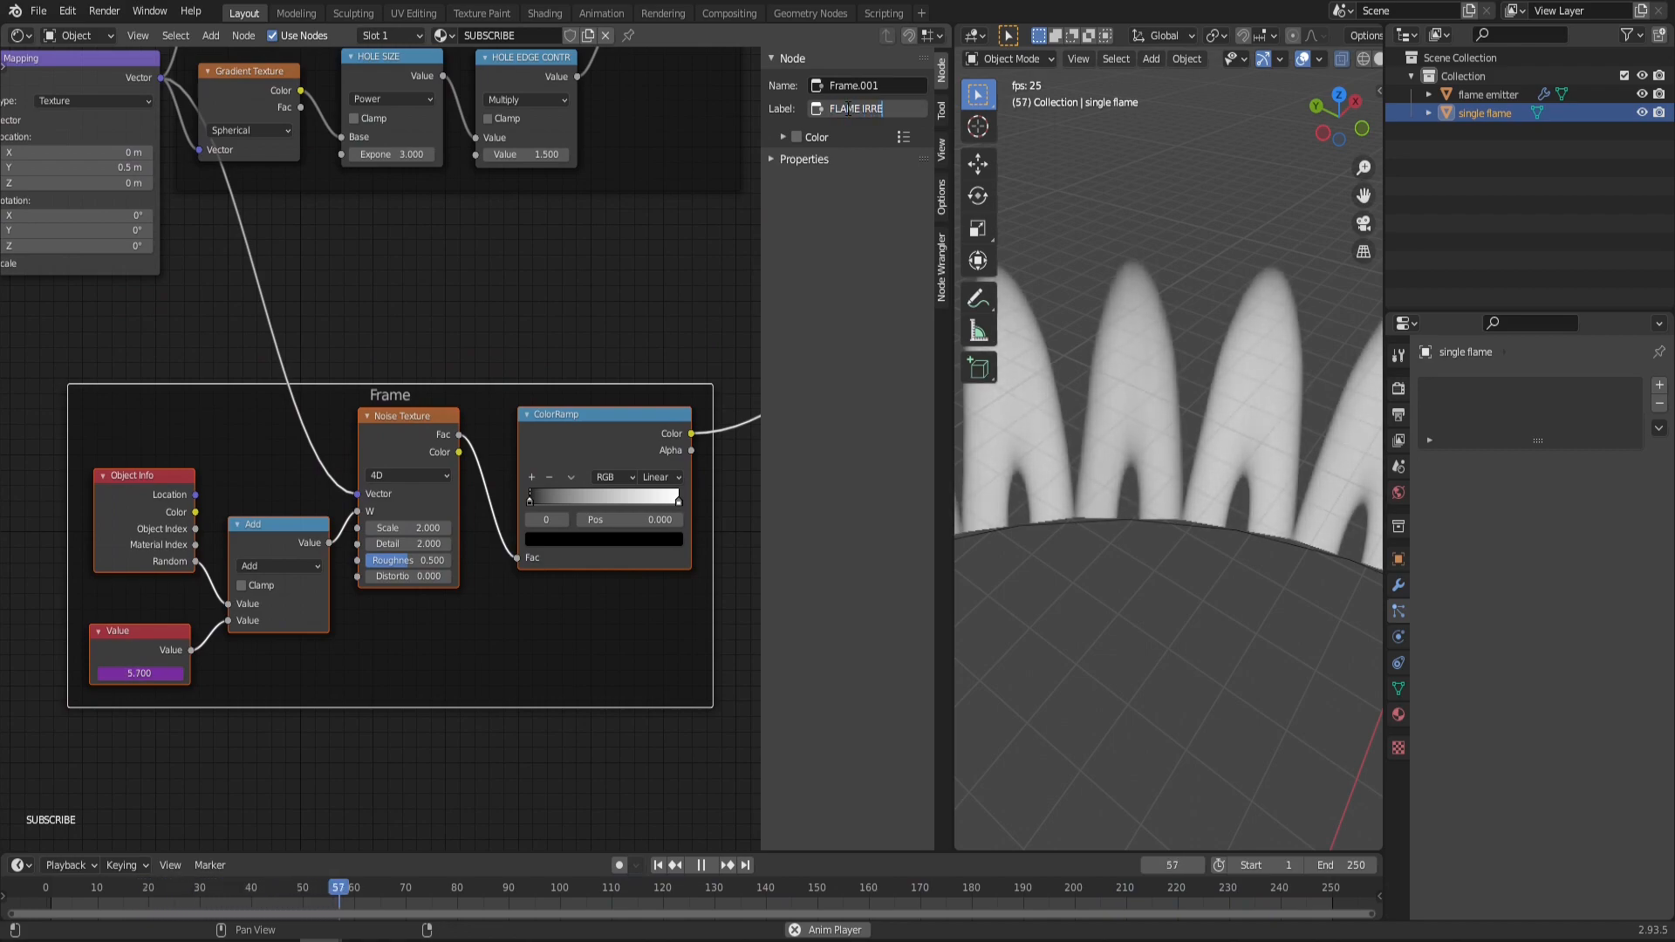
click(701, 866)
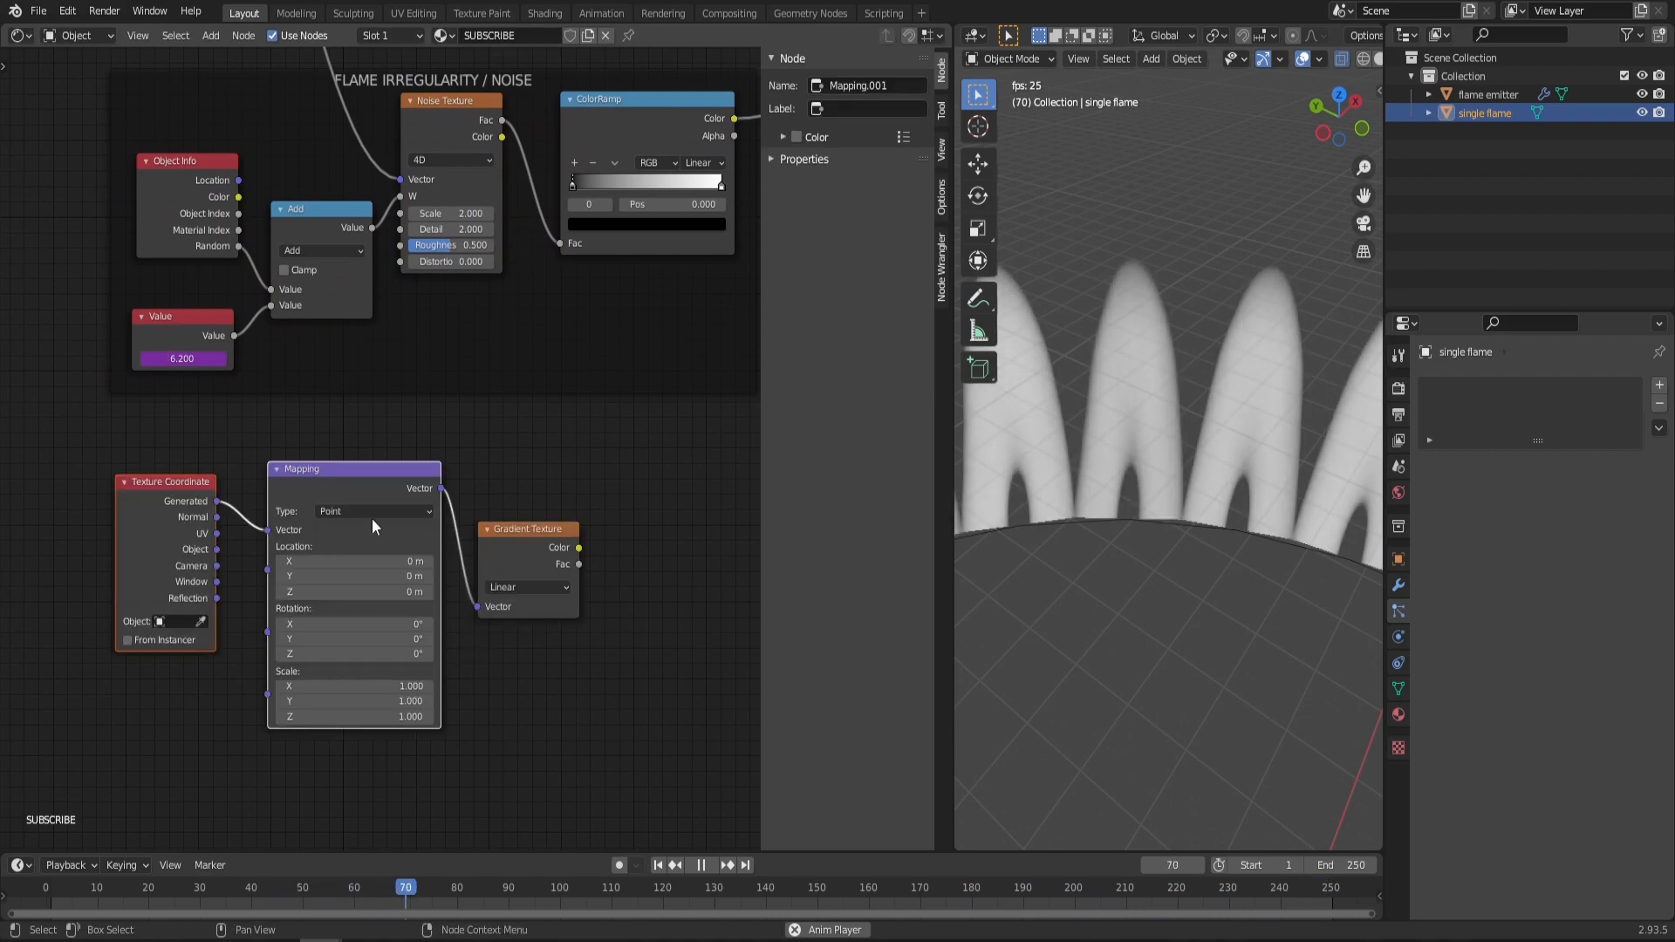
Step: Chain UV coordinates, Mapping and a linear Gradient into a blue-pink-orange B-Spline ColorRamp
click(700, 865)
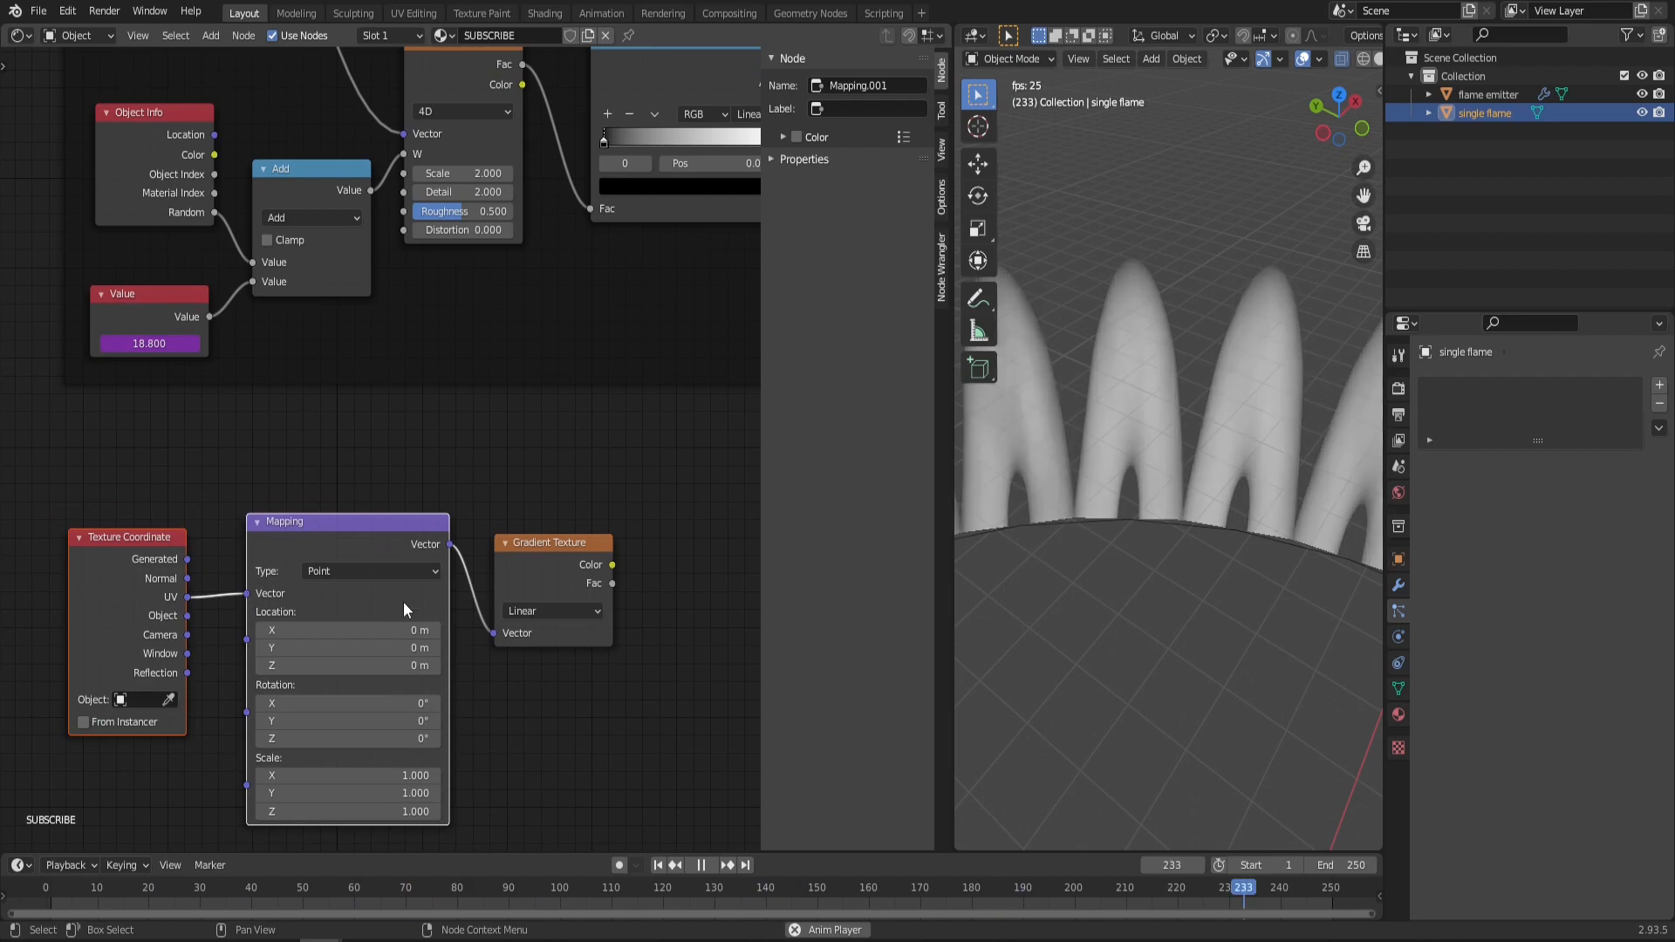
click(370, 570)
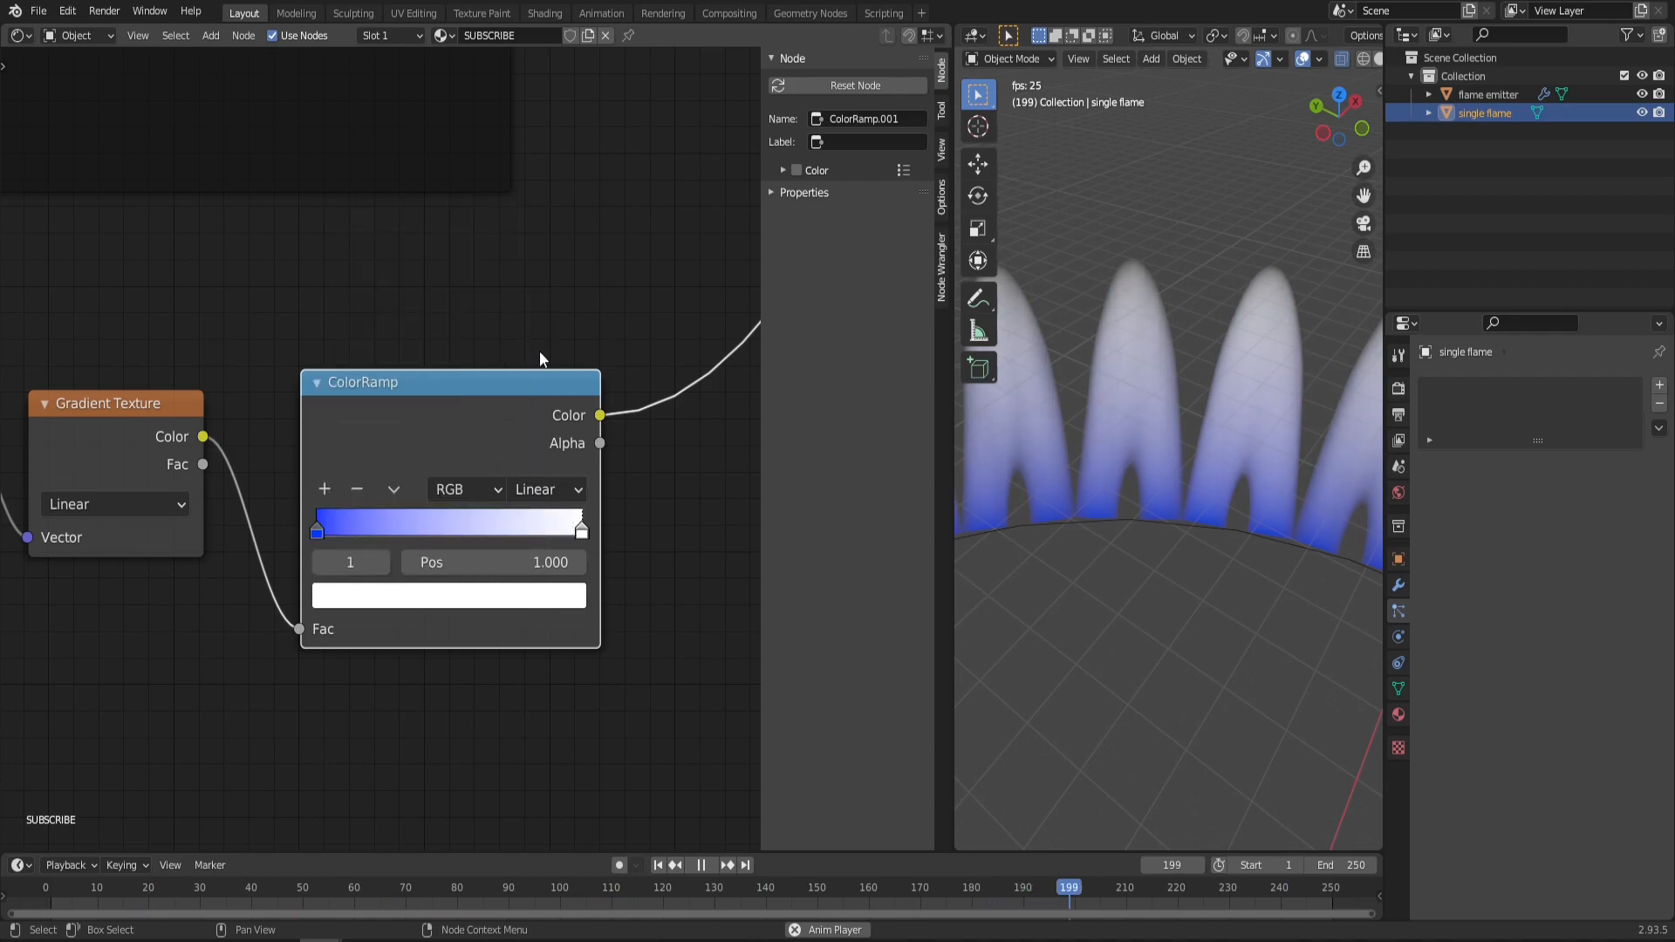
click(448, 595)
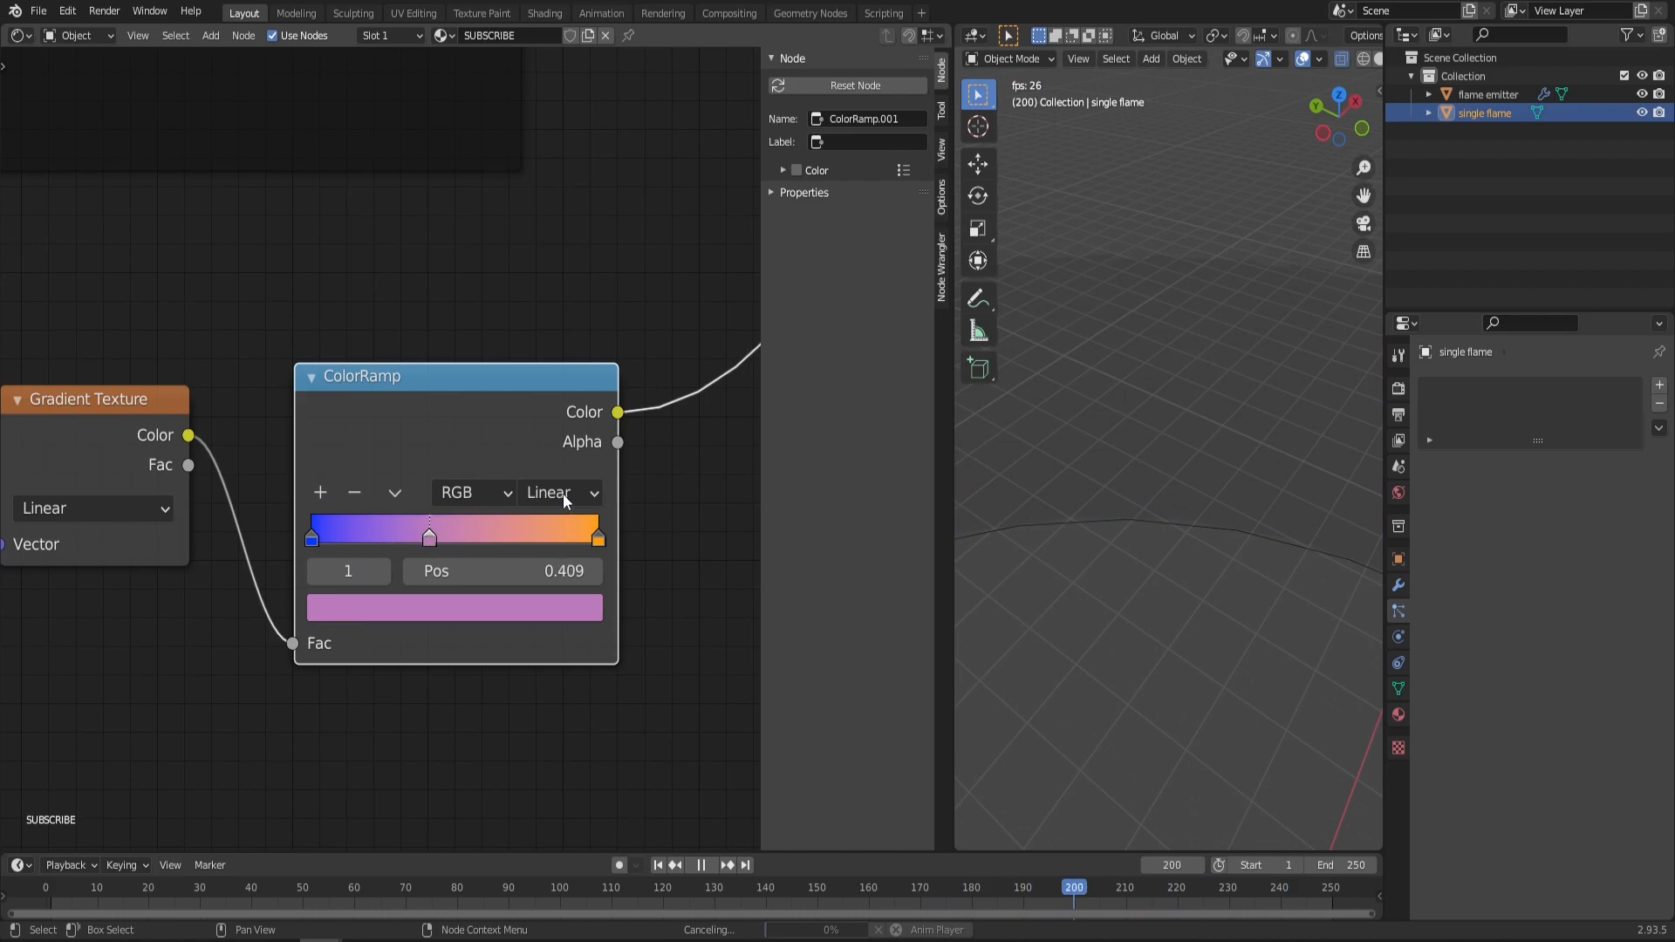
click(561, 492)
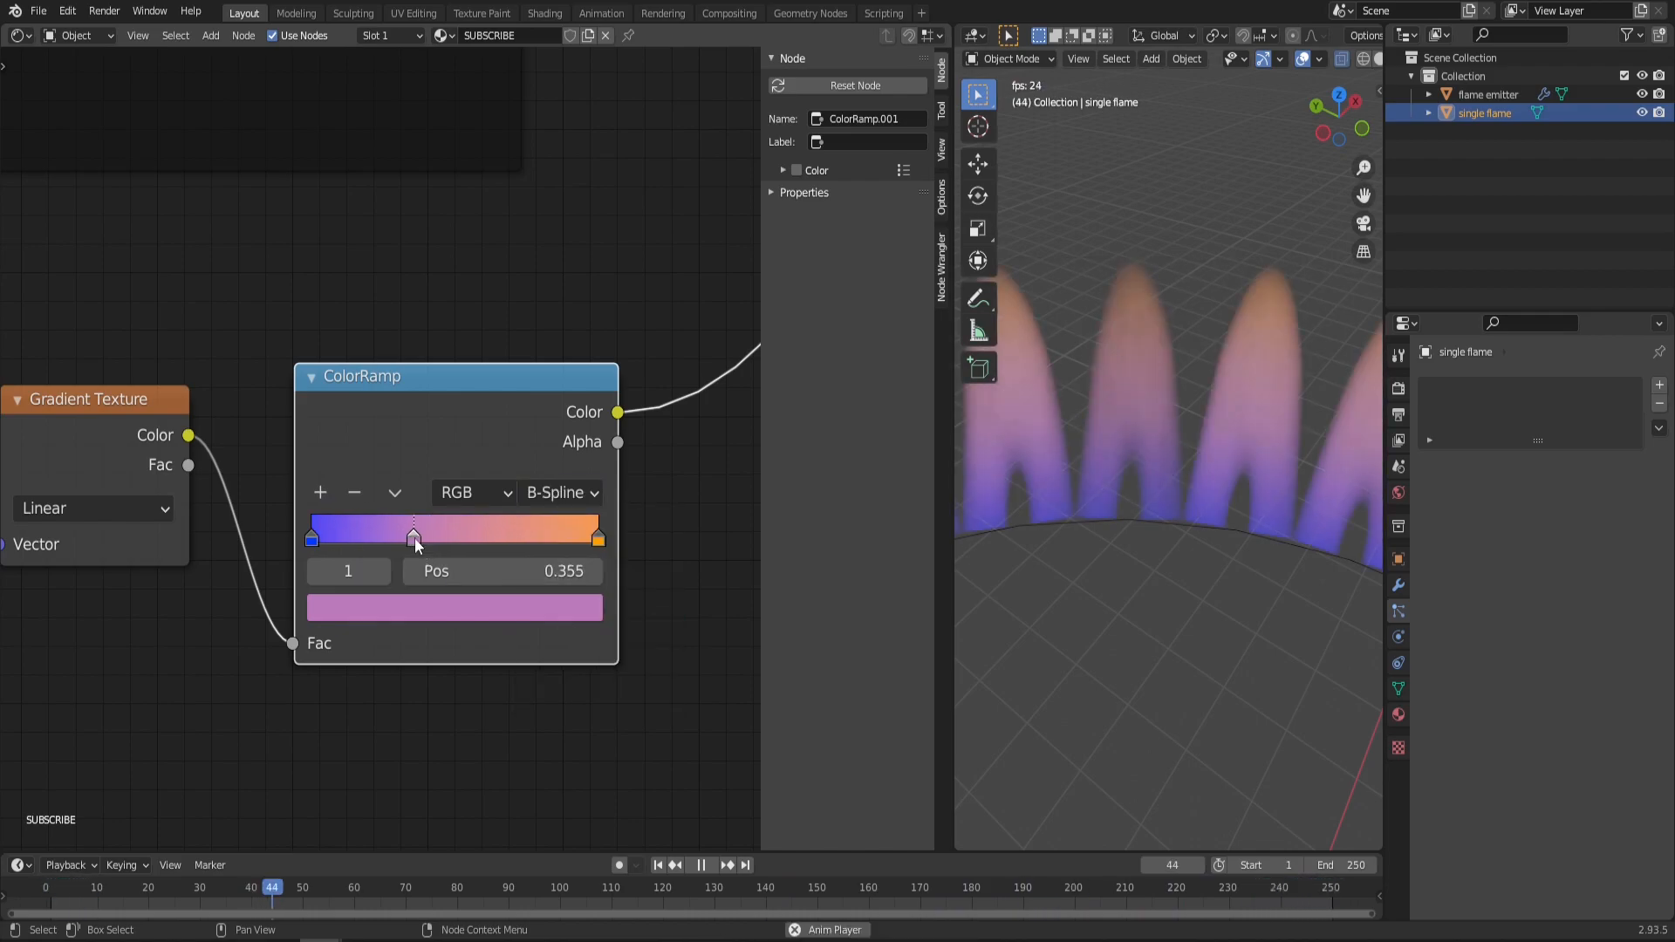
click(453, 607)
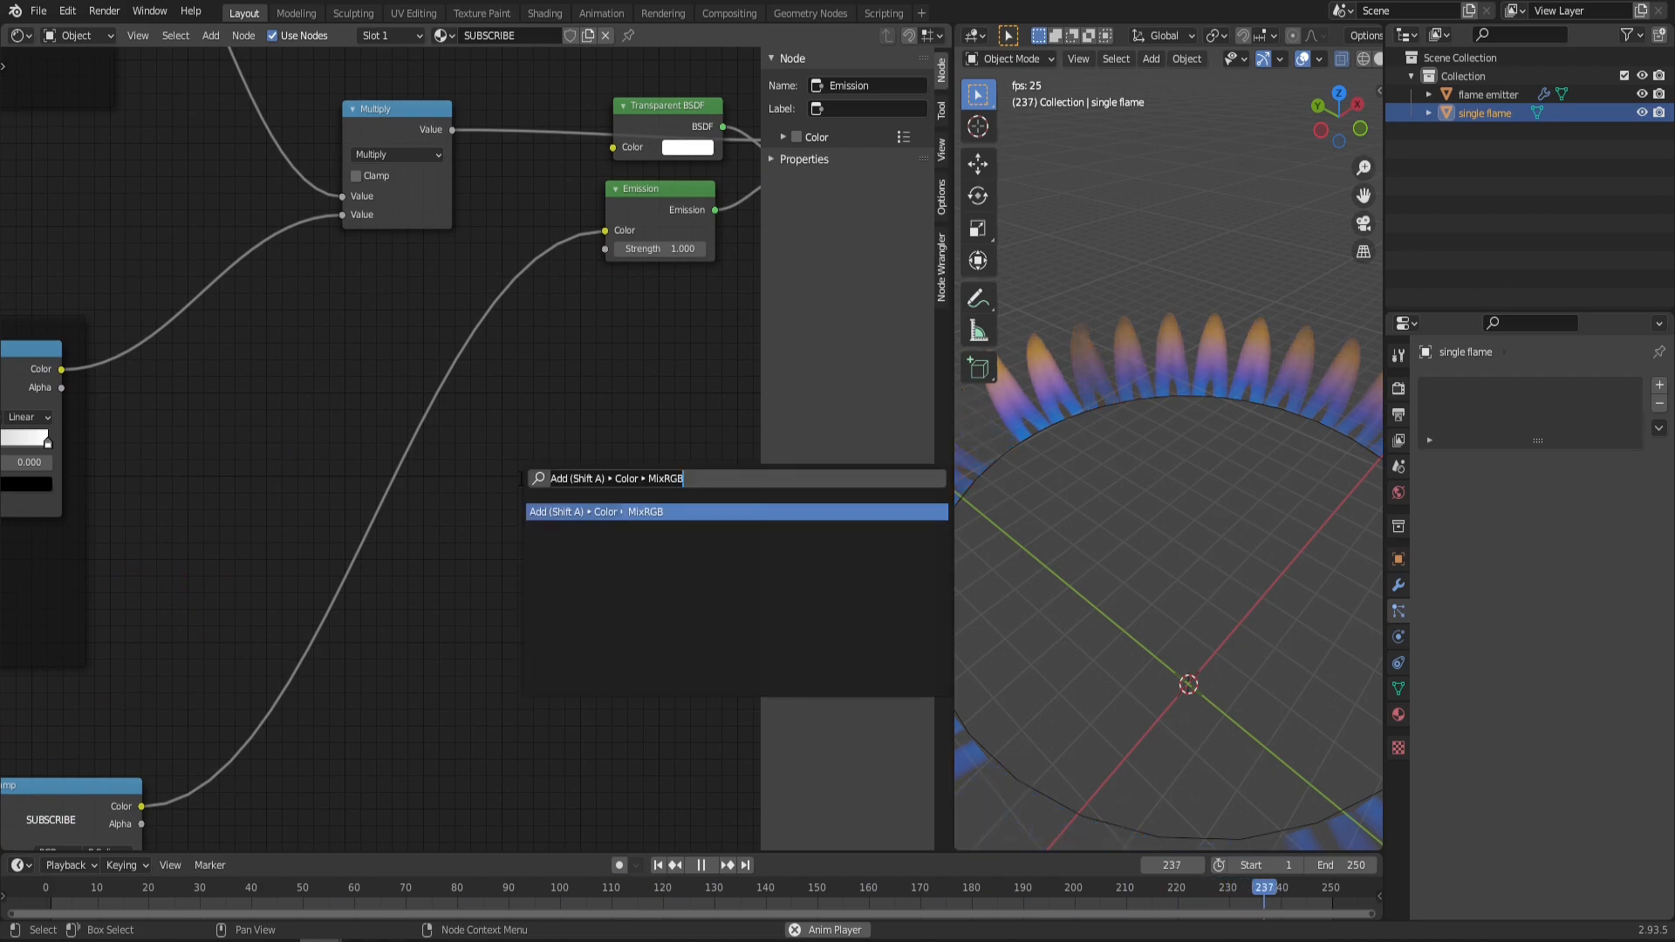
Step: Insert an Overlay MixRGB node at Fac 1 and raise Emission Strength to 10
click(595, 511)
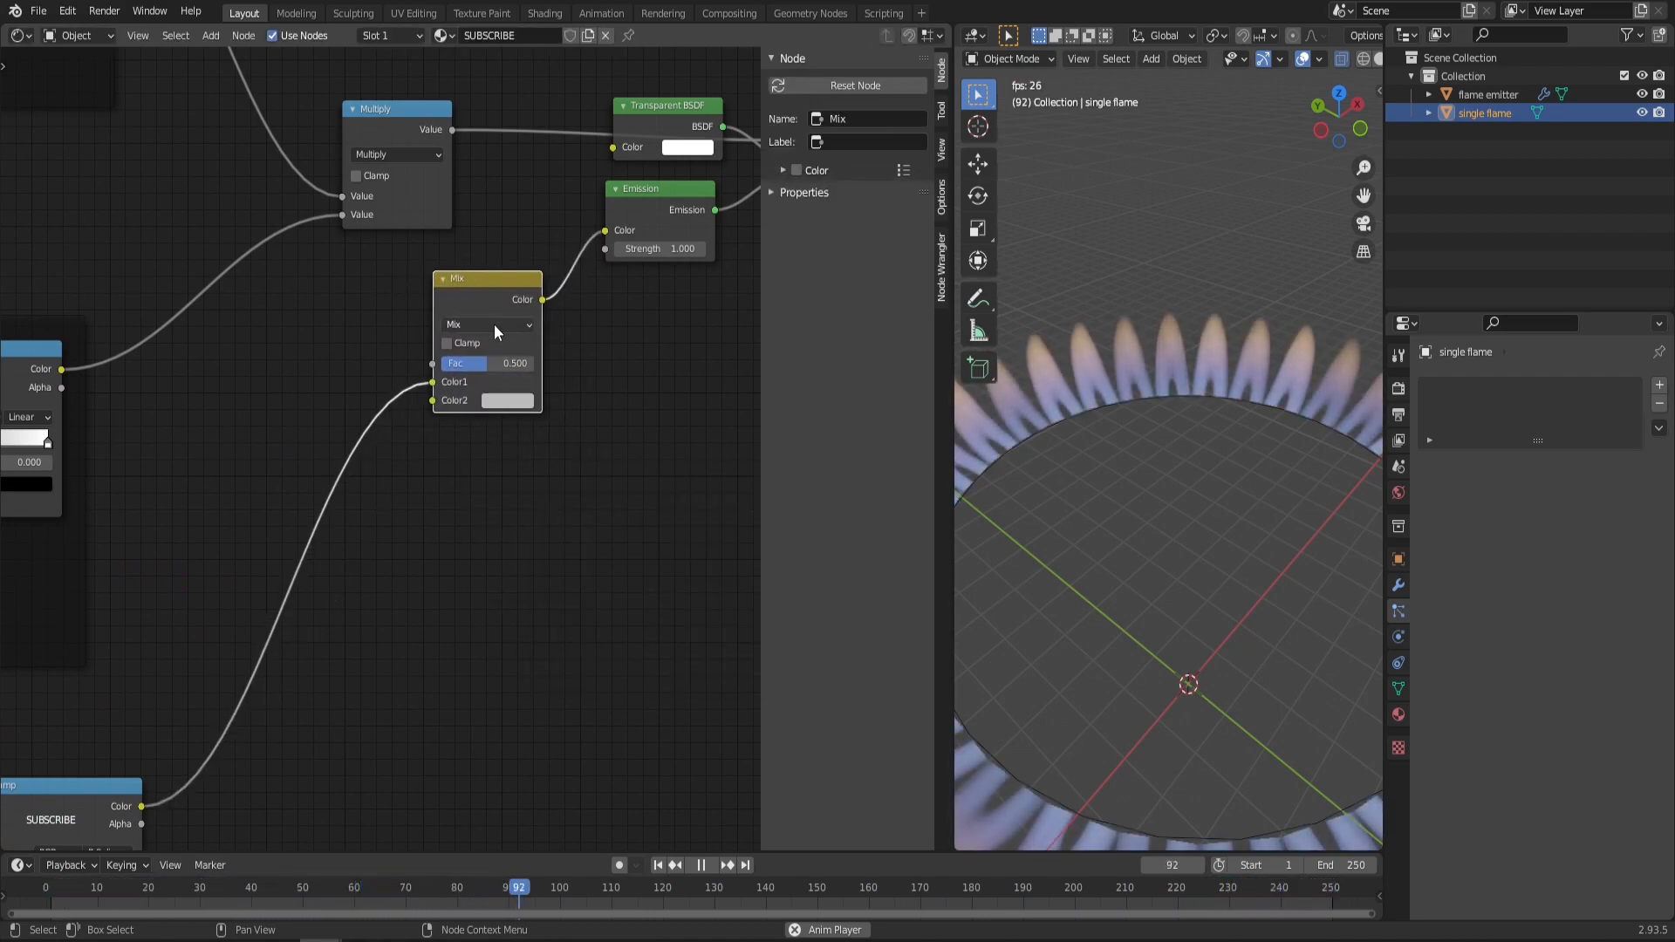
click(487, 325)
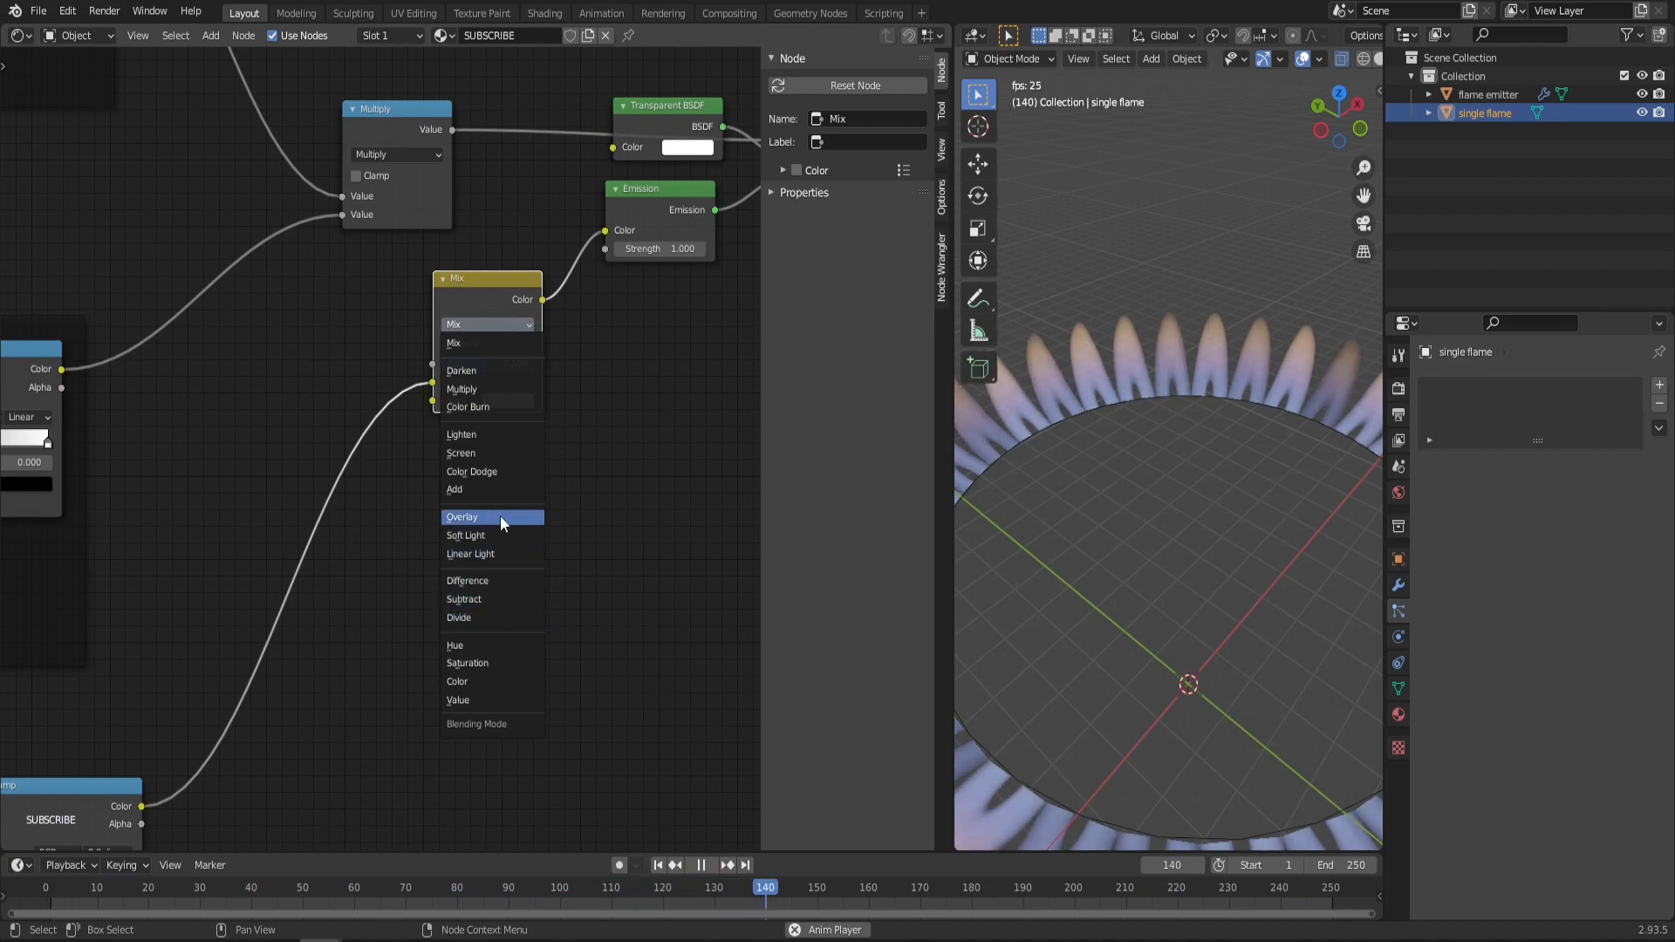
click(461, 515)
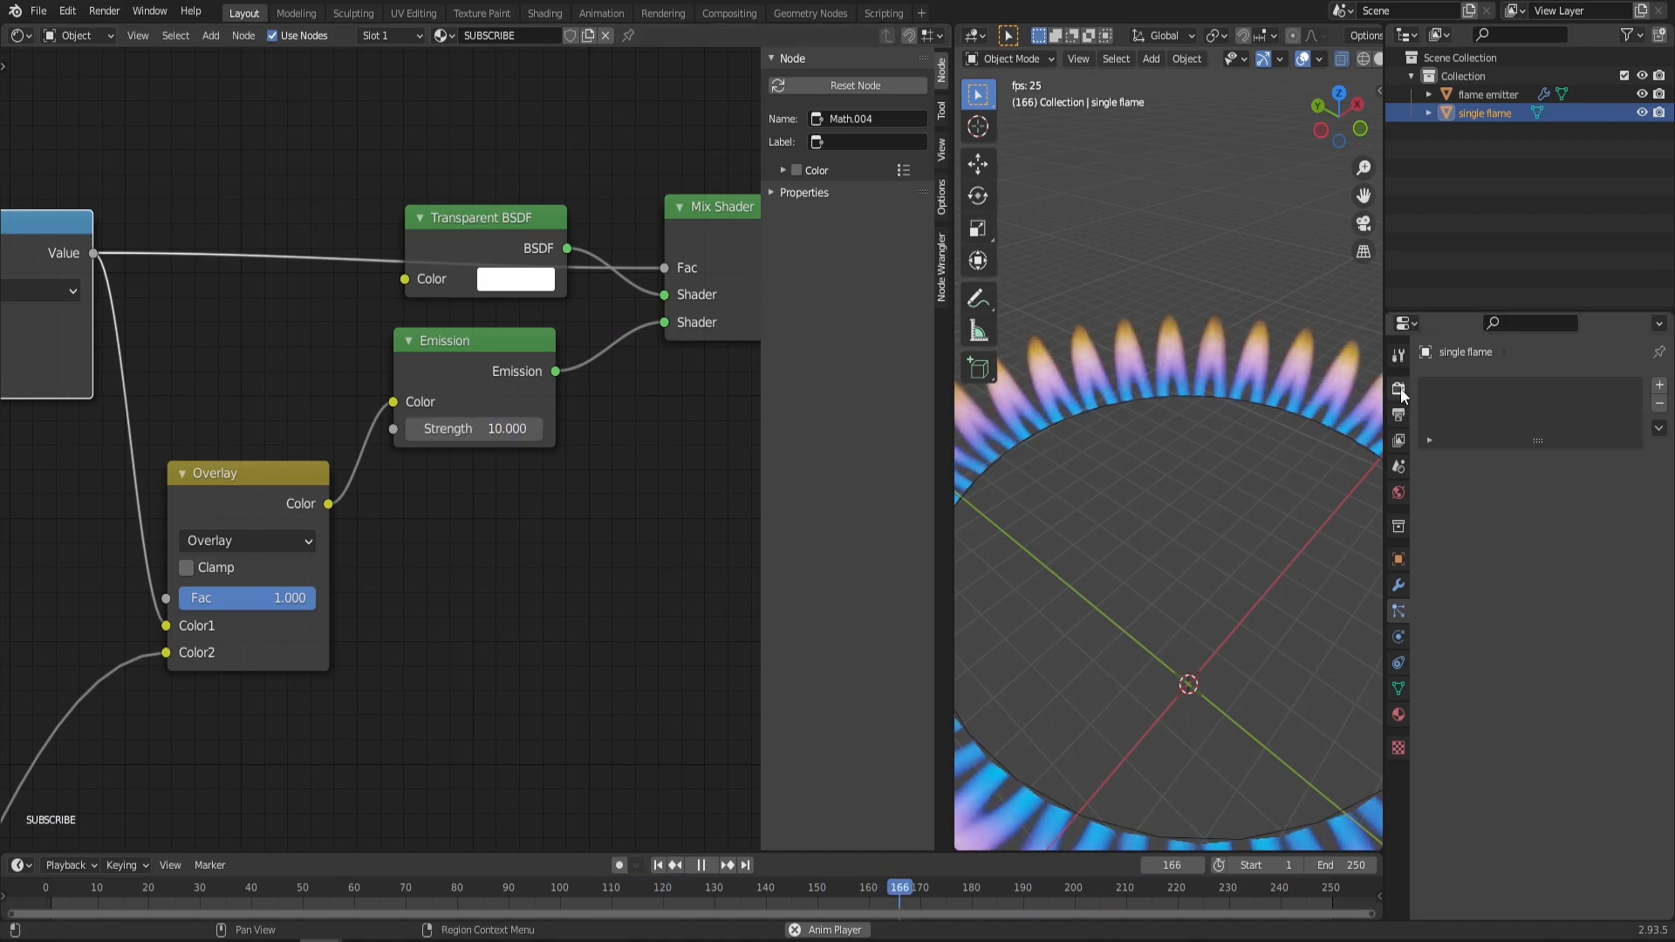
click(1395, 386)
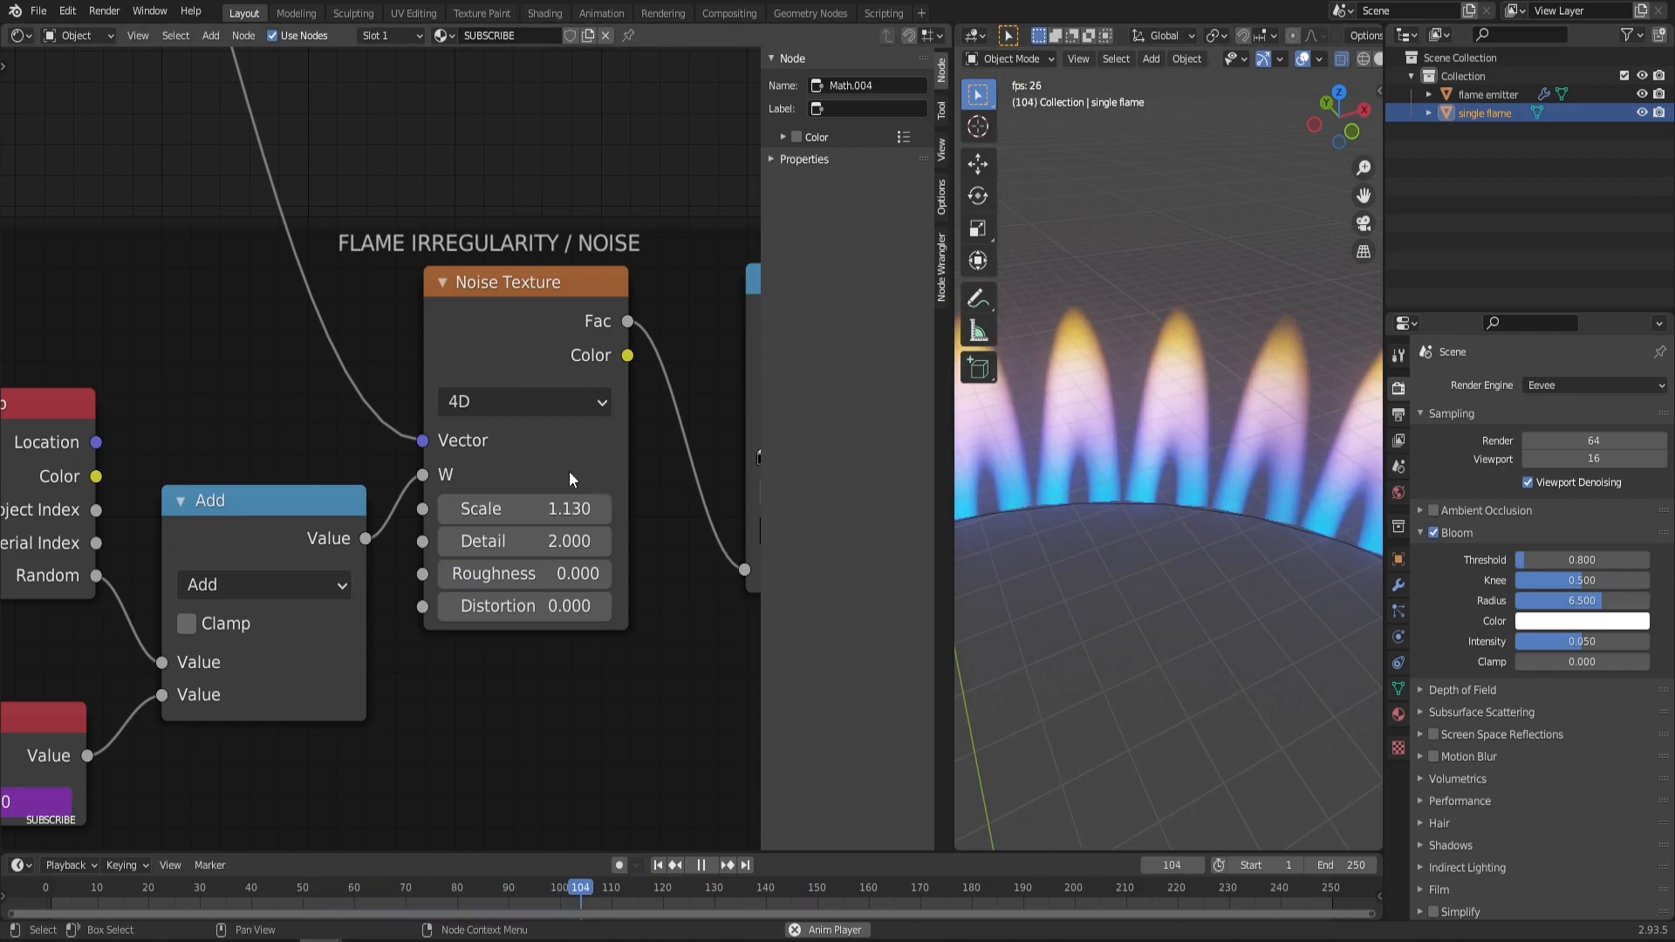
Step: Lower the flame Noise roughness with a slider drag
drag(523, 509, 598, 508)
text(BOB)
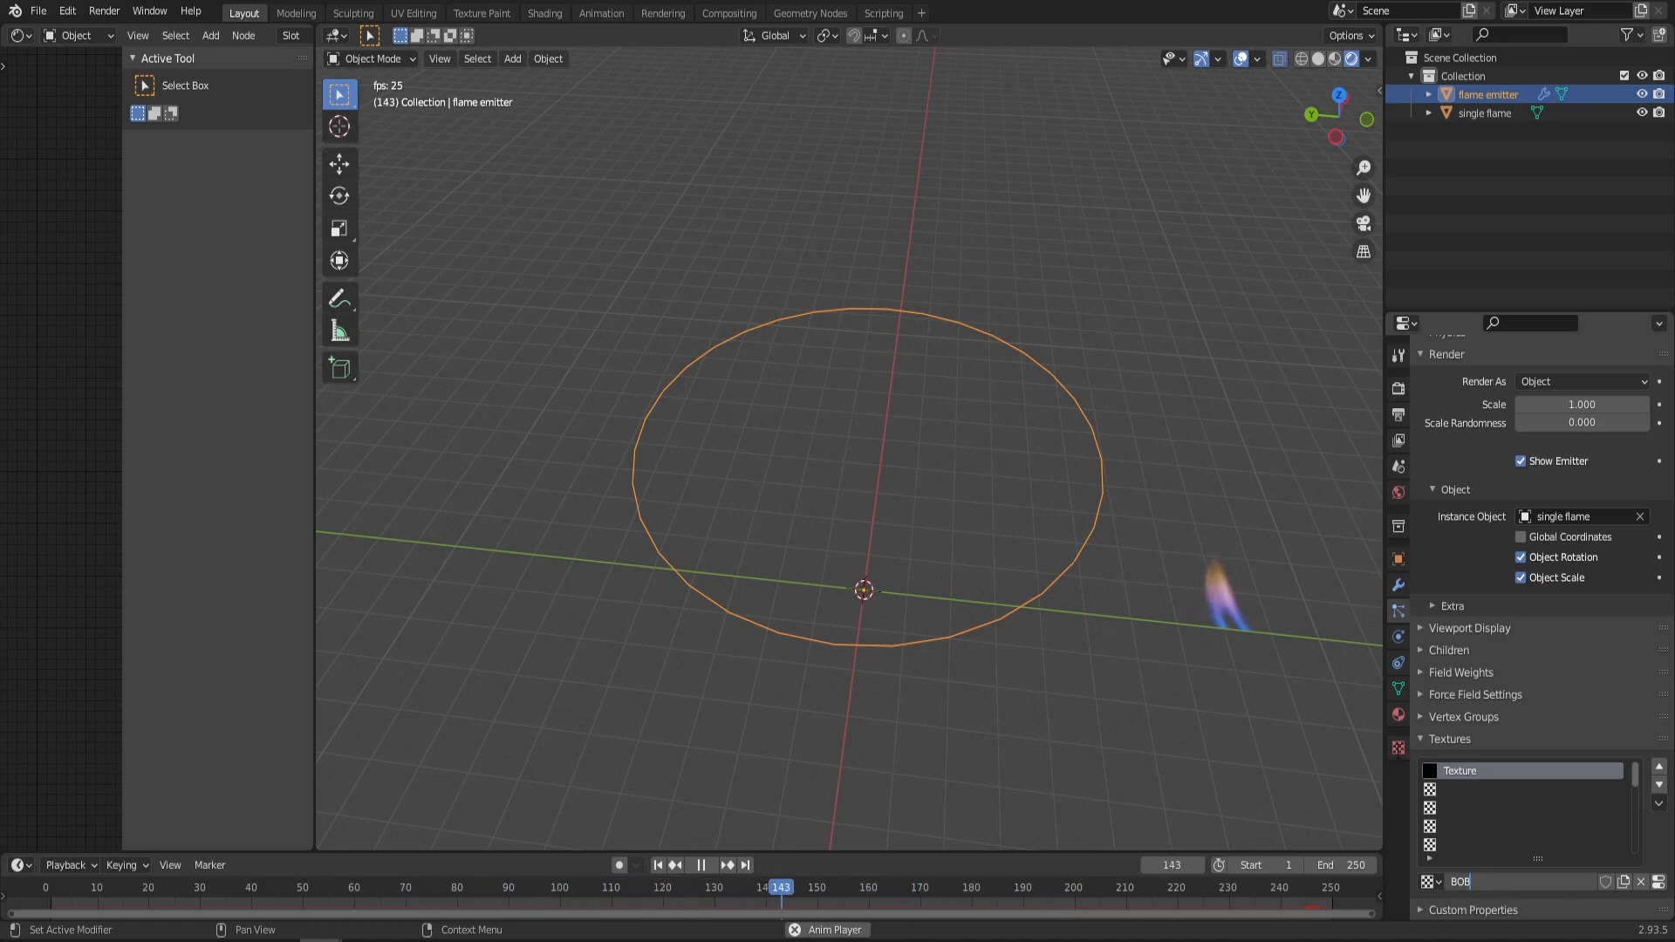
Step: Name the new particle texture and let its linear horizontal Blend drive flame size
click(1396, 748)
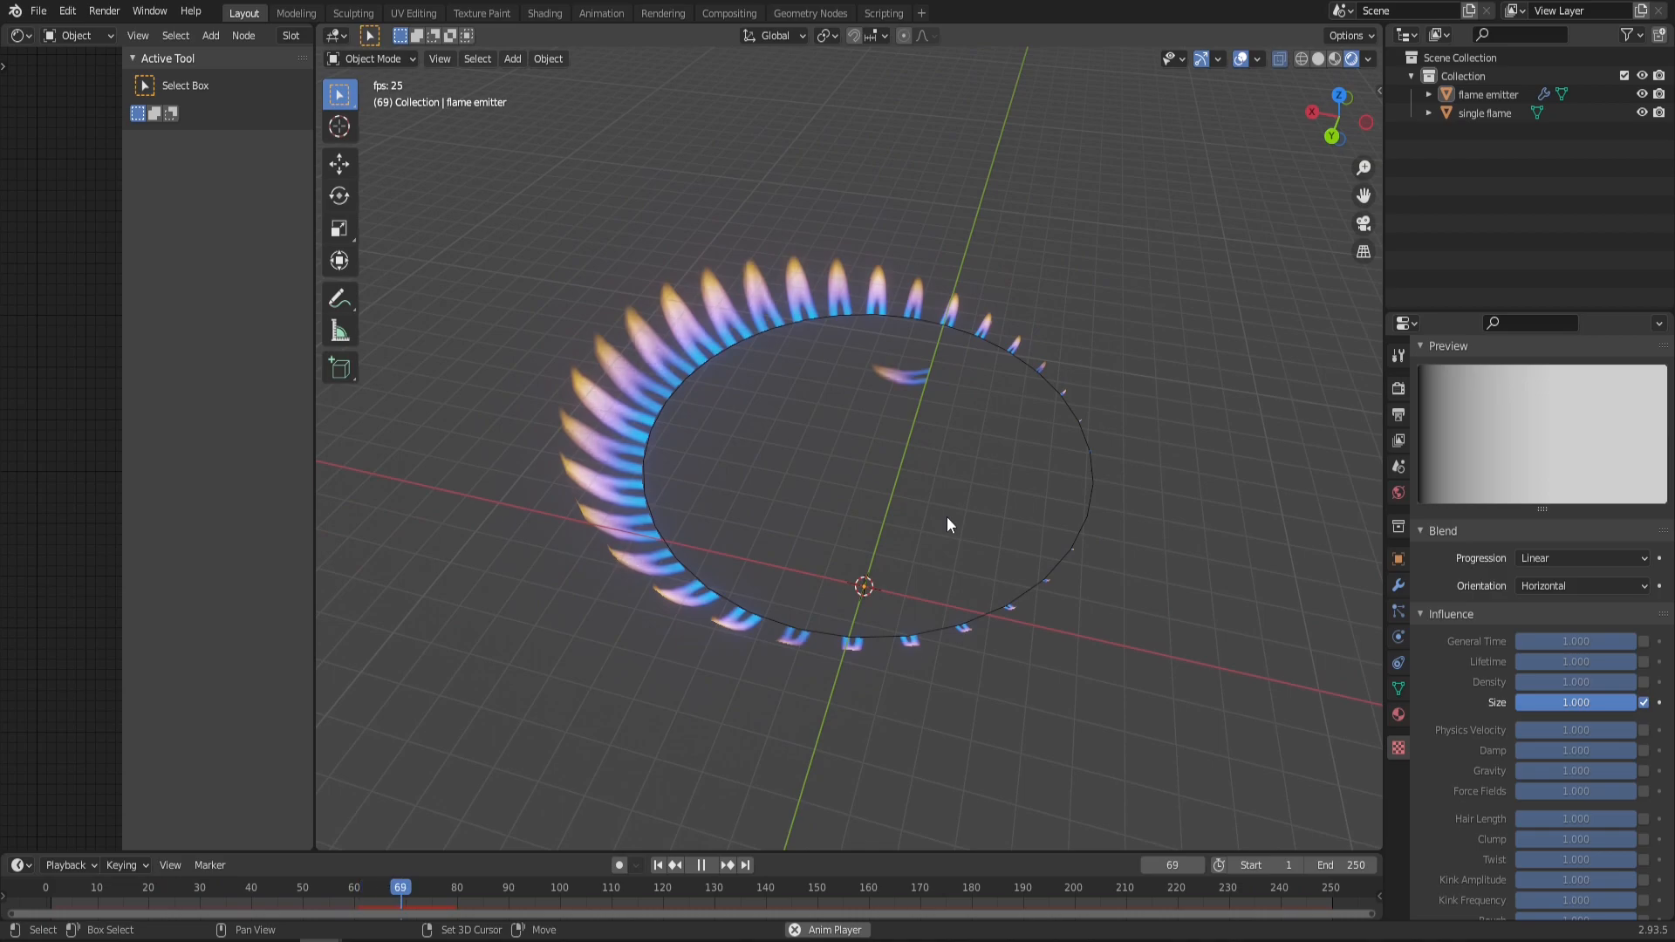
click(512, 58)
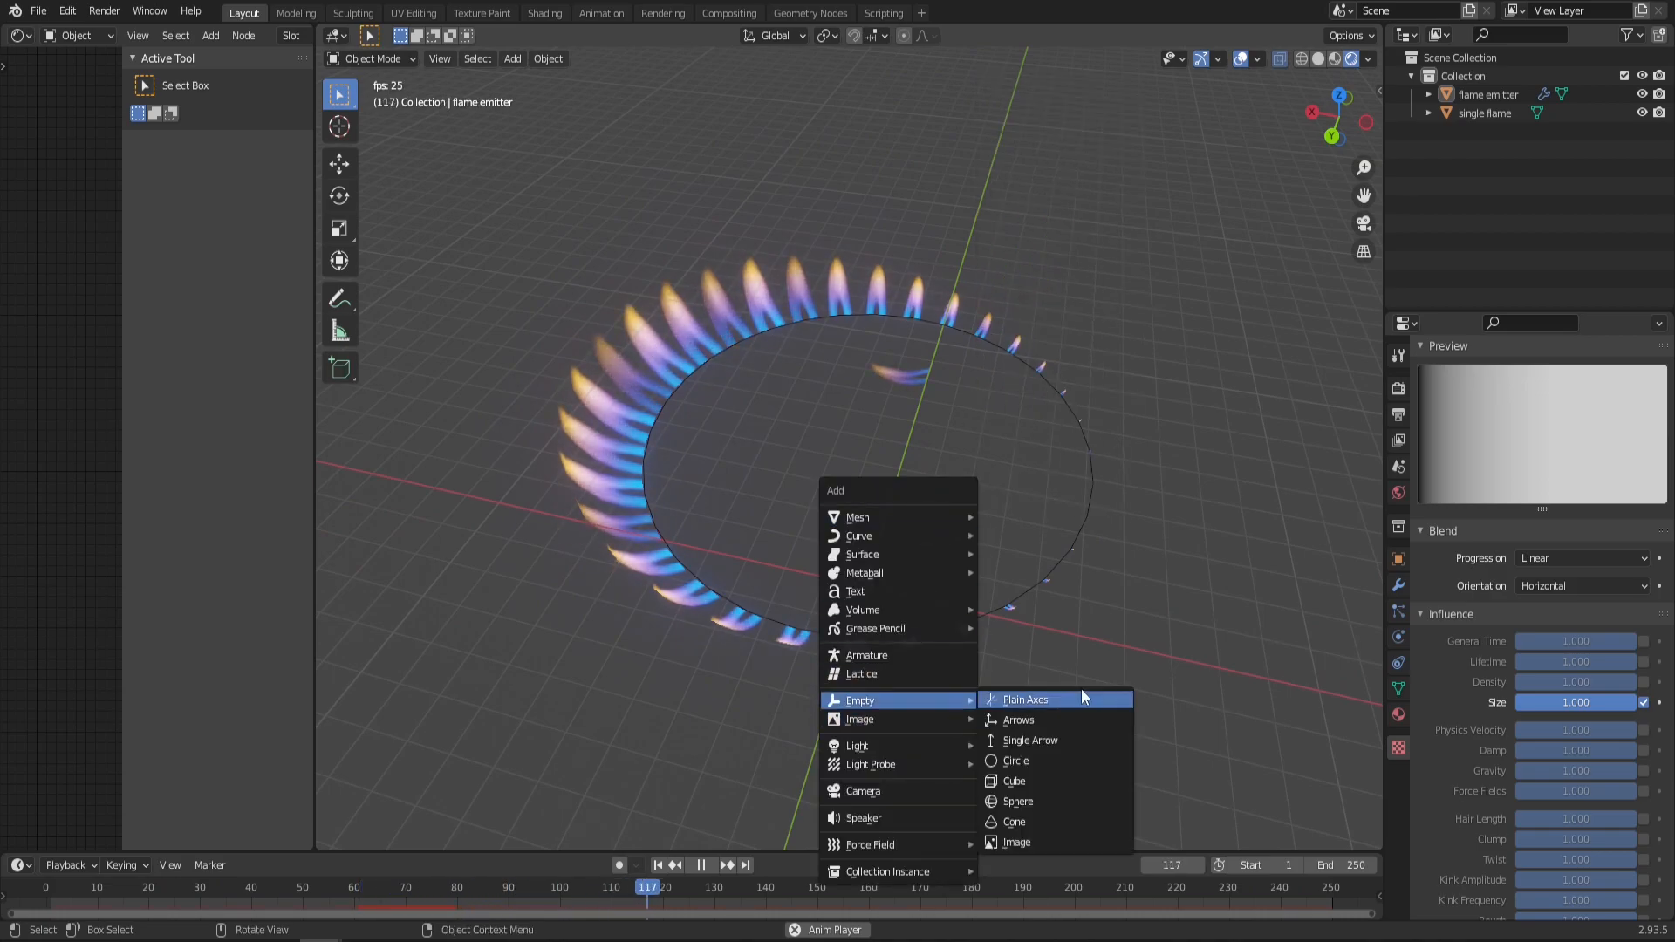
Step: Place a Plain Axes empty in the middle of the flame ring
click(1022, 700)
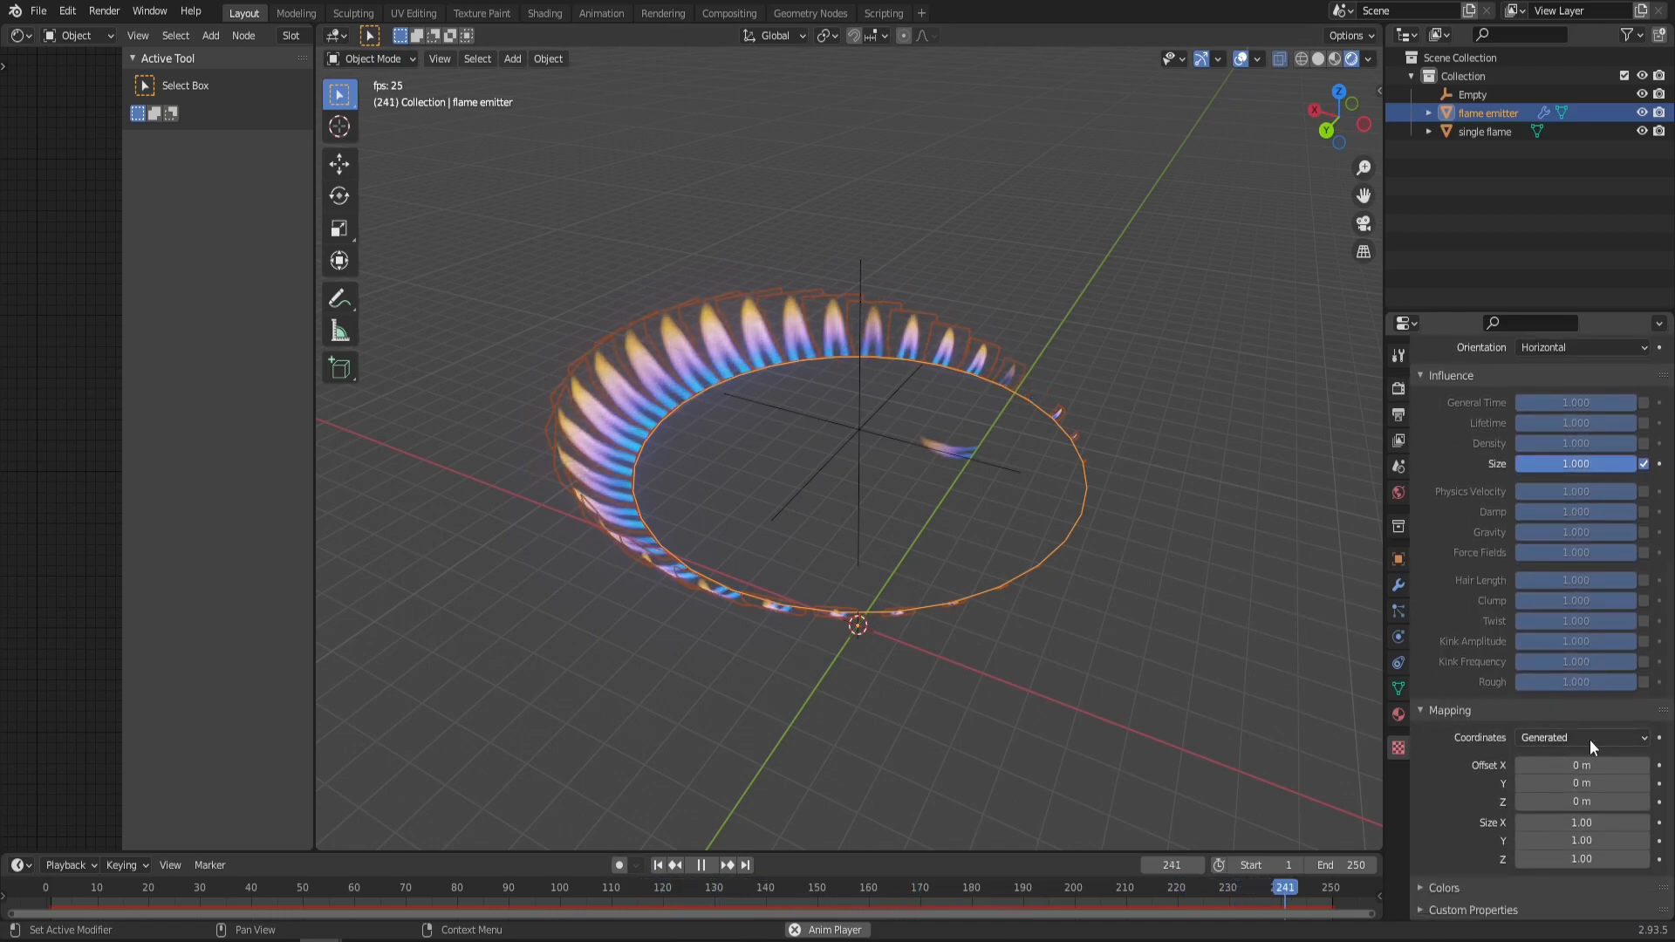
click(1581, 737)
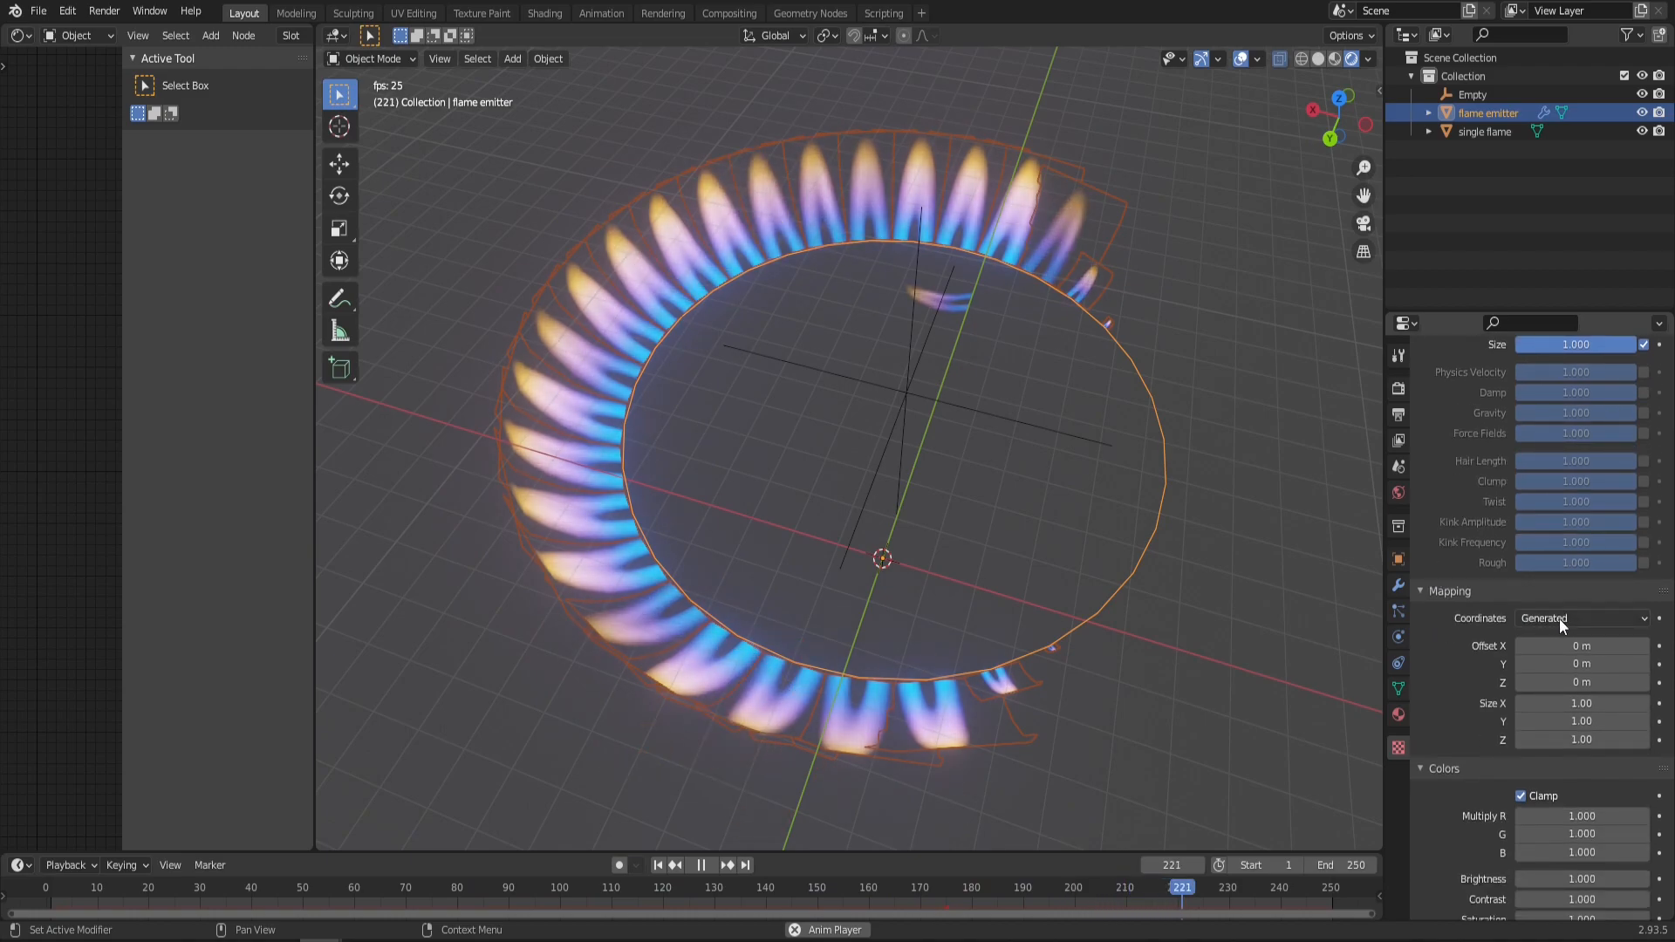
Step: Switch the size texture's mapping to particle coordinates
click(1581, 618)
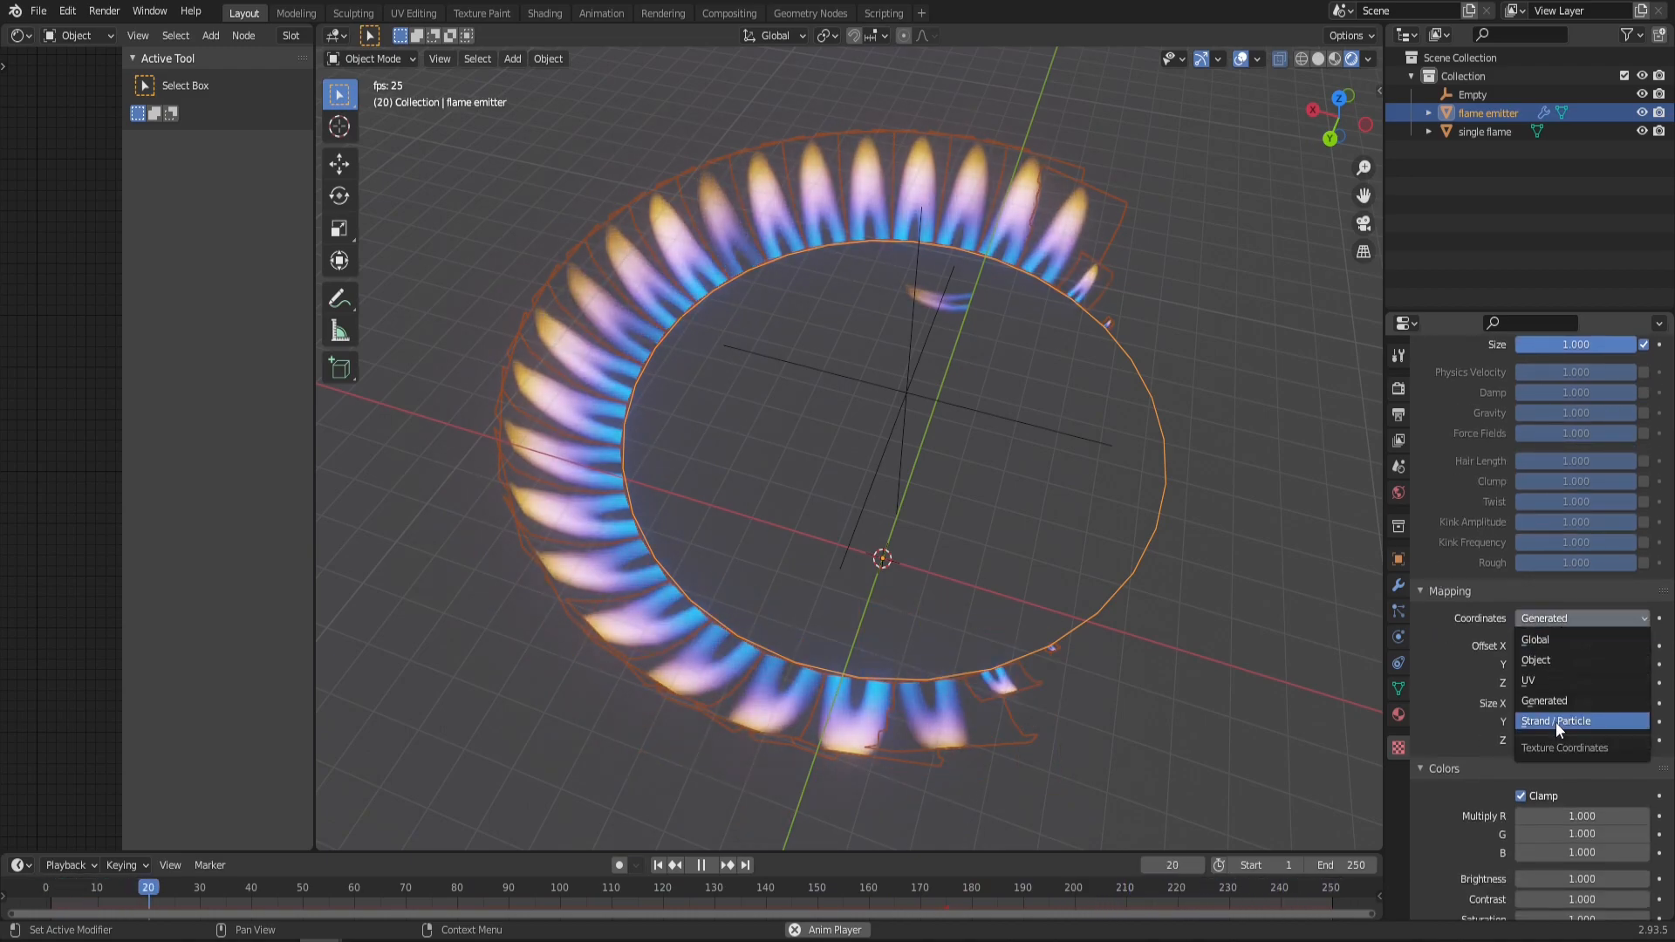
click(1556, 720)
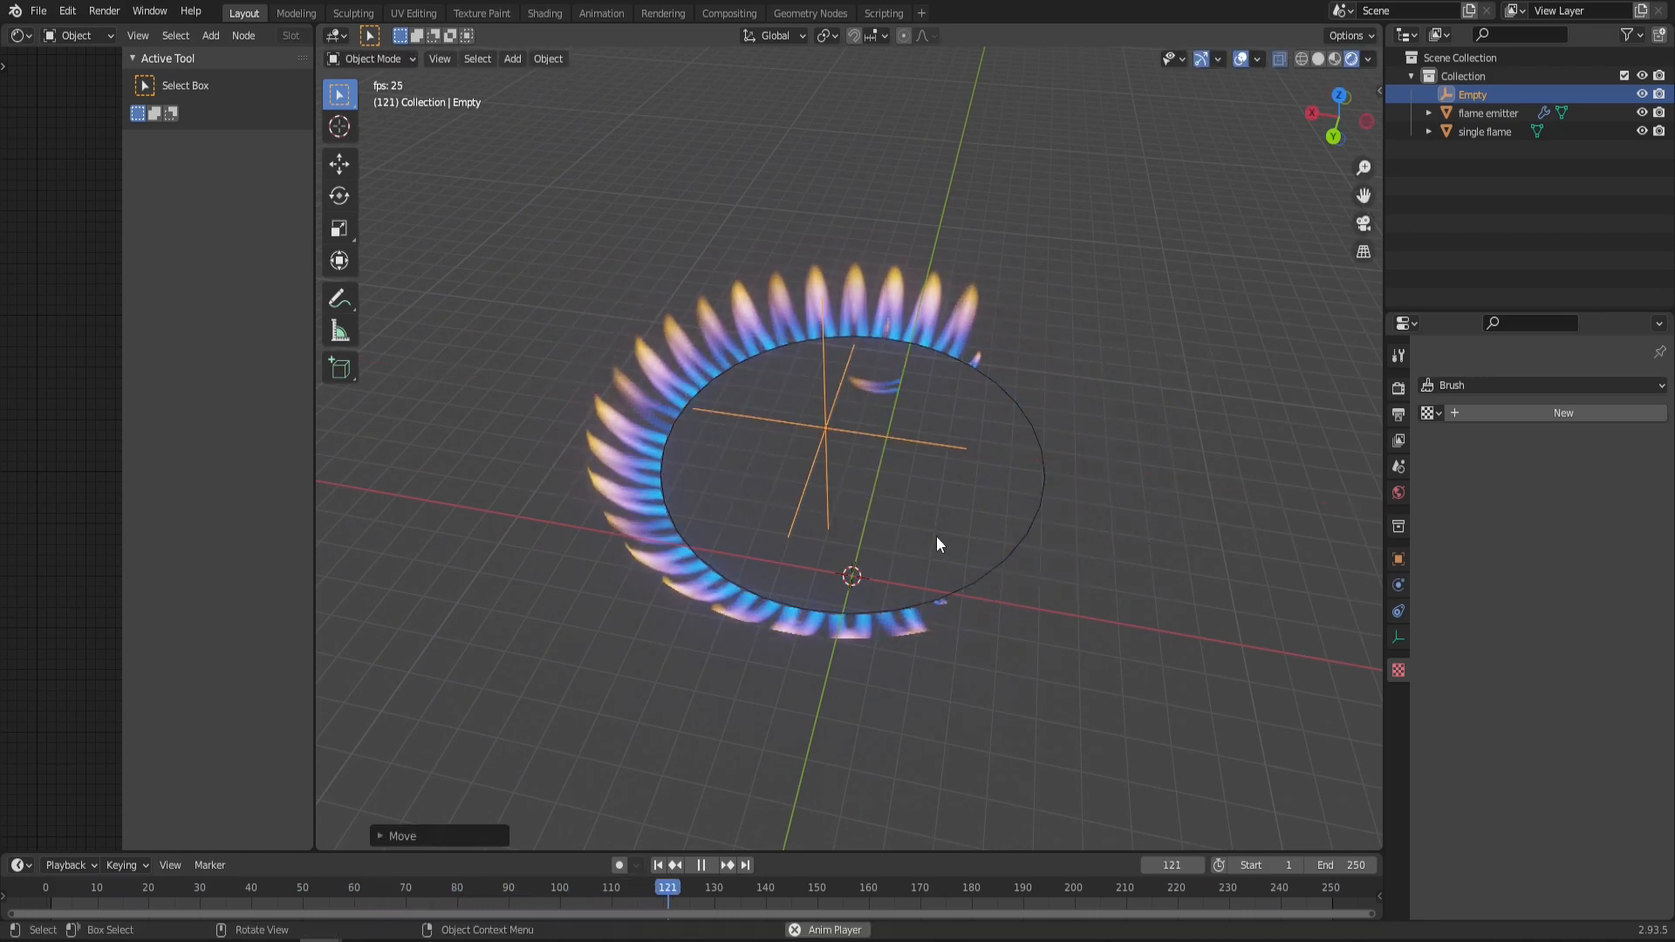
Step: Rotate the Empty to even out flame sizes, then reselect the flame emitter
key(r)
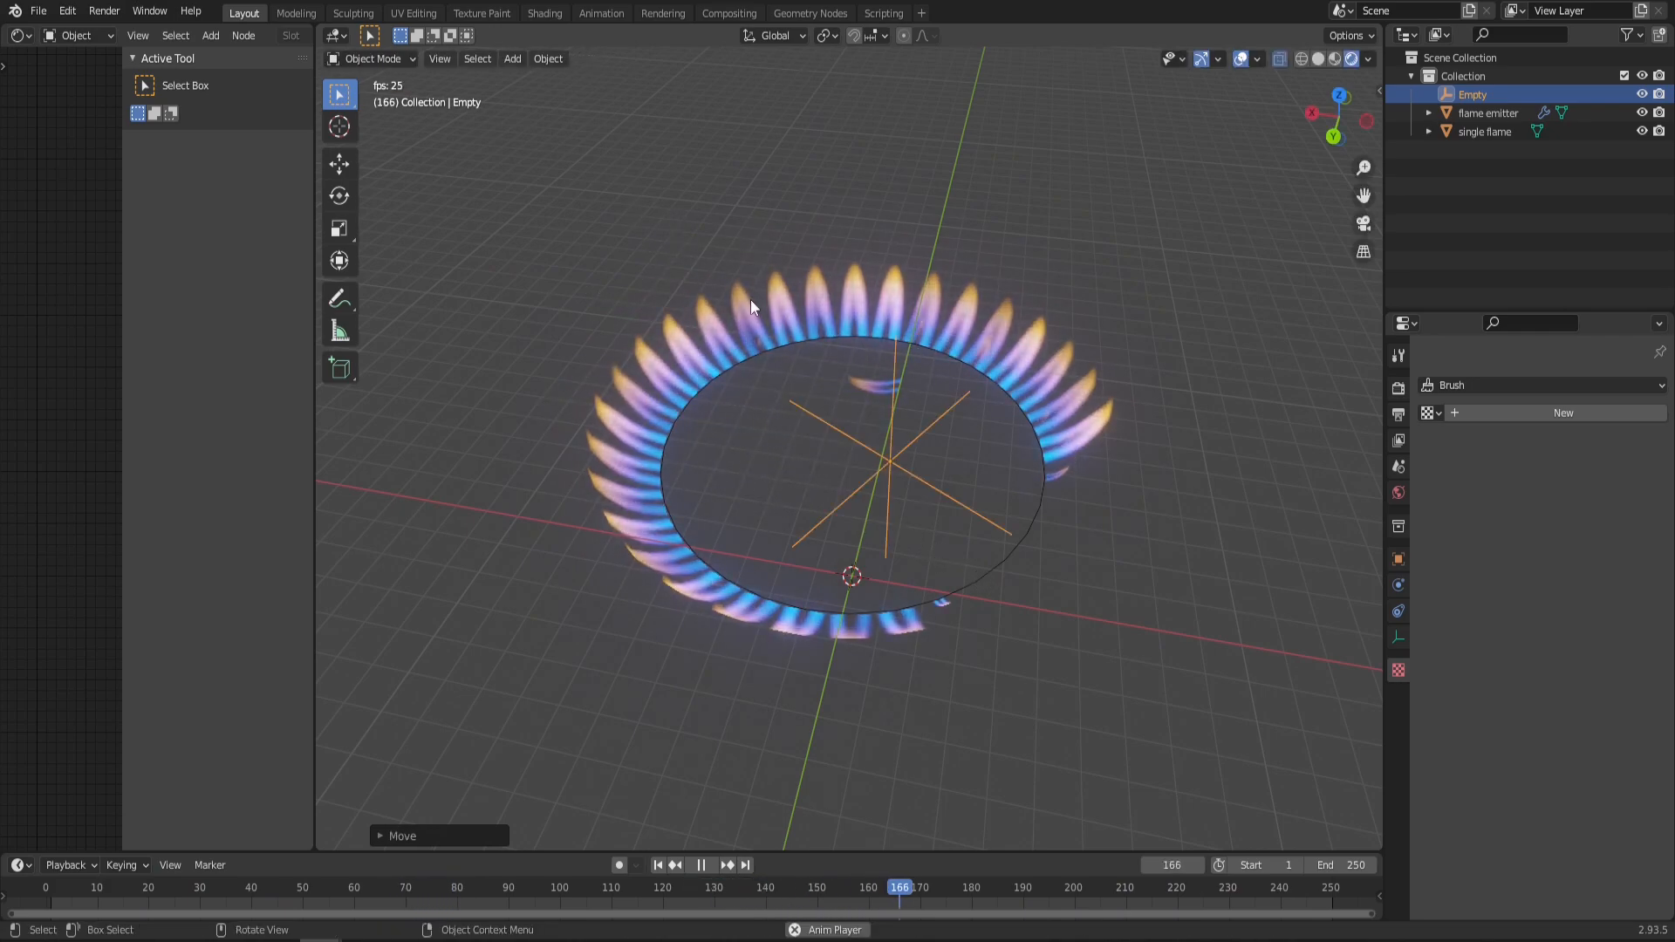
click(1485, 113)
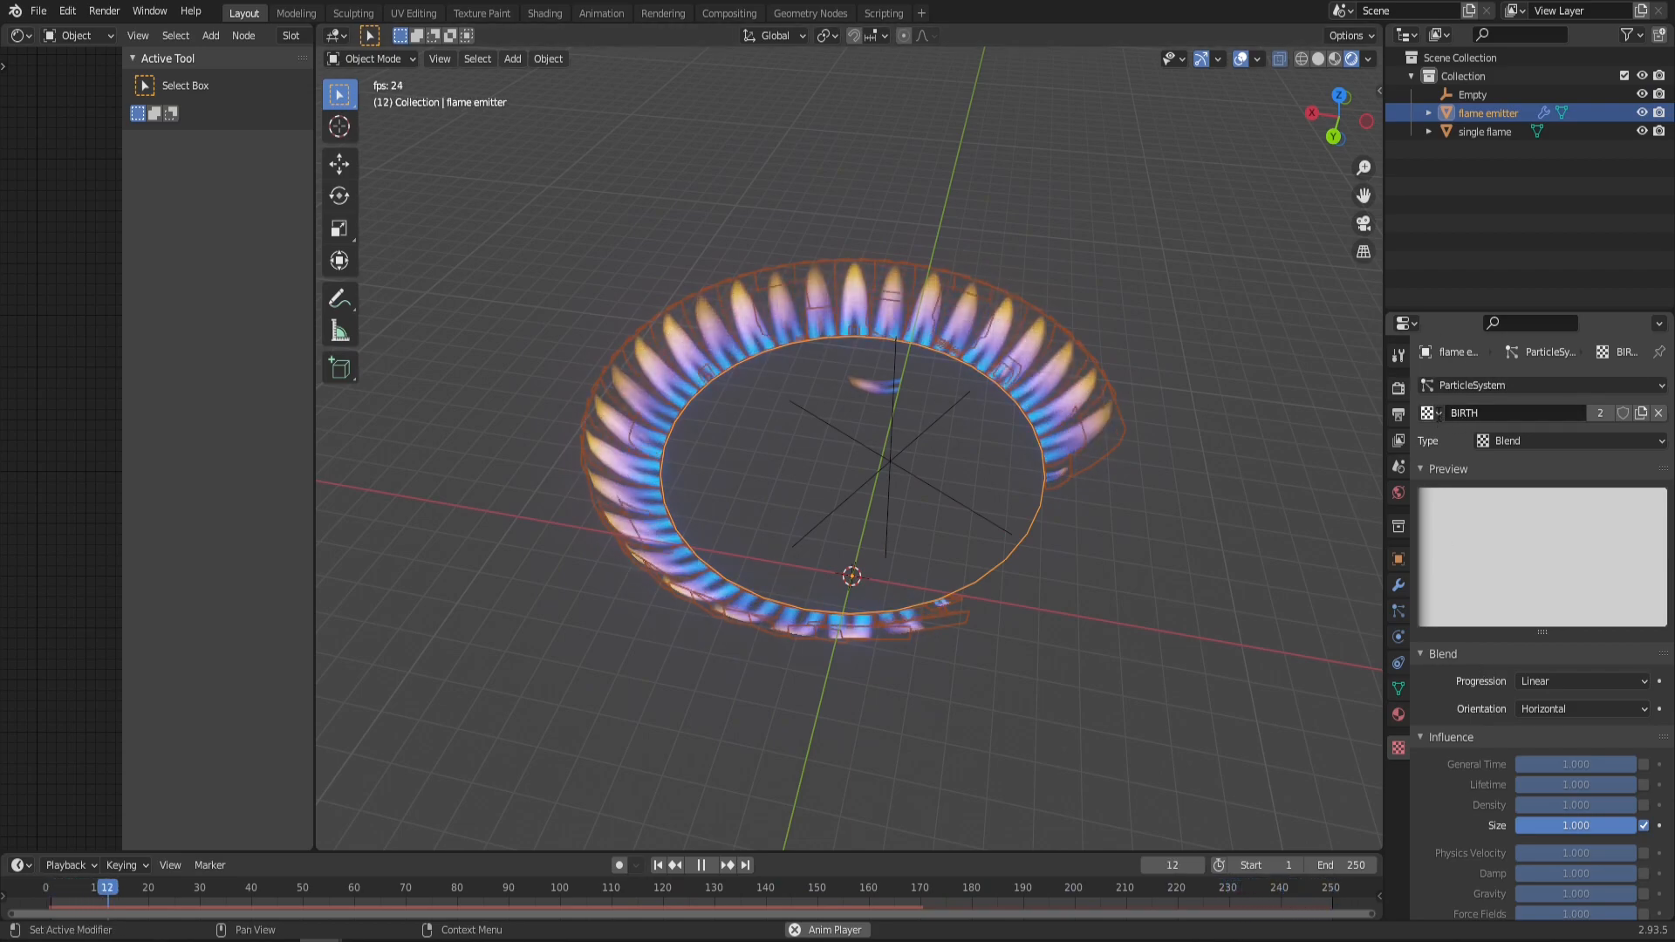
Step: Bring up the BOB blend texture and its Progression choices
click(1431, 412)
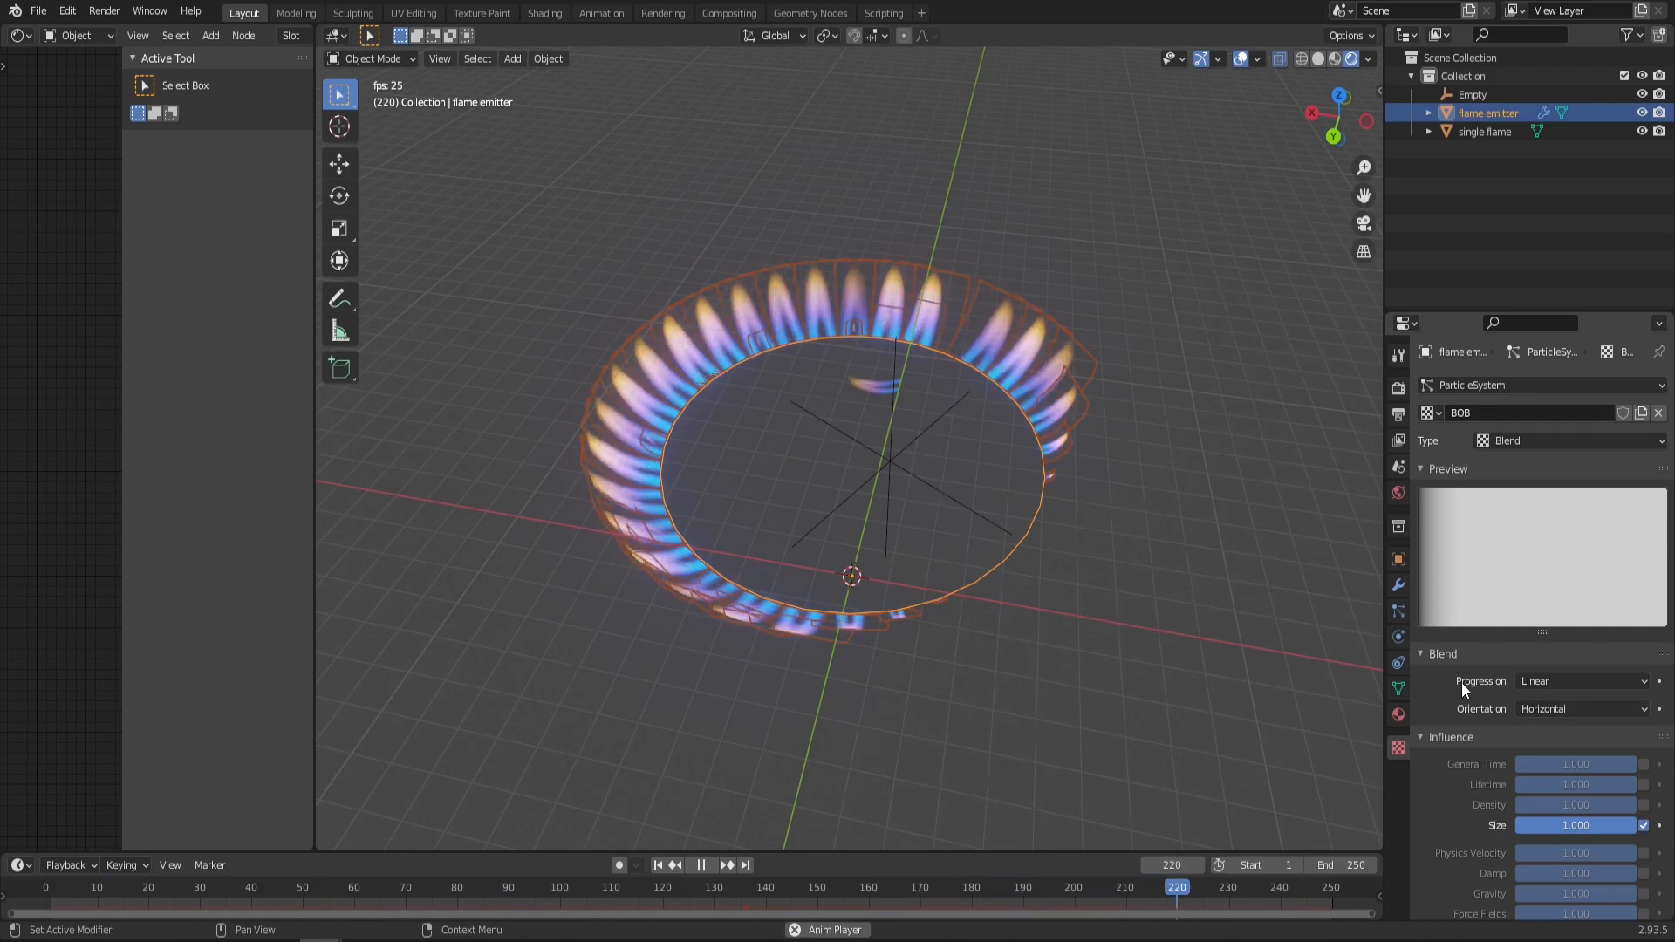
click(1581, 680)
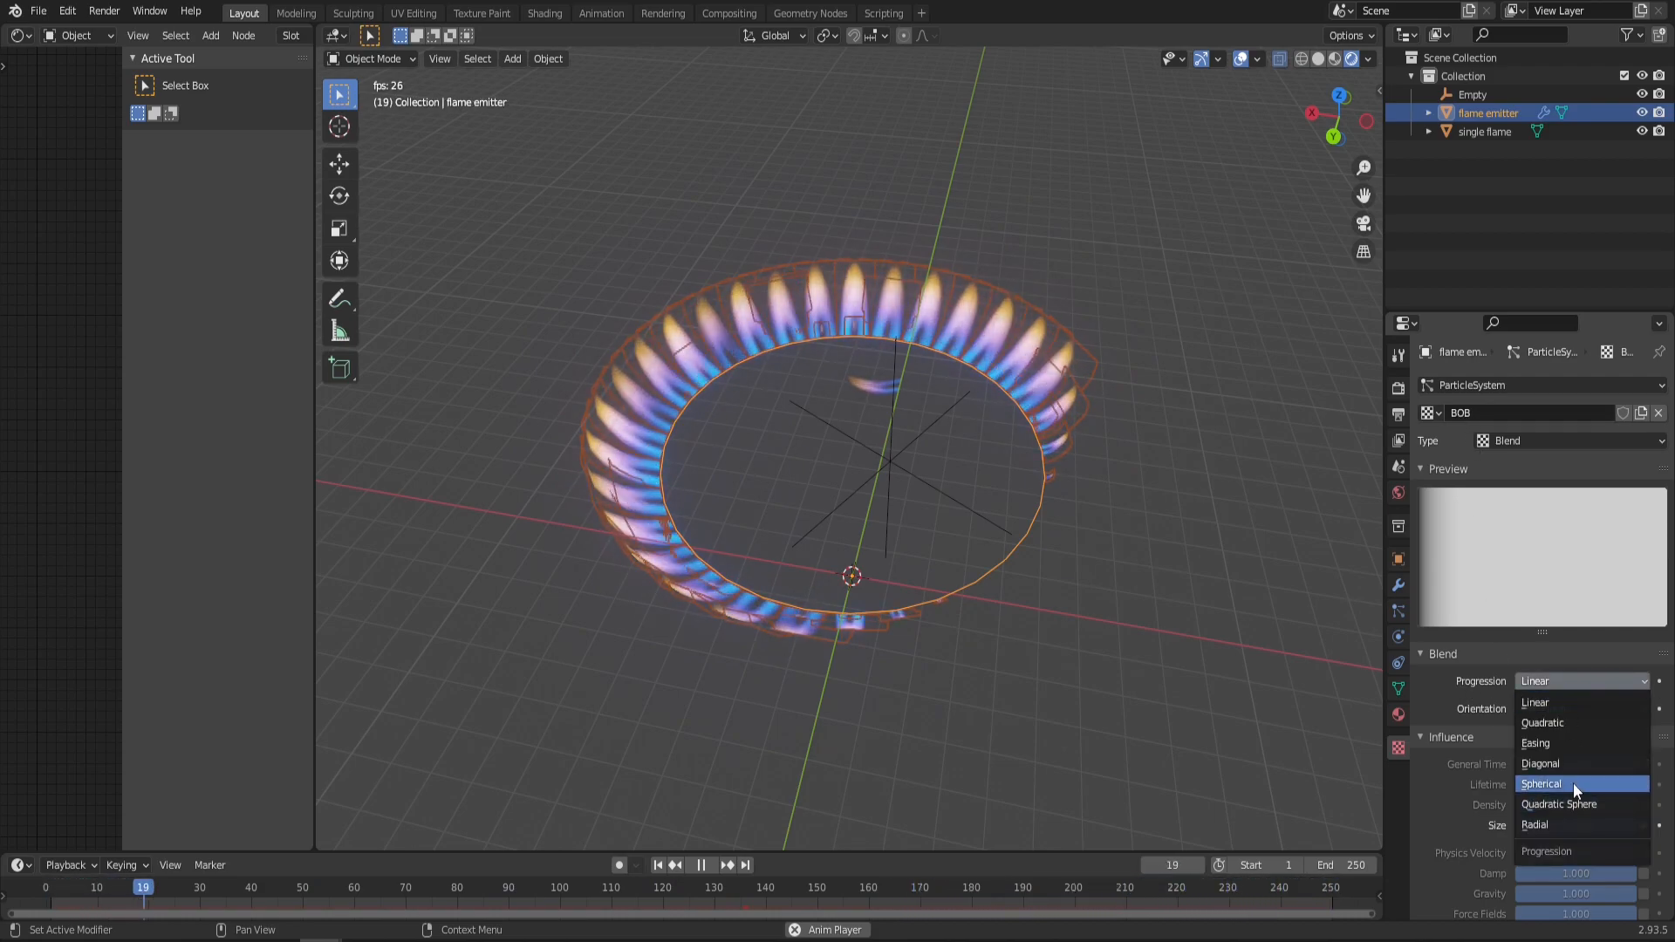